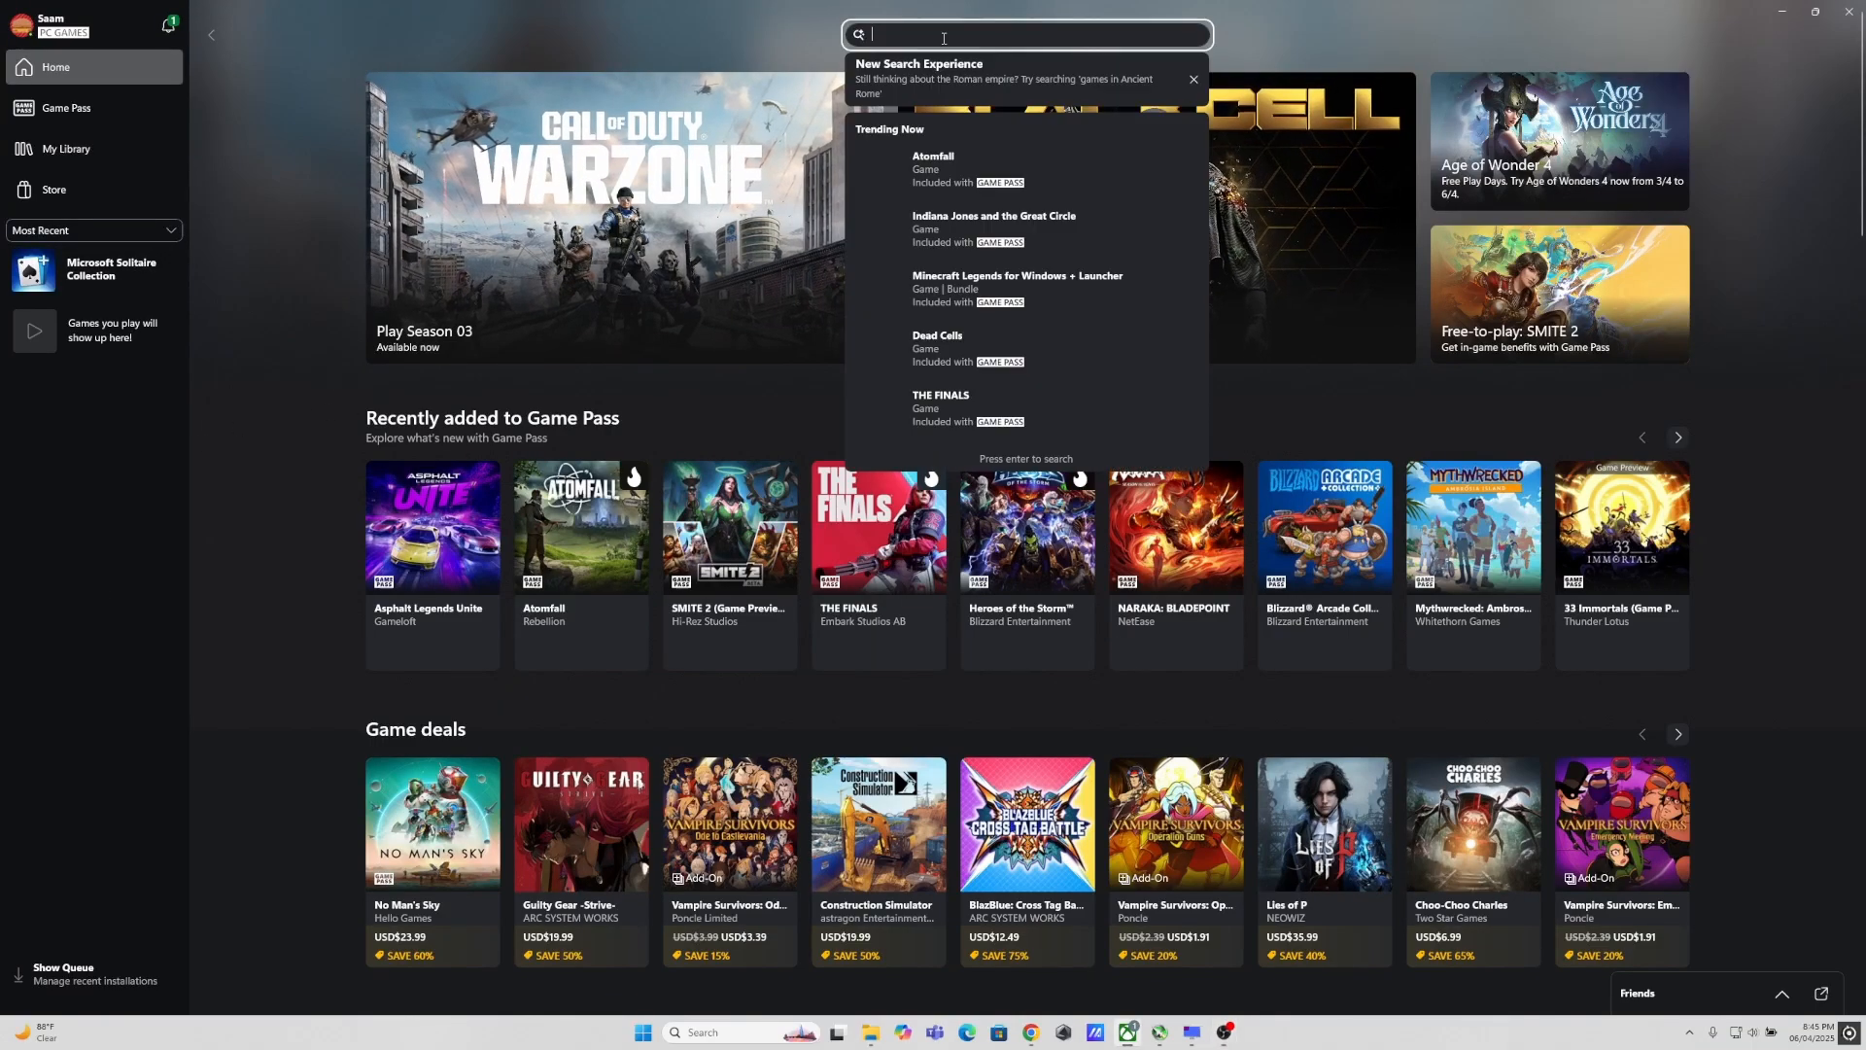
Step: Queue Minecraft: Java & Bedrock Edition for PC to install on drive D
type("mine")
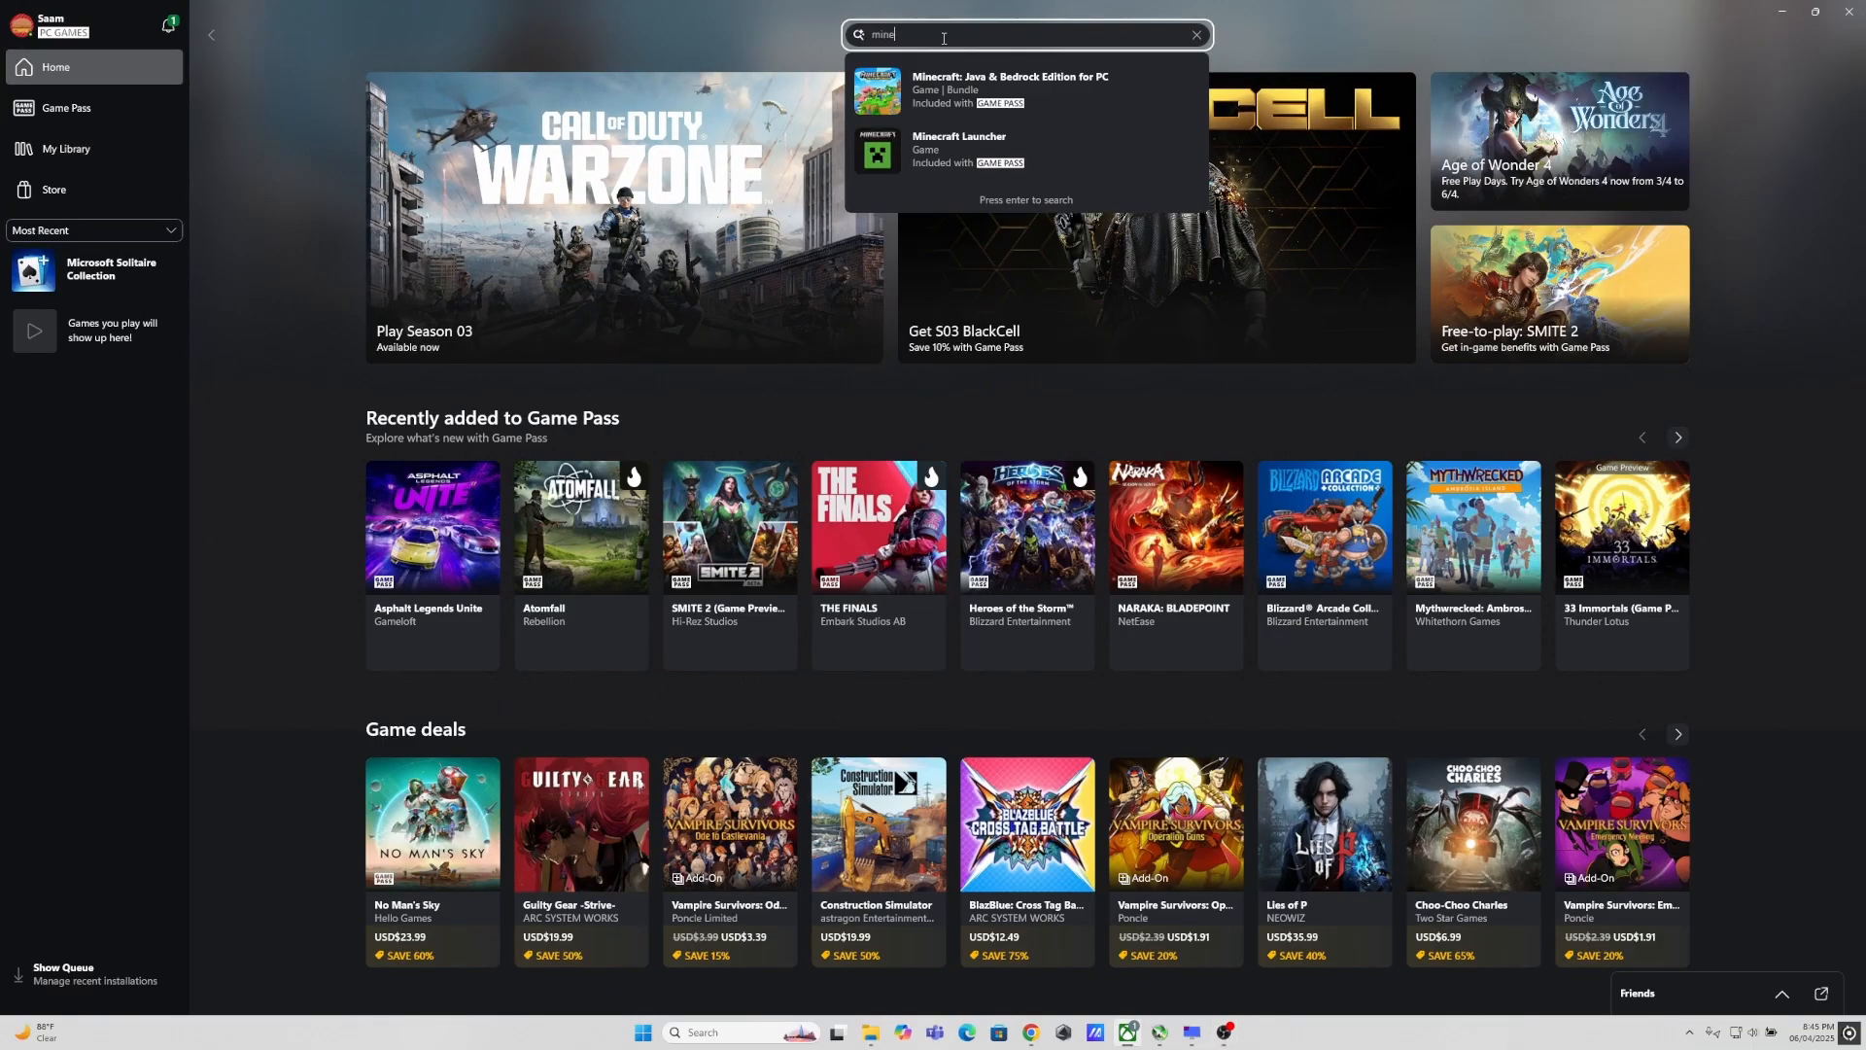
mouse_move(1414, 364)
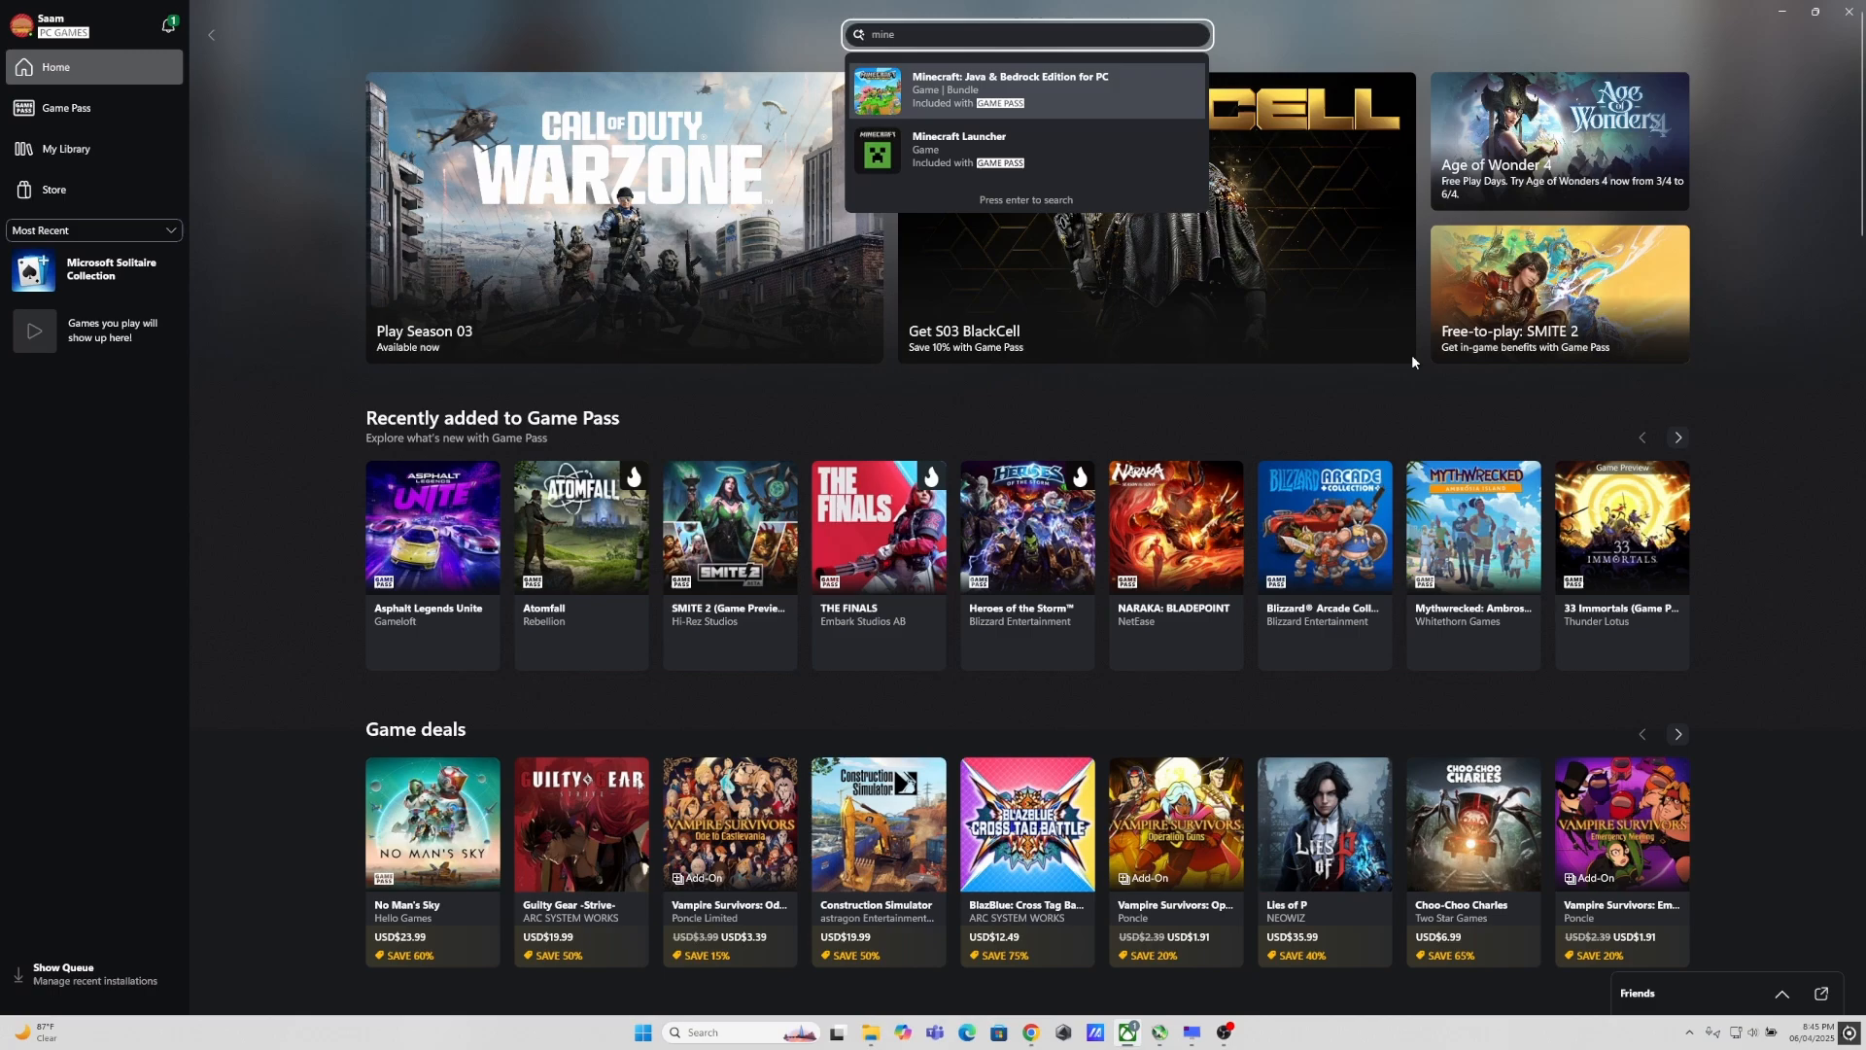
left_click(1009, 89)
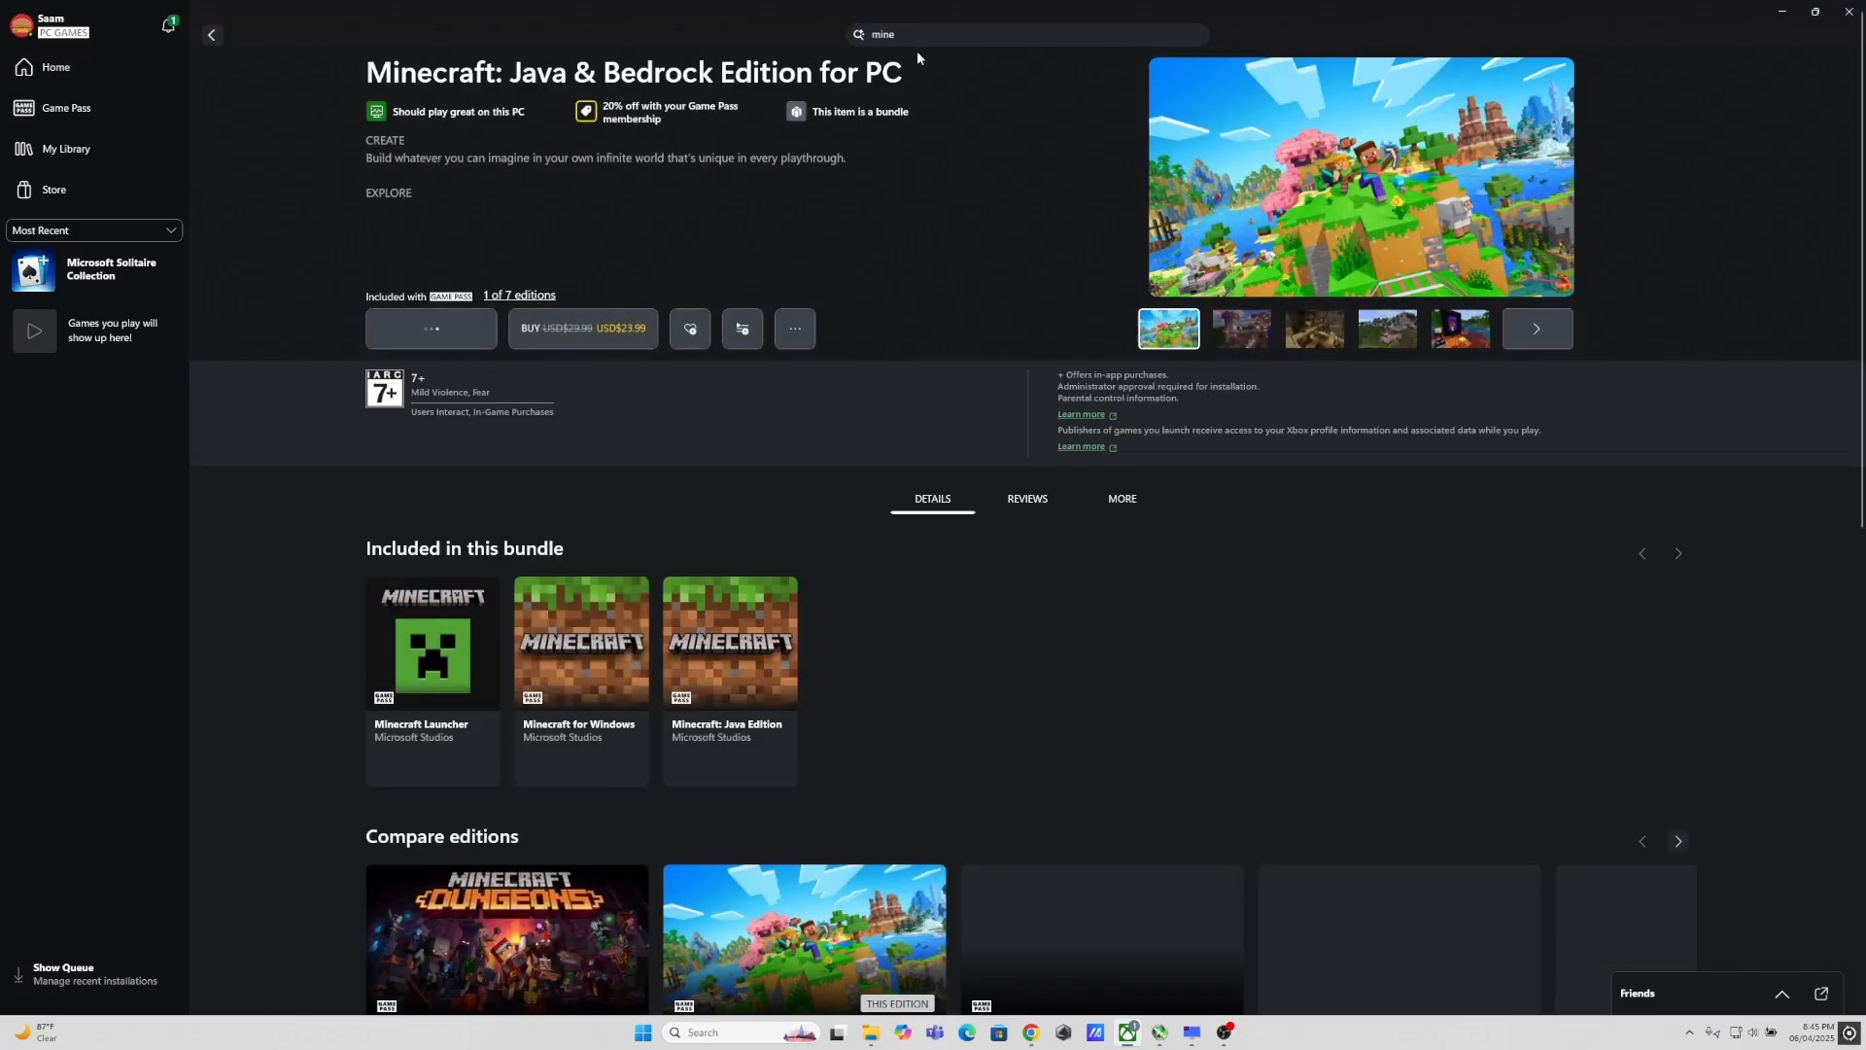
left_click(430, 329)
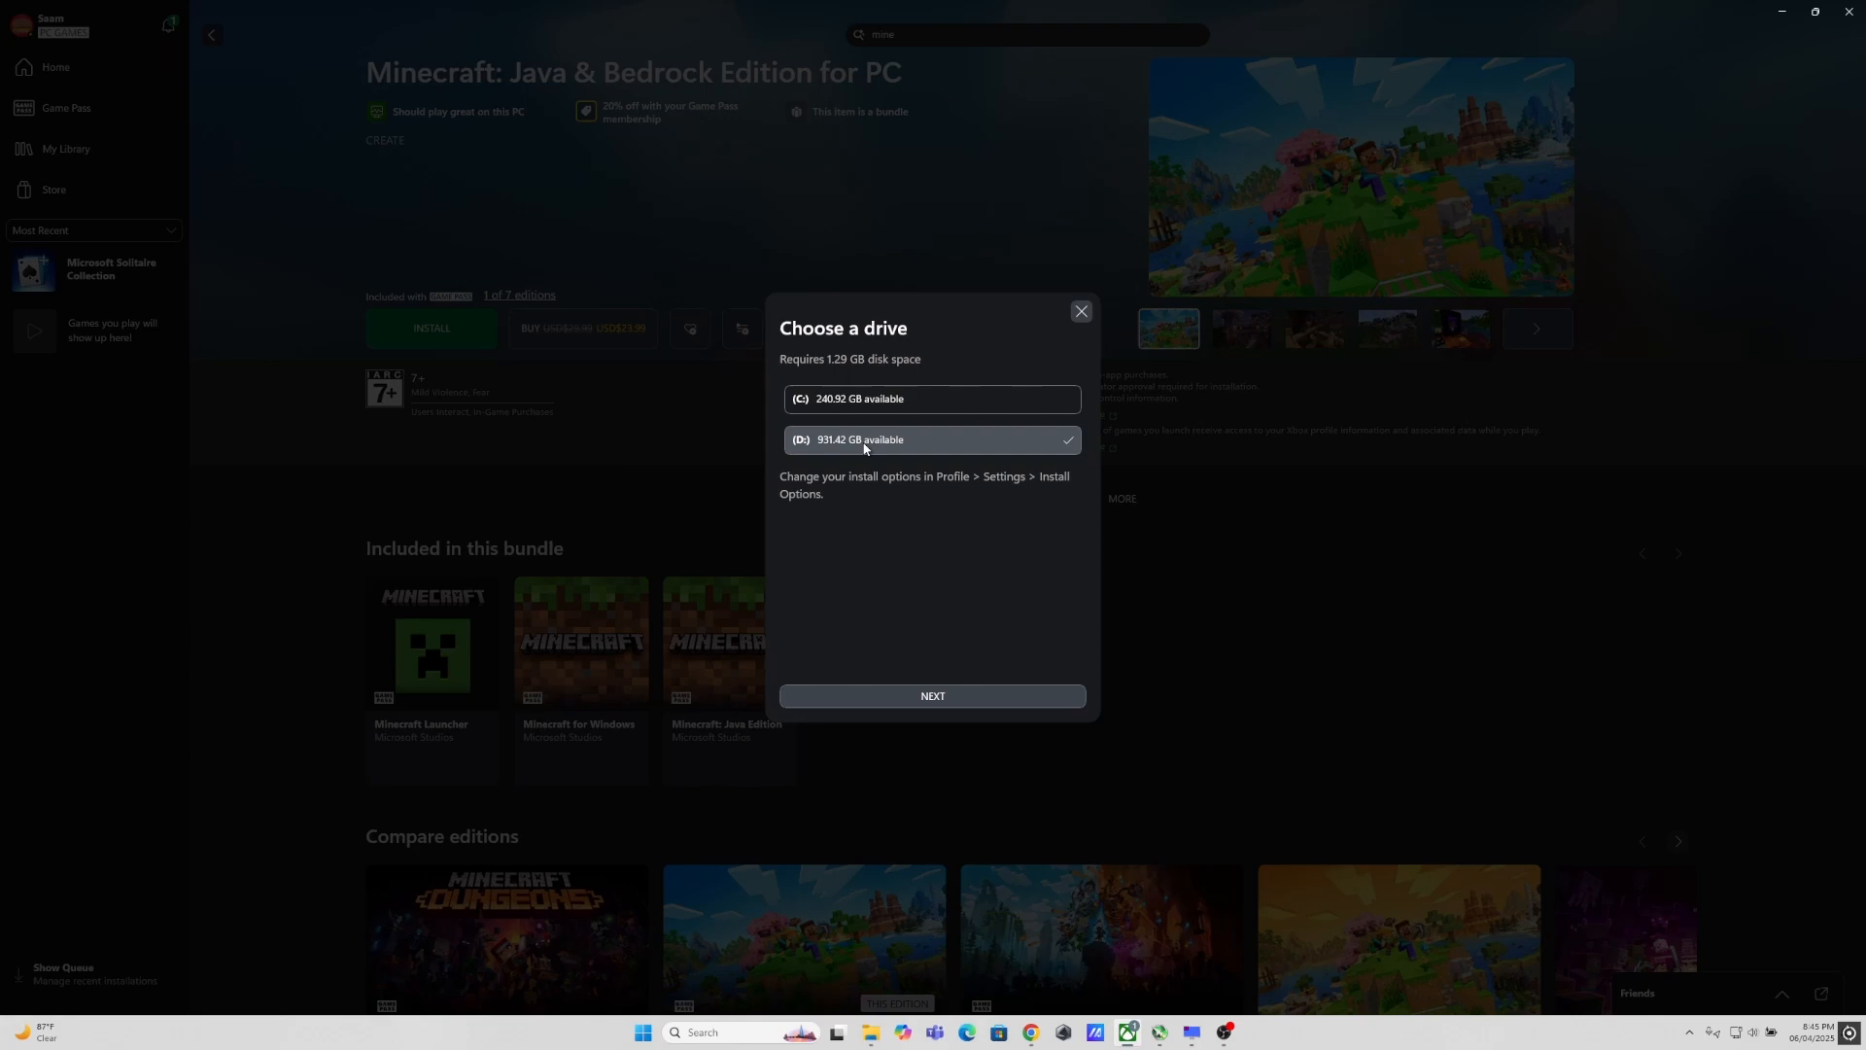
left_click(931, 696)
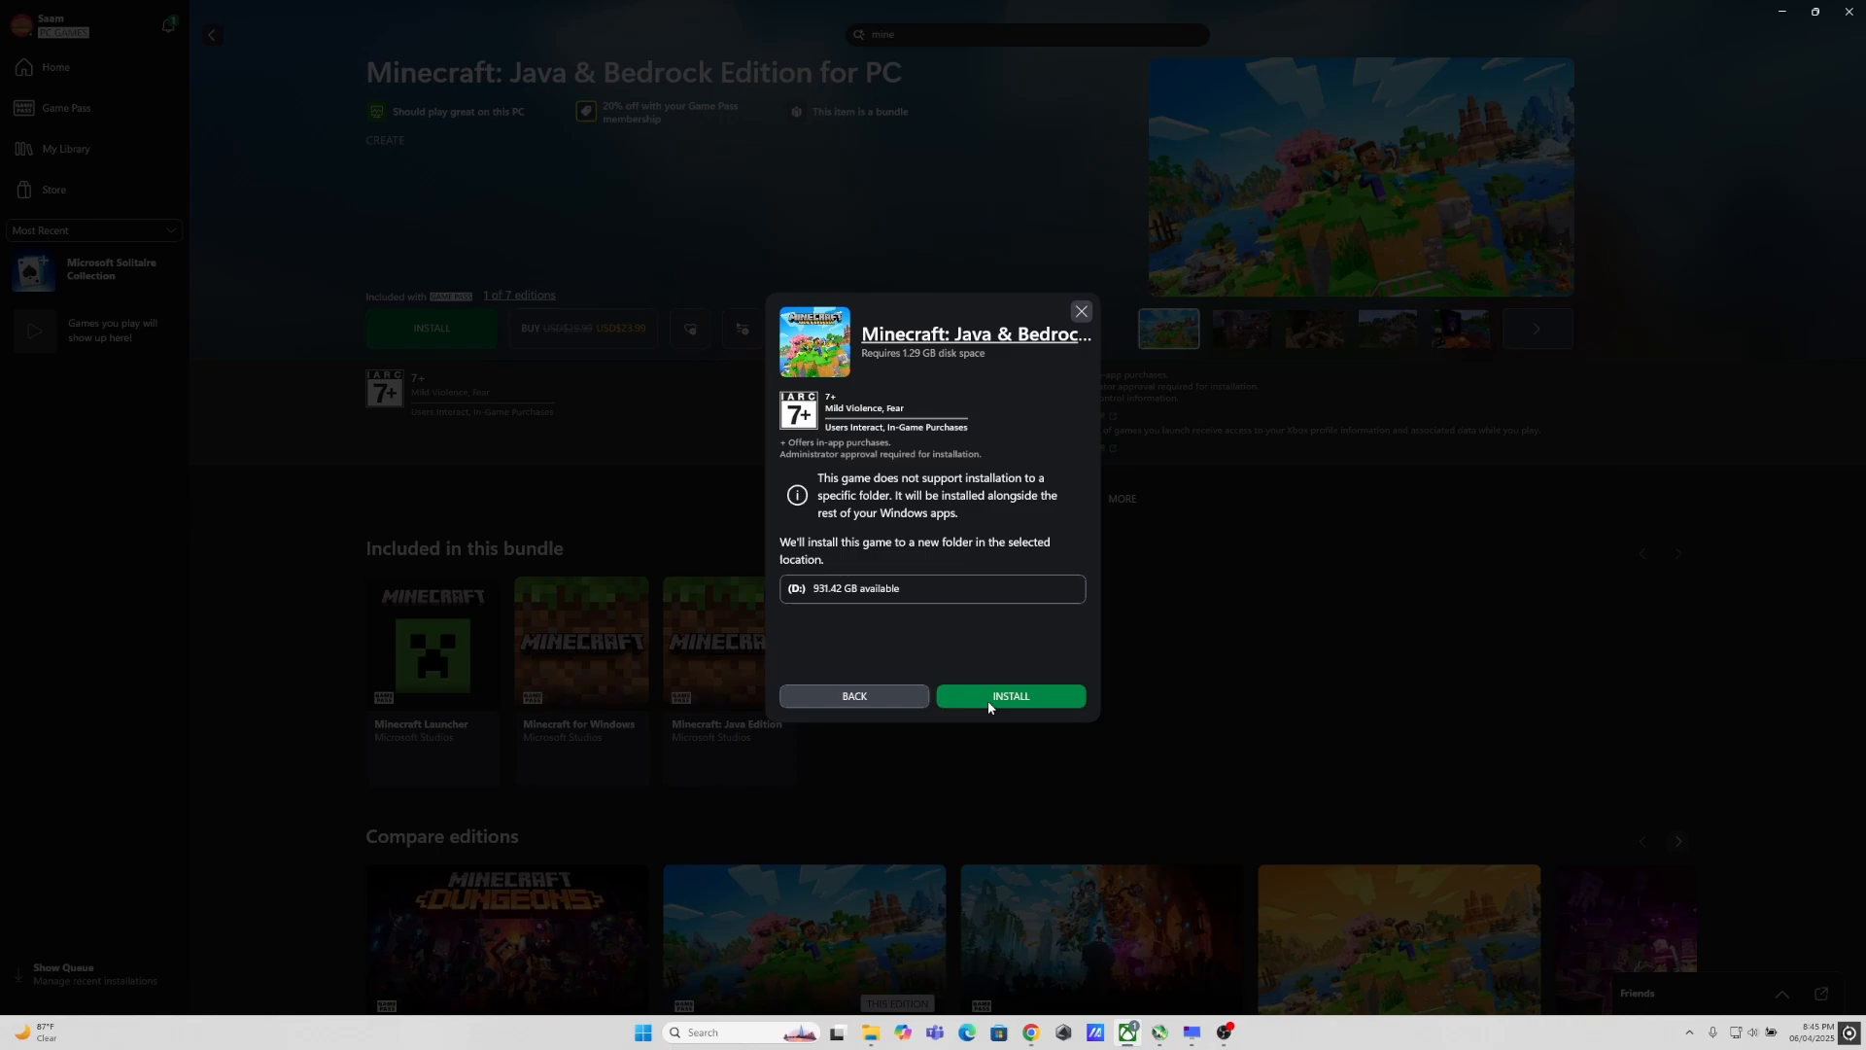
left_click(1009, 696)
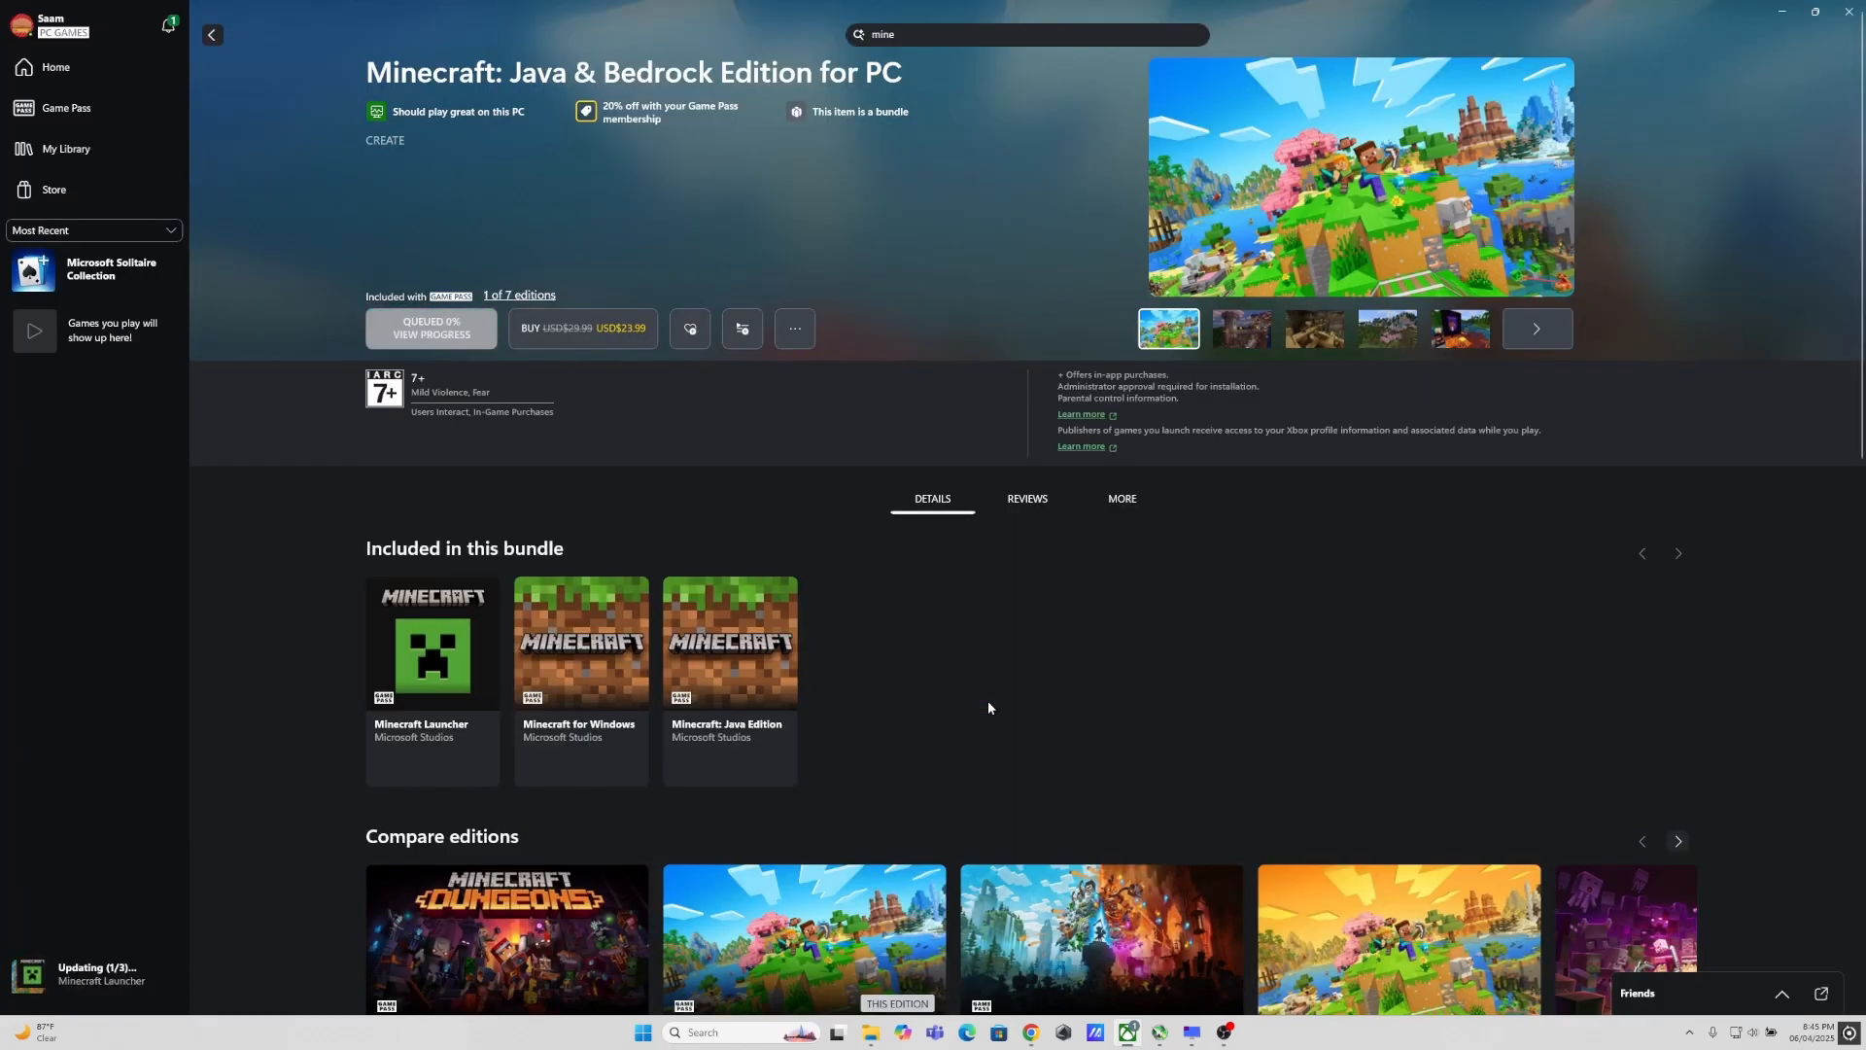
Step: Wait on the game page while the queued Minecraft bundle finishes installing
left_click(431, 327)
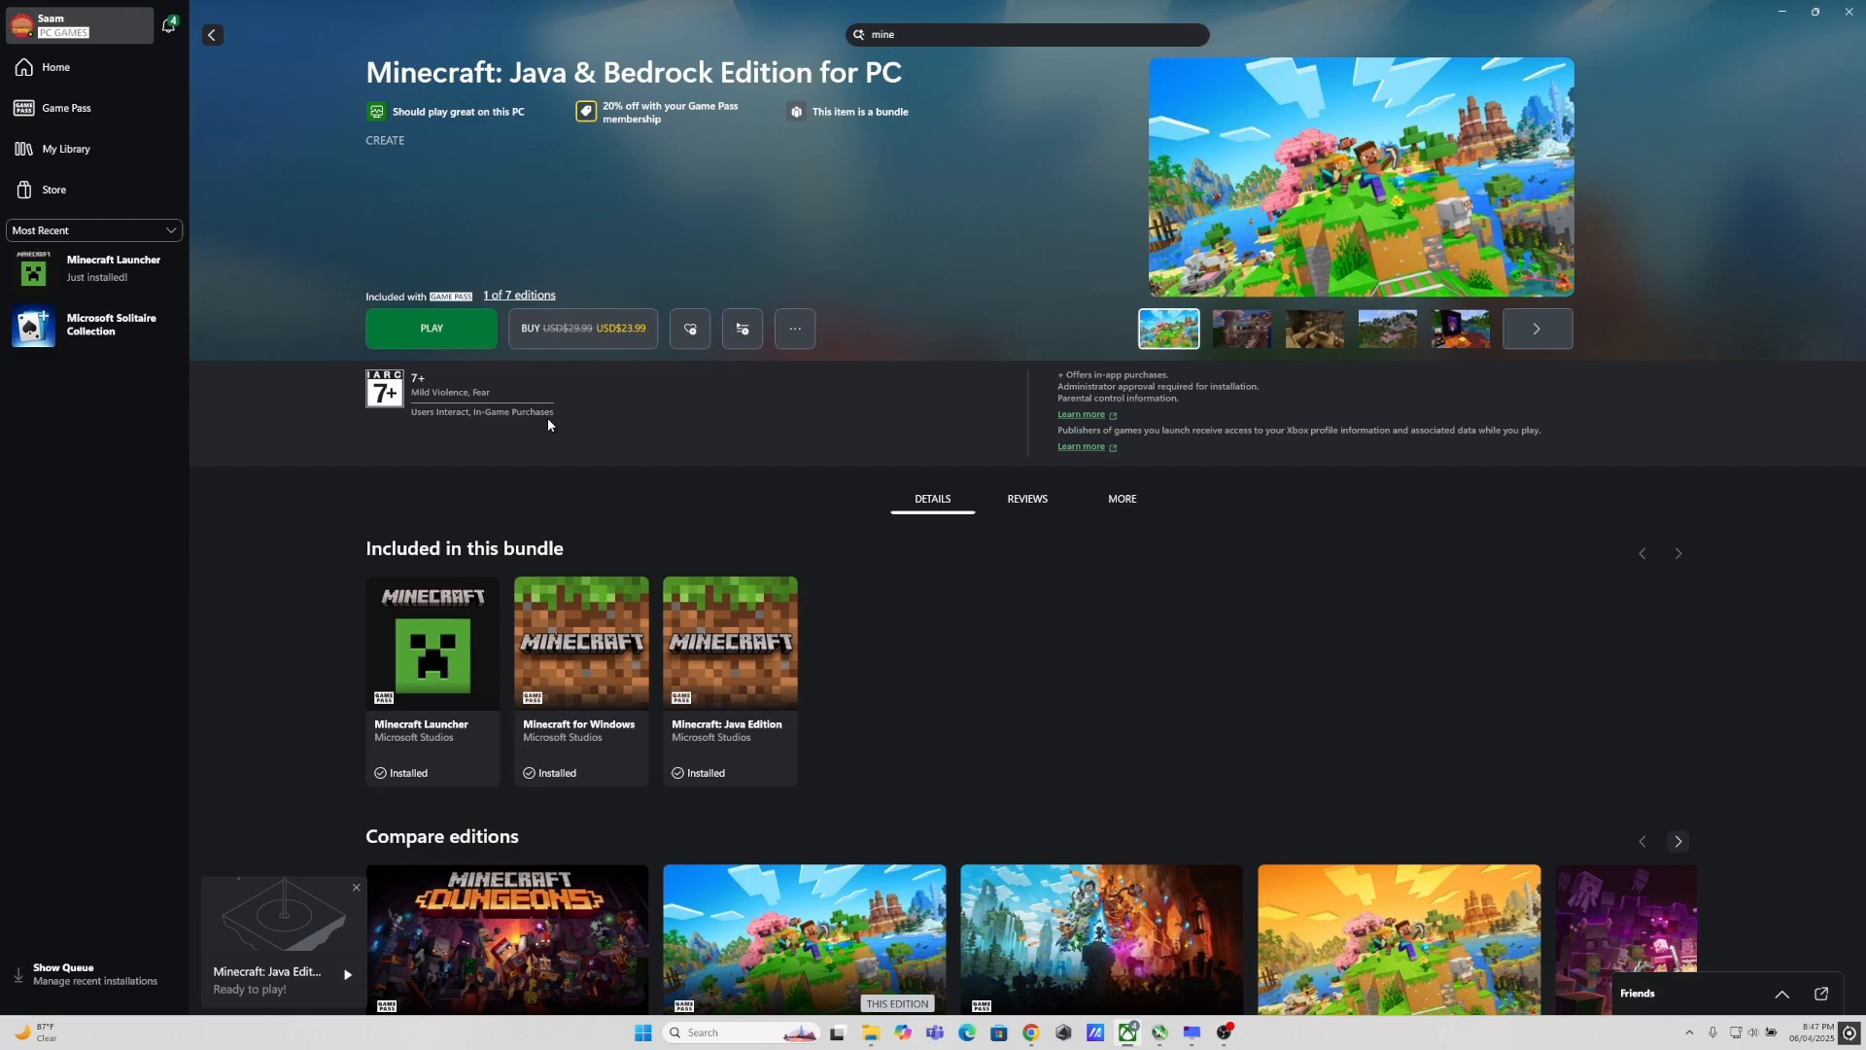
Step: Play the installed Minecraft so the Launcher starts and runs its updater
left_click(354, 888)
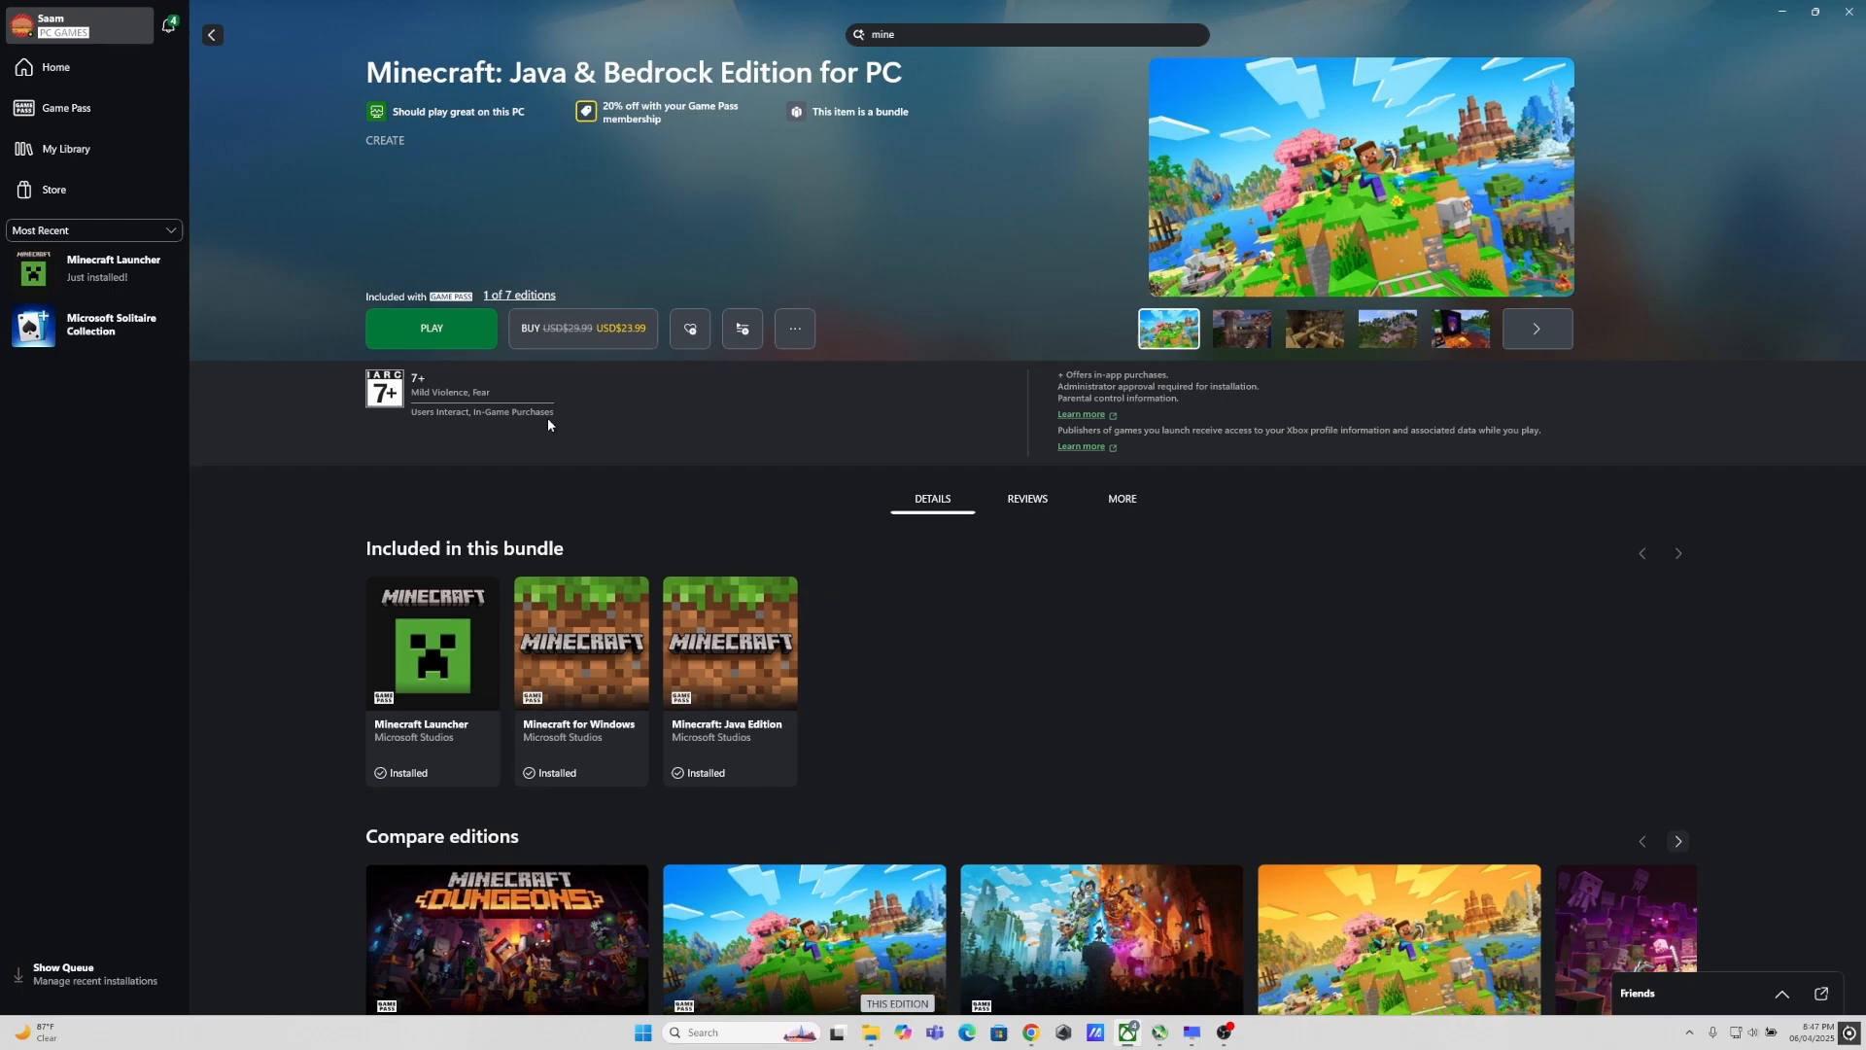
left_click(431, 331)
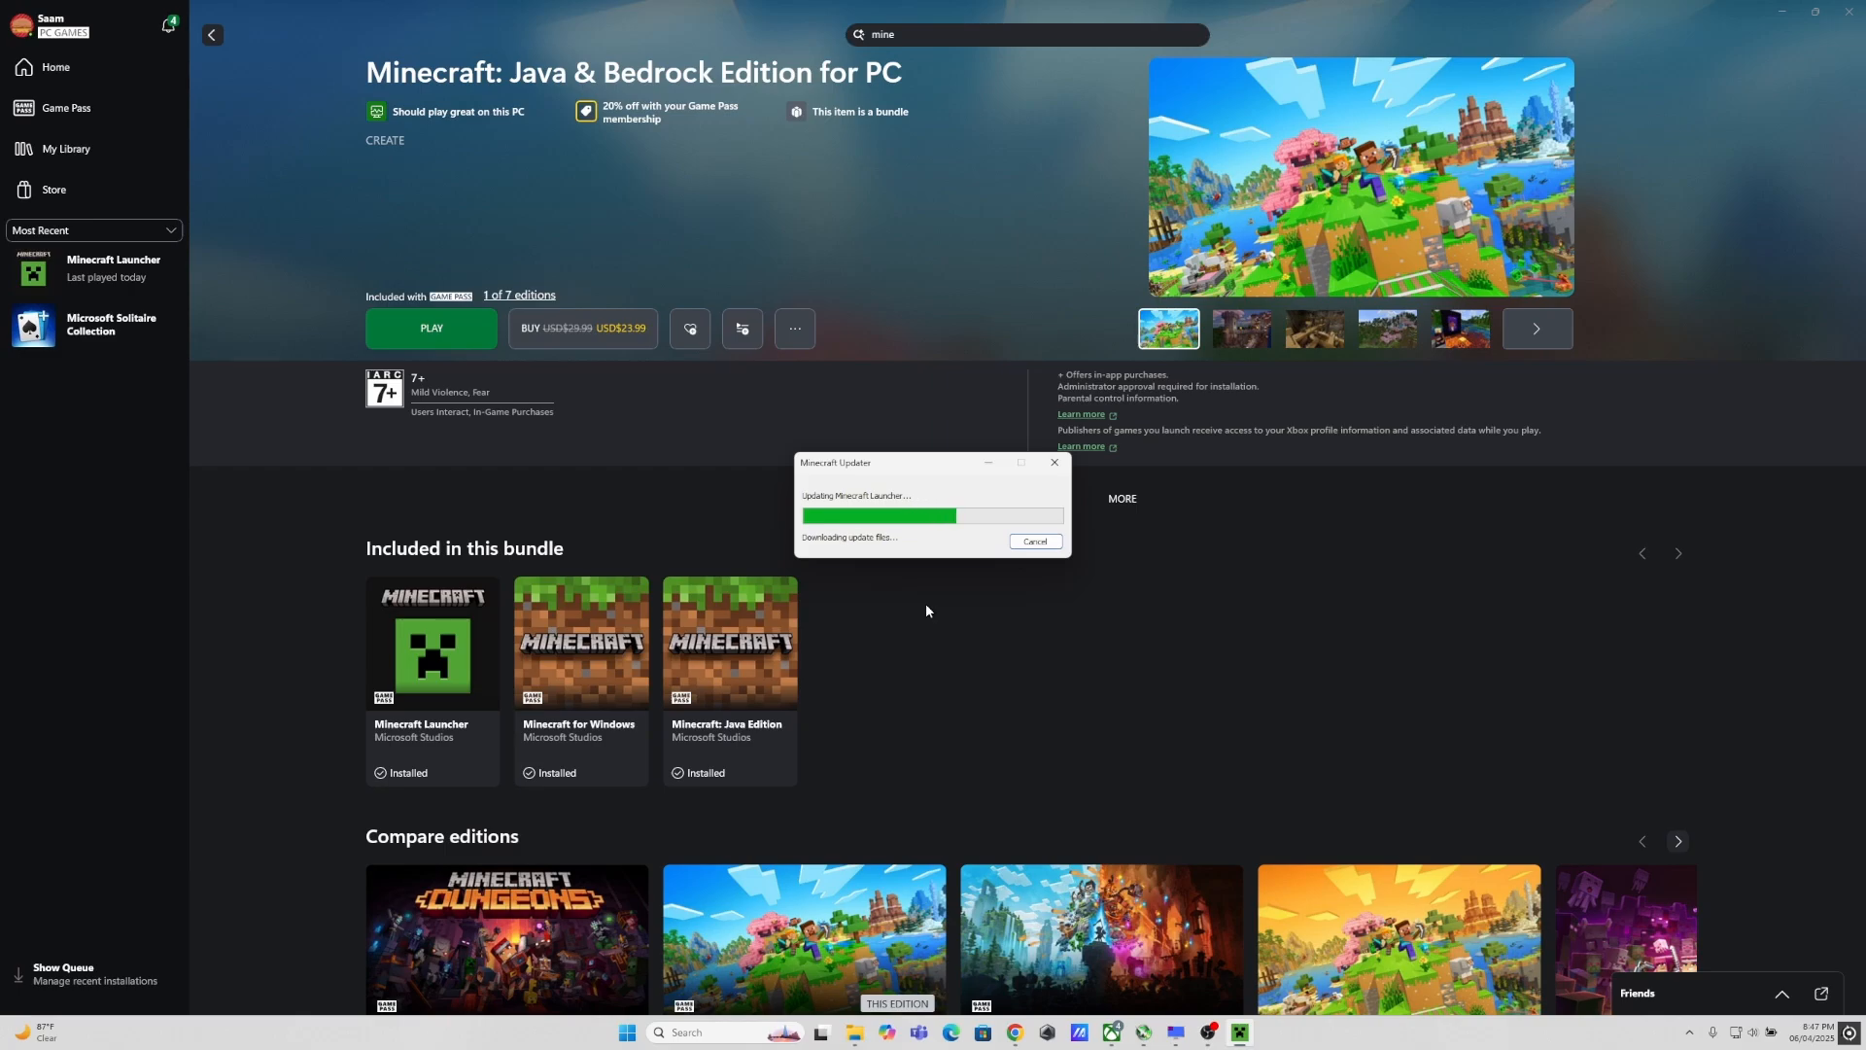
mouse_move(961, 883)
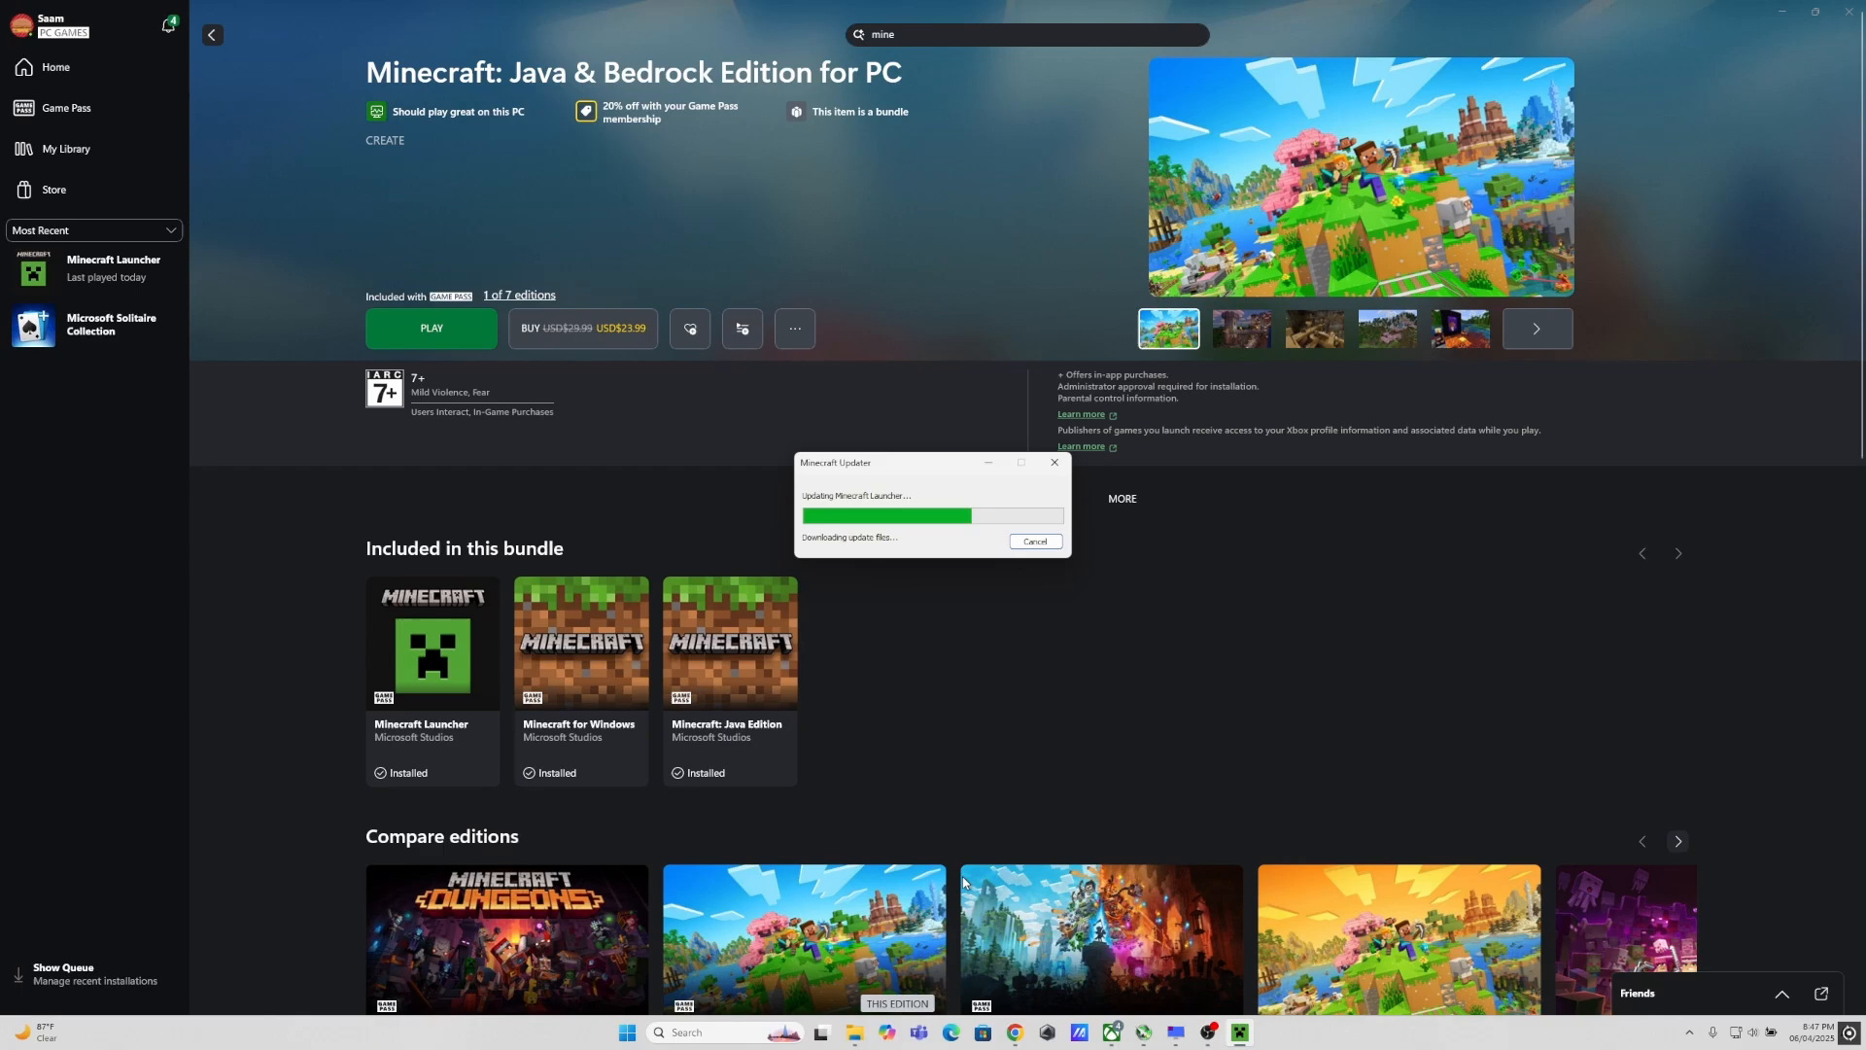
mouse_move(886, 624)
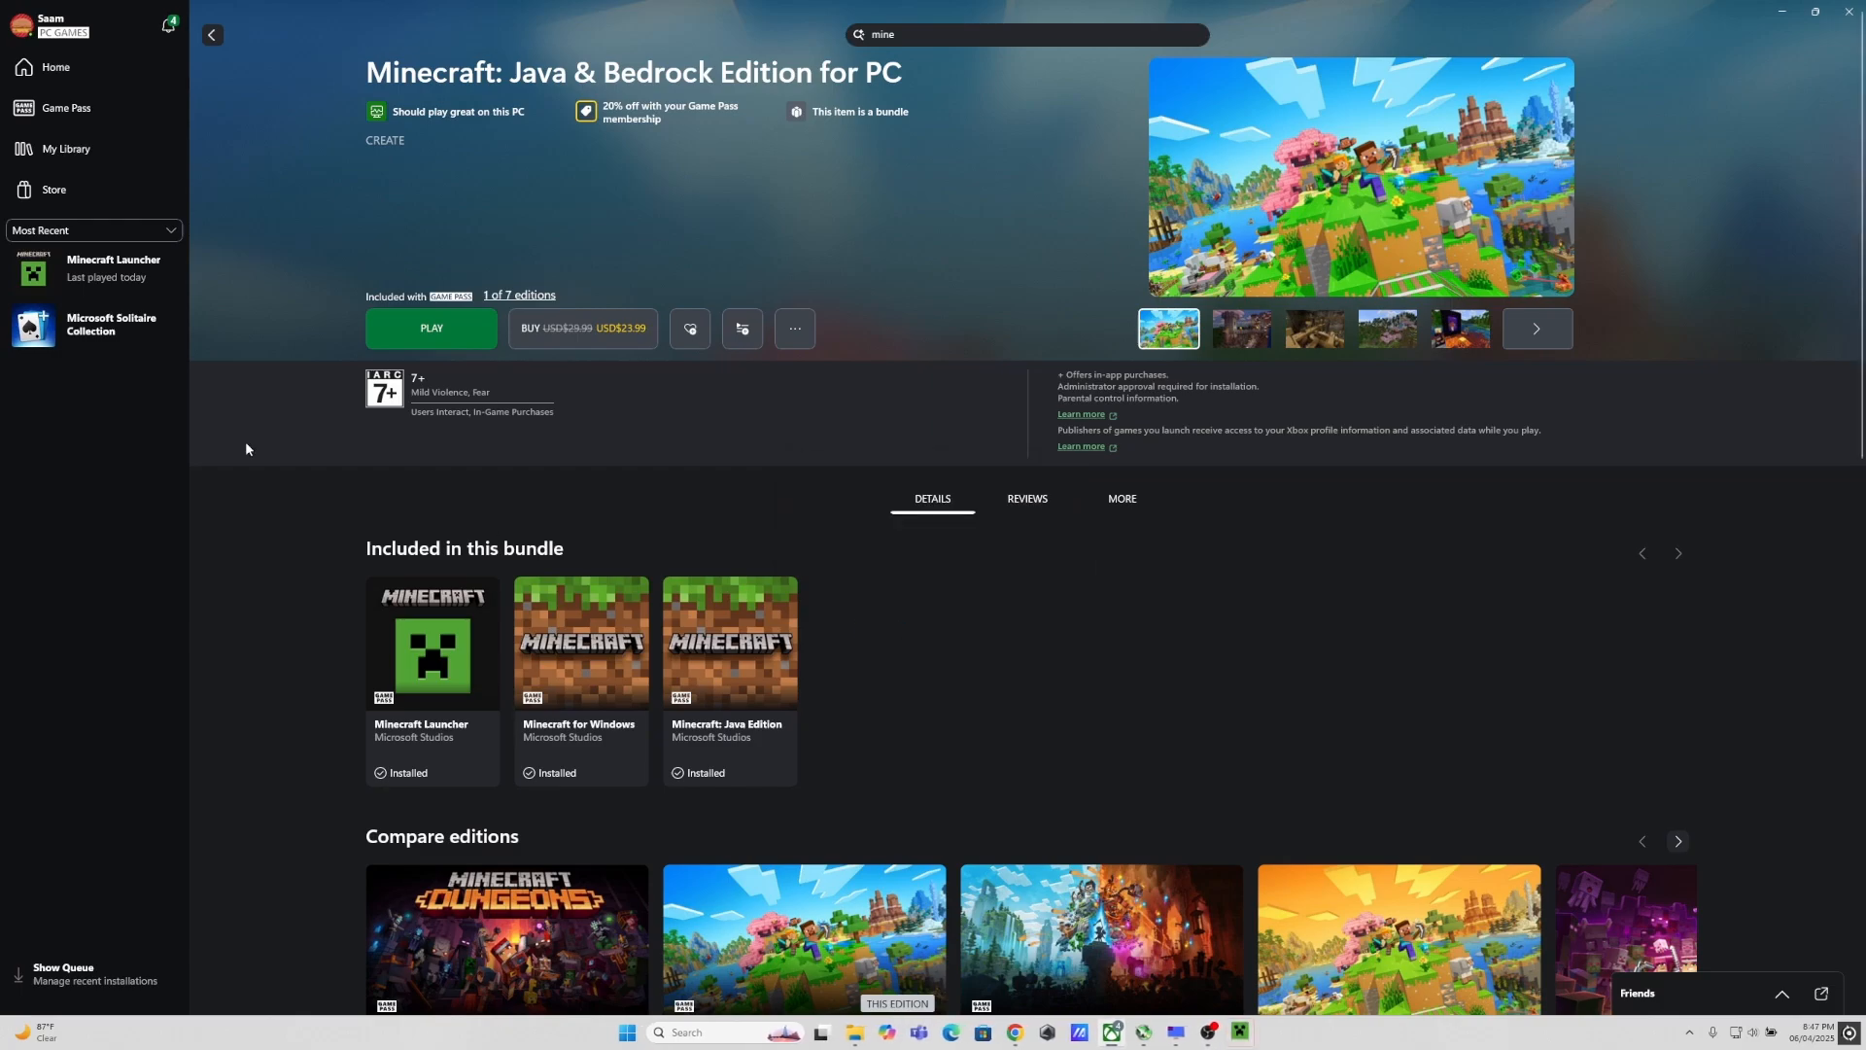
Step: Show the Minecraft: Java Edition play page with the Iris & Sodium 1.21.5 installation
left_click(432, 330)
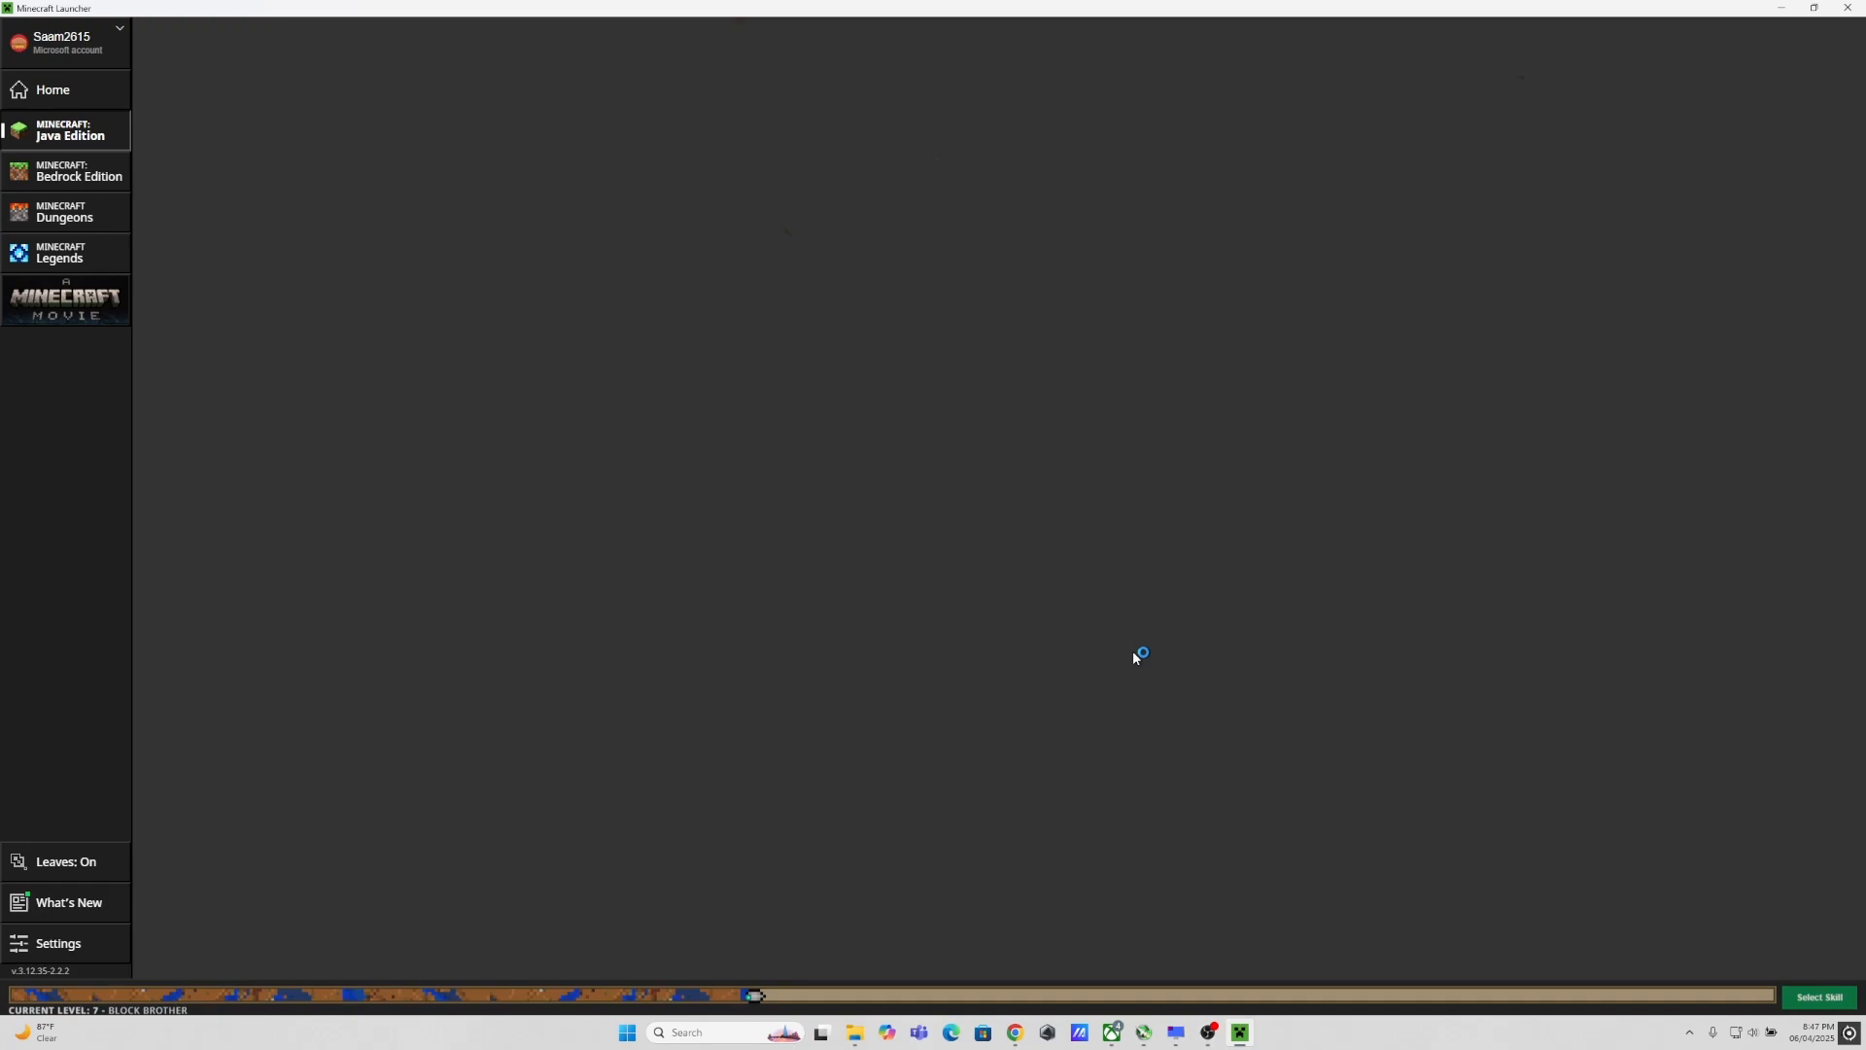
left_click(66, 130)
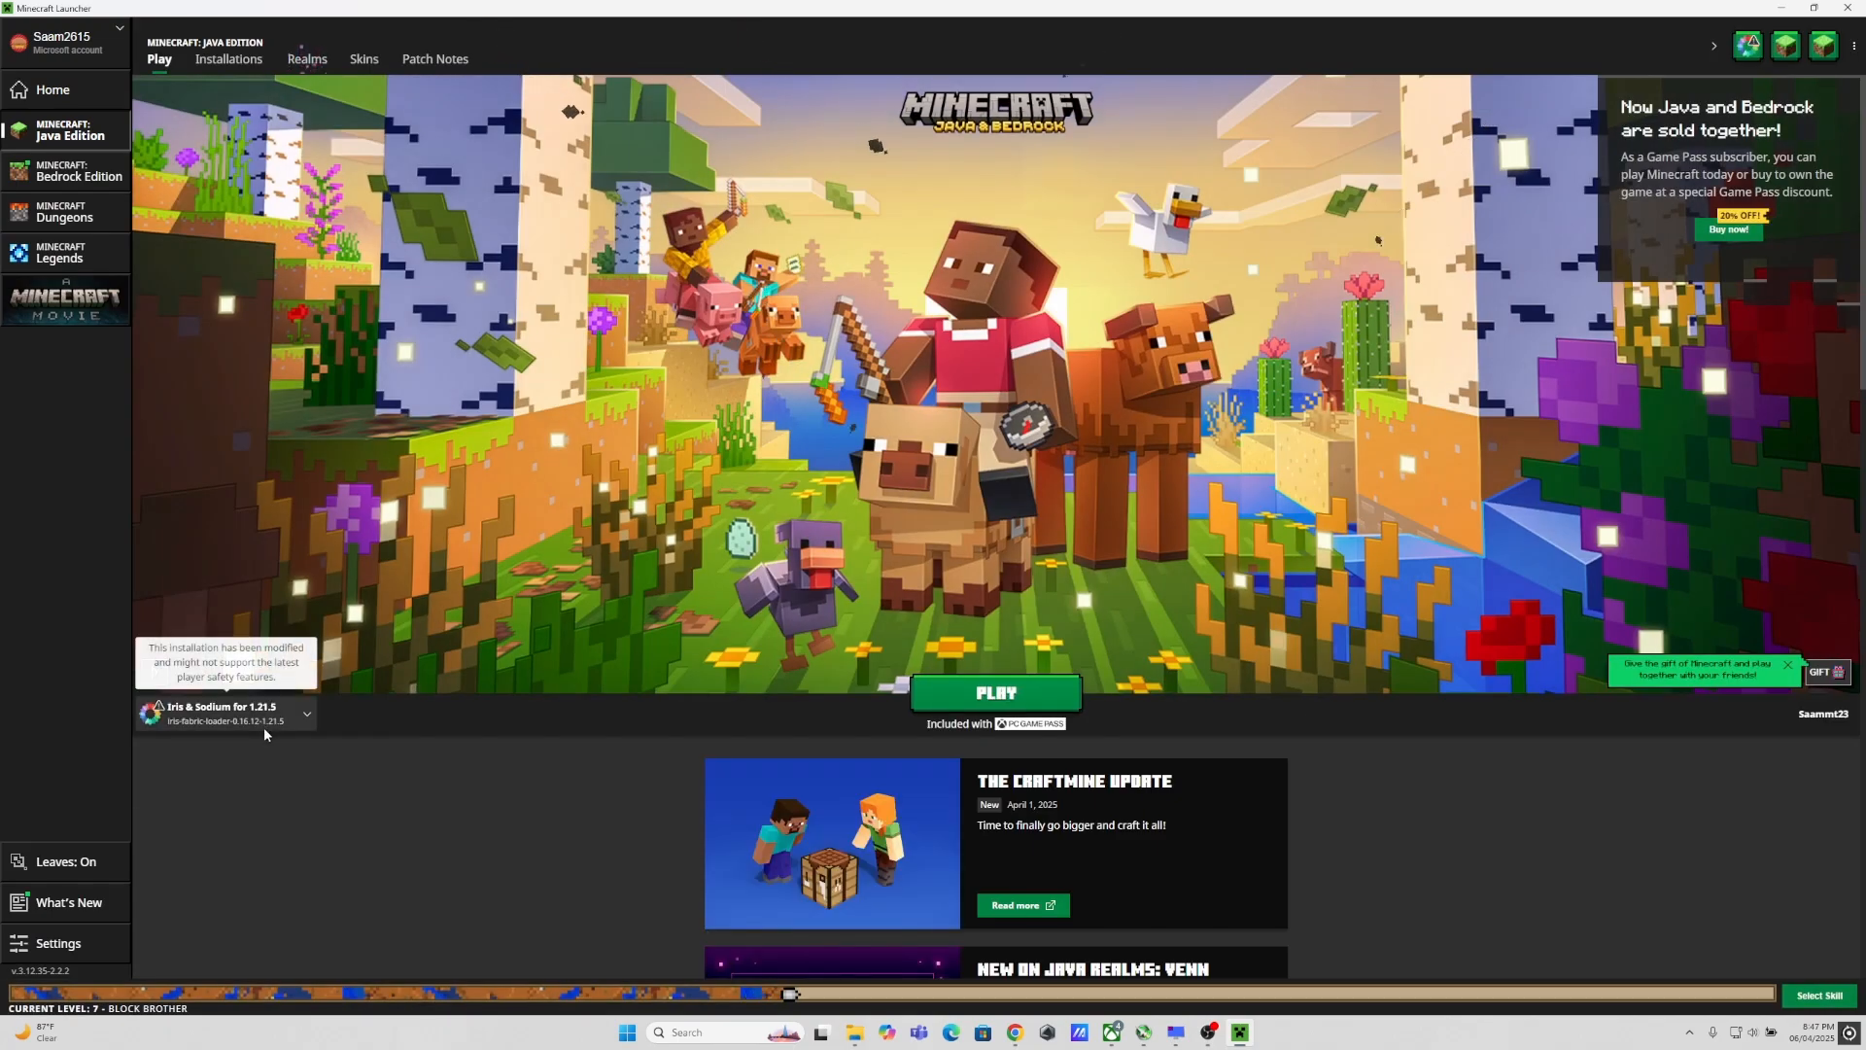
left_click(307, 714)
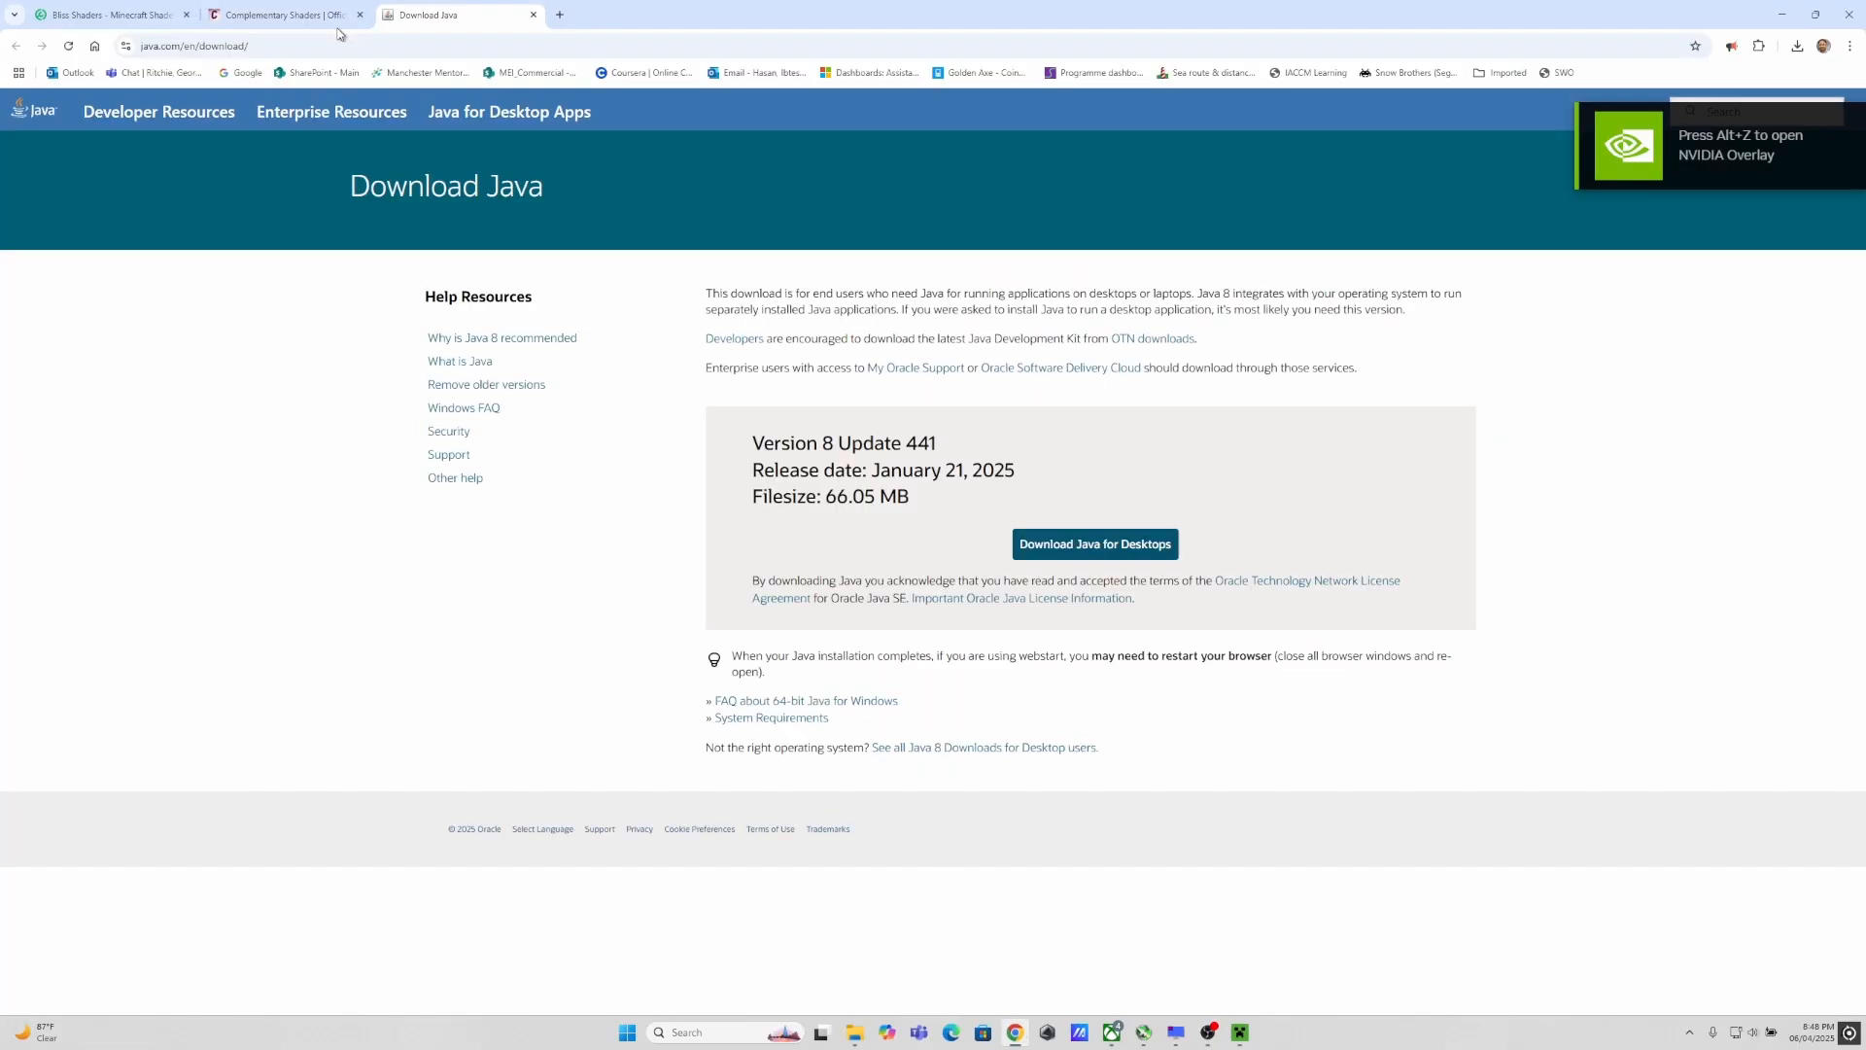
Step: Download the Complementary Installer 1.1.3 jar from the Complementary Shaders site
left_click(286, 14)
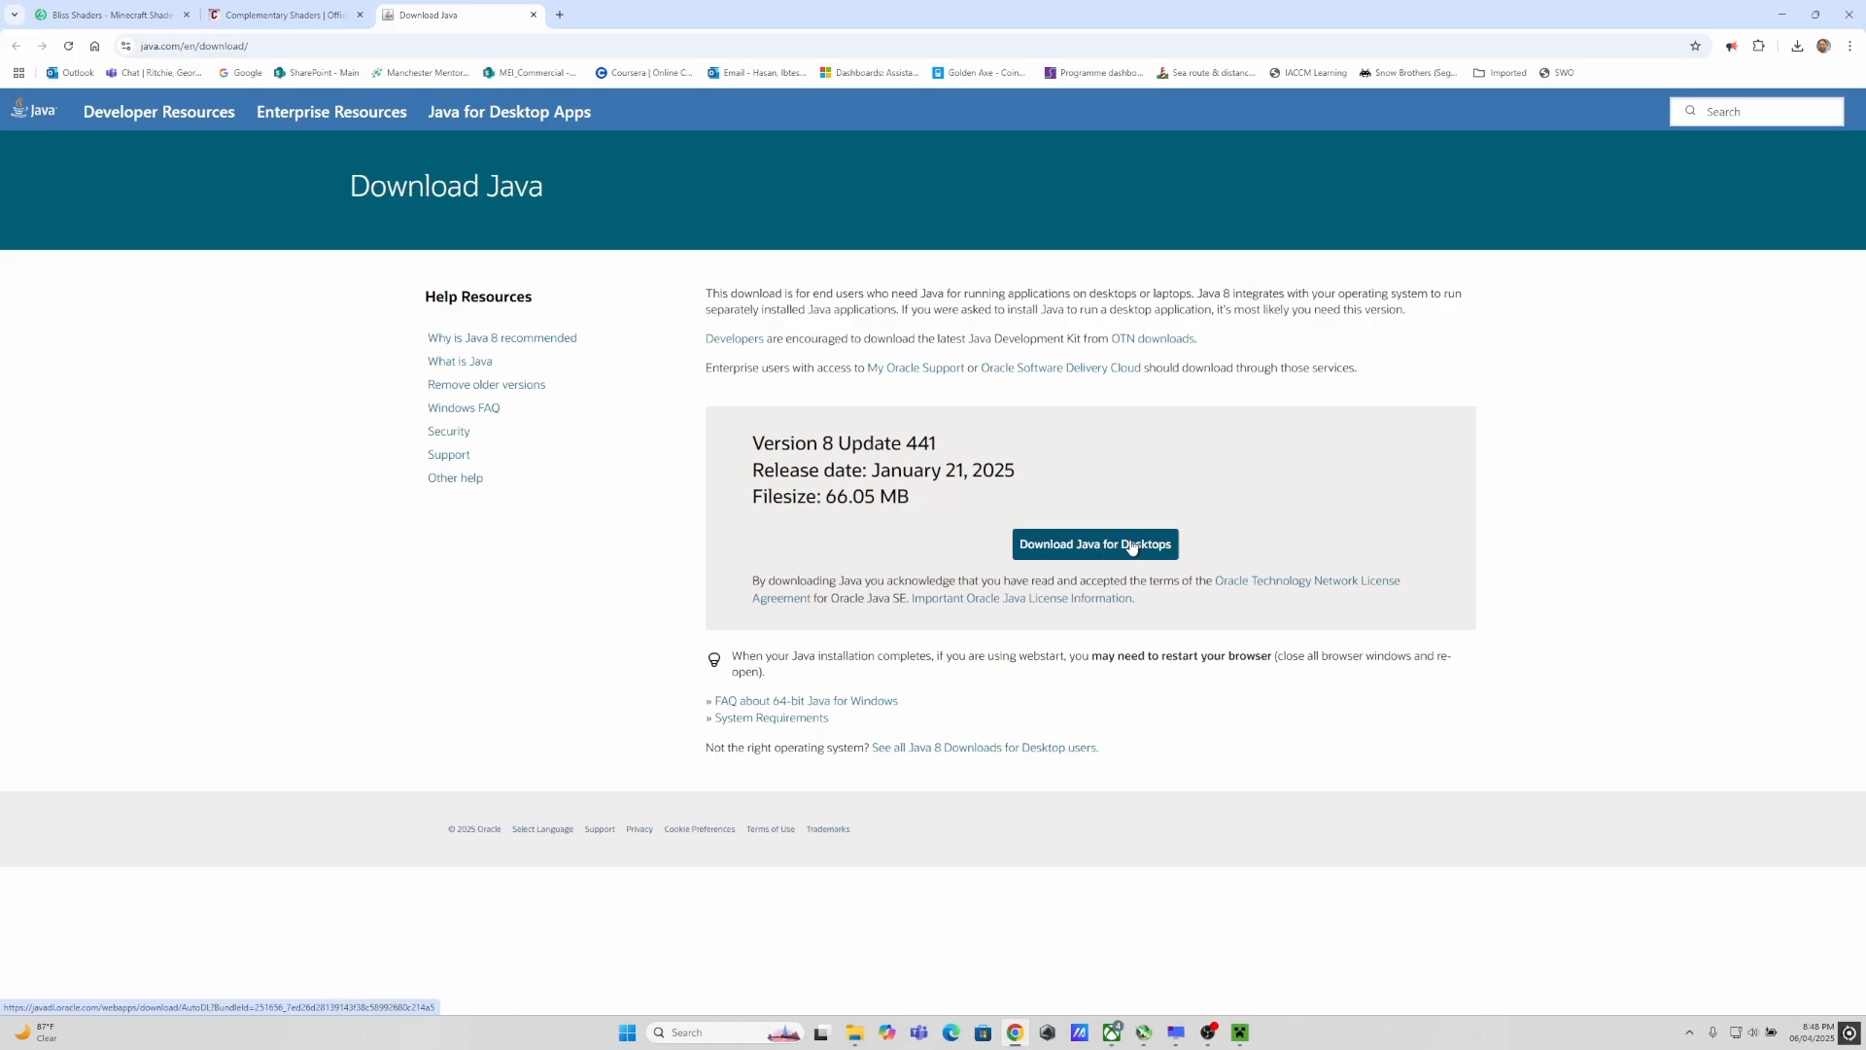
mouse_move(1127, 558)
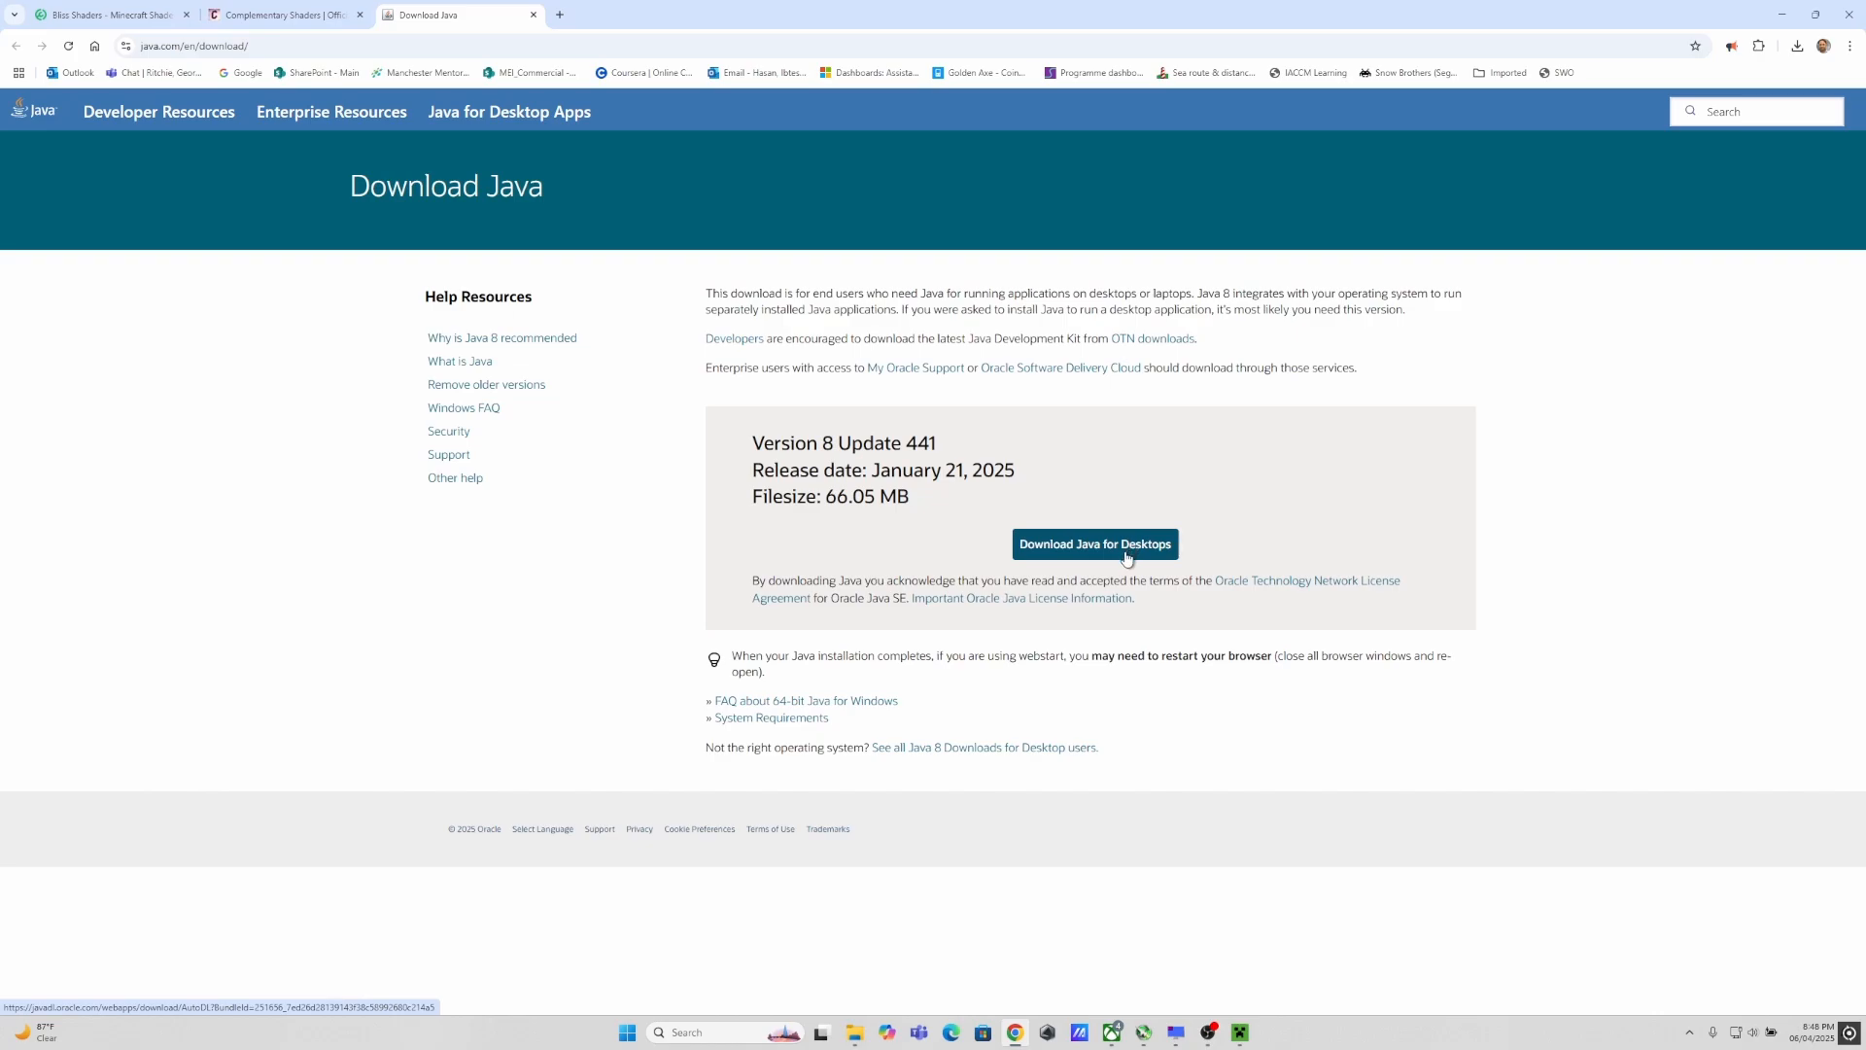
mouse_move(1756, 263)
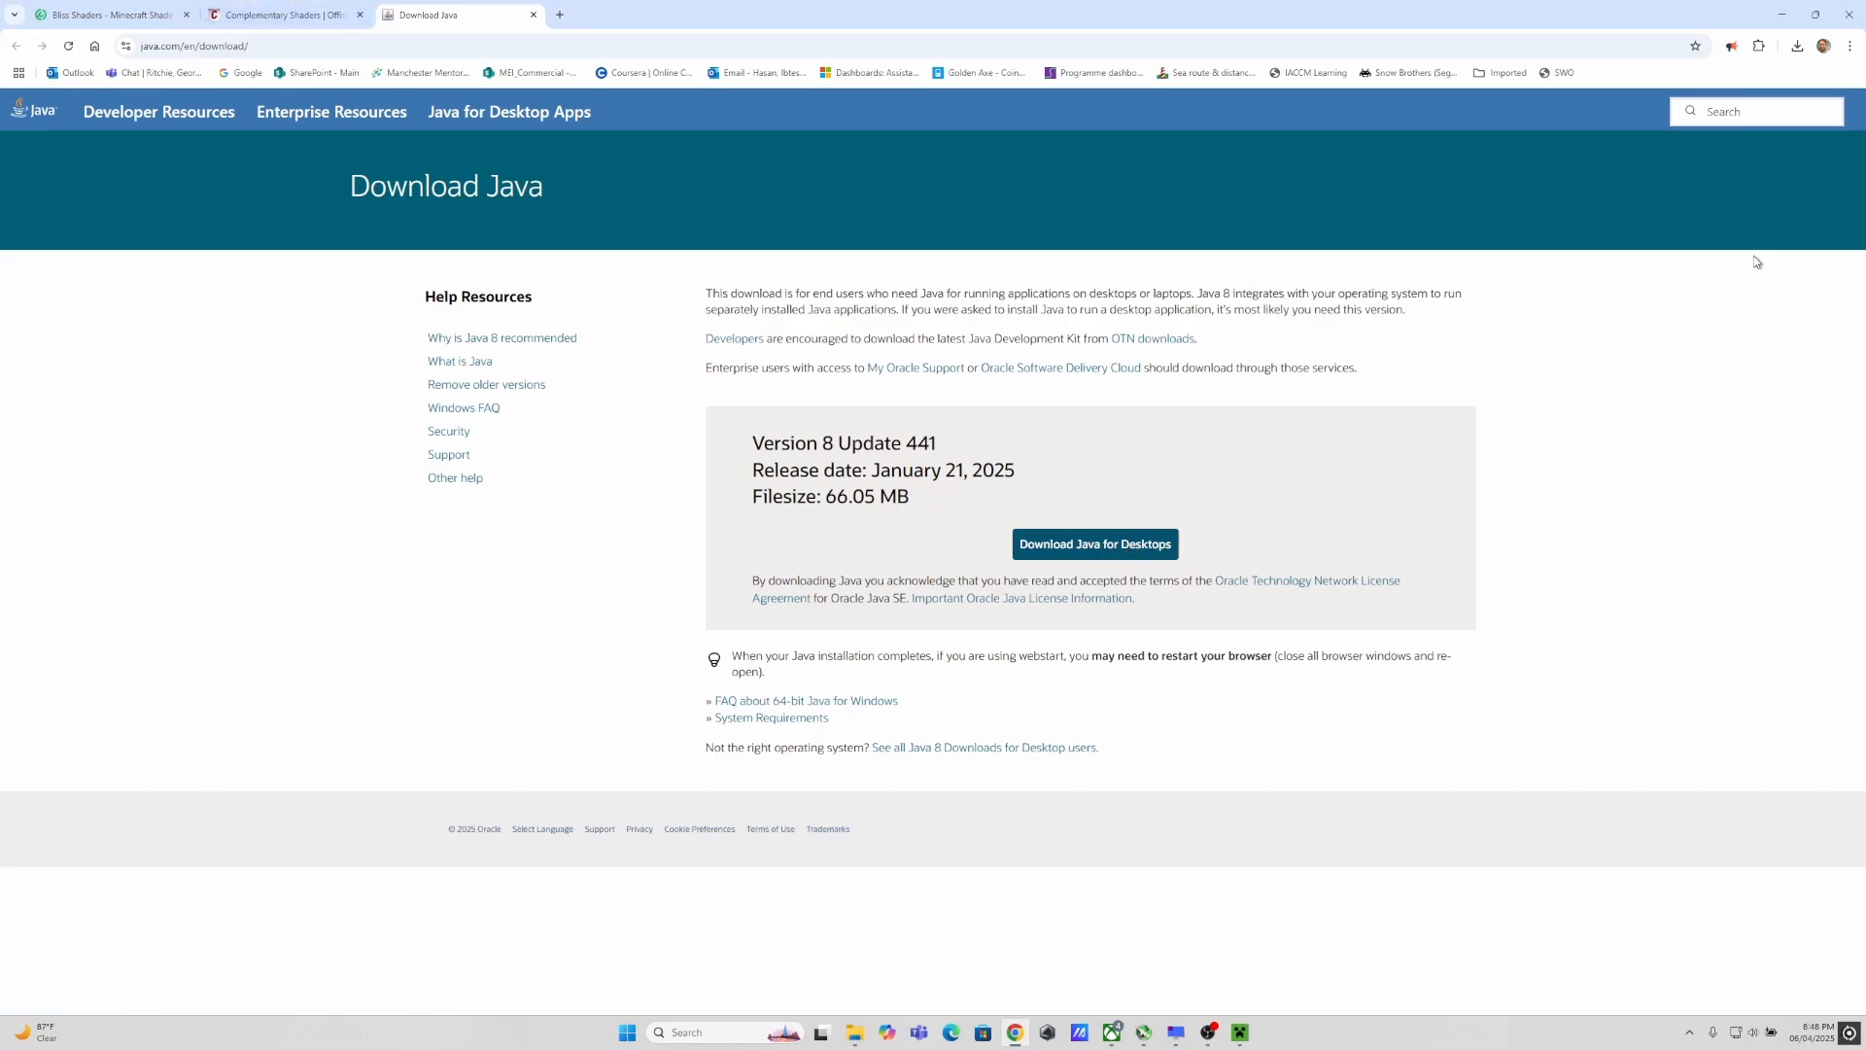
mouse_move(319, 74)
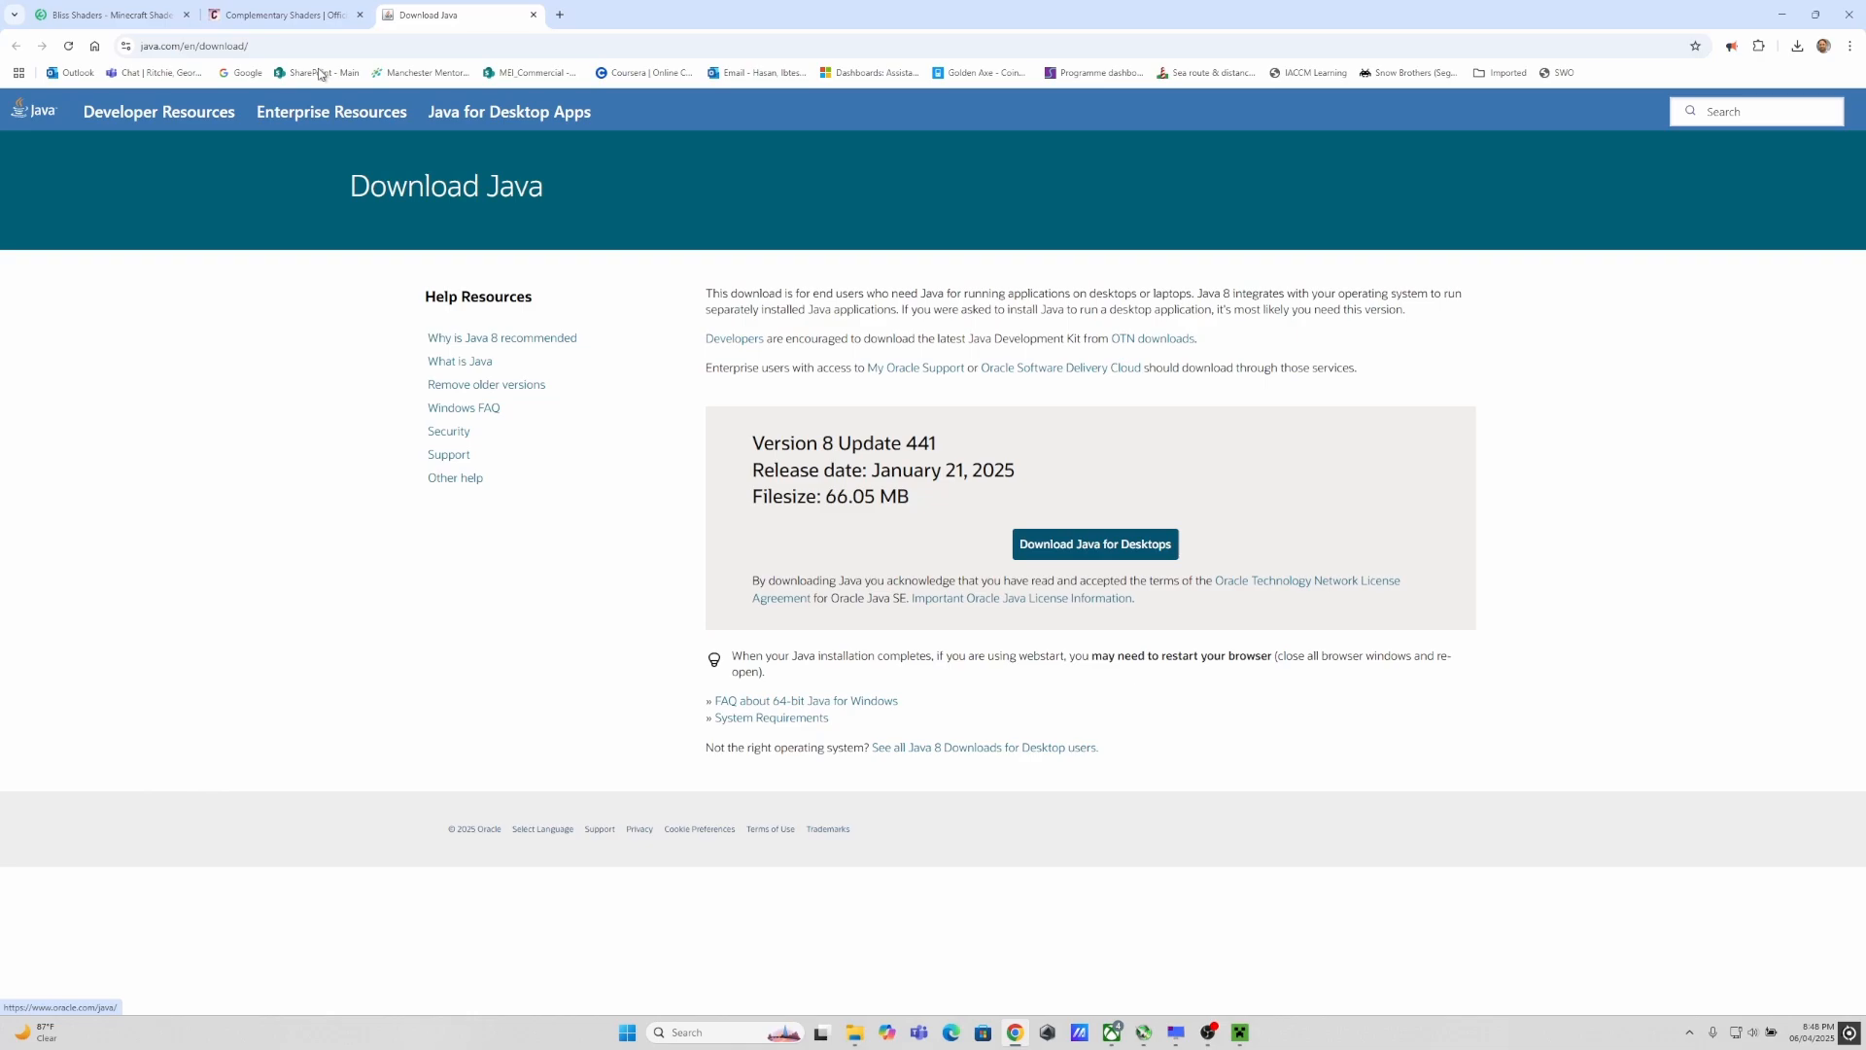
left_click(285, 13)
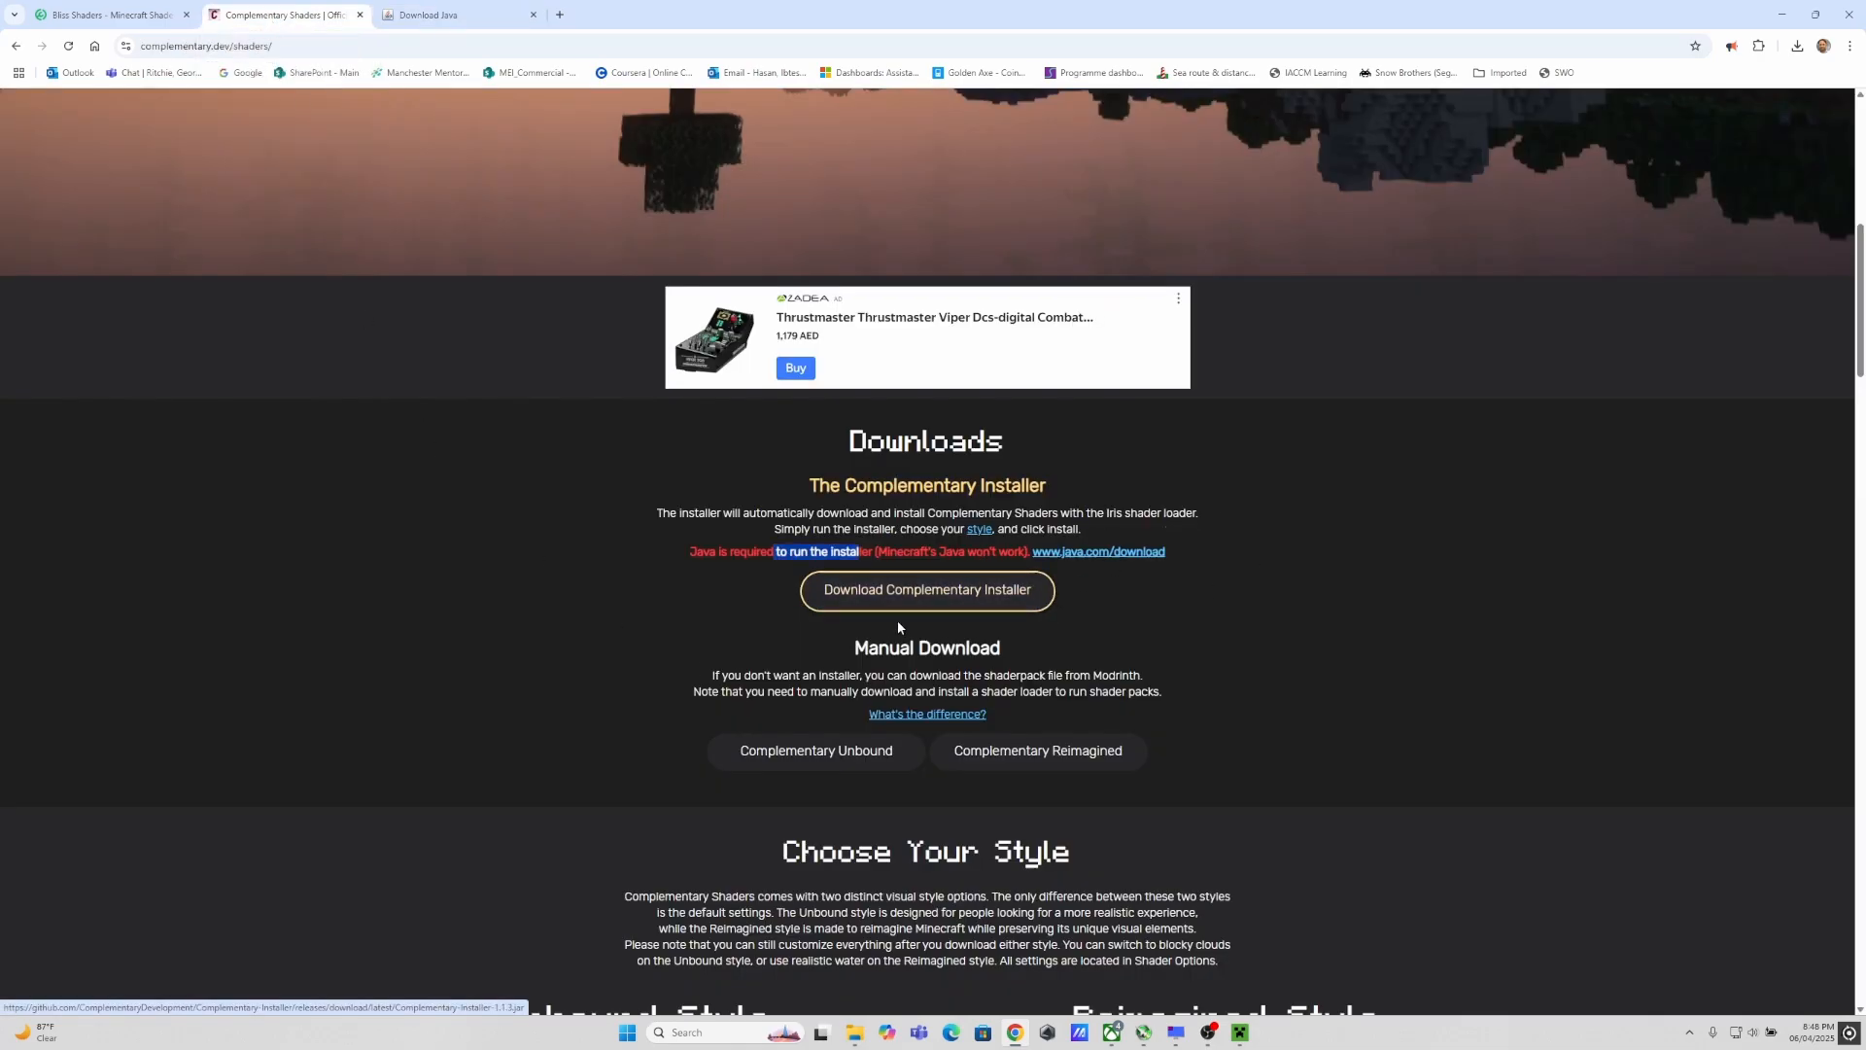
mouse_move(925, 591)
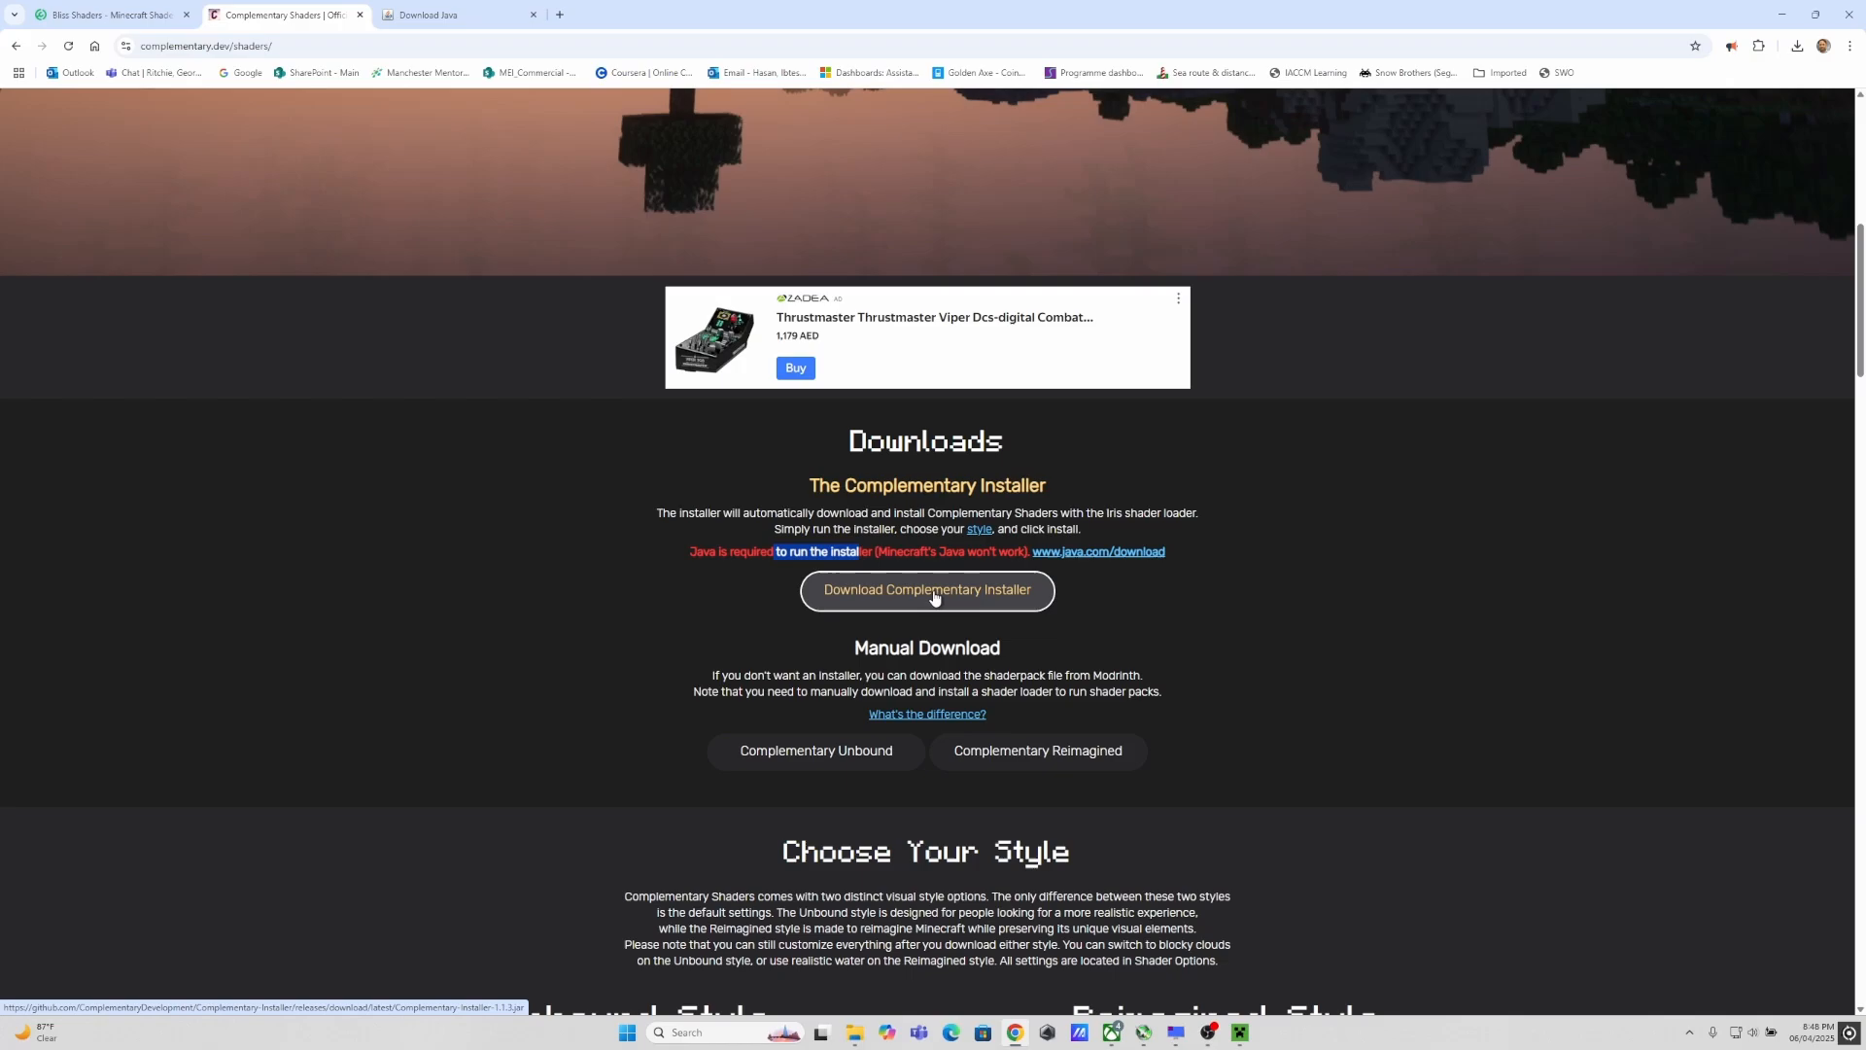
left_click(926, 591)
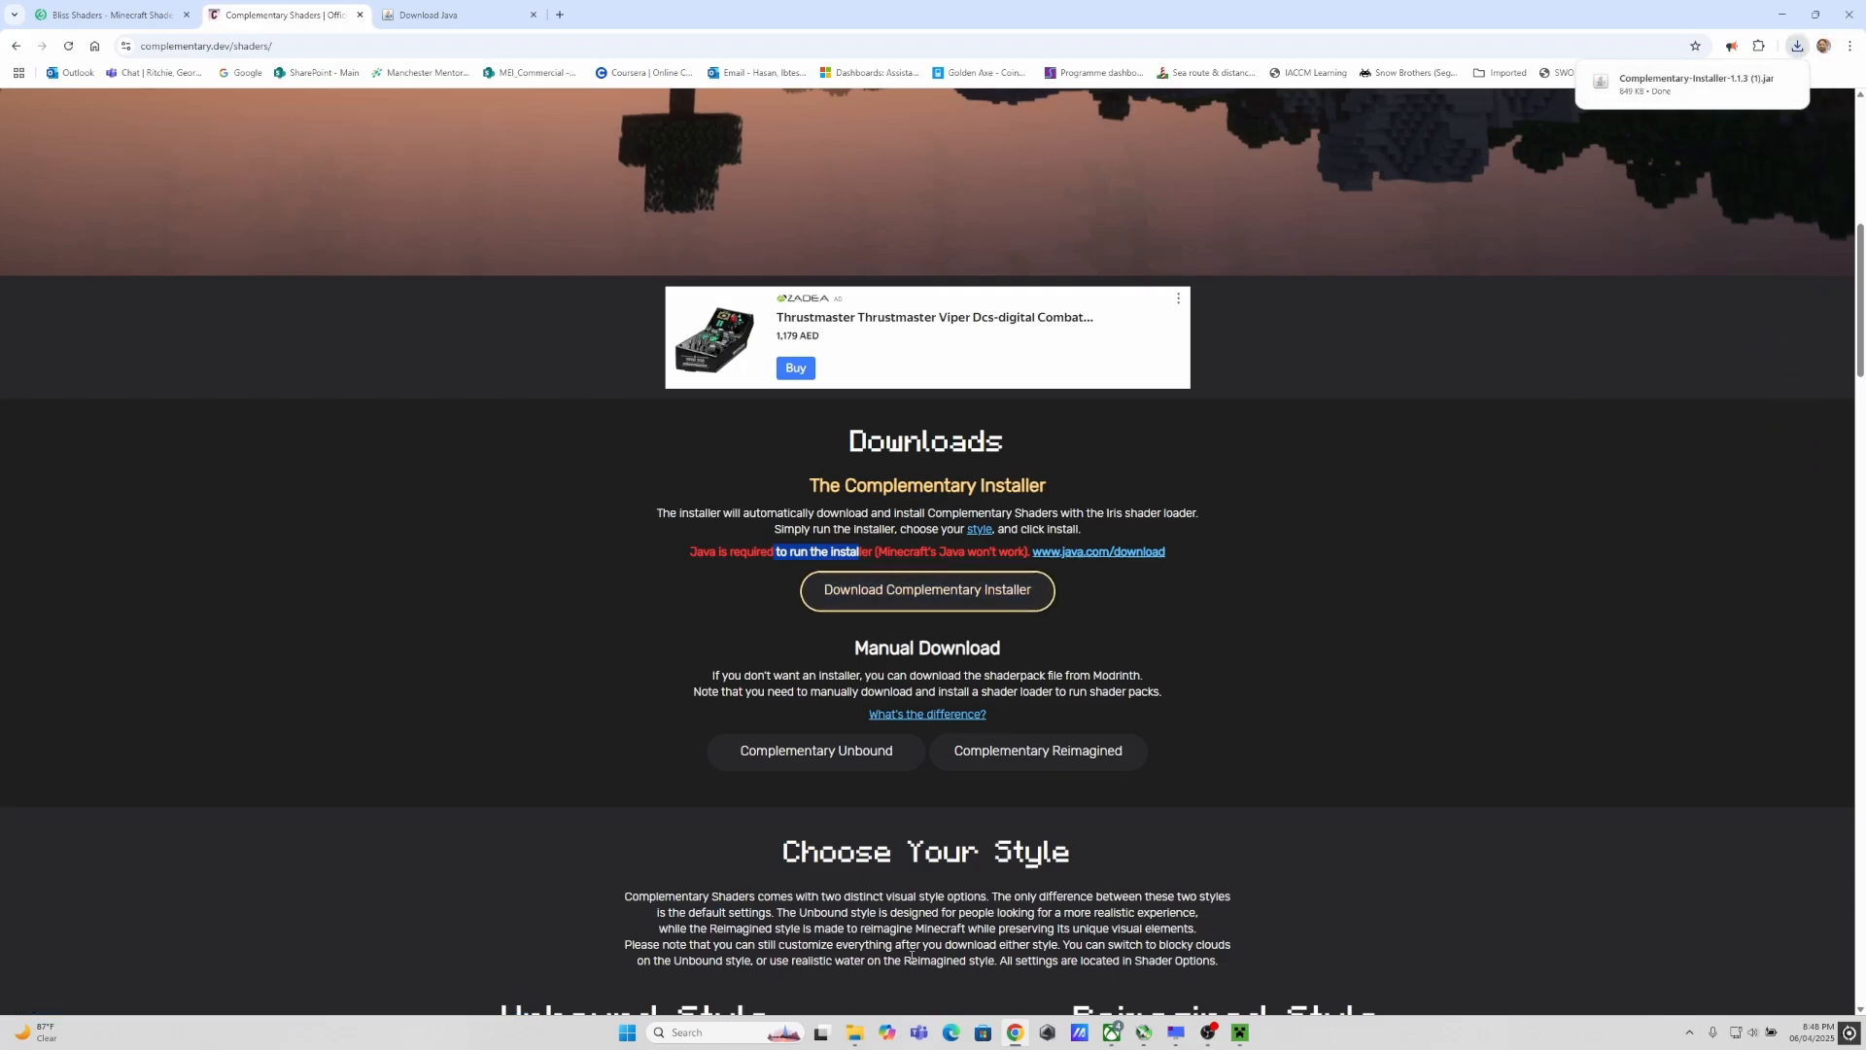
Step: Run Complementary-Installer-1.1.3 from the Downloads folder
left_click(854, 1033)
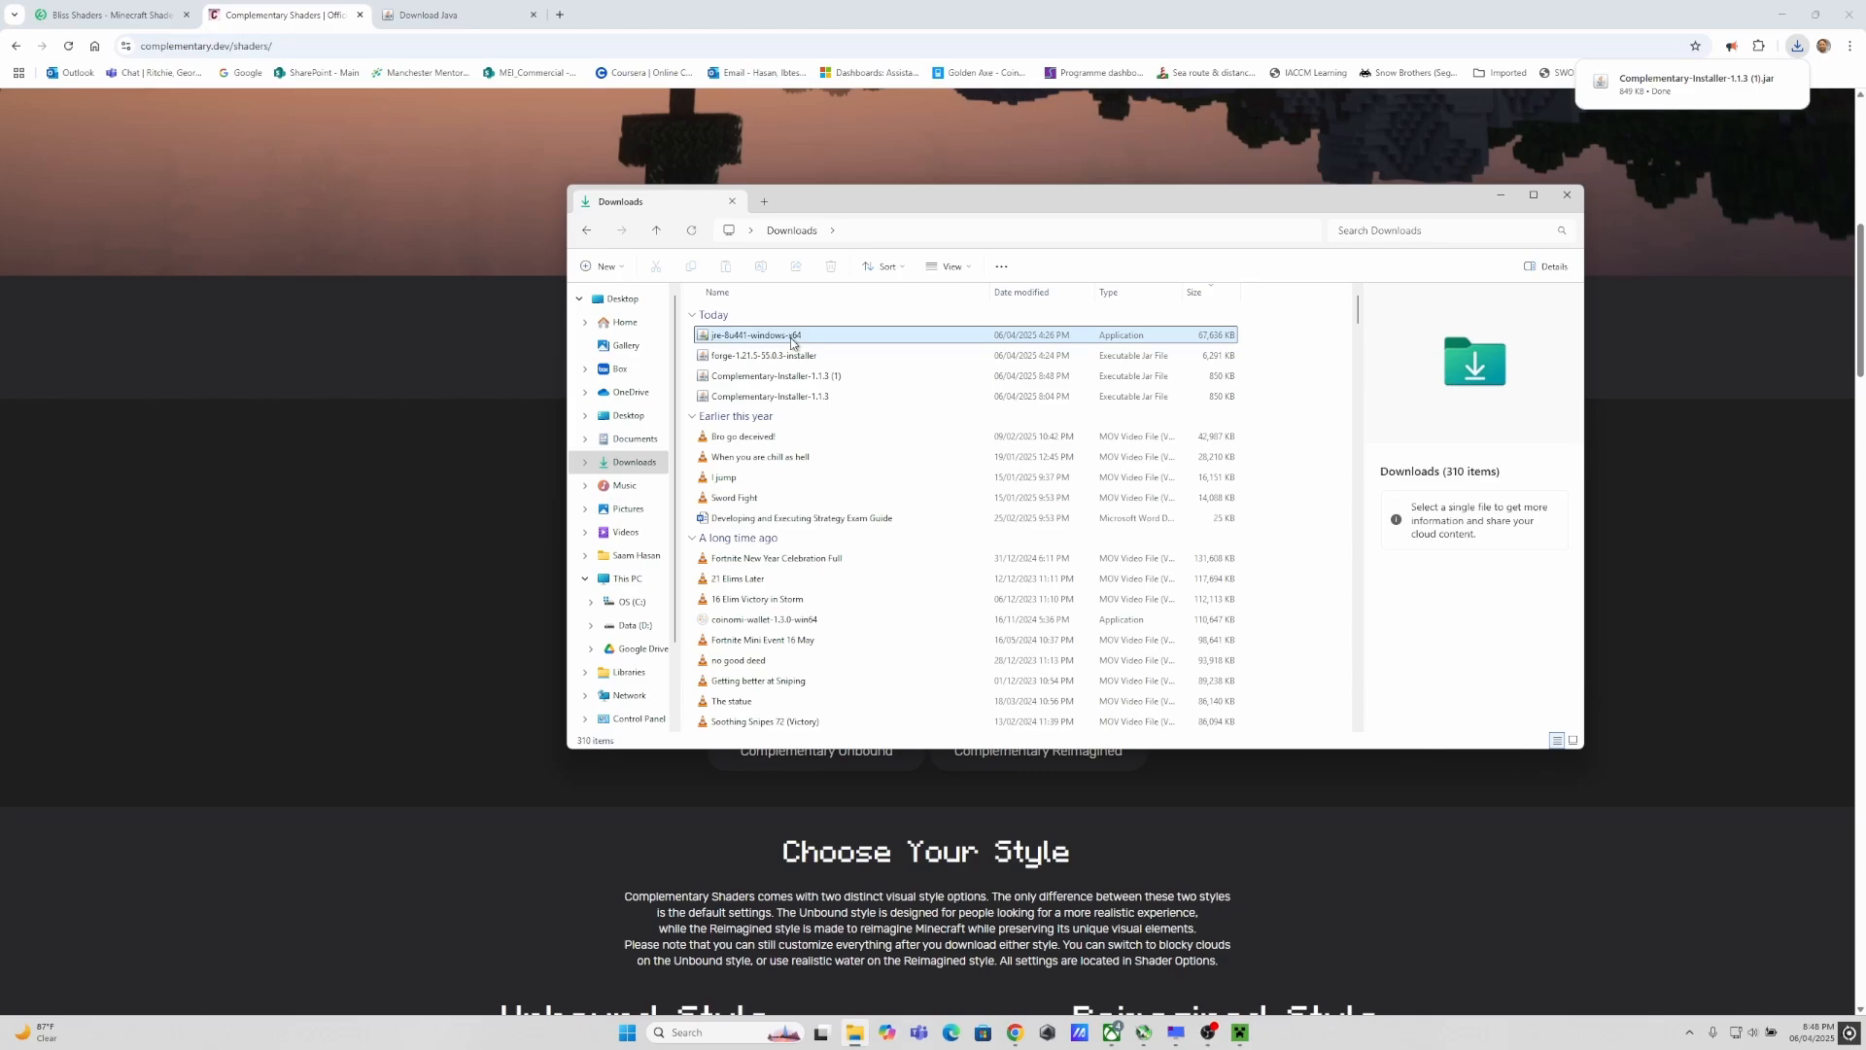
left_click(777, 376)
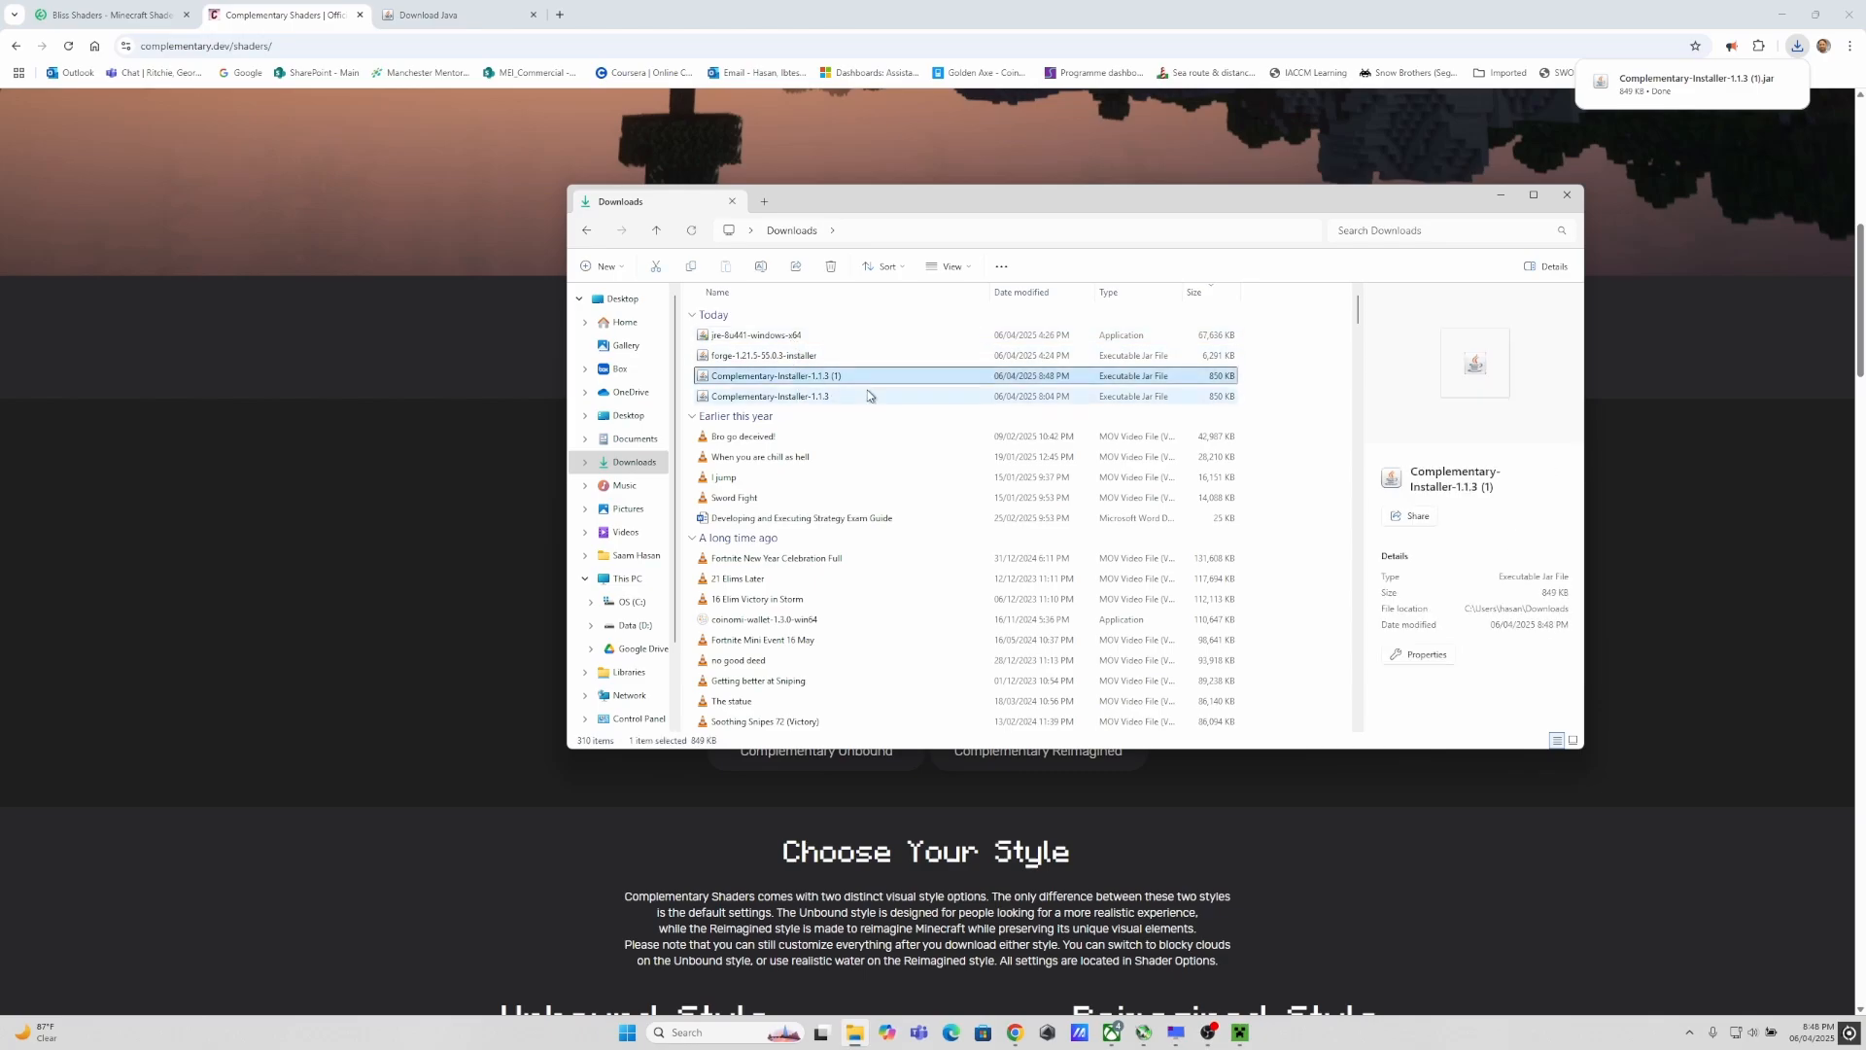
left_click(770, 394)
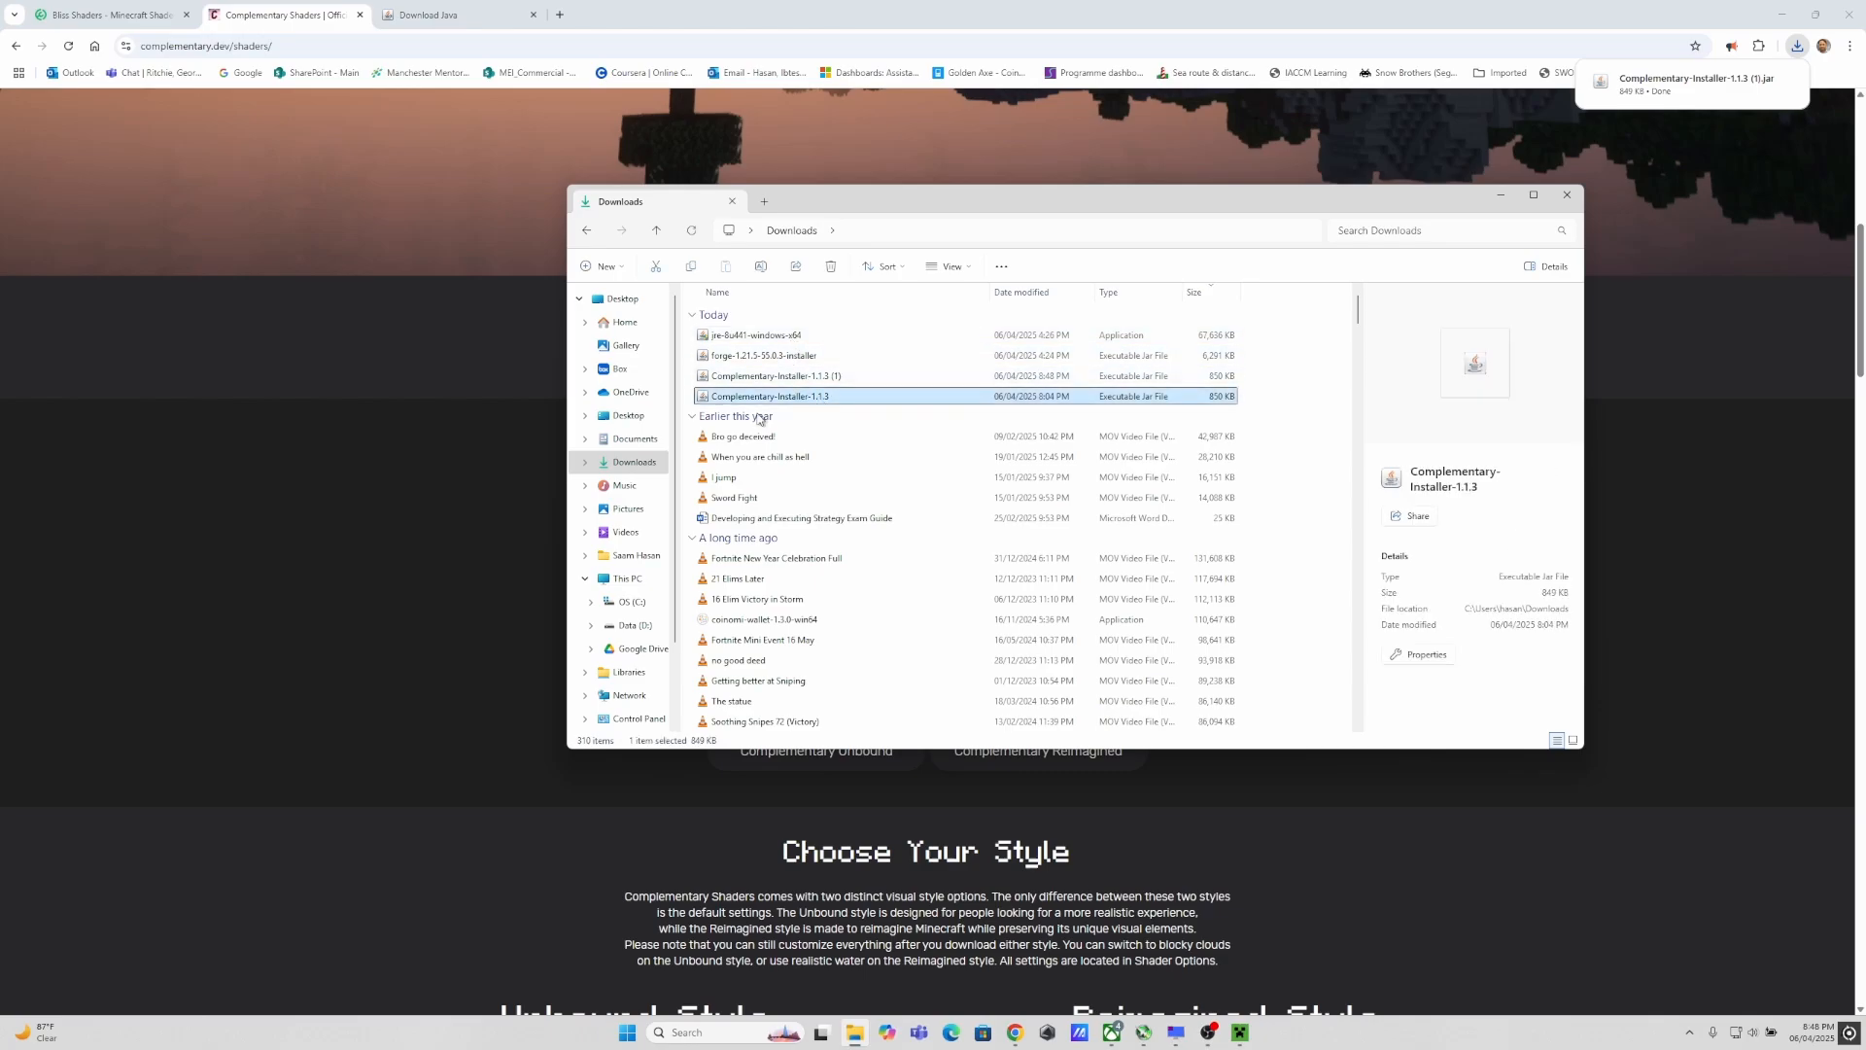
left_click(692, 416)
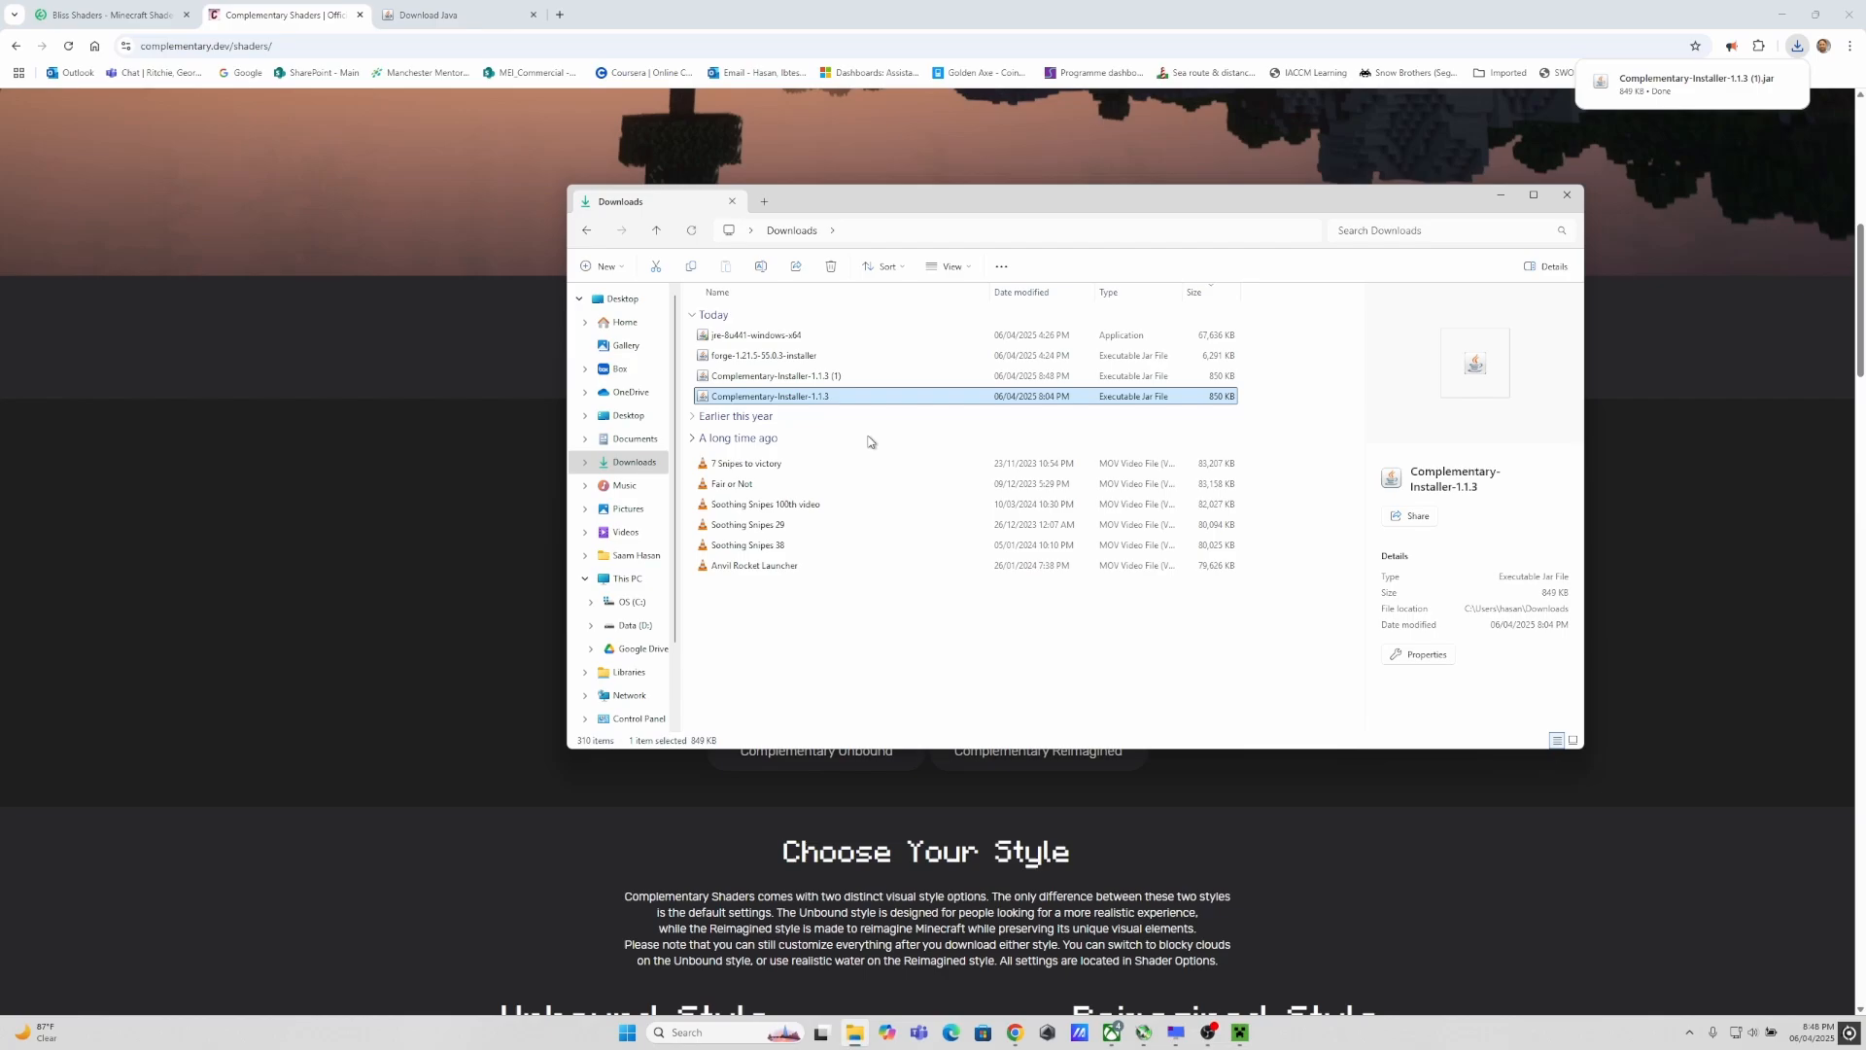
left_click(696, 441)
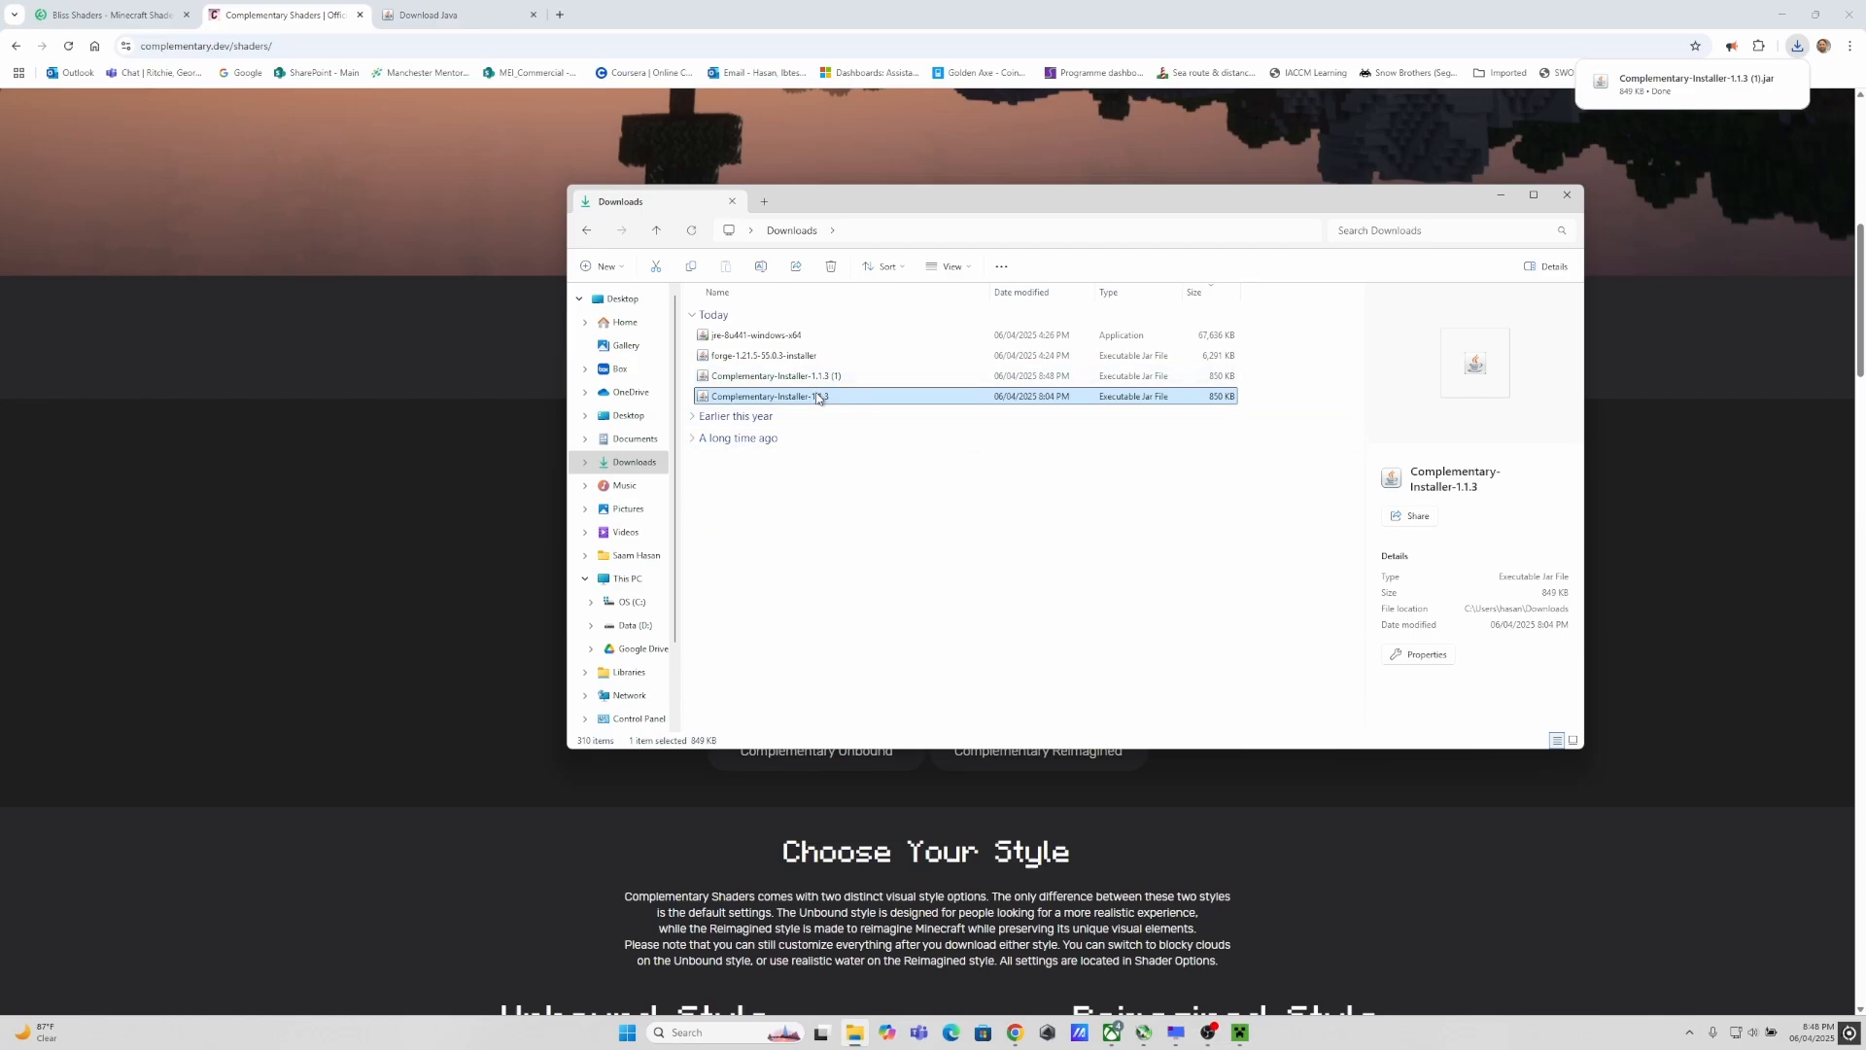
double_click(768, 396)
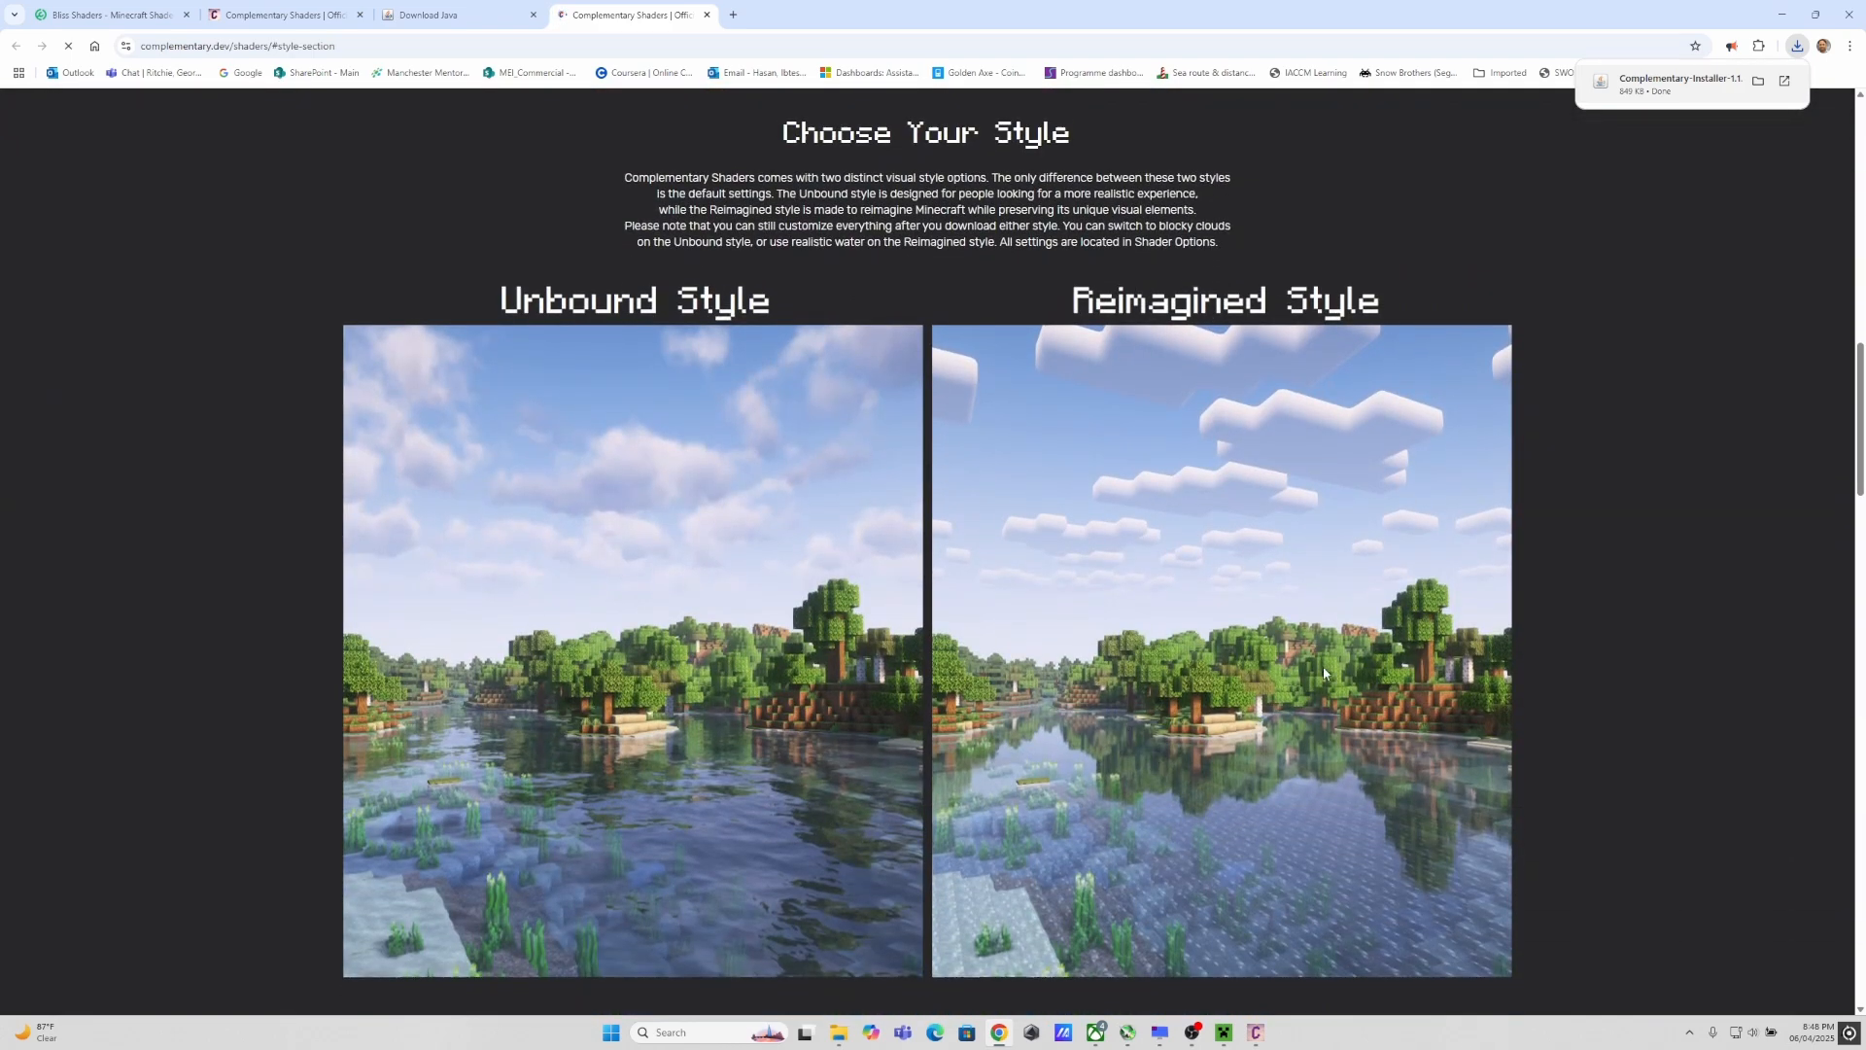
mouse_move(735, 593)
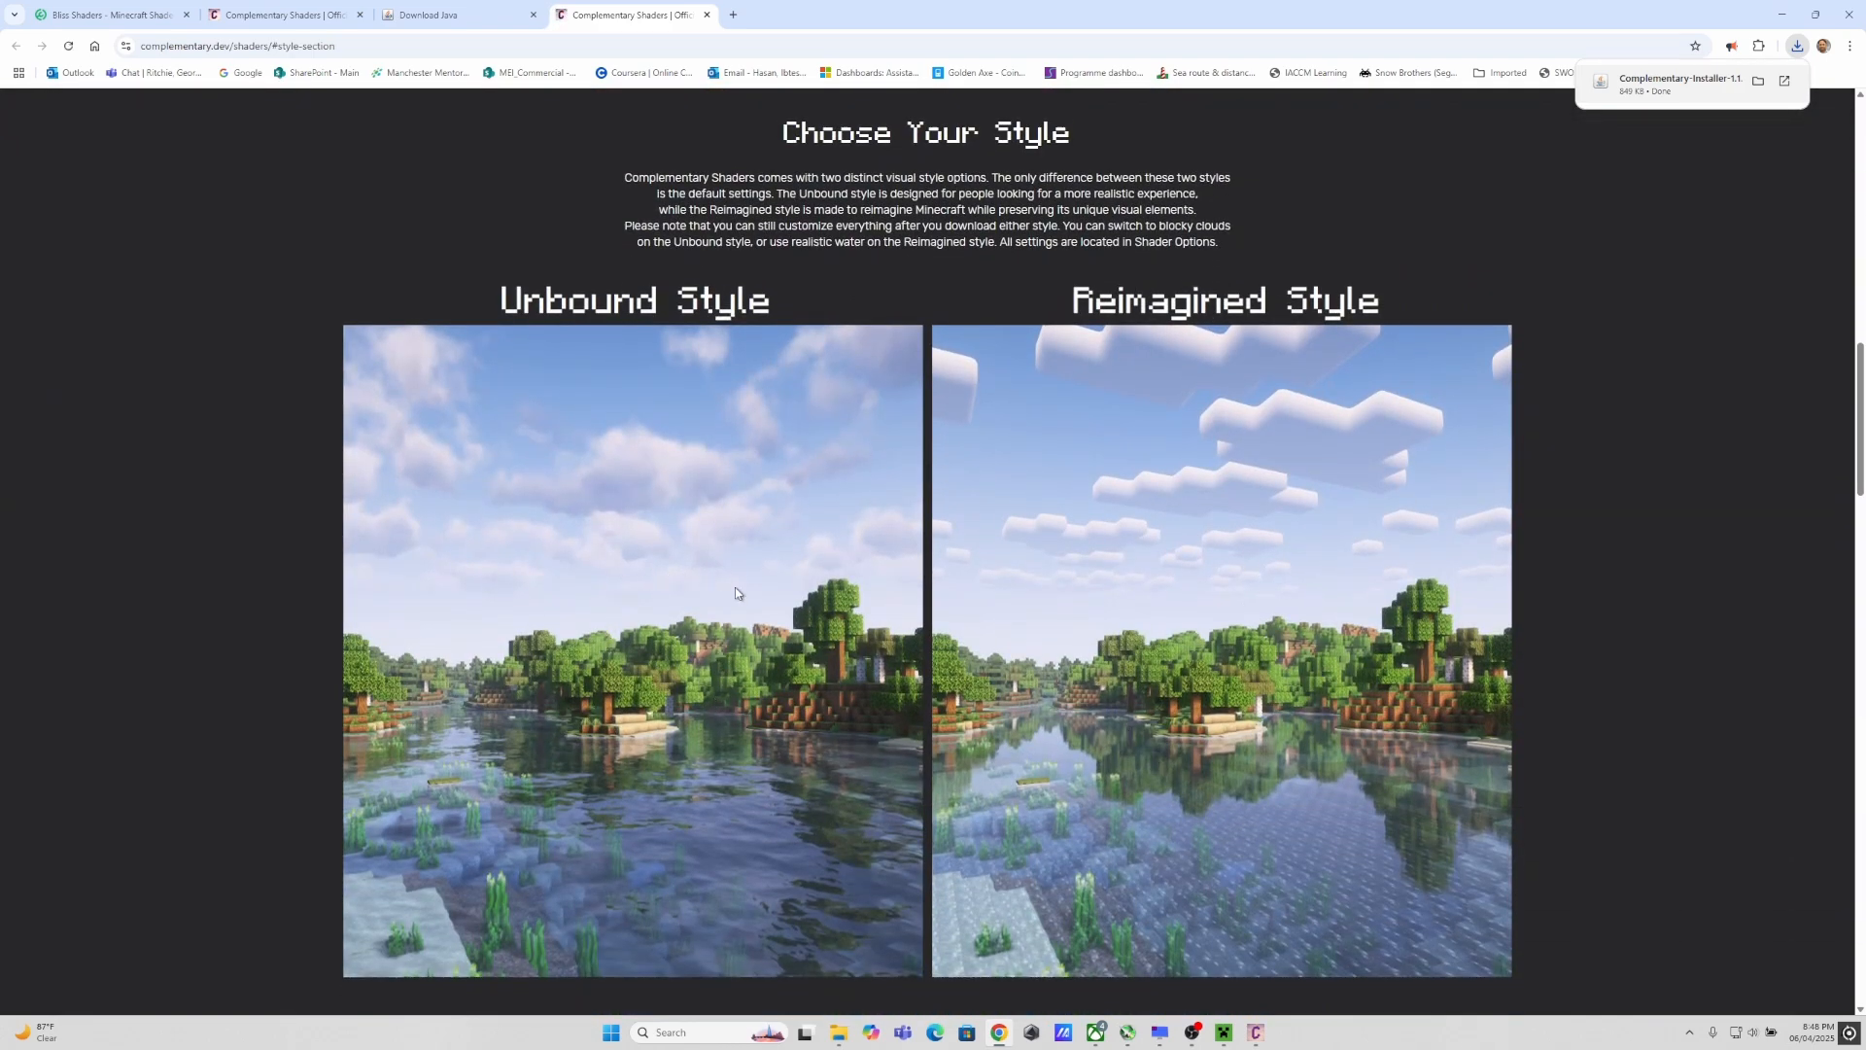
Step: Compare Unbound and Reimagined previews, close the extra tab, and install Unbound Style for 1.21.5
scroll("down", 3)
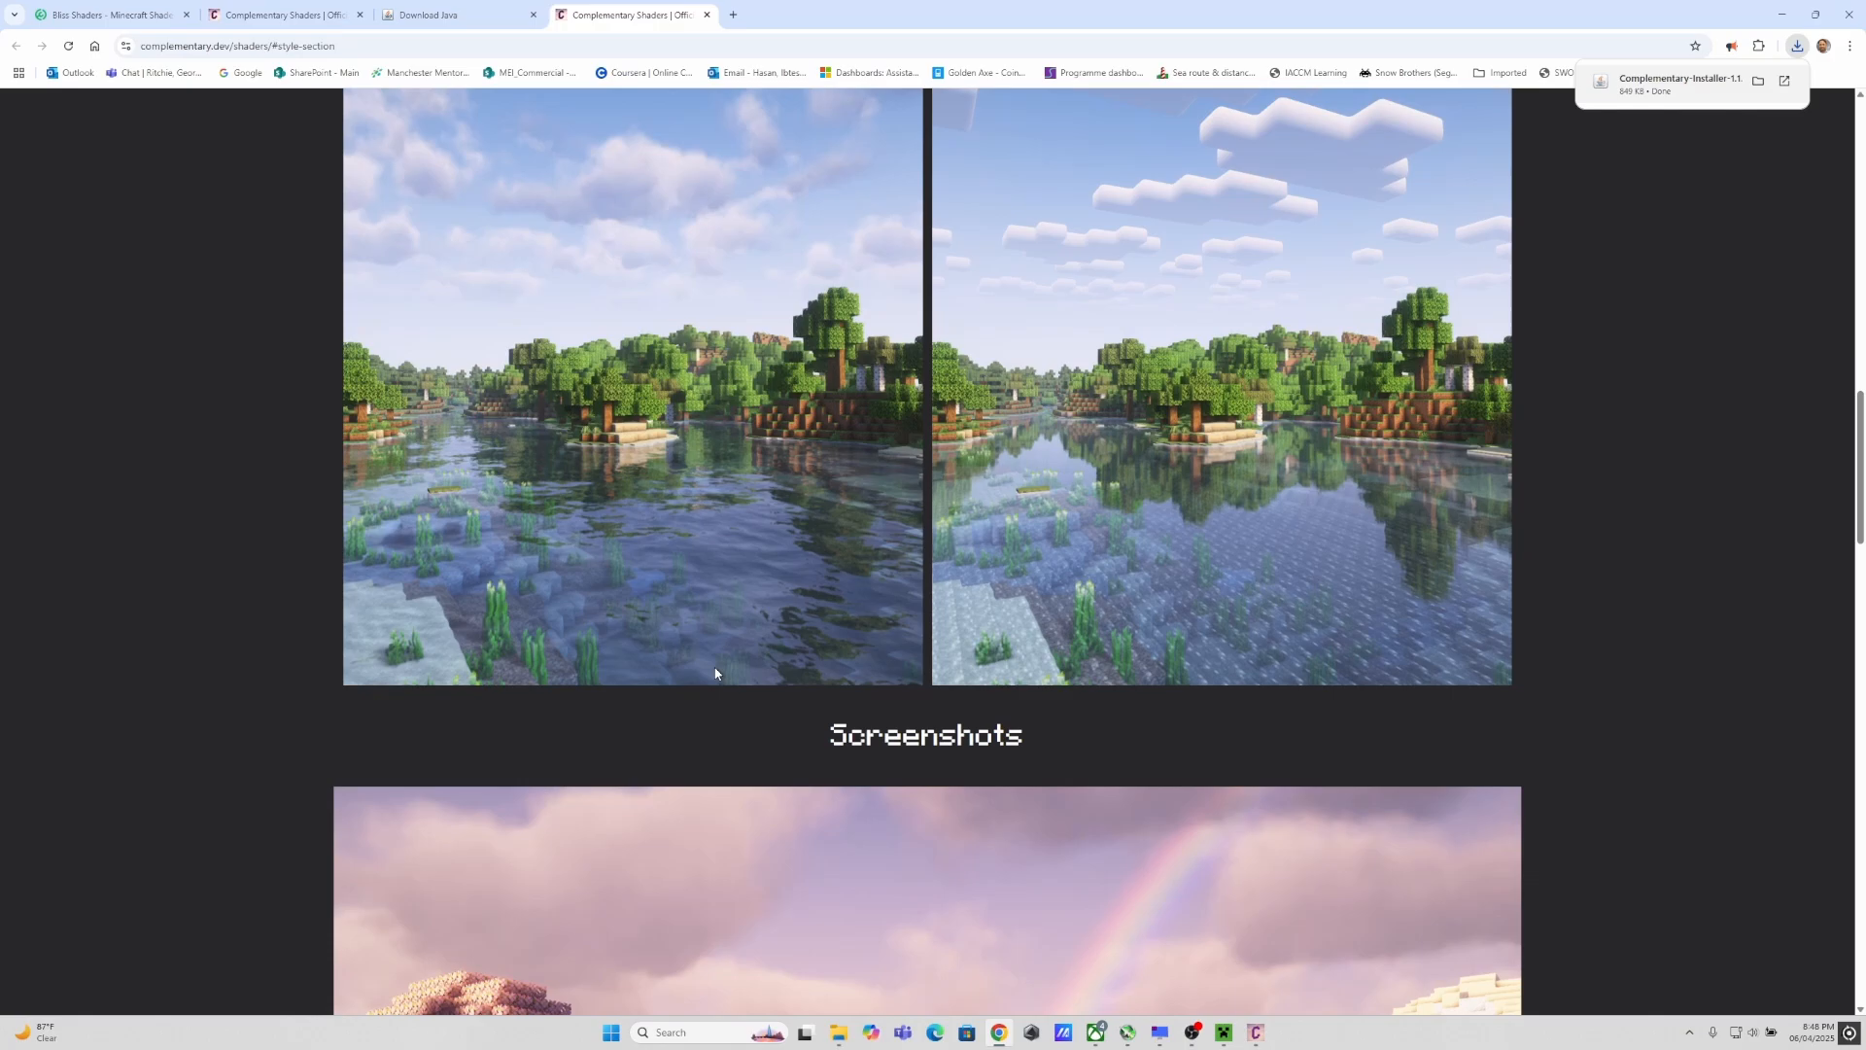
scroll("up", 3)
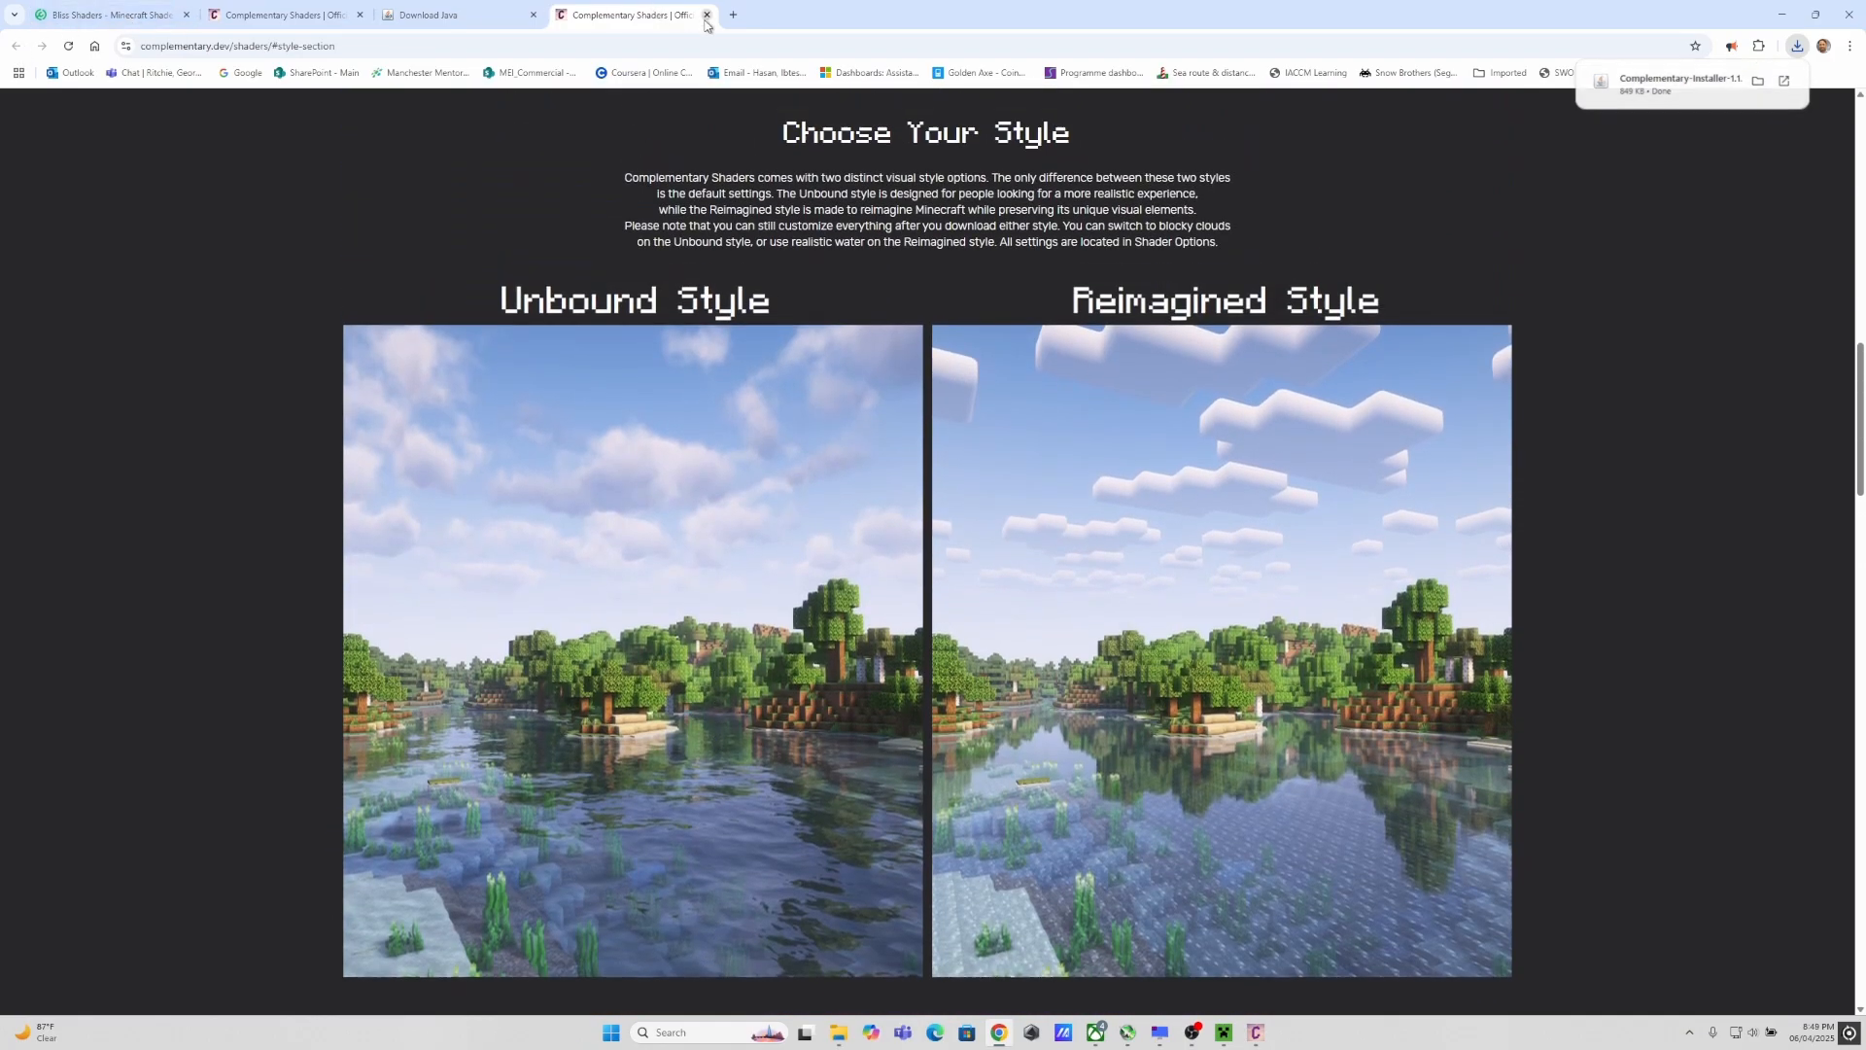
left_click(708, 14)
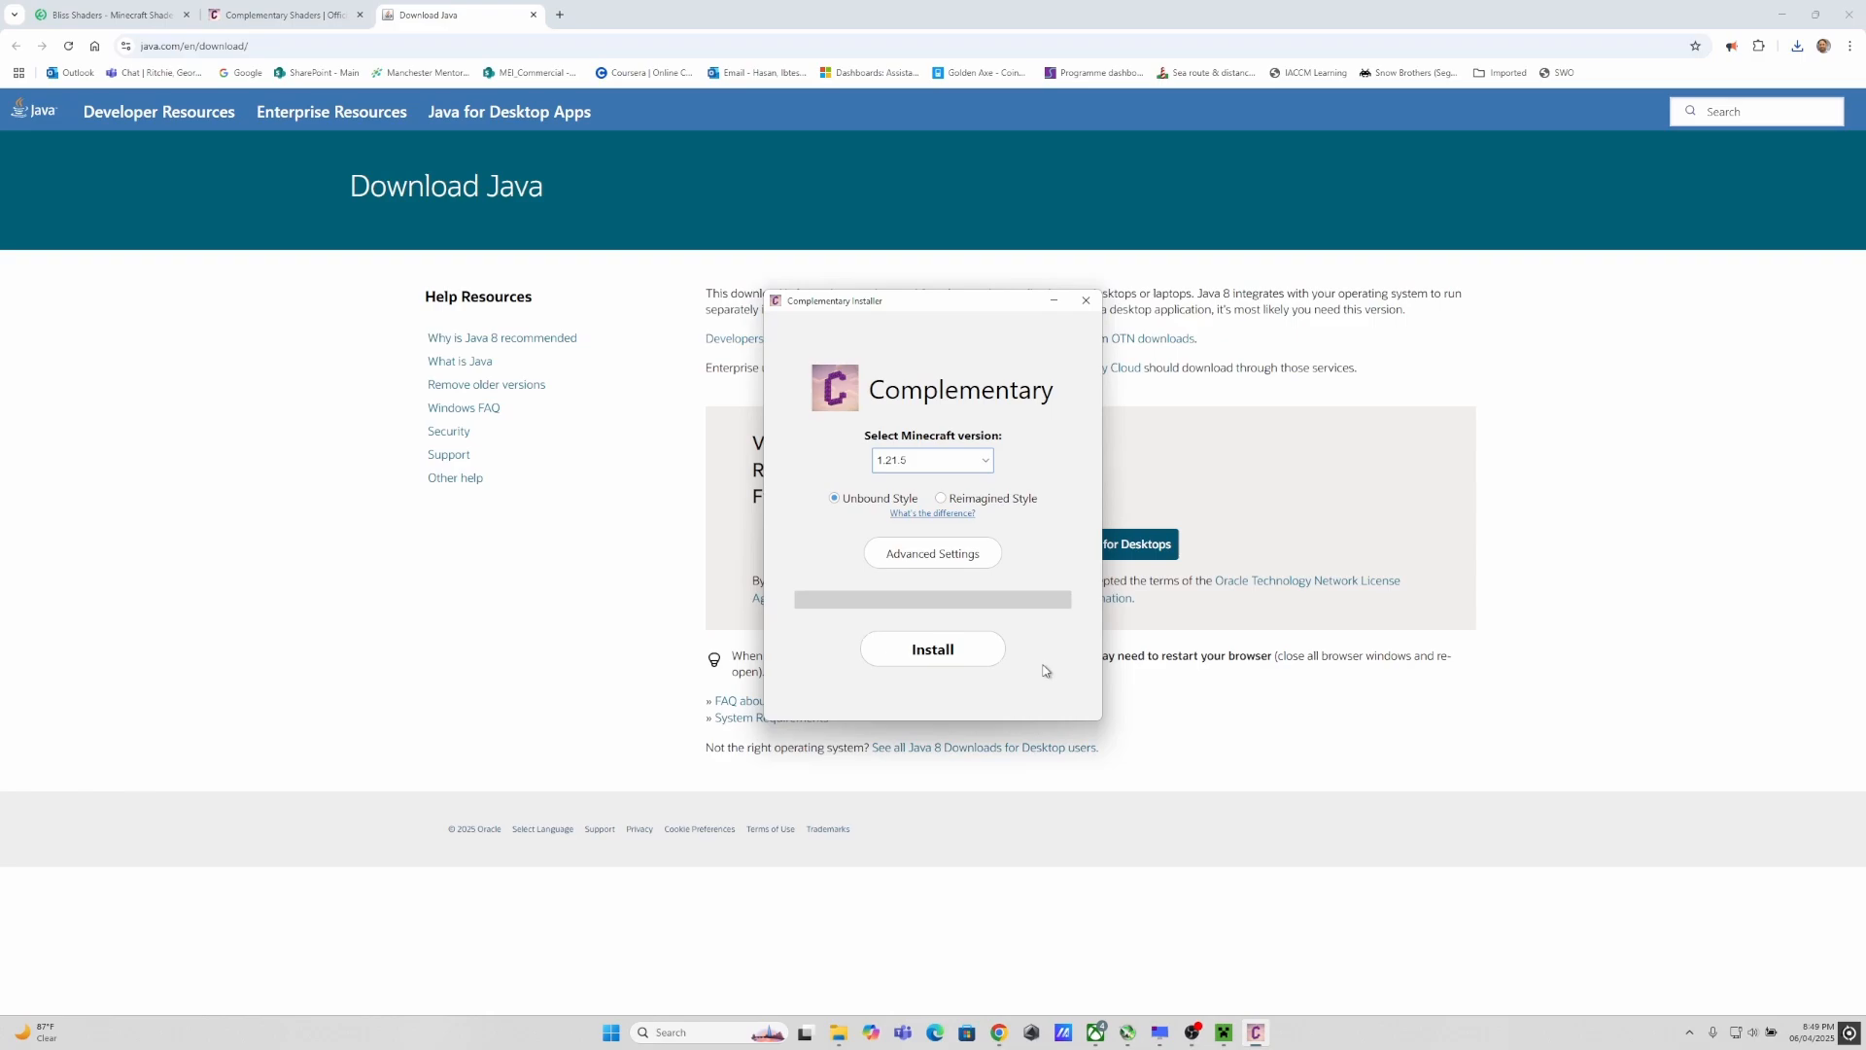
mouse_move(932, 650)
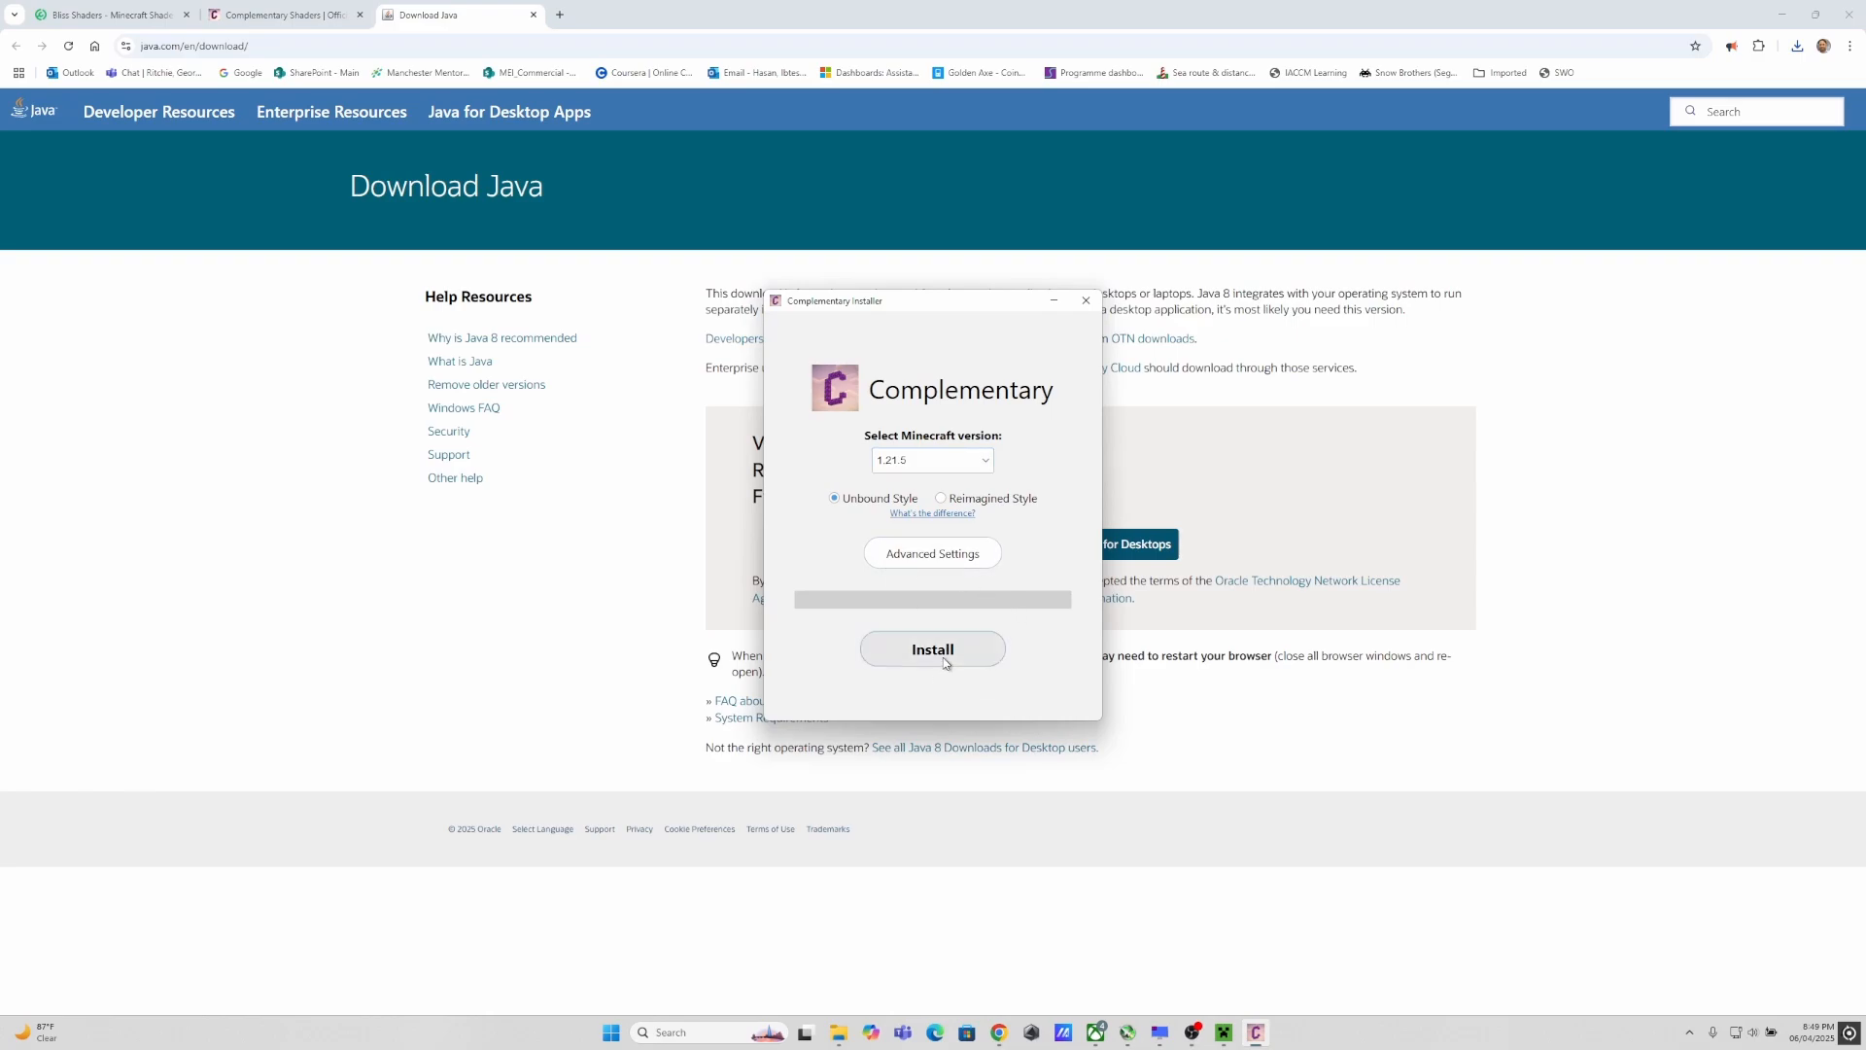
left_click(931, 649)
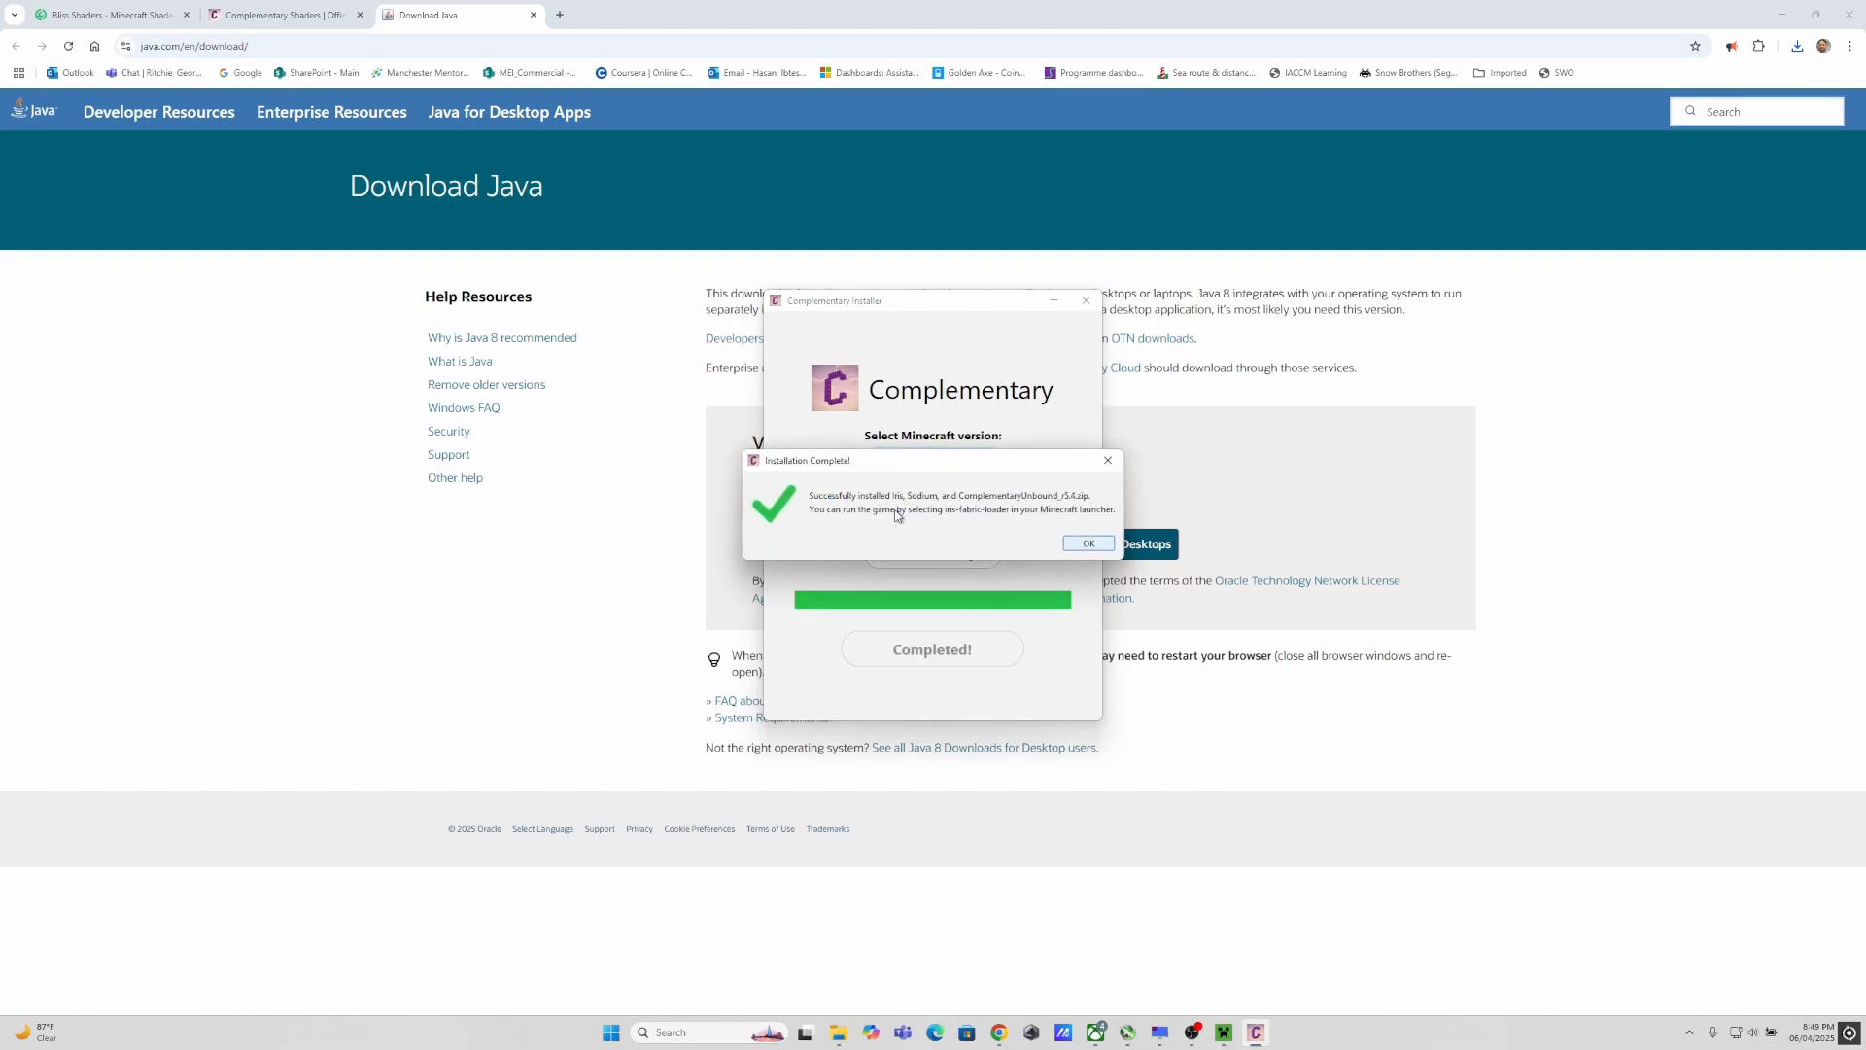
Step: Dismiss the Installation Complete message, returning to the Launcher's Iris & Sodium profile
left_click(1085, 542)
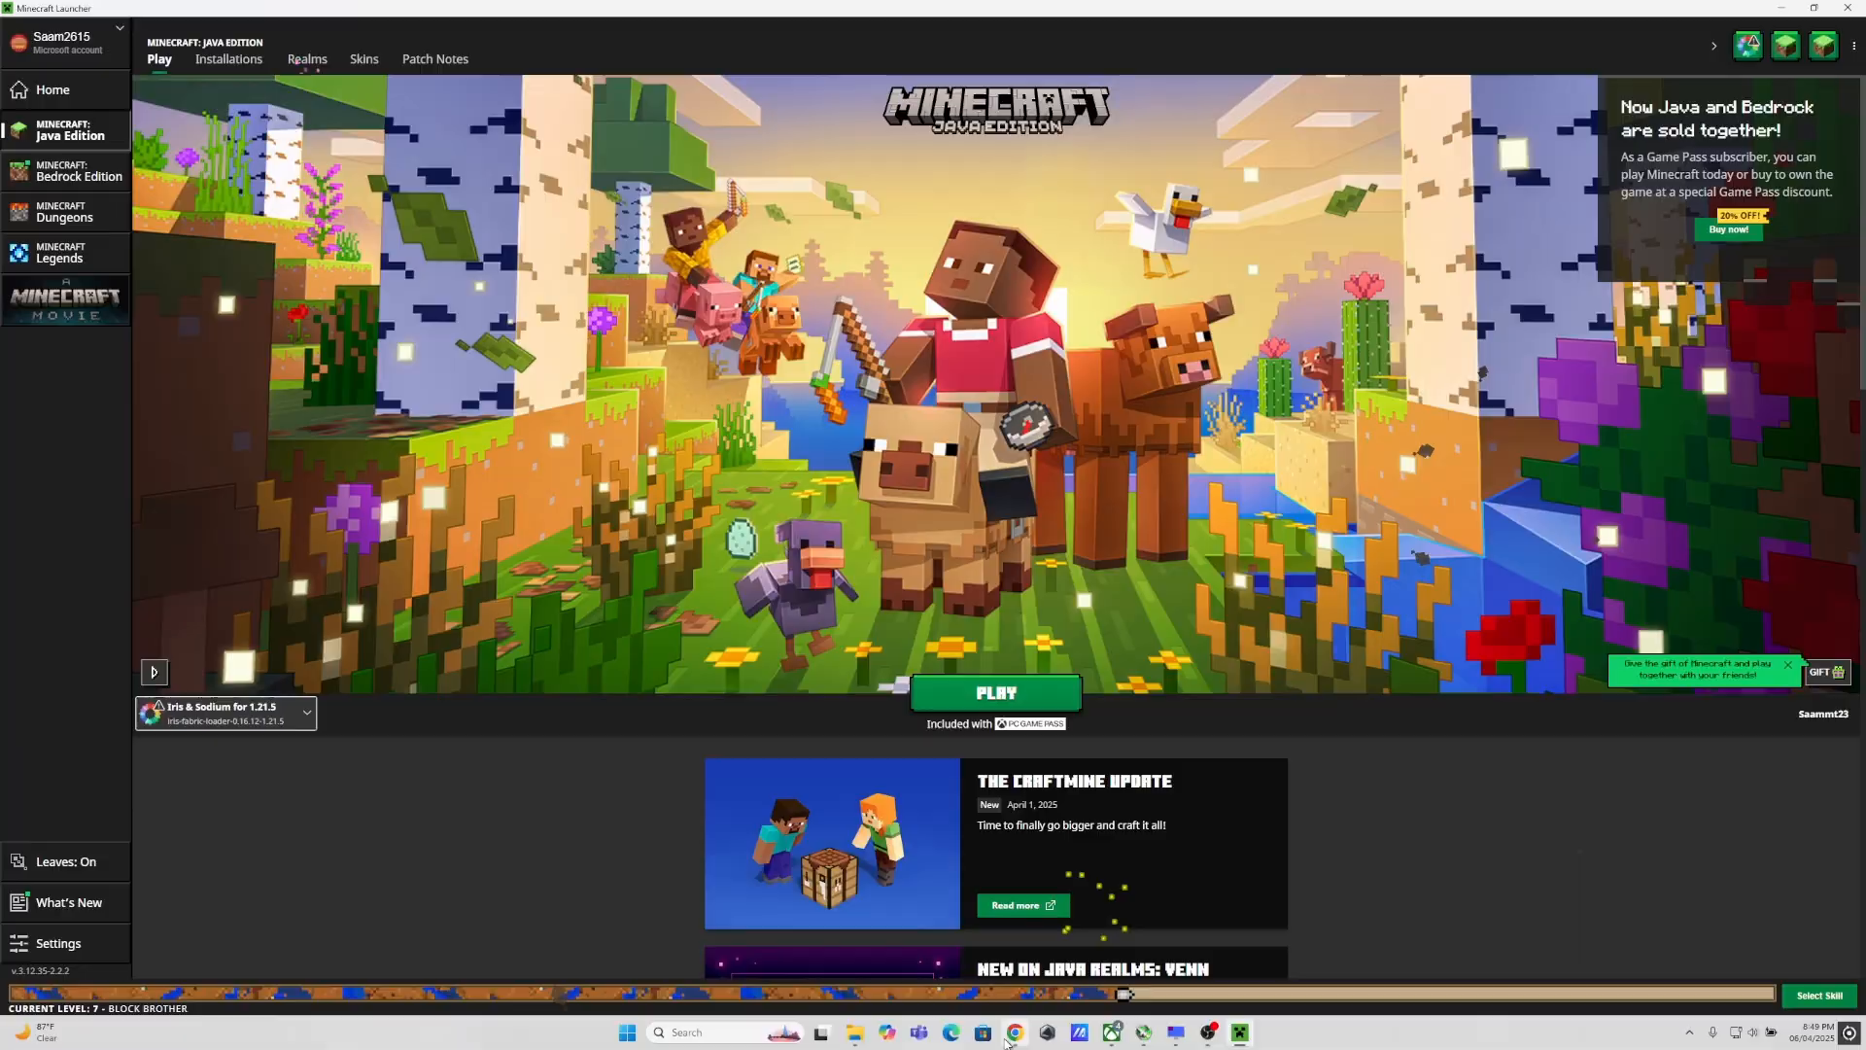
Step: Bring up the Bliss Shaders download dialog on its Modrinth page
left_click(1014, 1036)
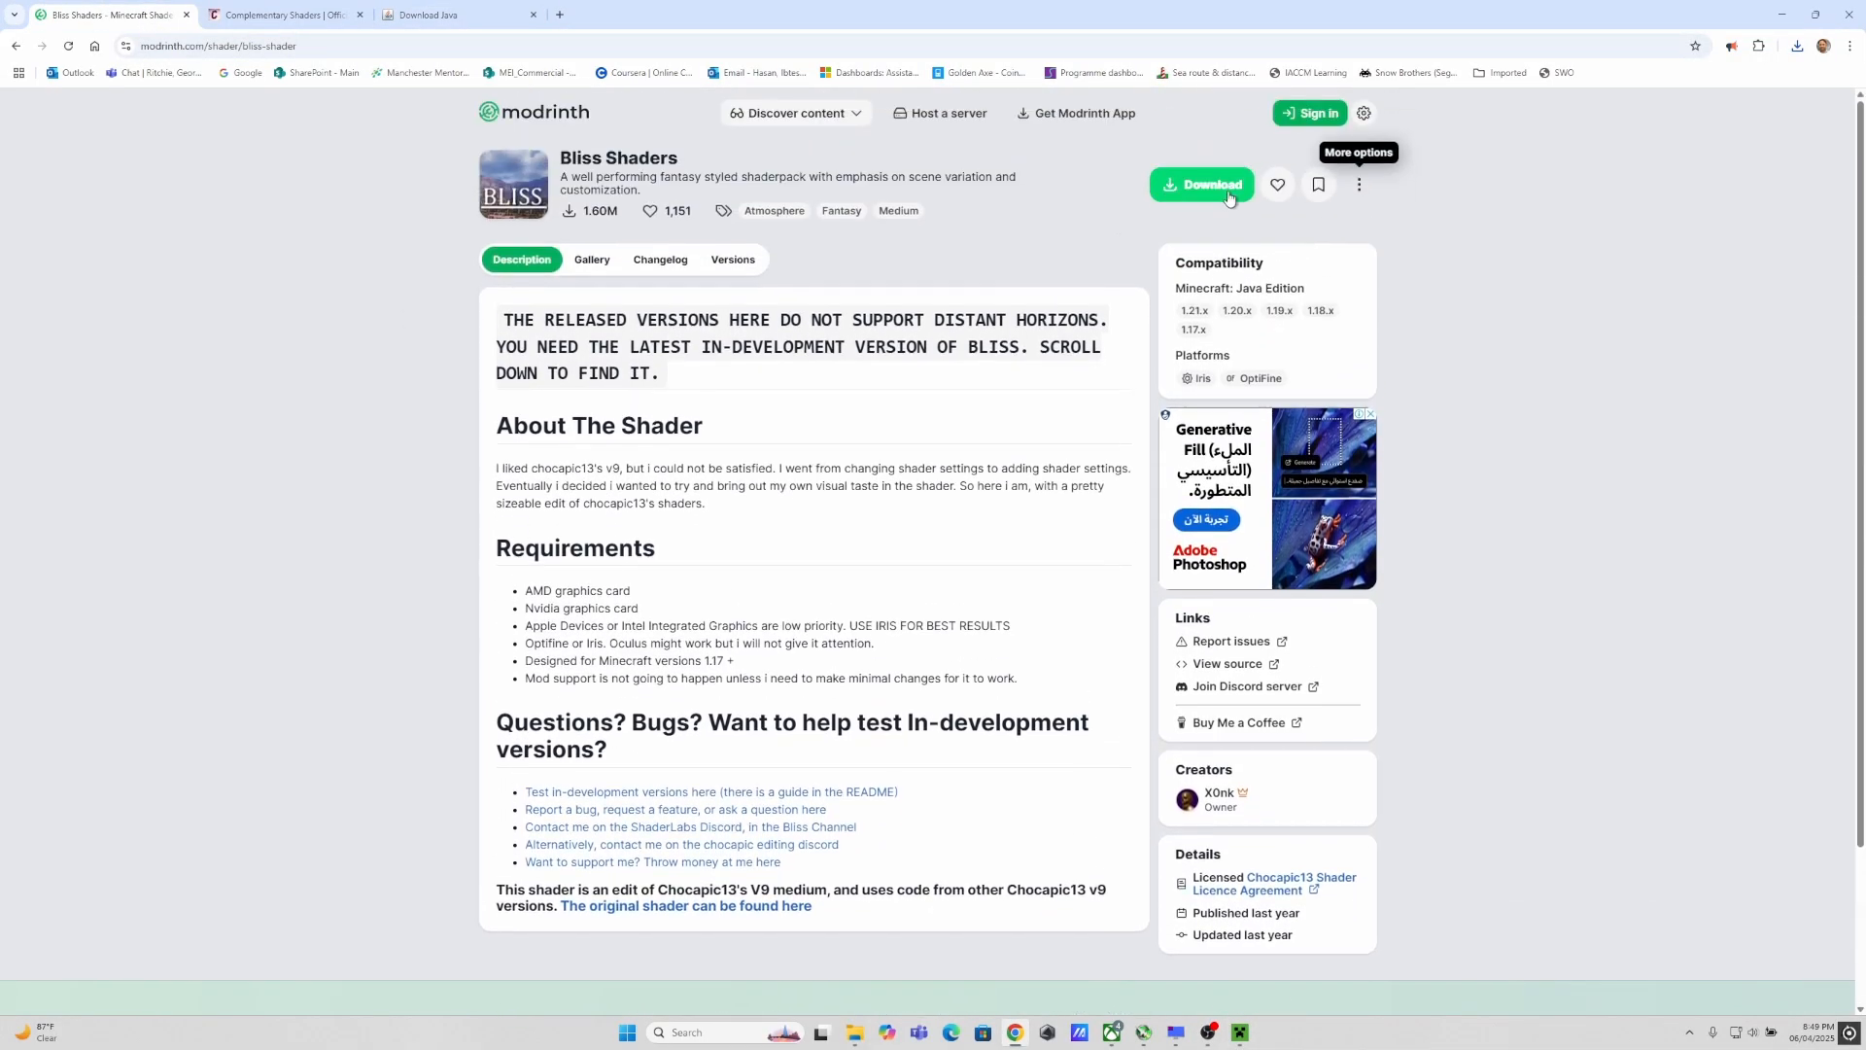
left_click(852, 1040)
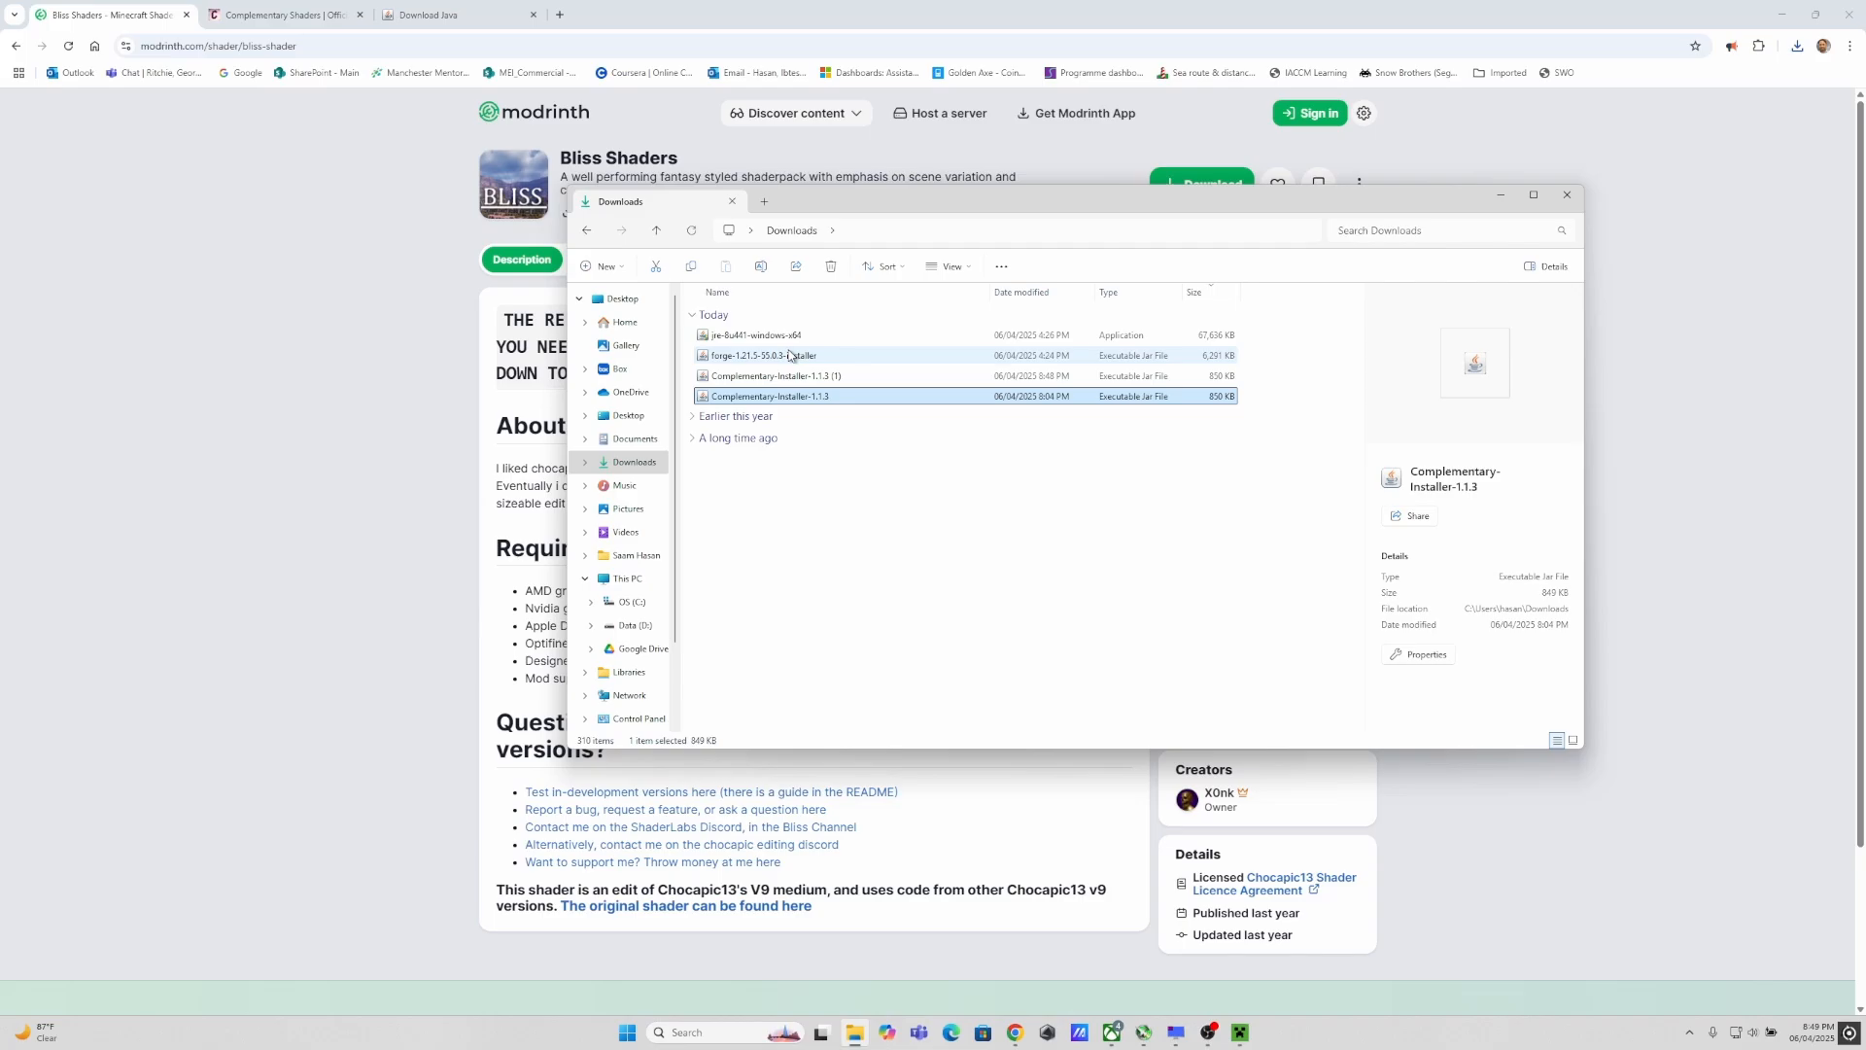
mouse_move(857, 492)
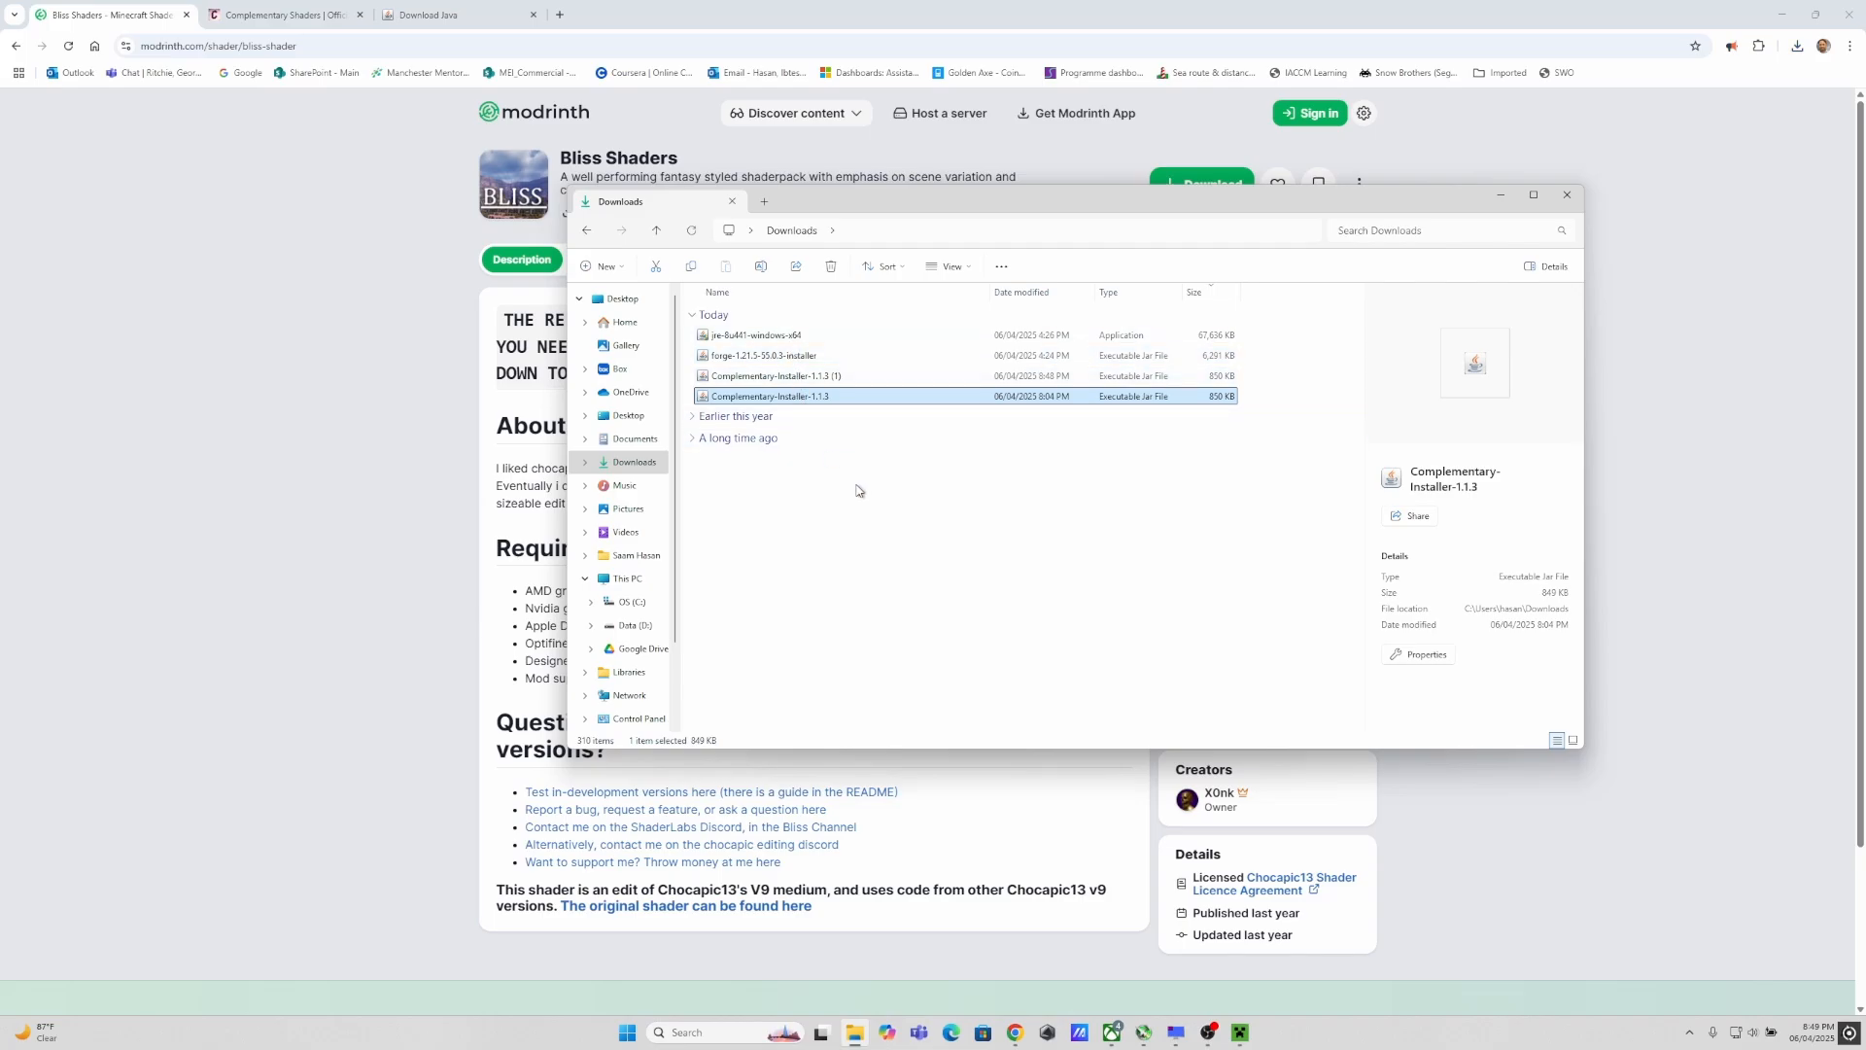
left_click(1200, 183)
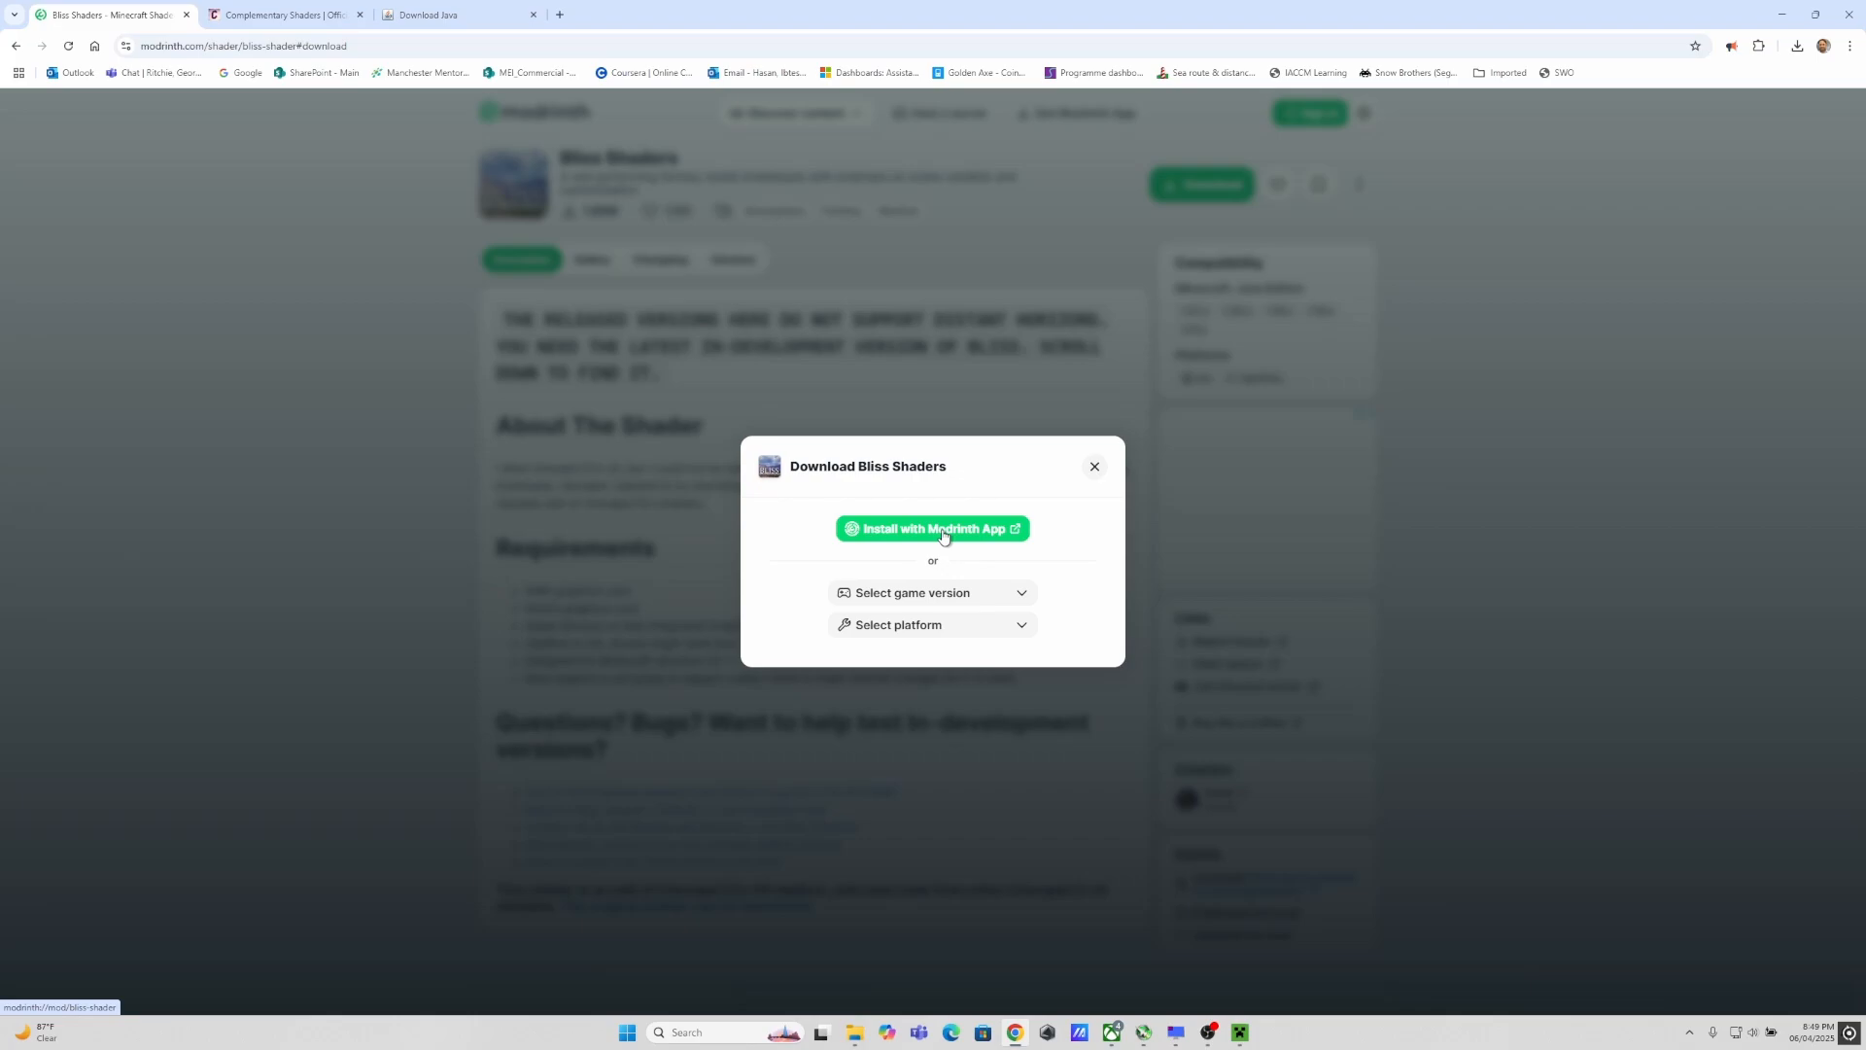
mouse_move(969, 606)
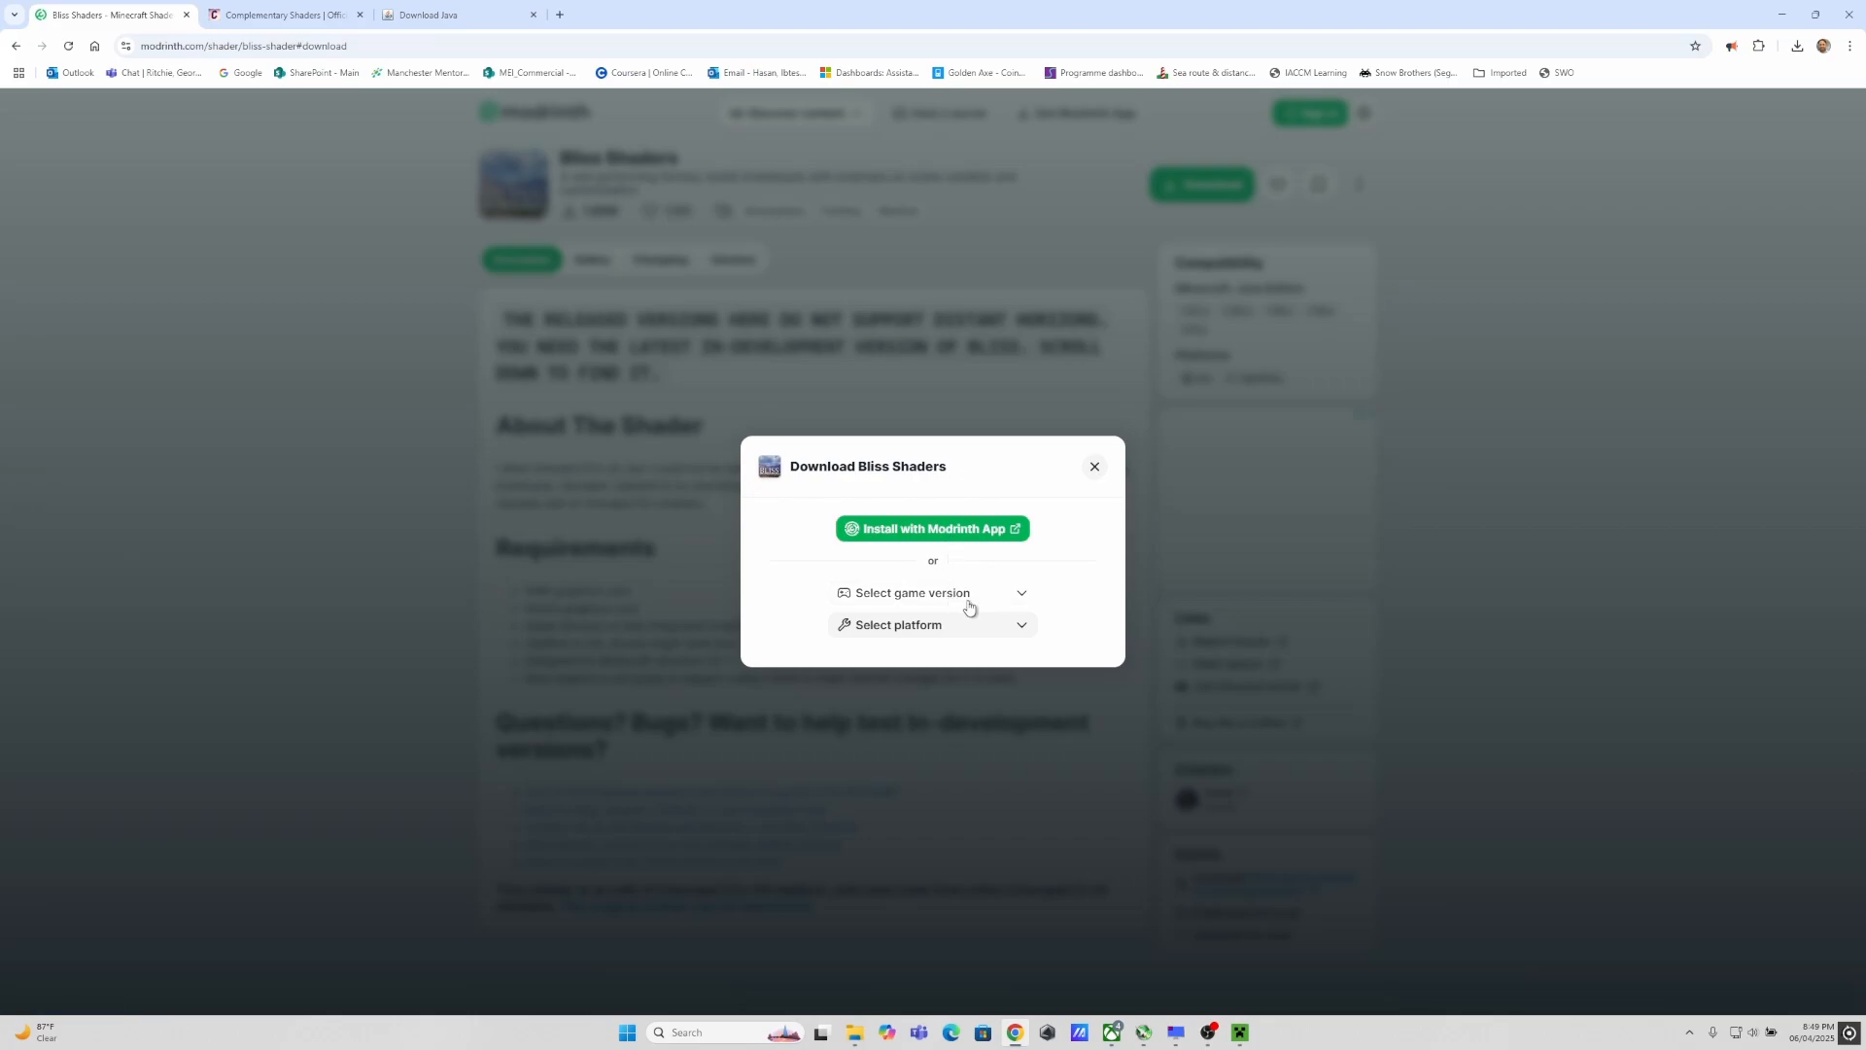
Step: Download Bliss 2.0.4 for game version 1.21.5 on the Iris platform
left_click(932, 593)
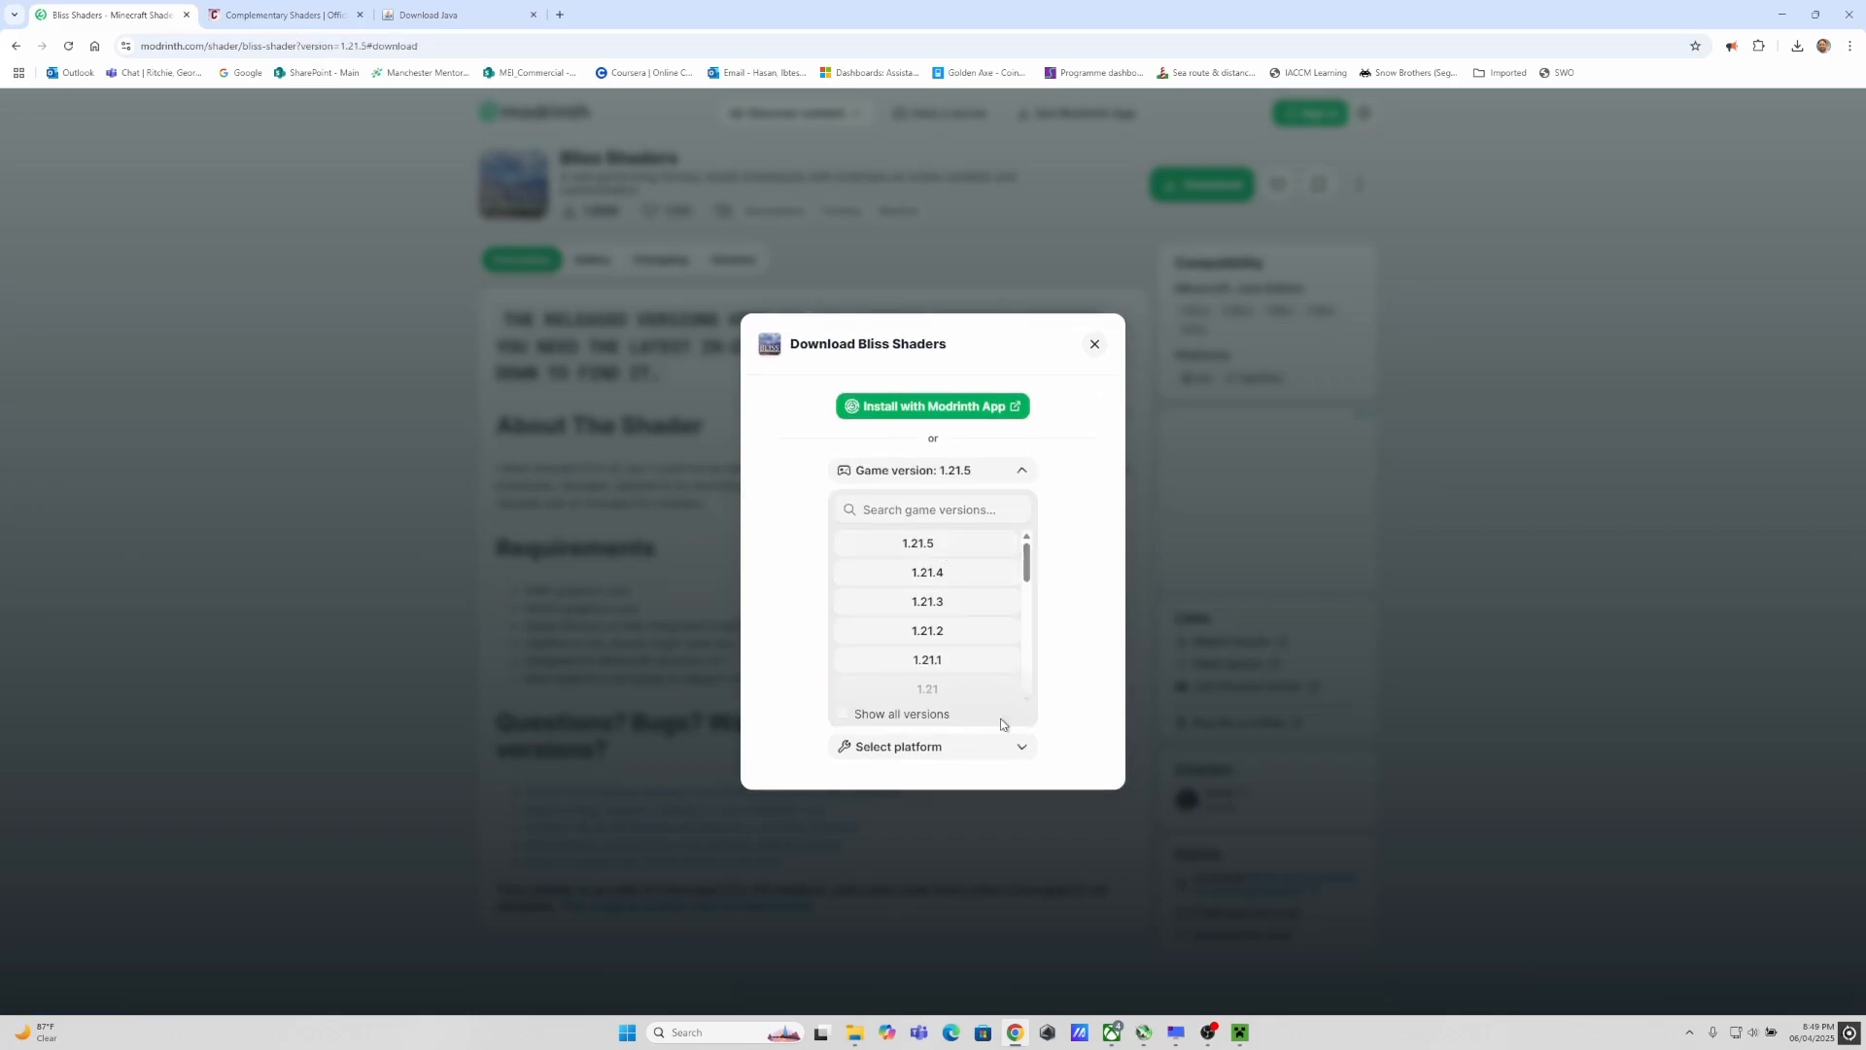
left_click(932, 746)
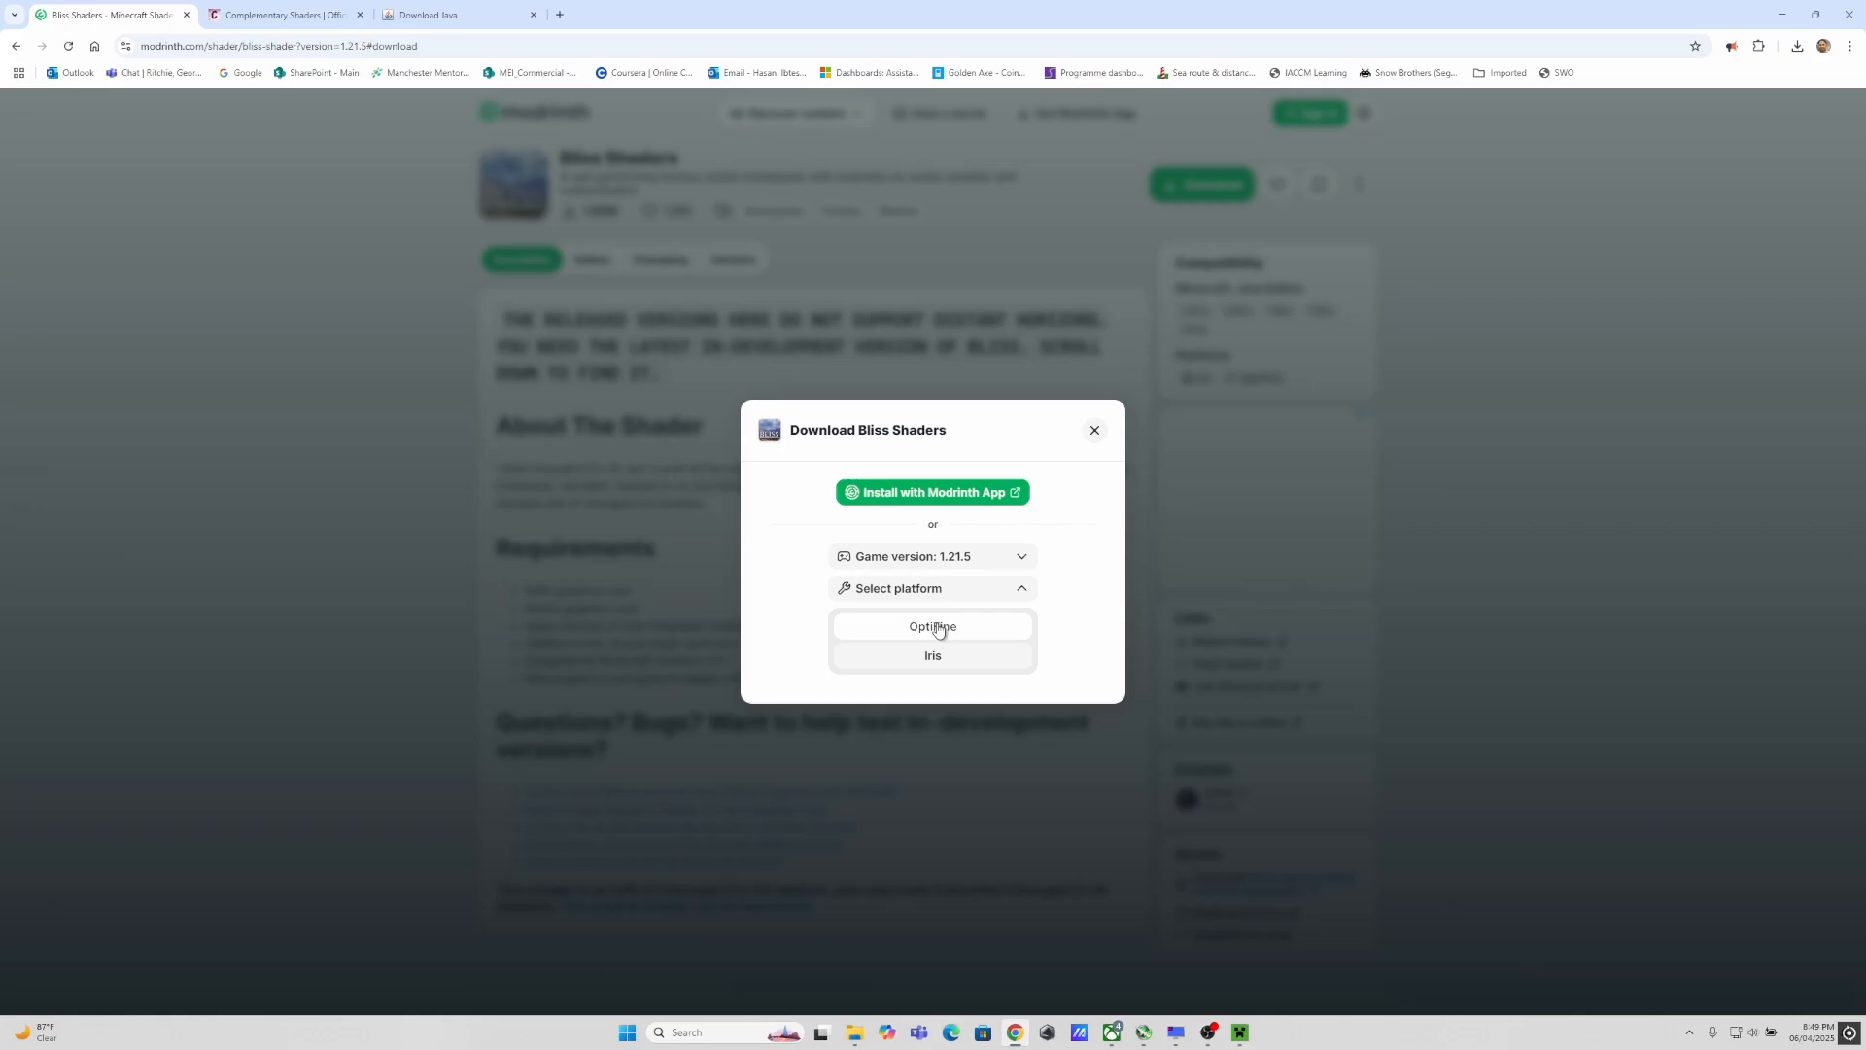
mouse_move(934, 656)
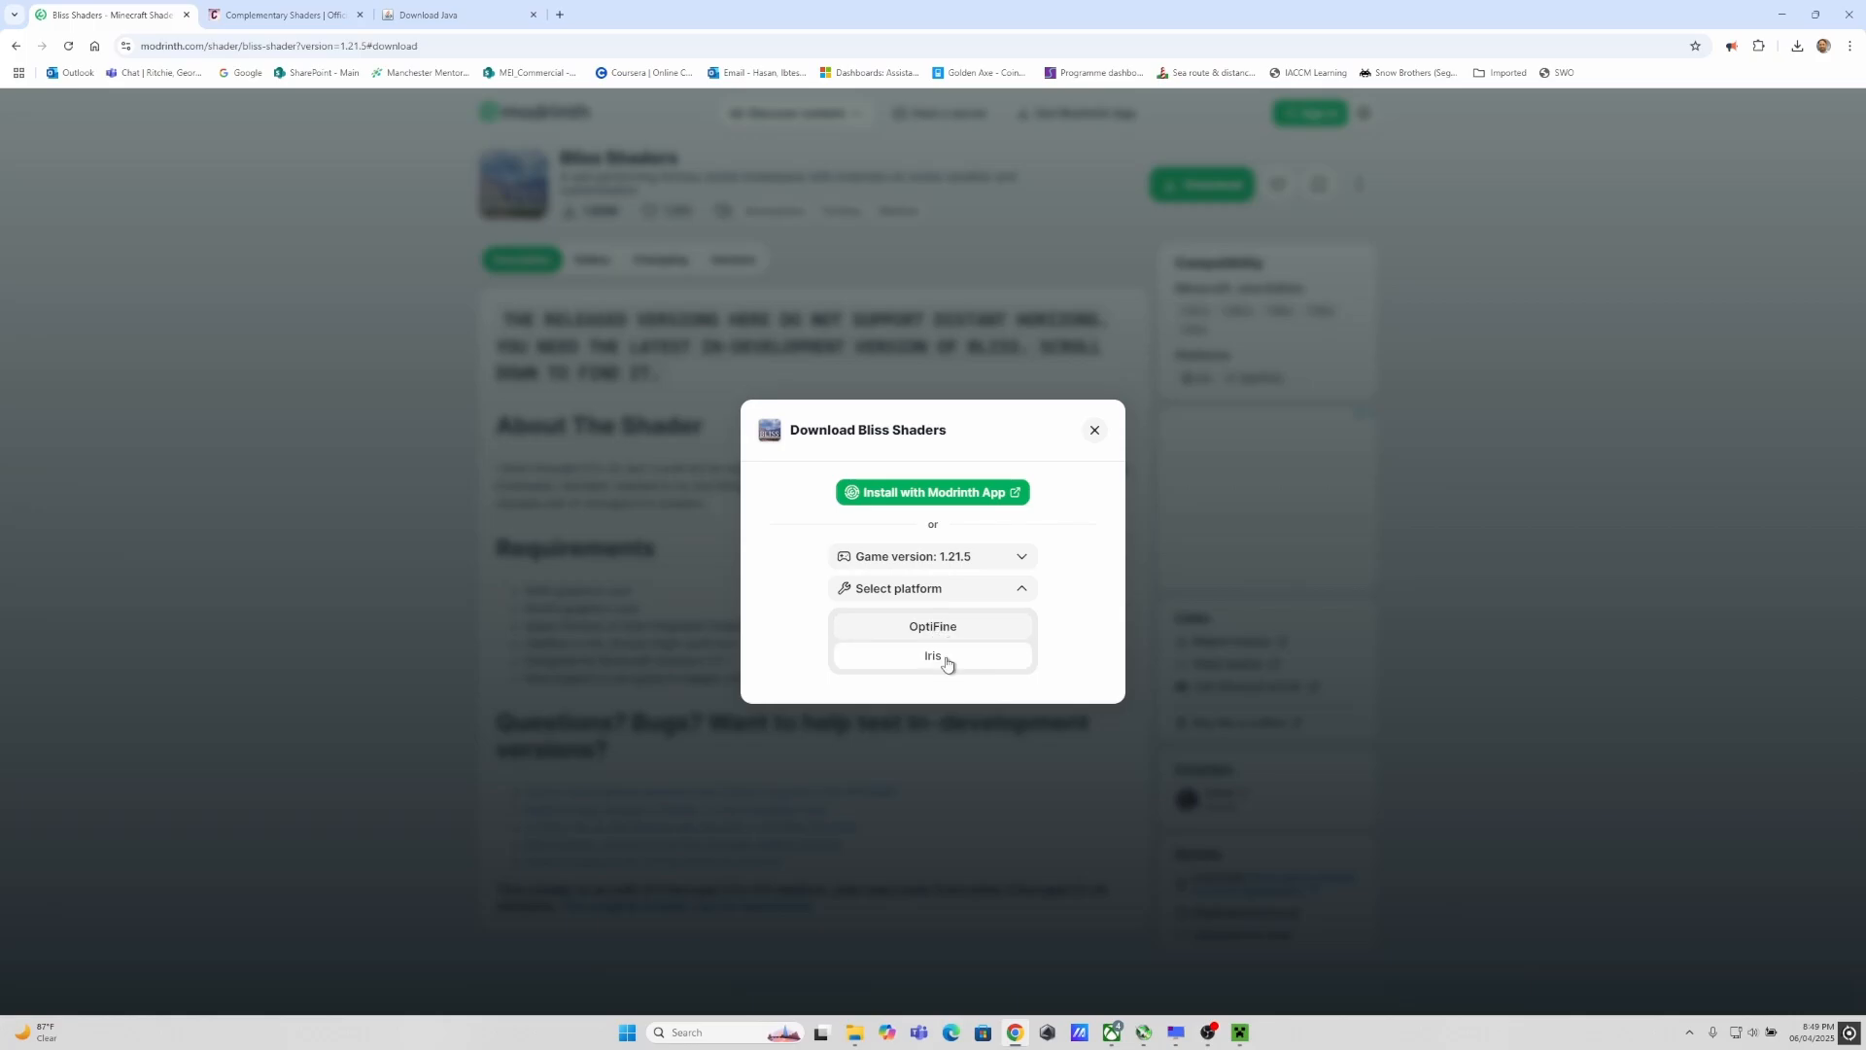
left_click(932, 656)
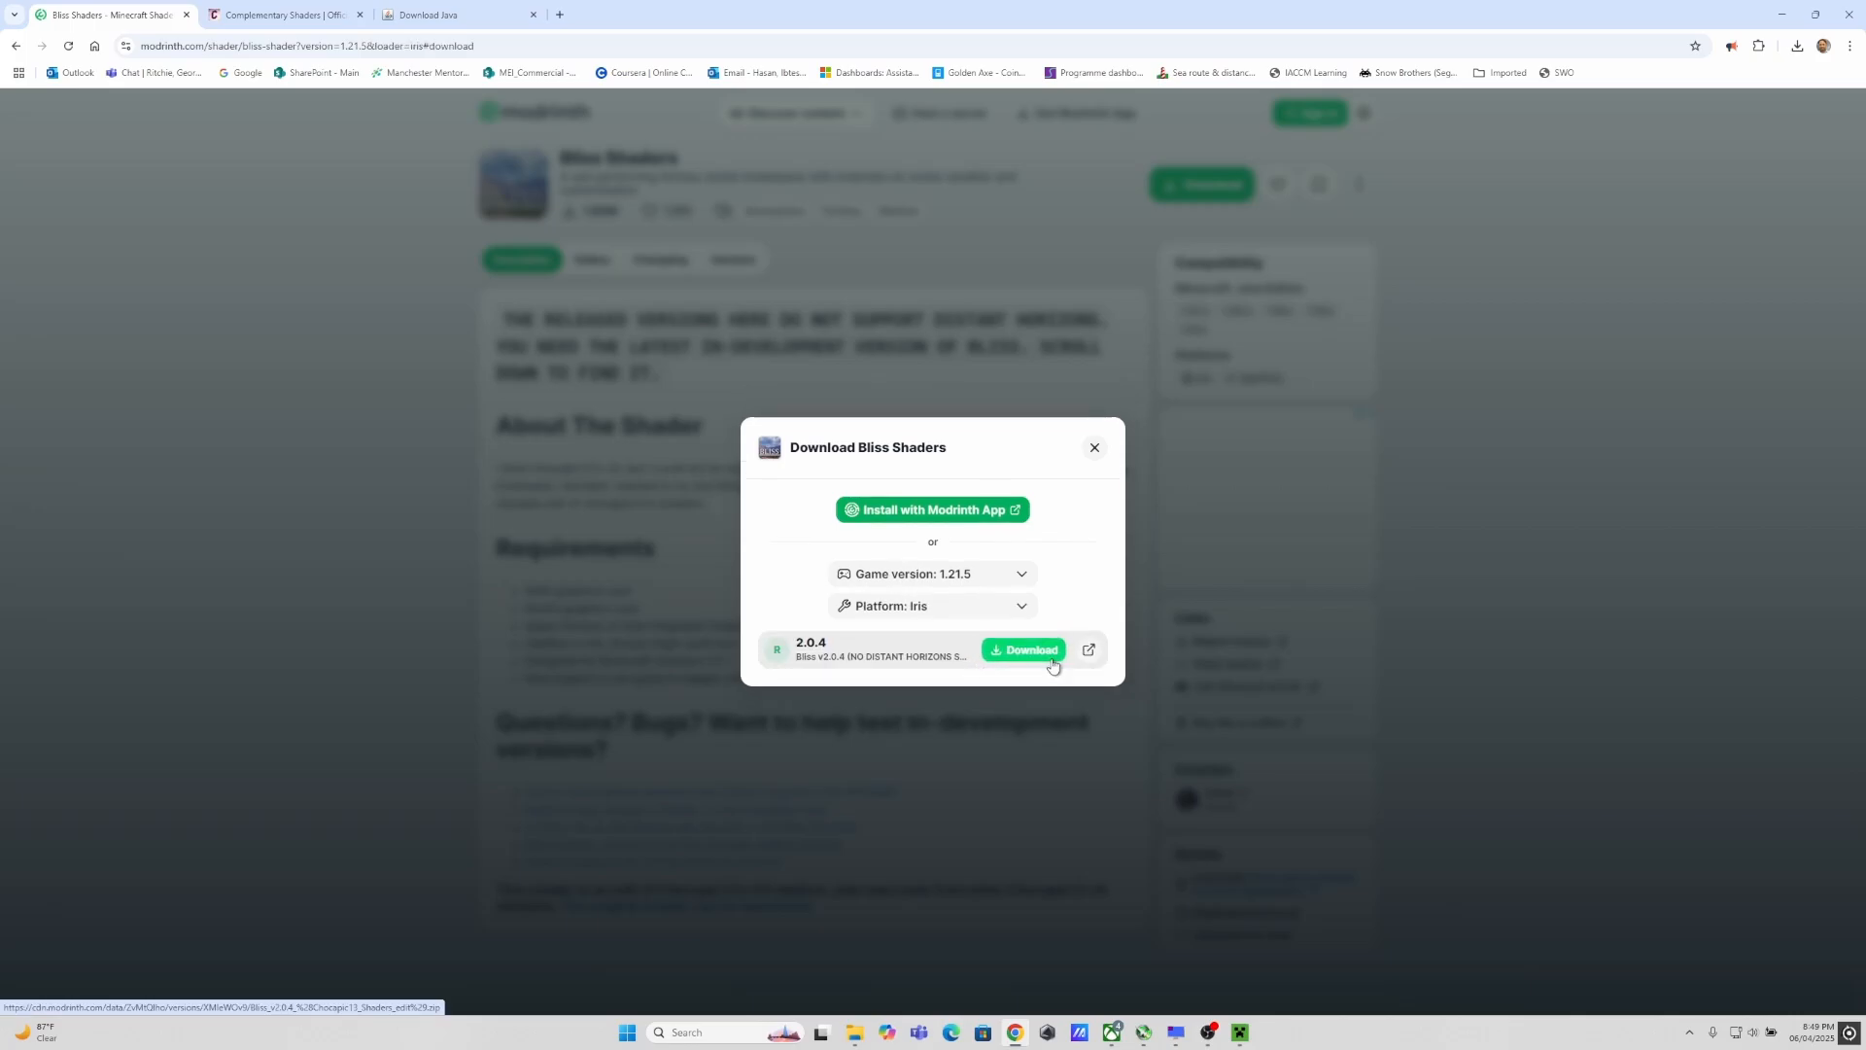
left_click(1092, 447)
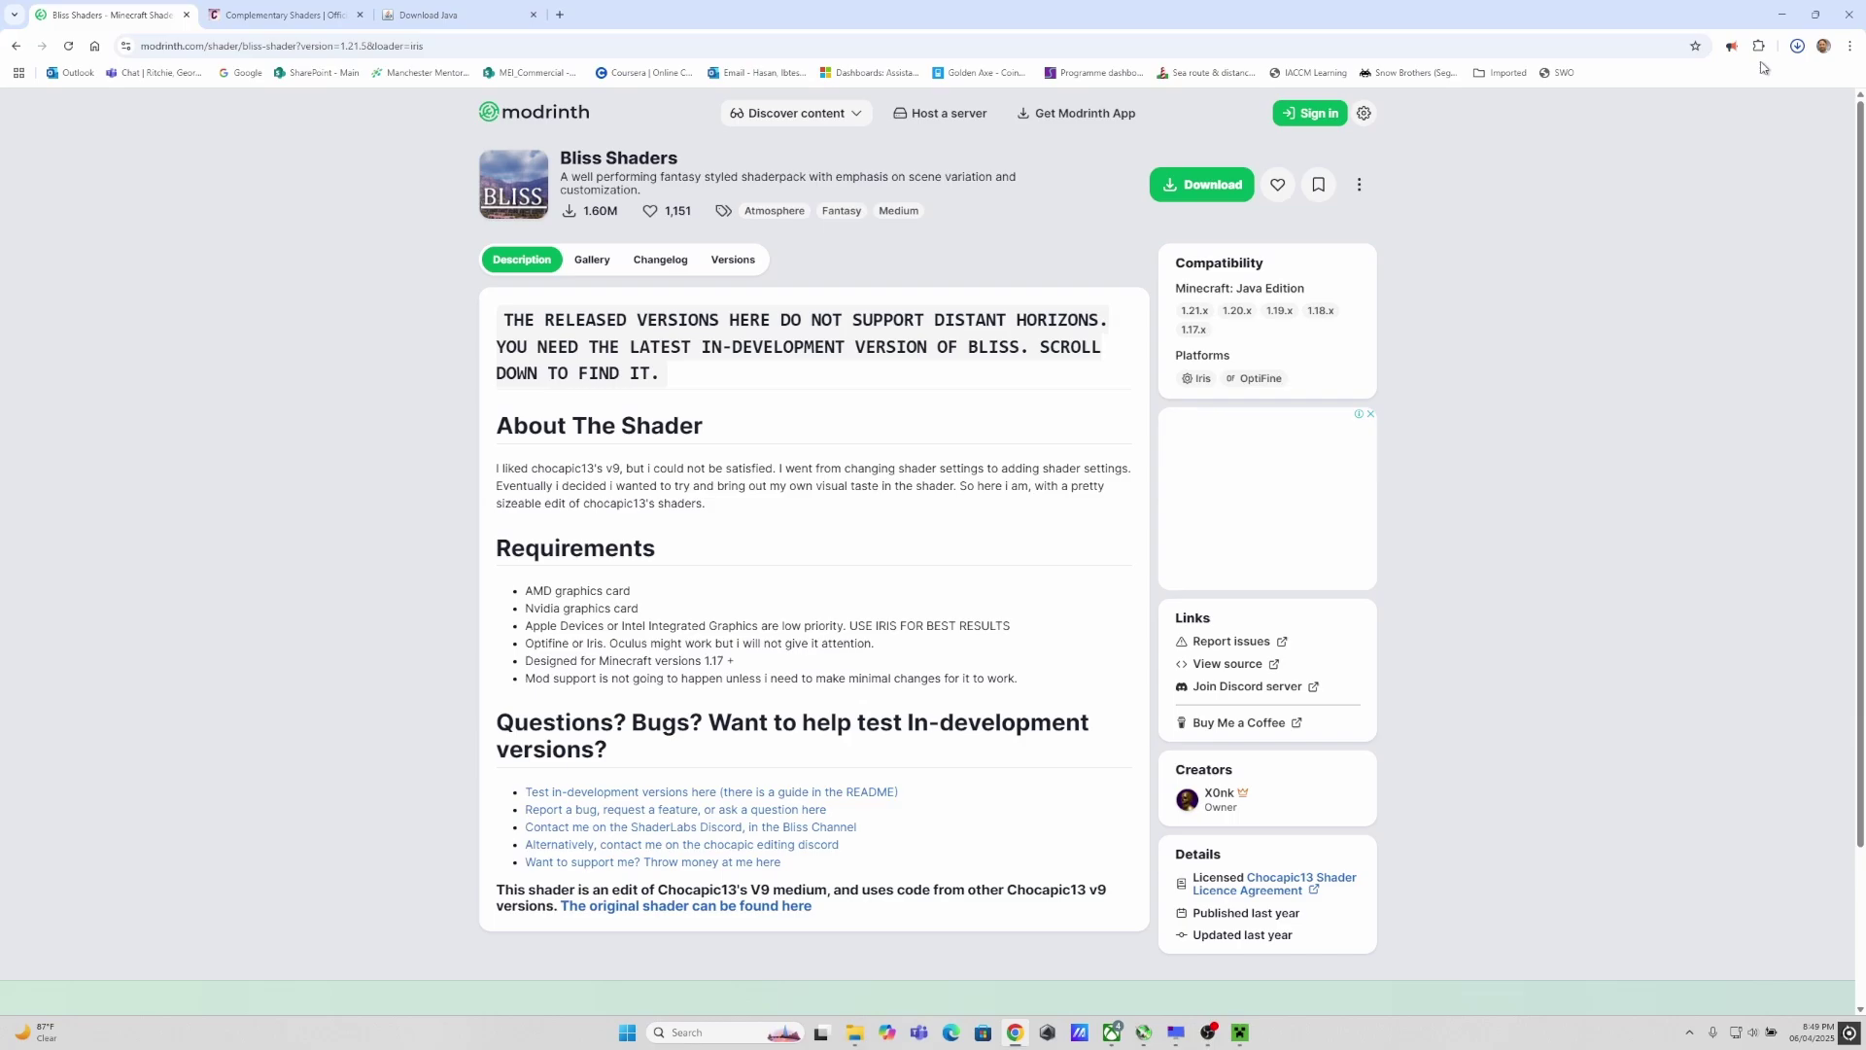
Step: Show the downloaded Bliss zip in File Explorer's Downloads folder
left_click(1796, 45)
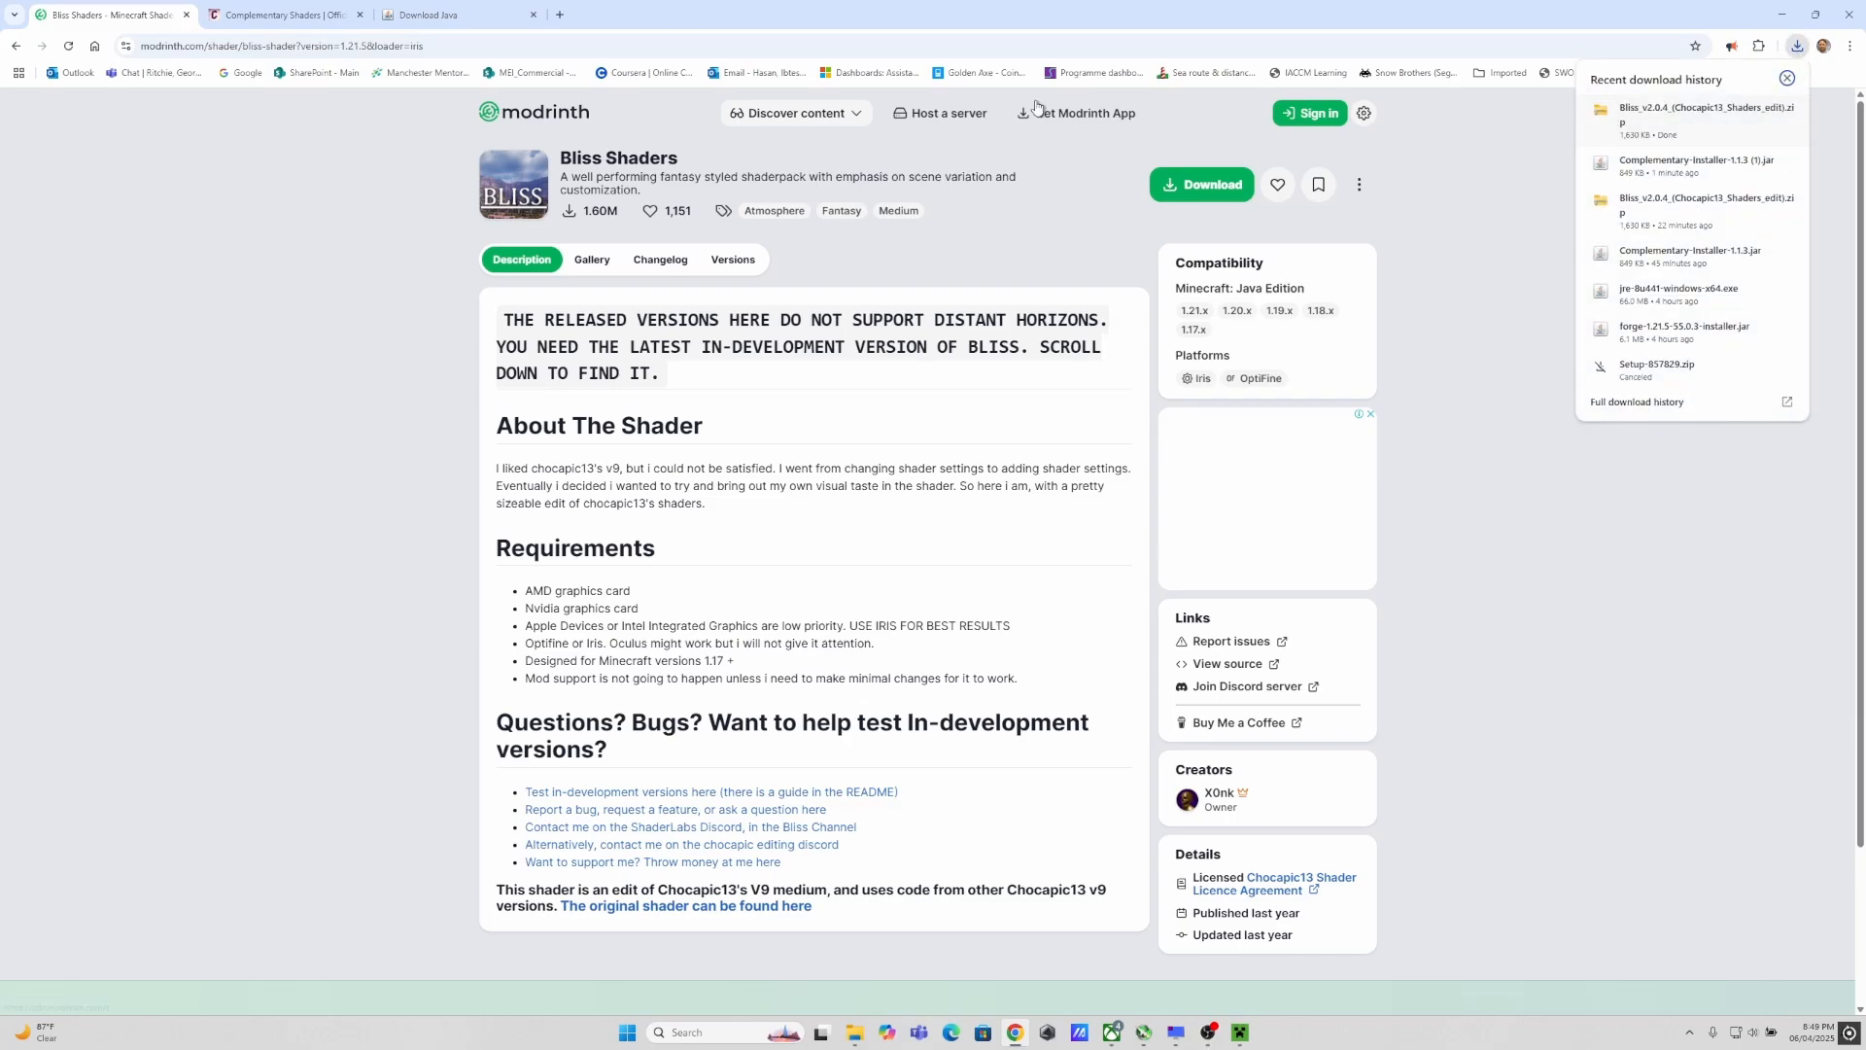
mouse_move(1762, 111)
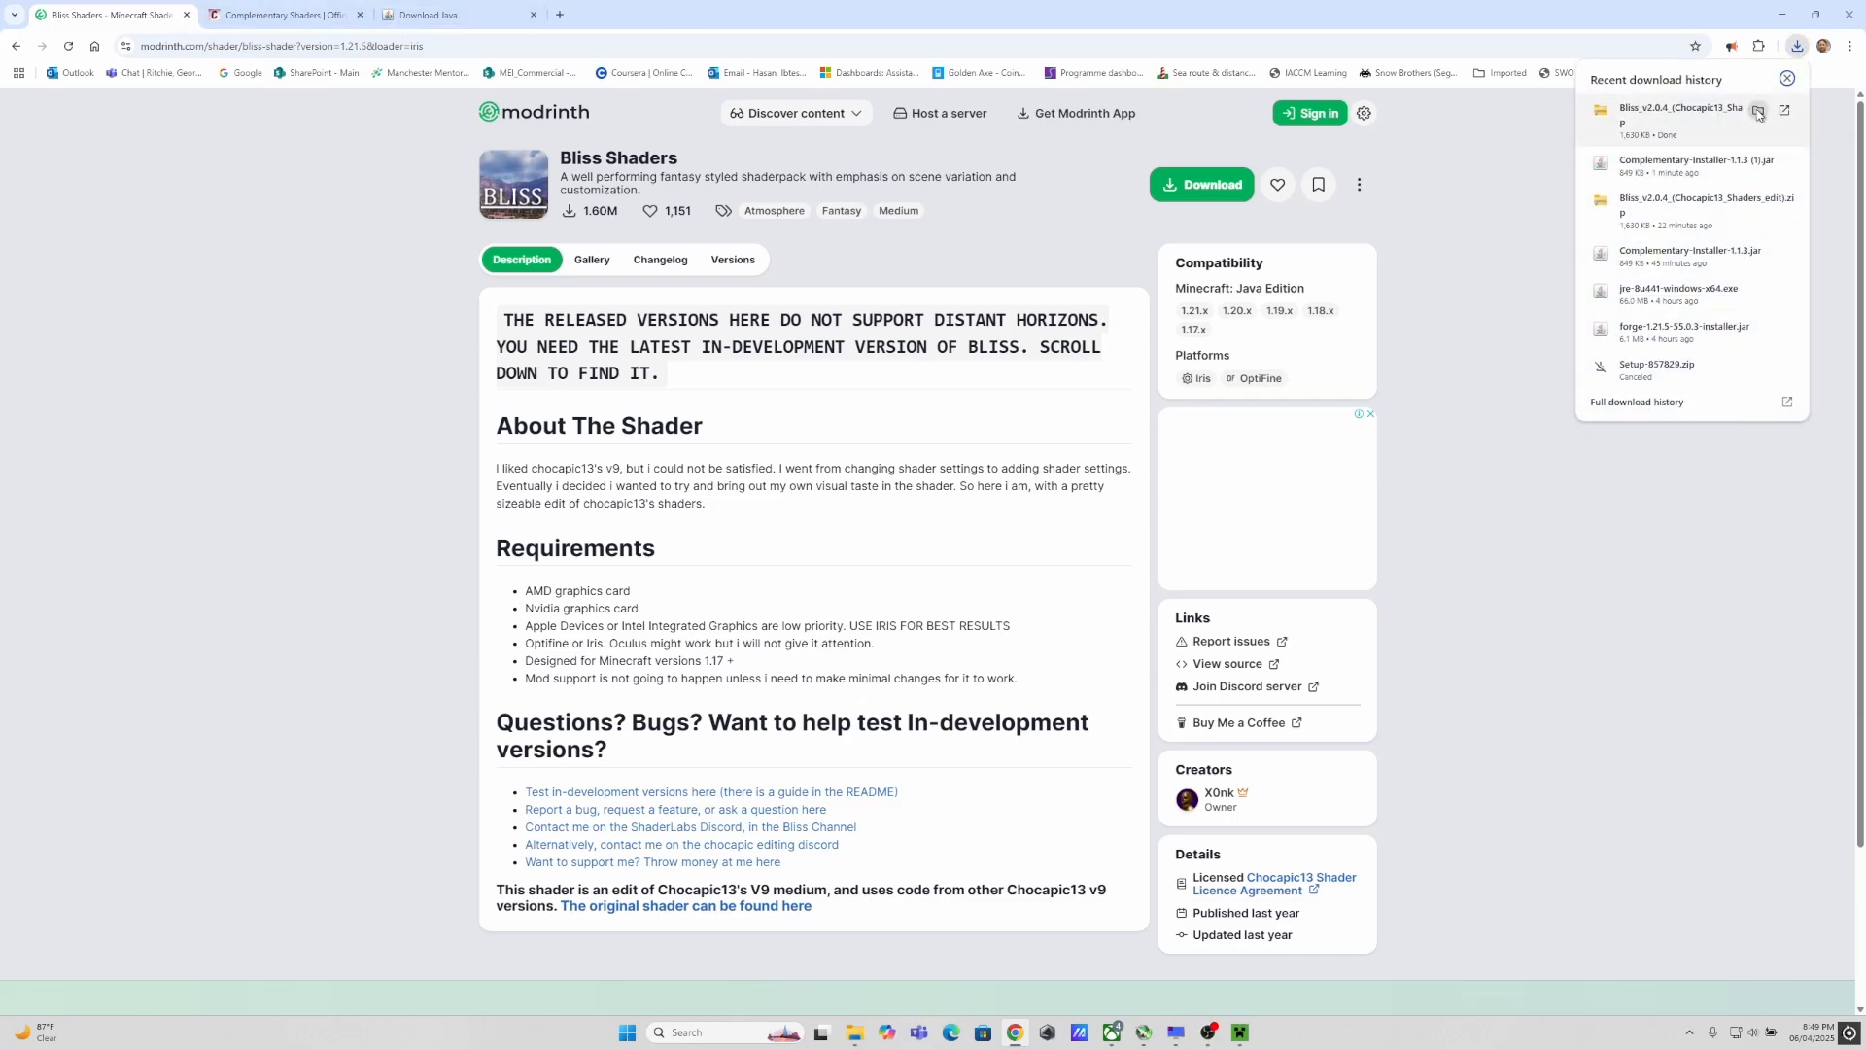
left_click(1757, 109)
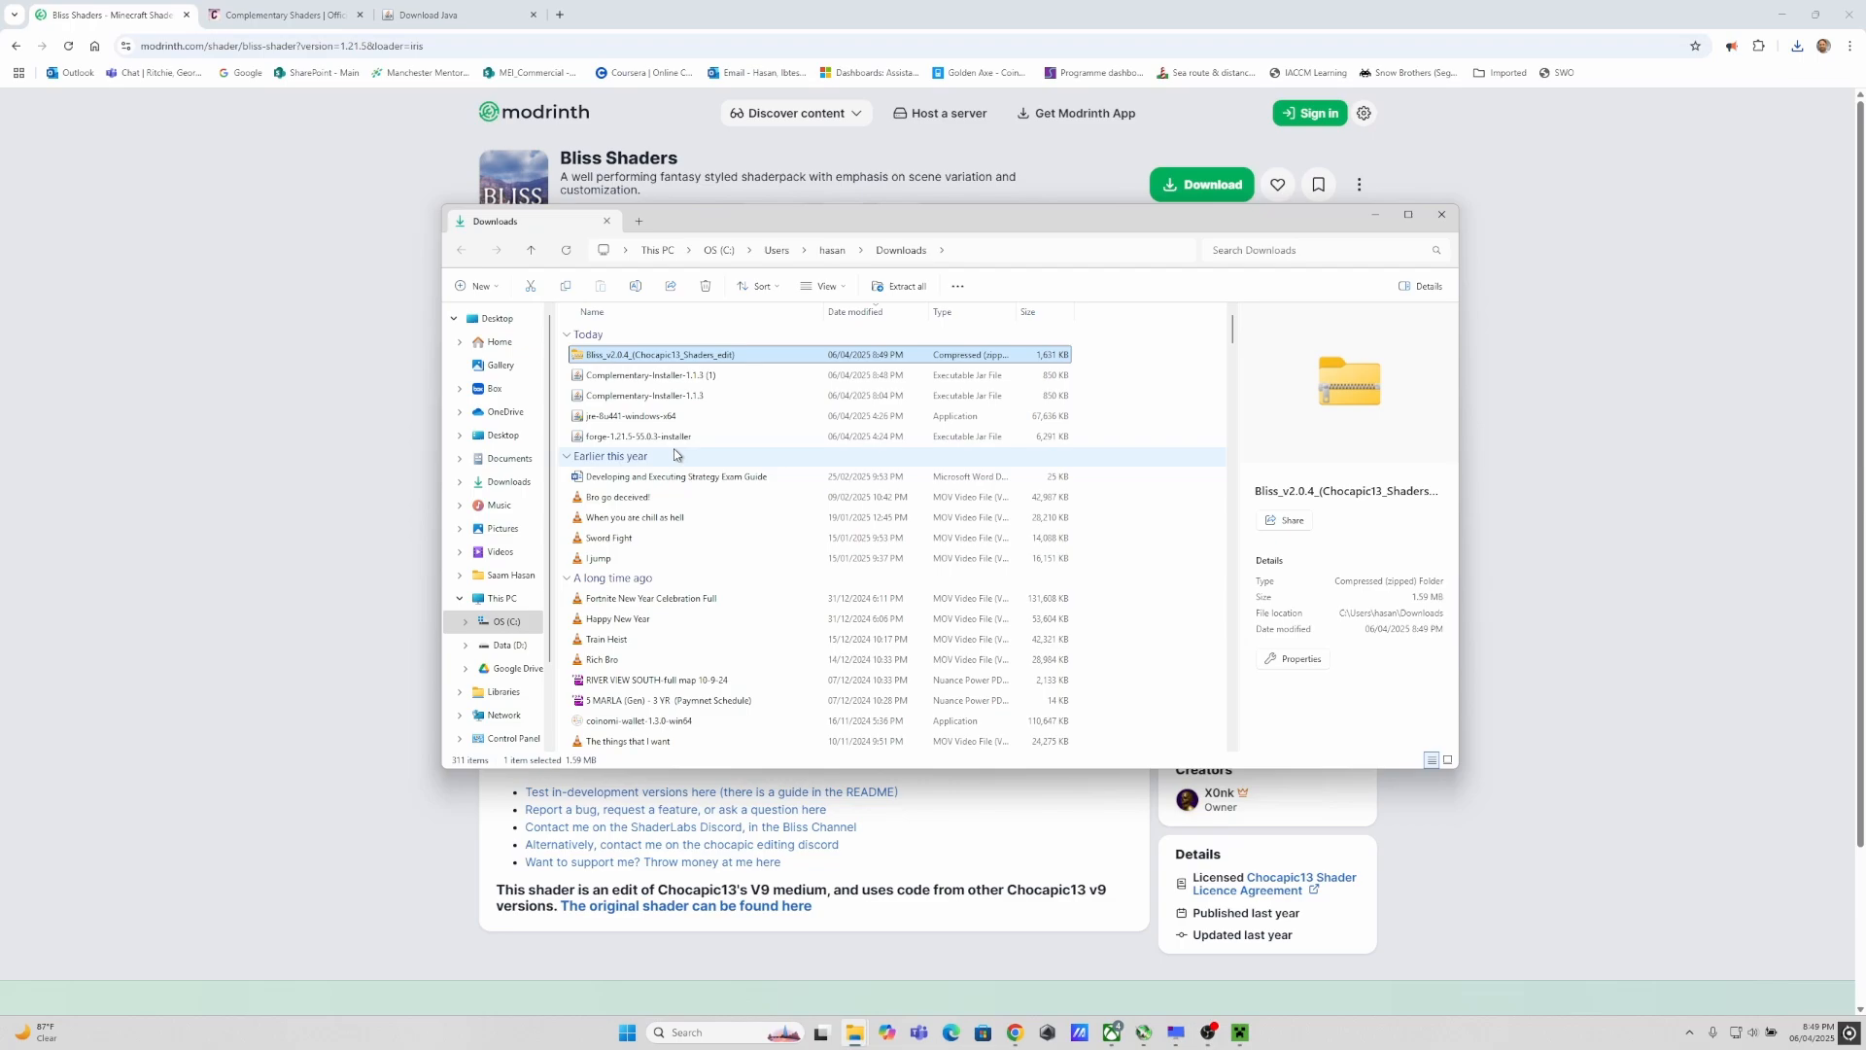
mouse_move(1039, 431)
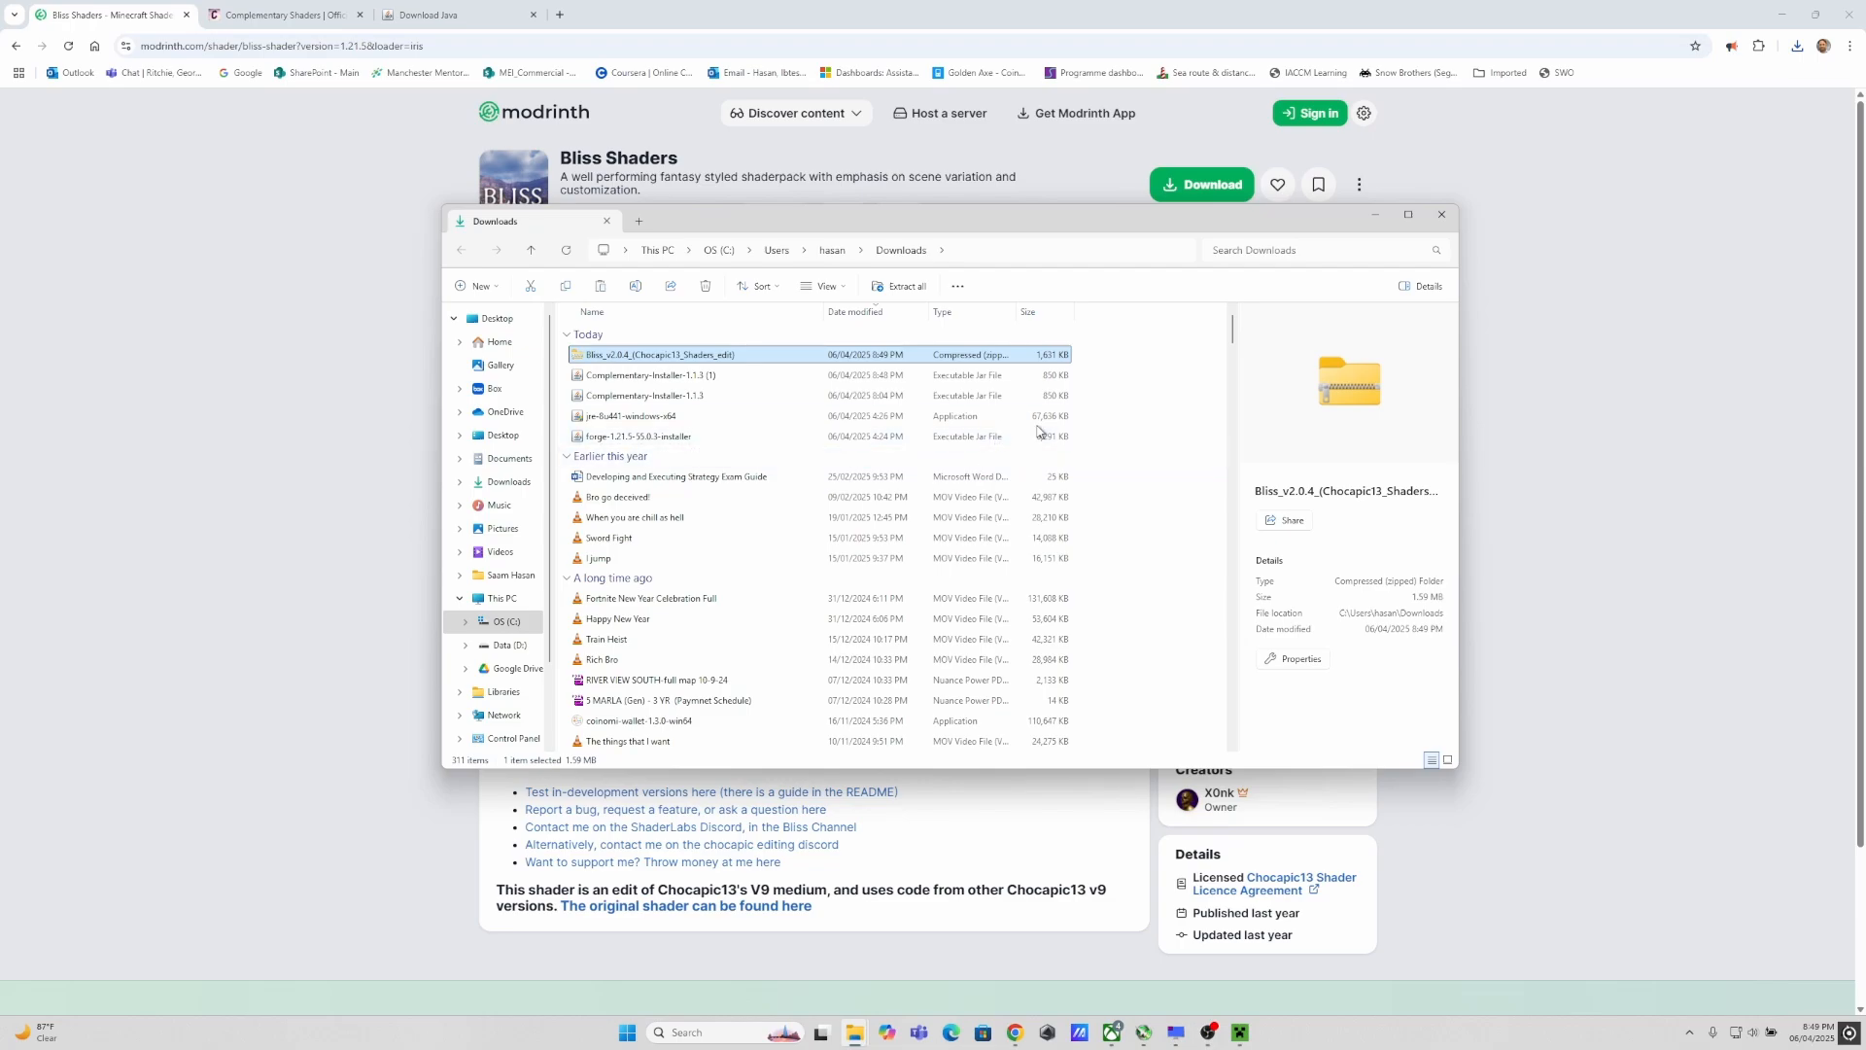
Step: Navigate from the C: drive through Users and the user folder into AppData
left_click(509, 622)
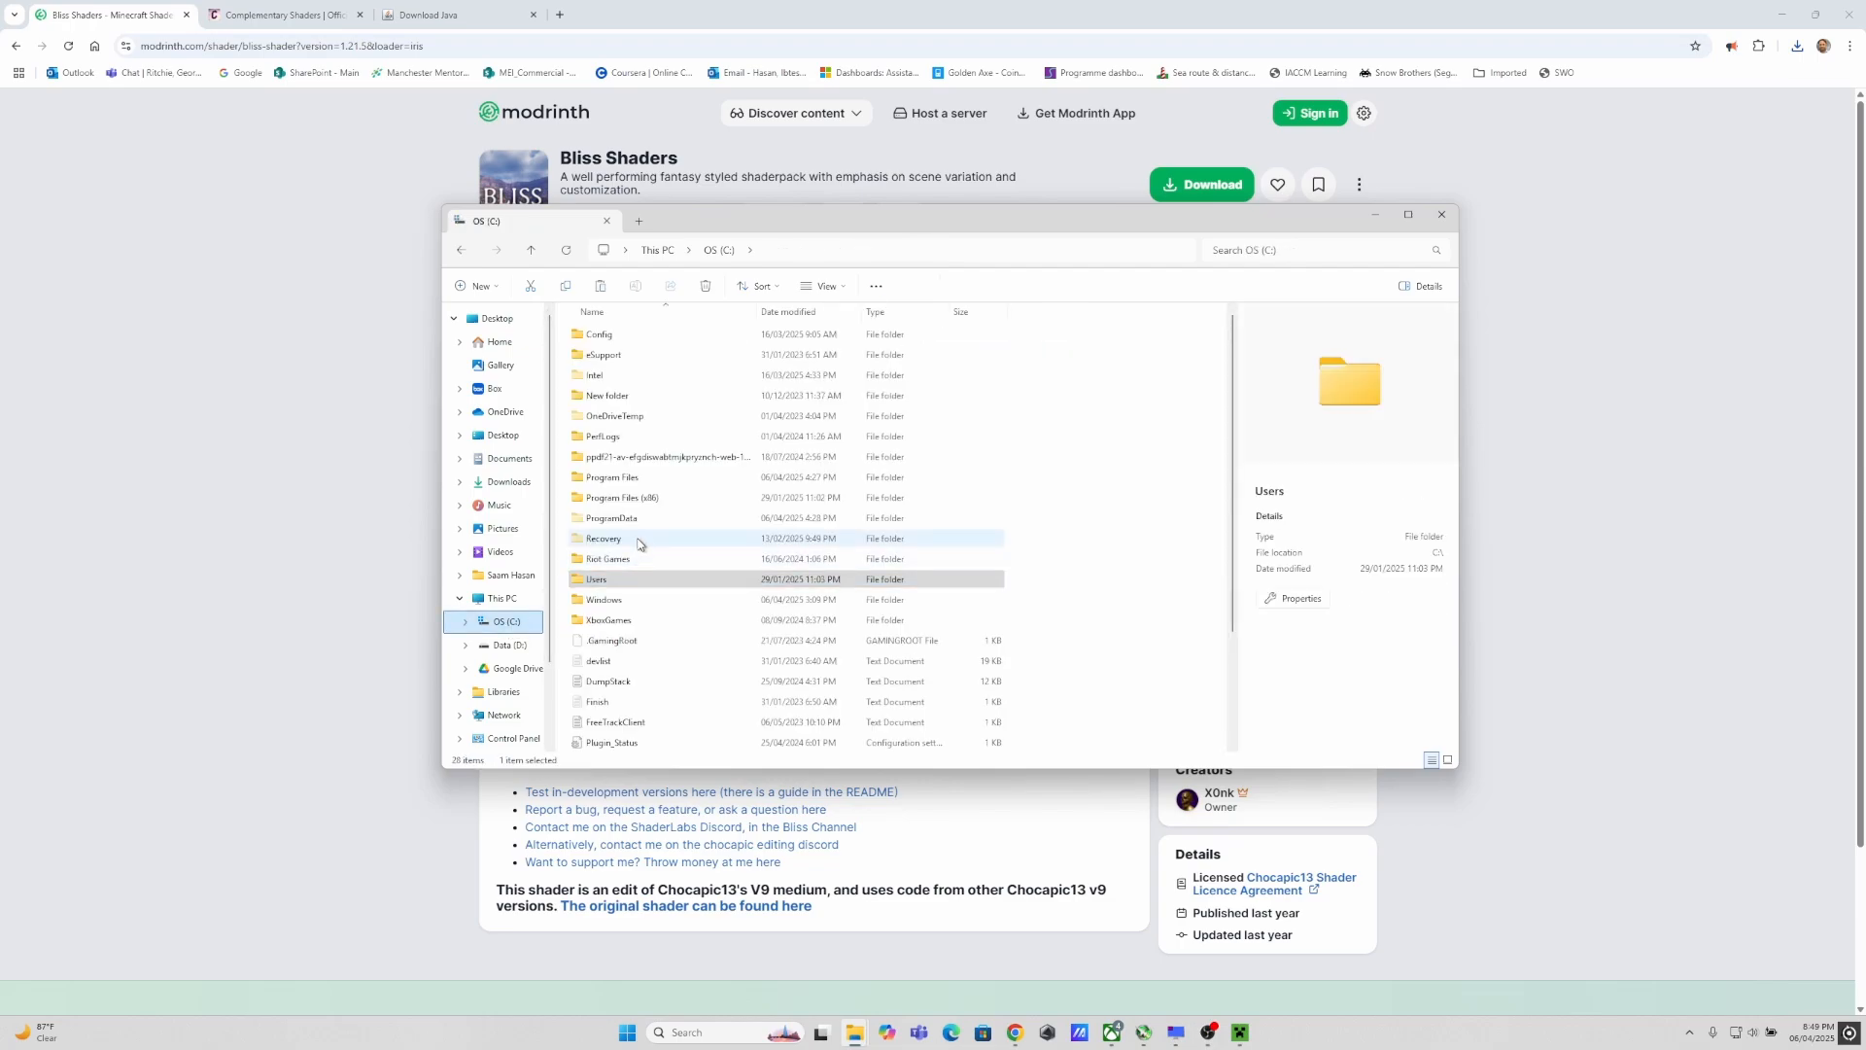
double_click(597, 580)
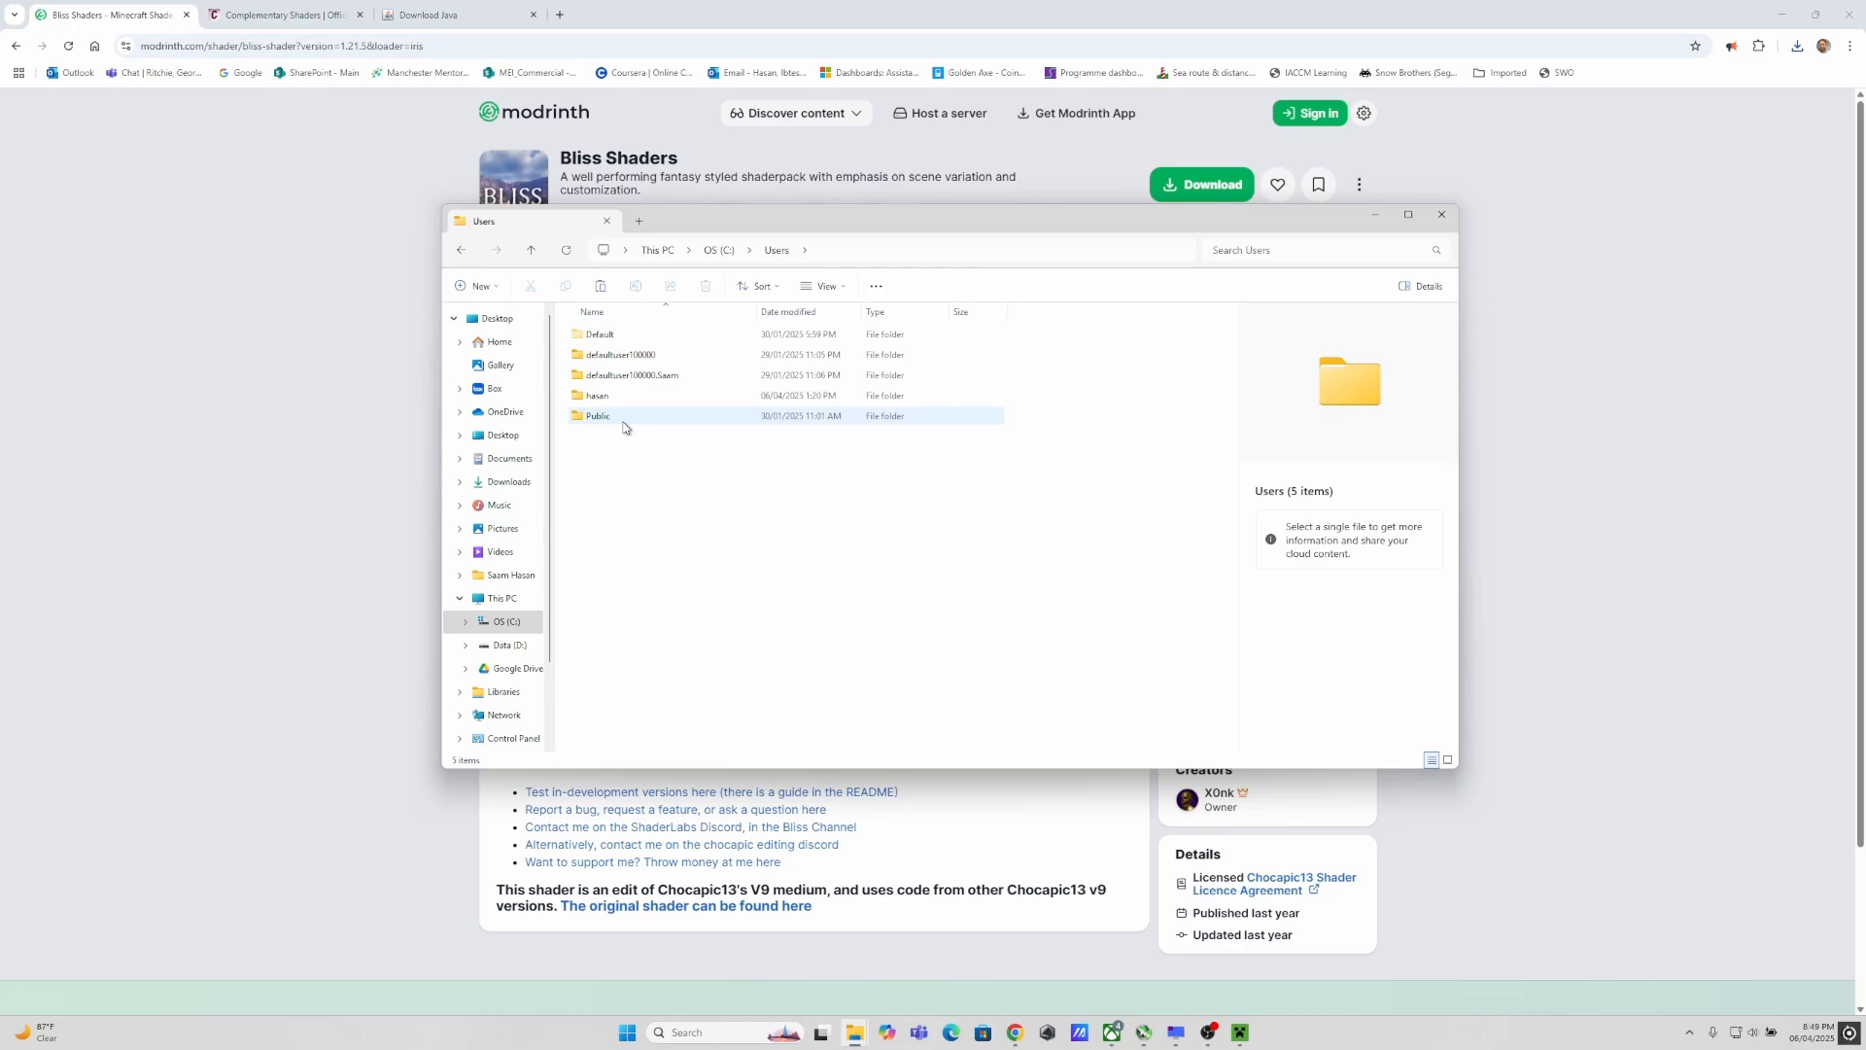
double_click(597, 395)
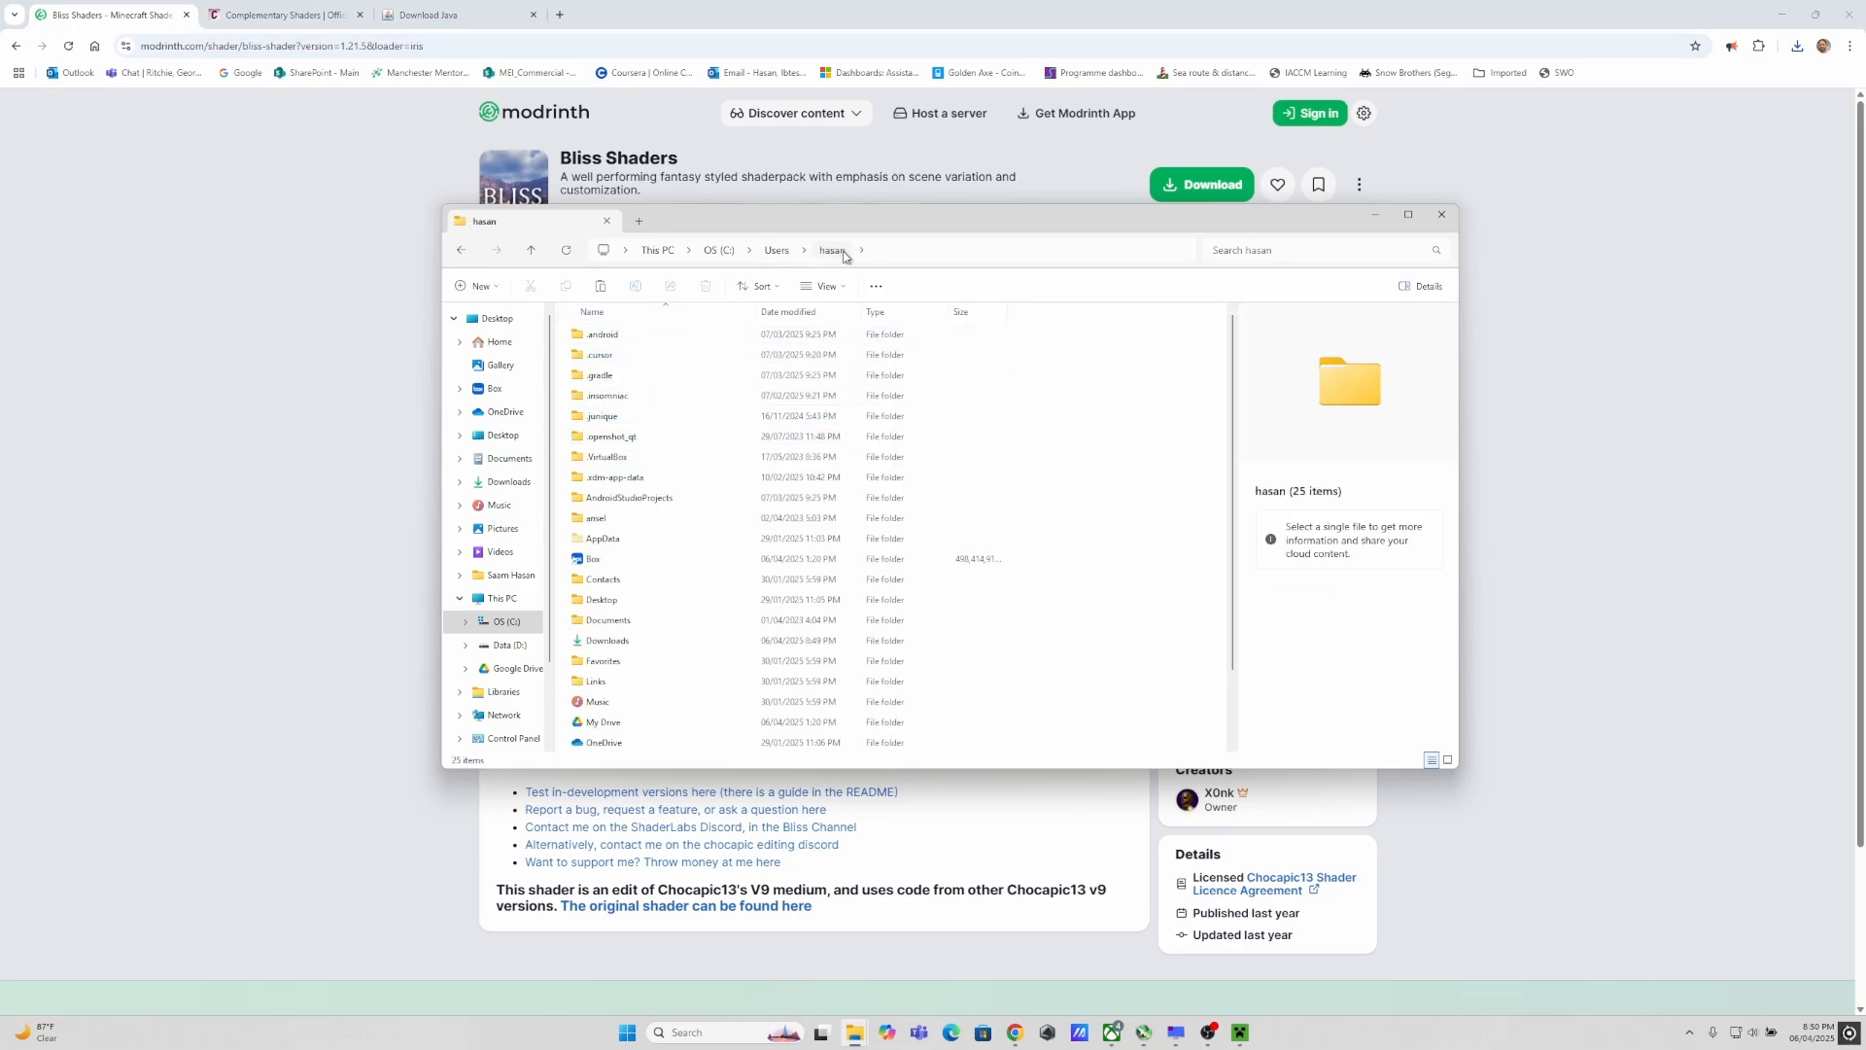
double_click(603, 538)
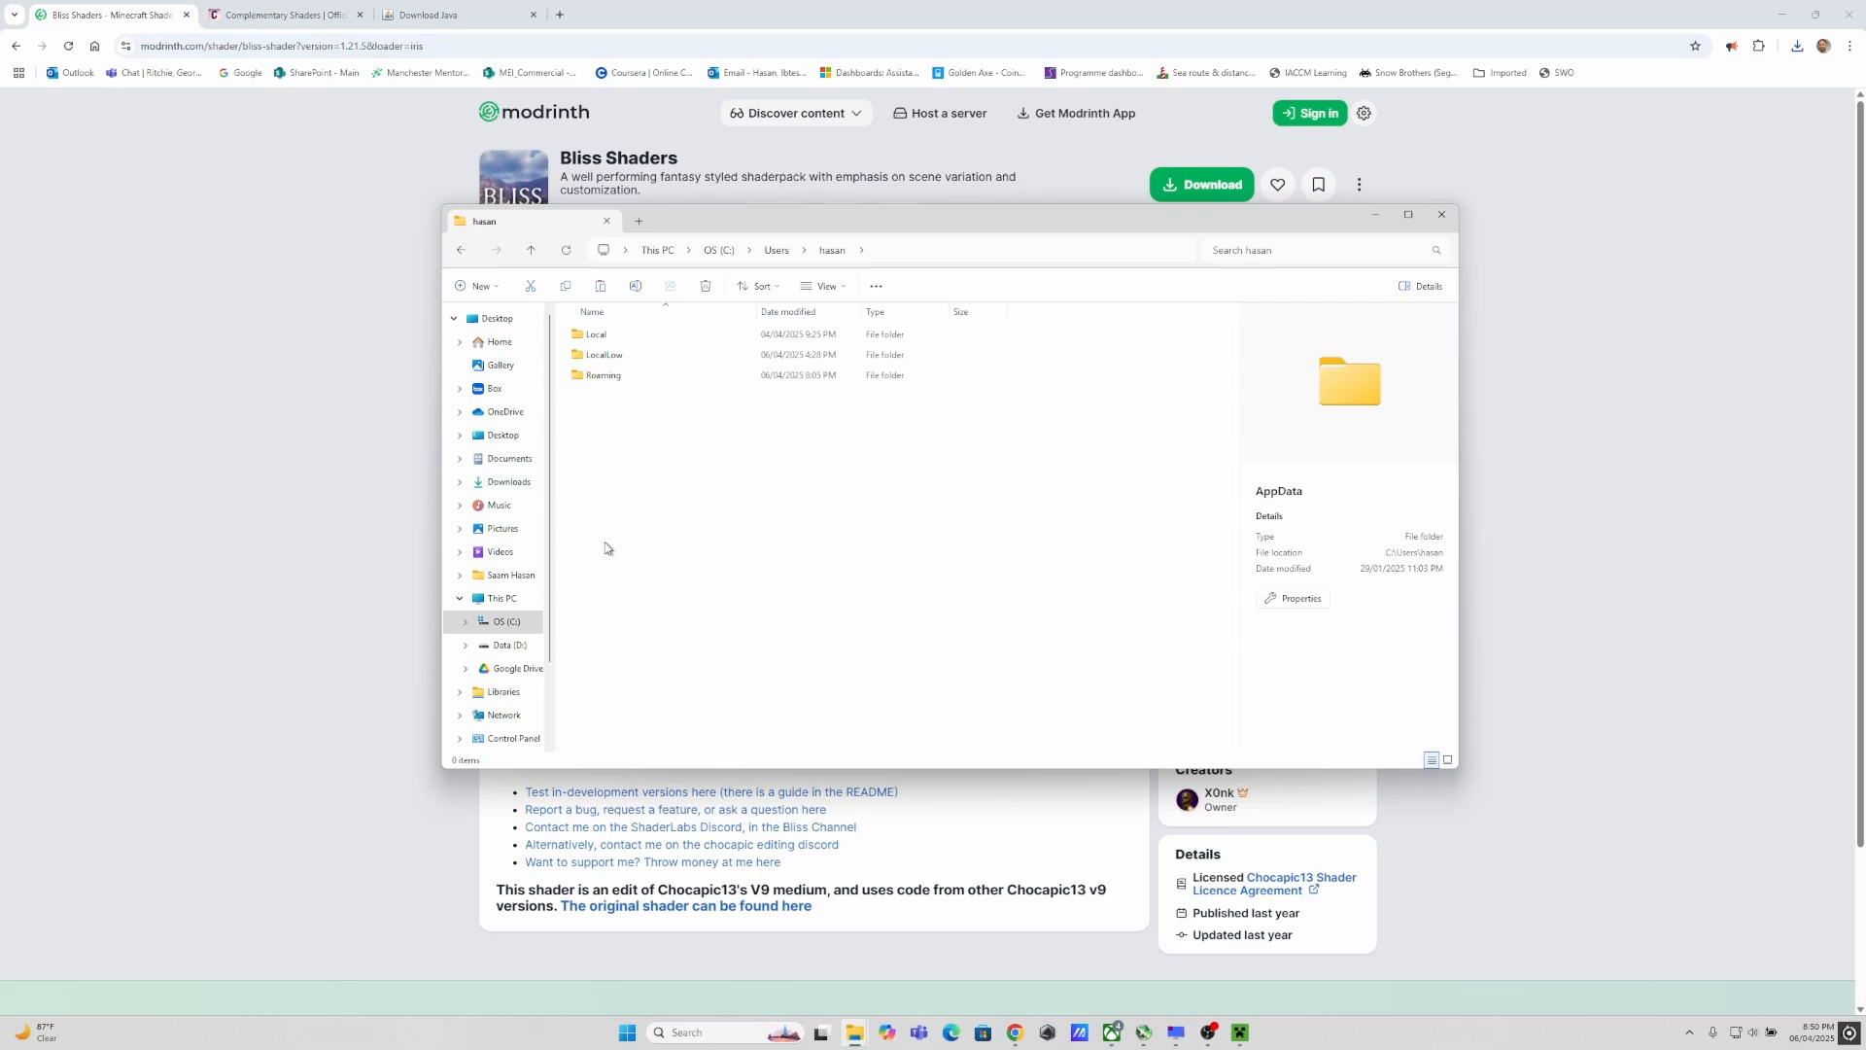
Step: Continue through Roaming and .minecraft into the shaderpacks folder holding the shader zips
double_click(603, 375)
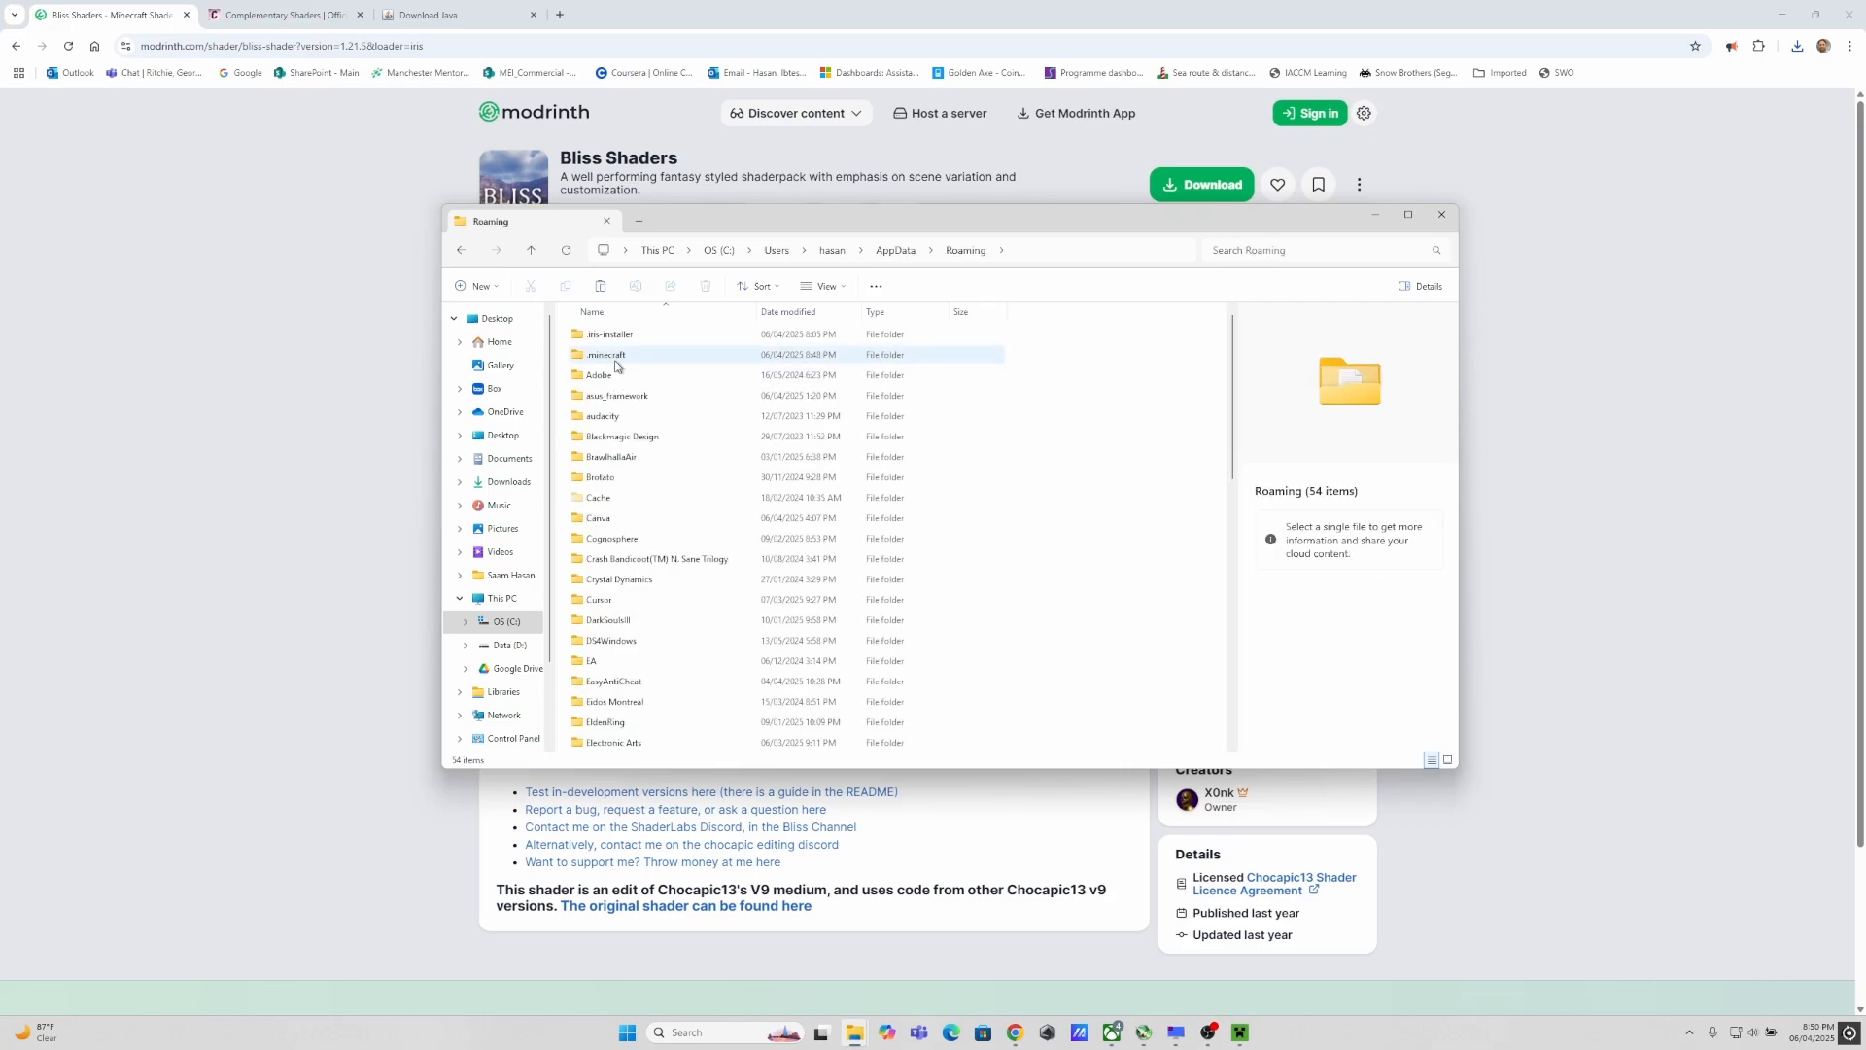
double_click(606, 354)
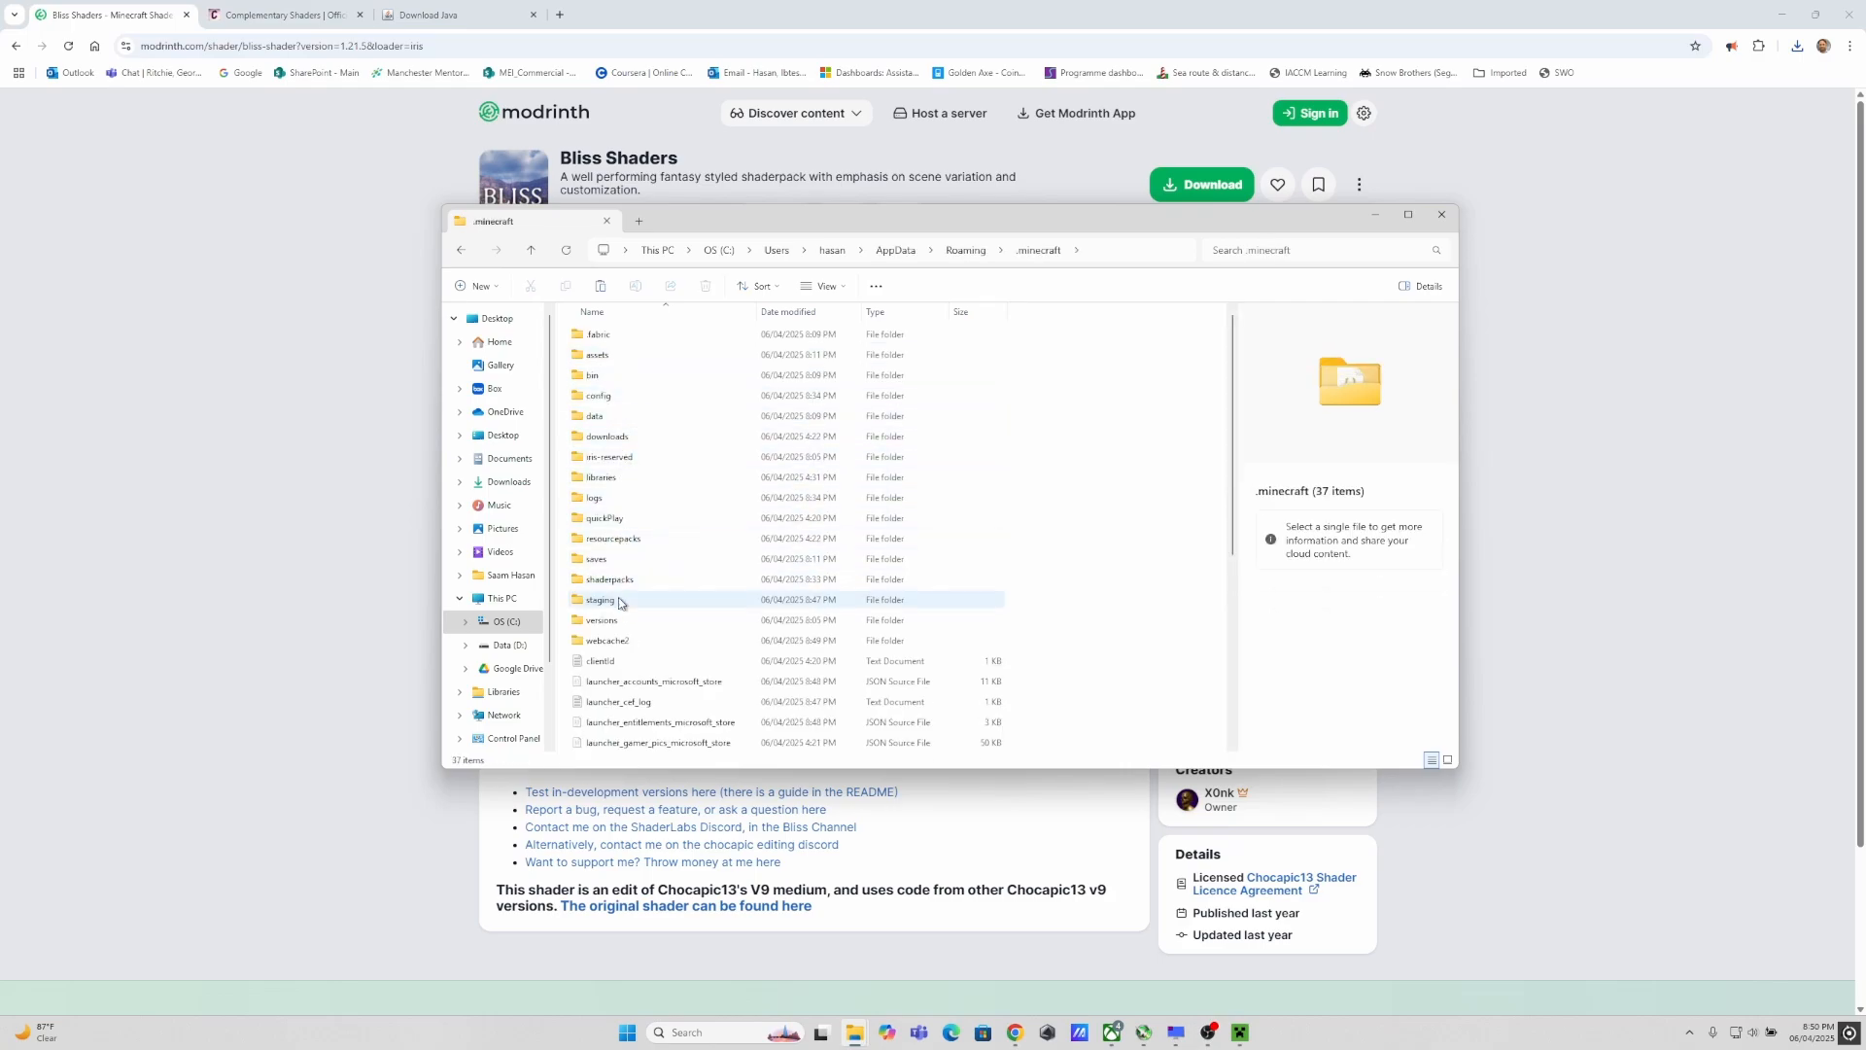
double_click(609, 579)
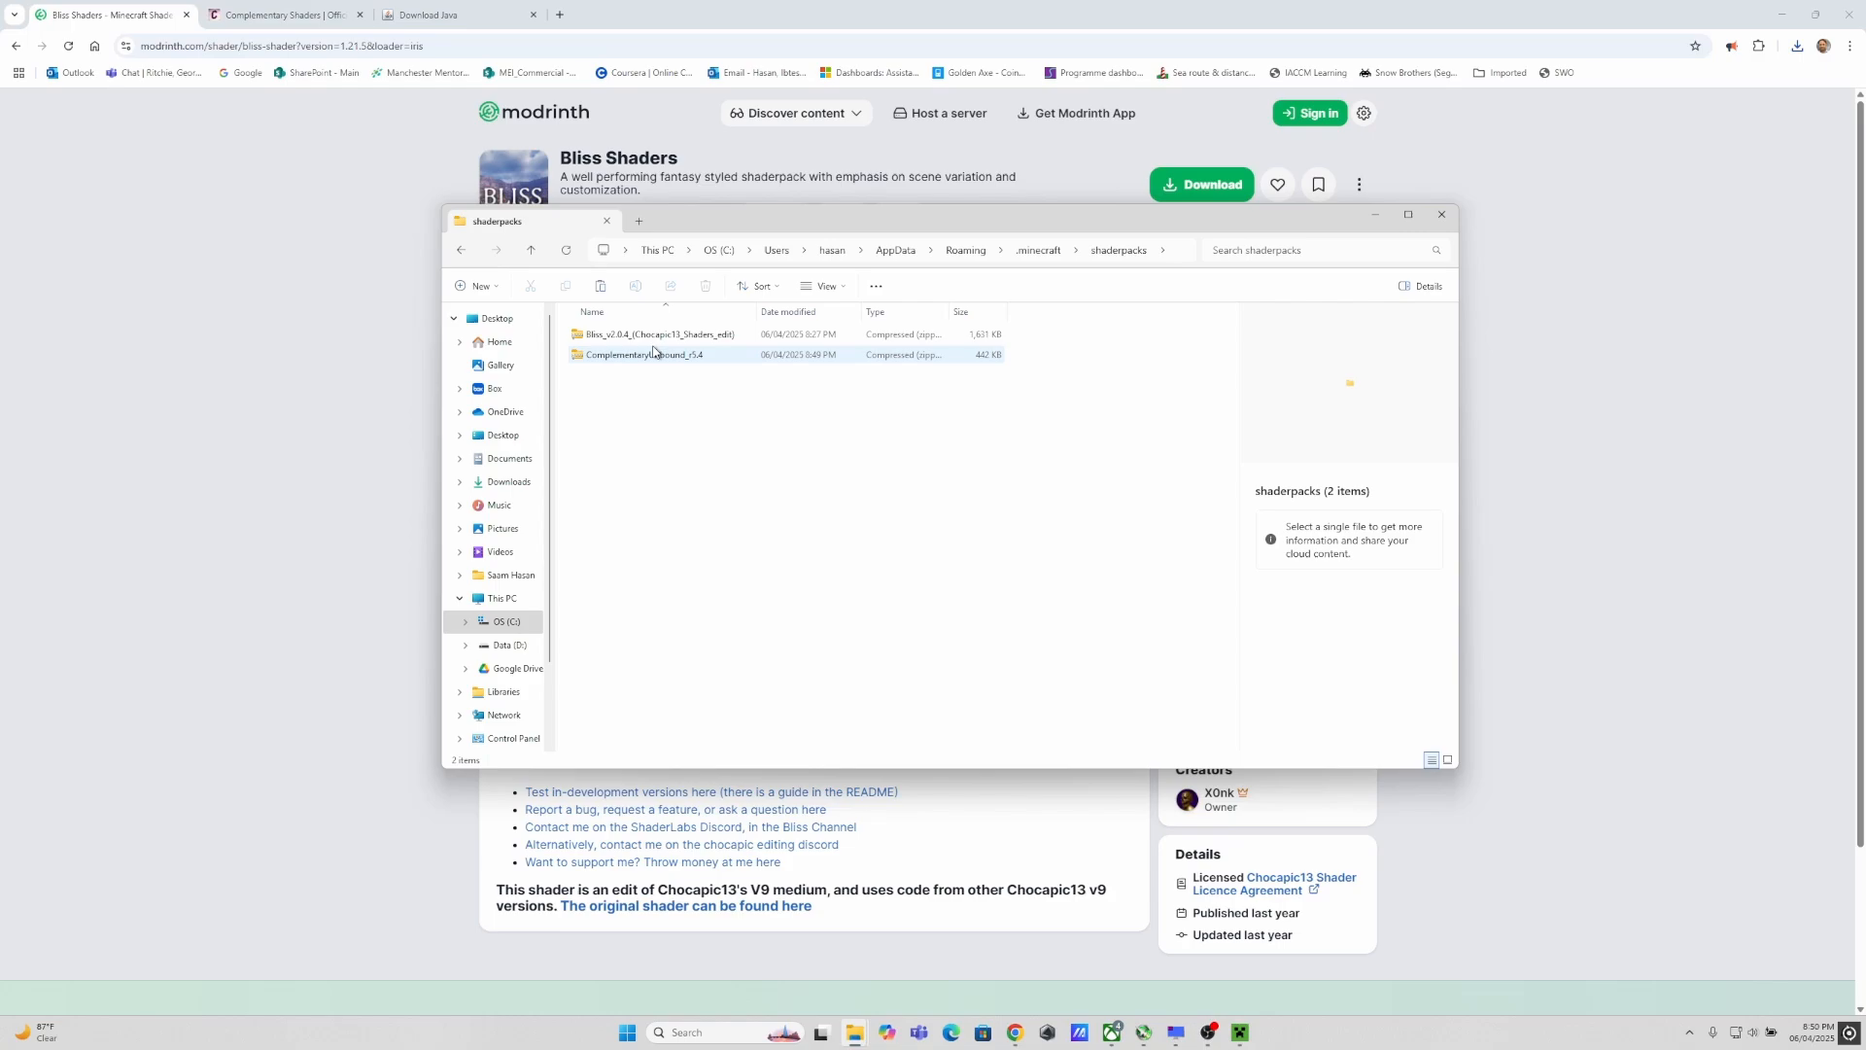
left_click(645, 354)
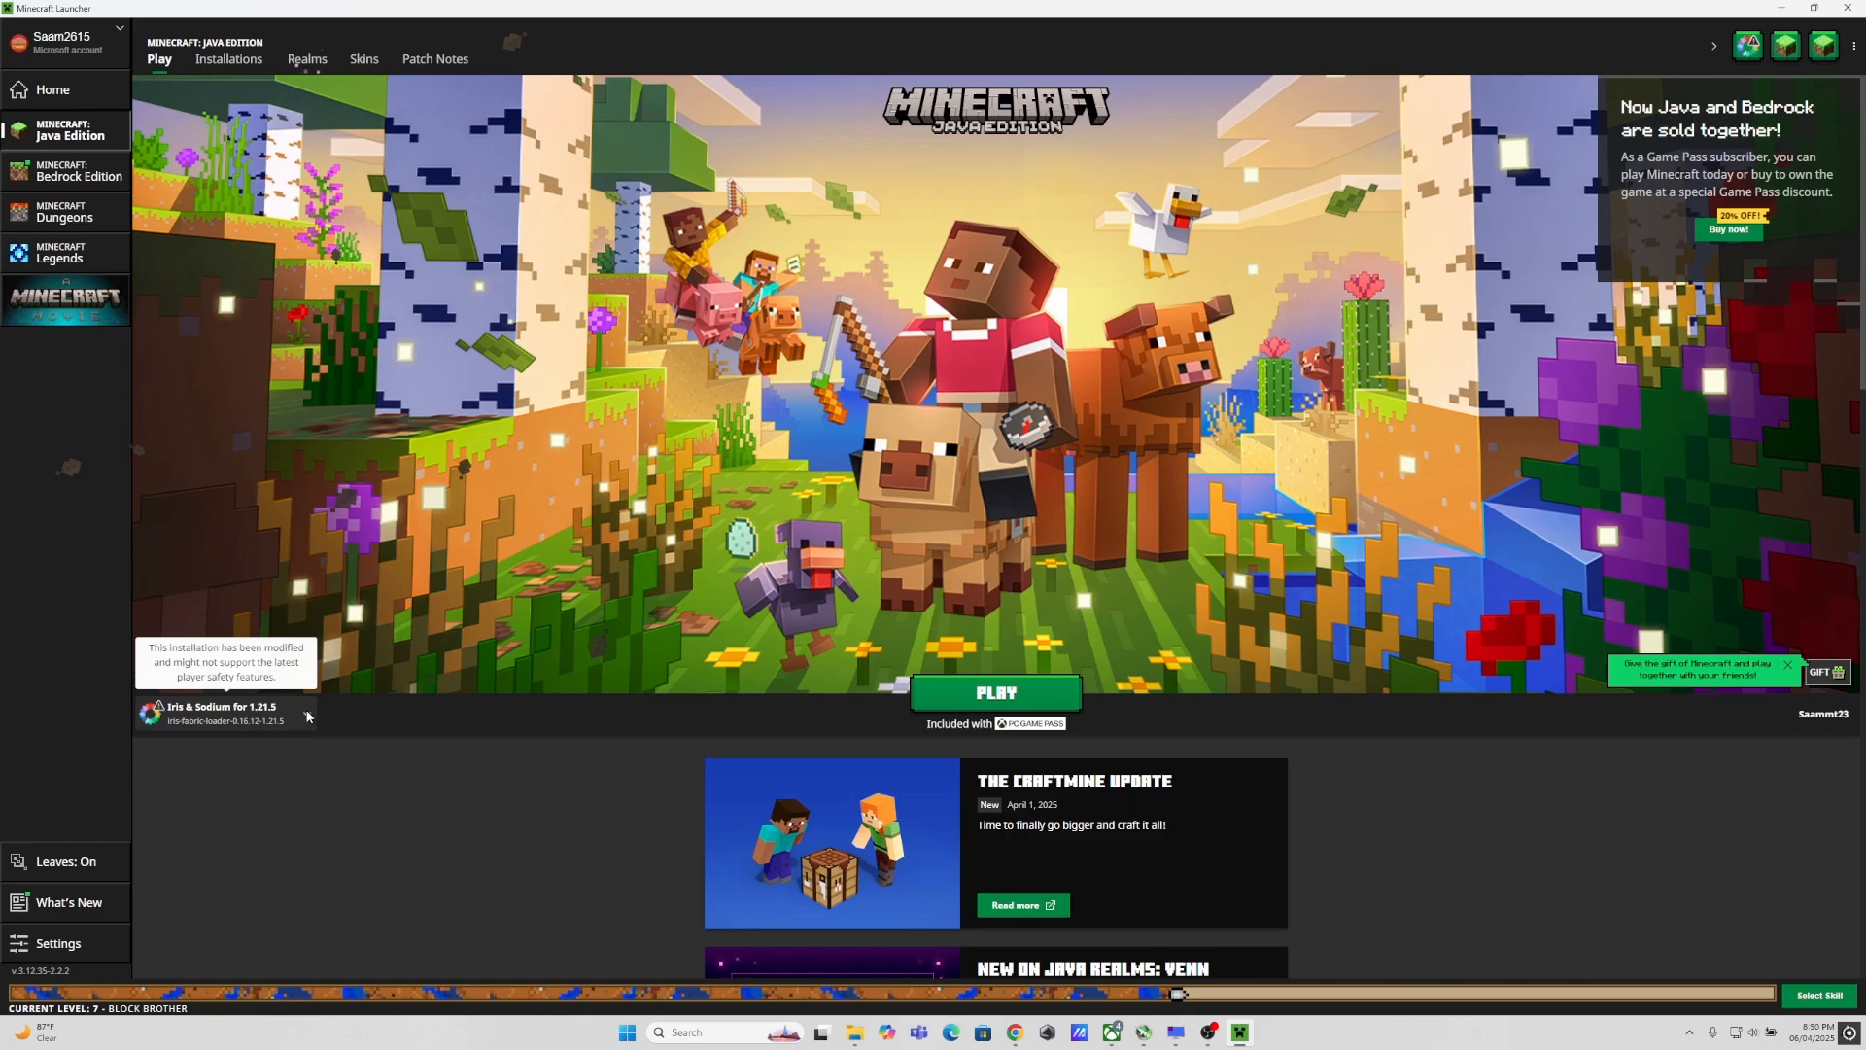
Step: Launch the Iris & Sodium for 1.21.5 installation, accepting the modified-installation warning
left_click(307, 716)
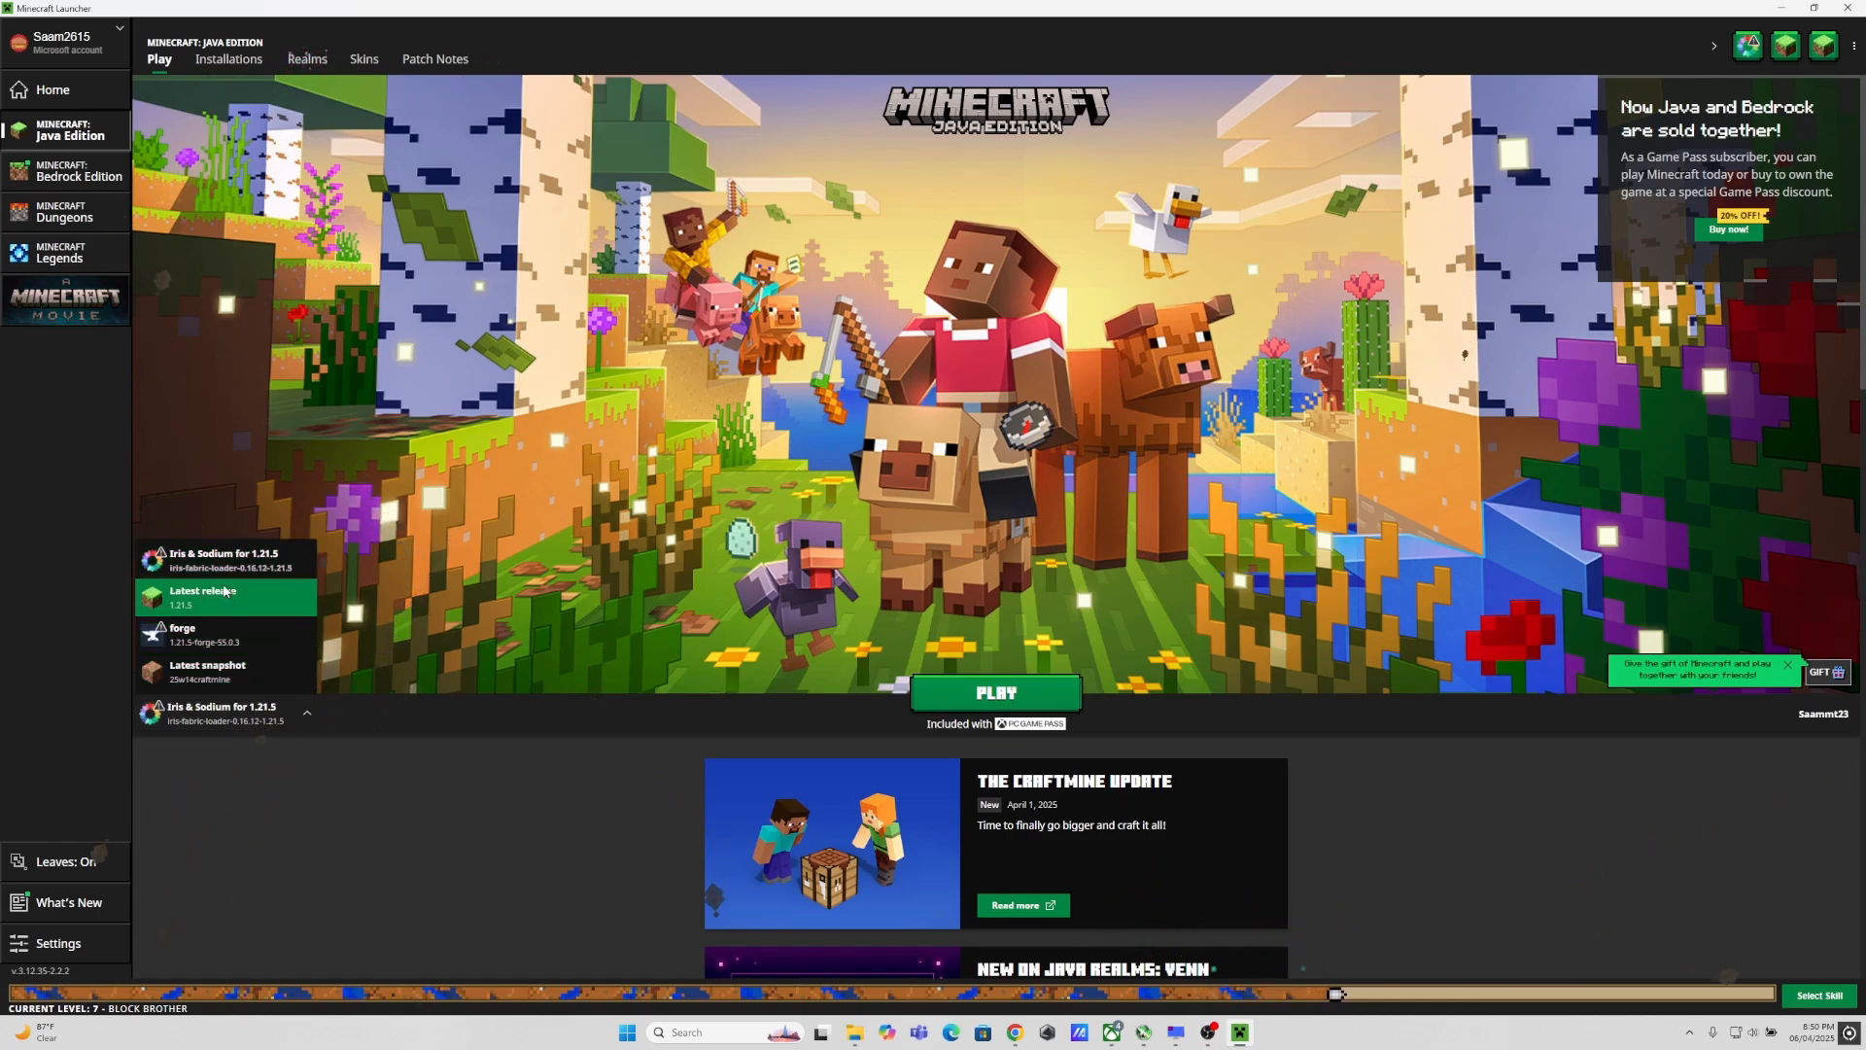
left_click(226, 714)
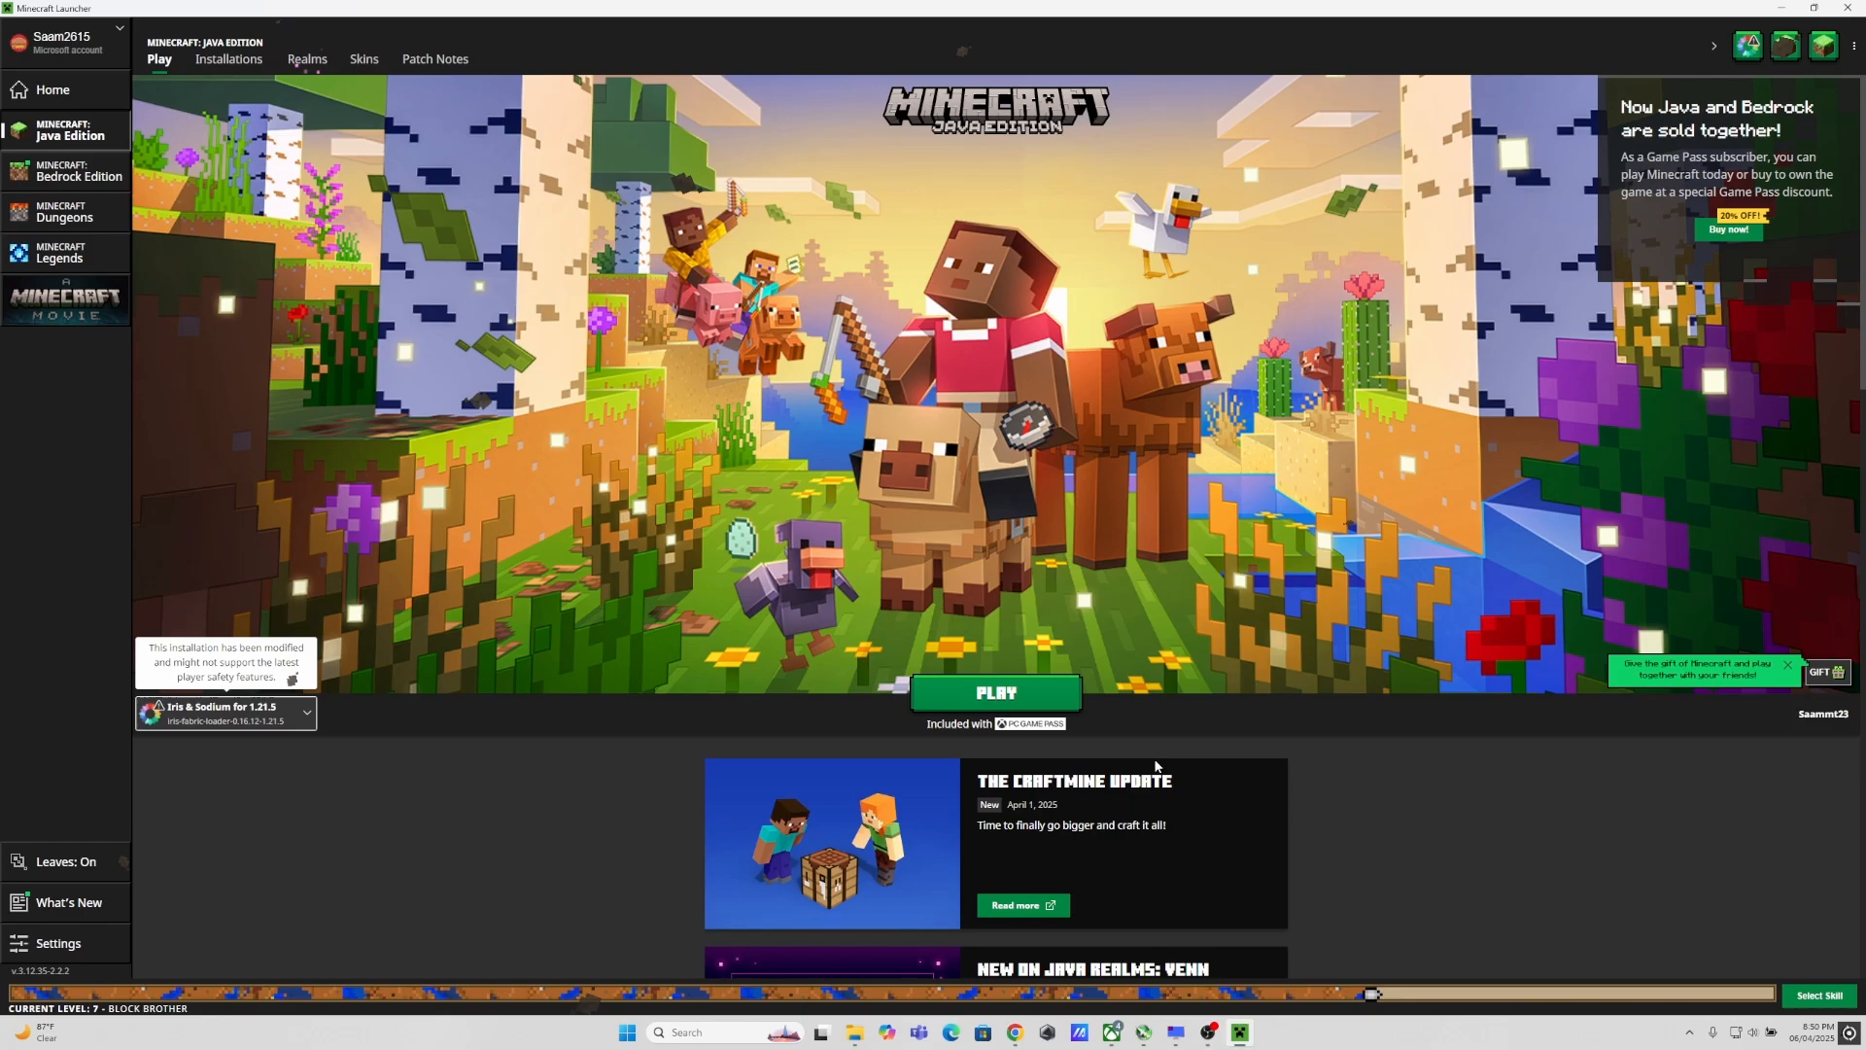
left_click(996, 692)
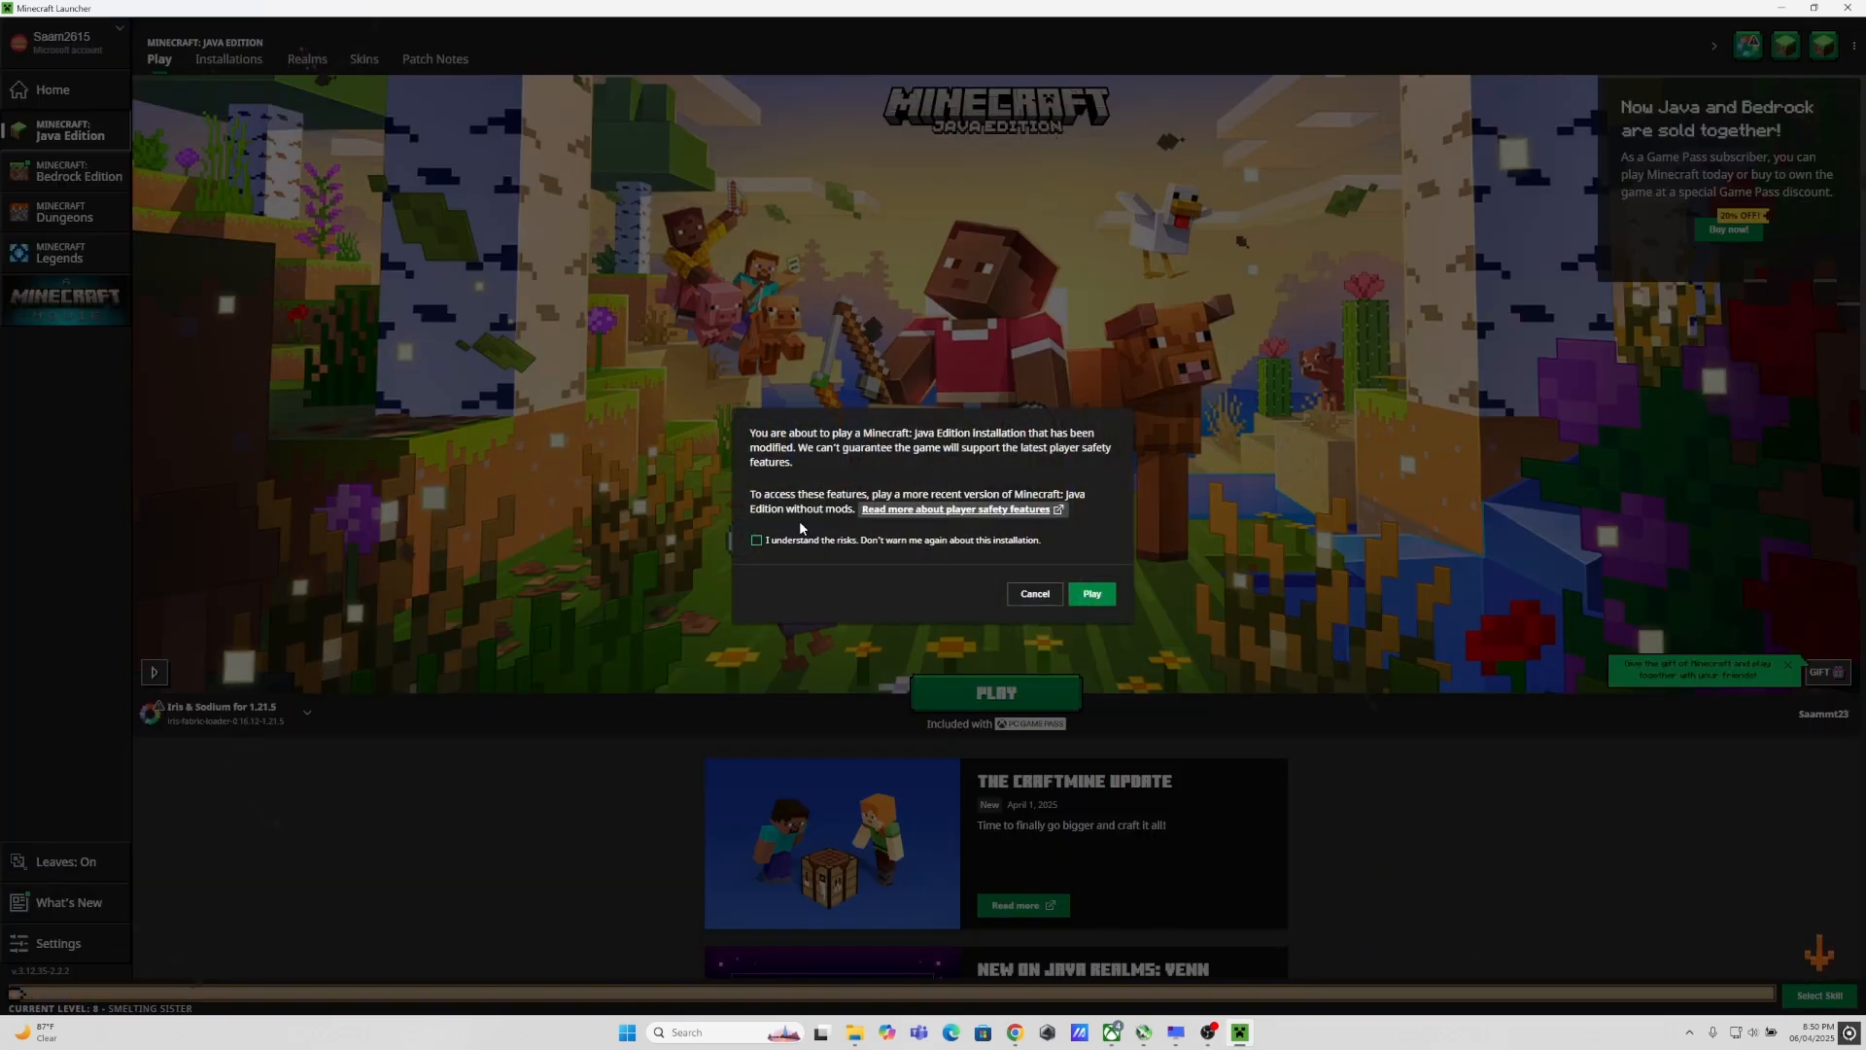
mouse_move(871, 480)
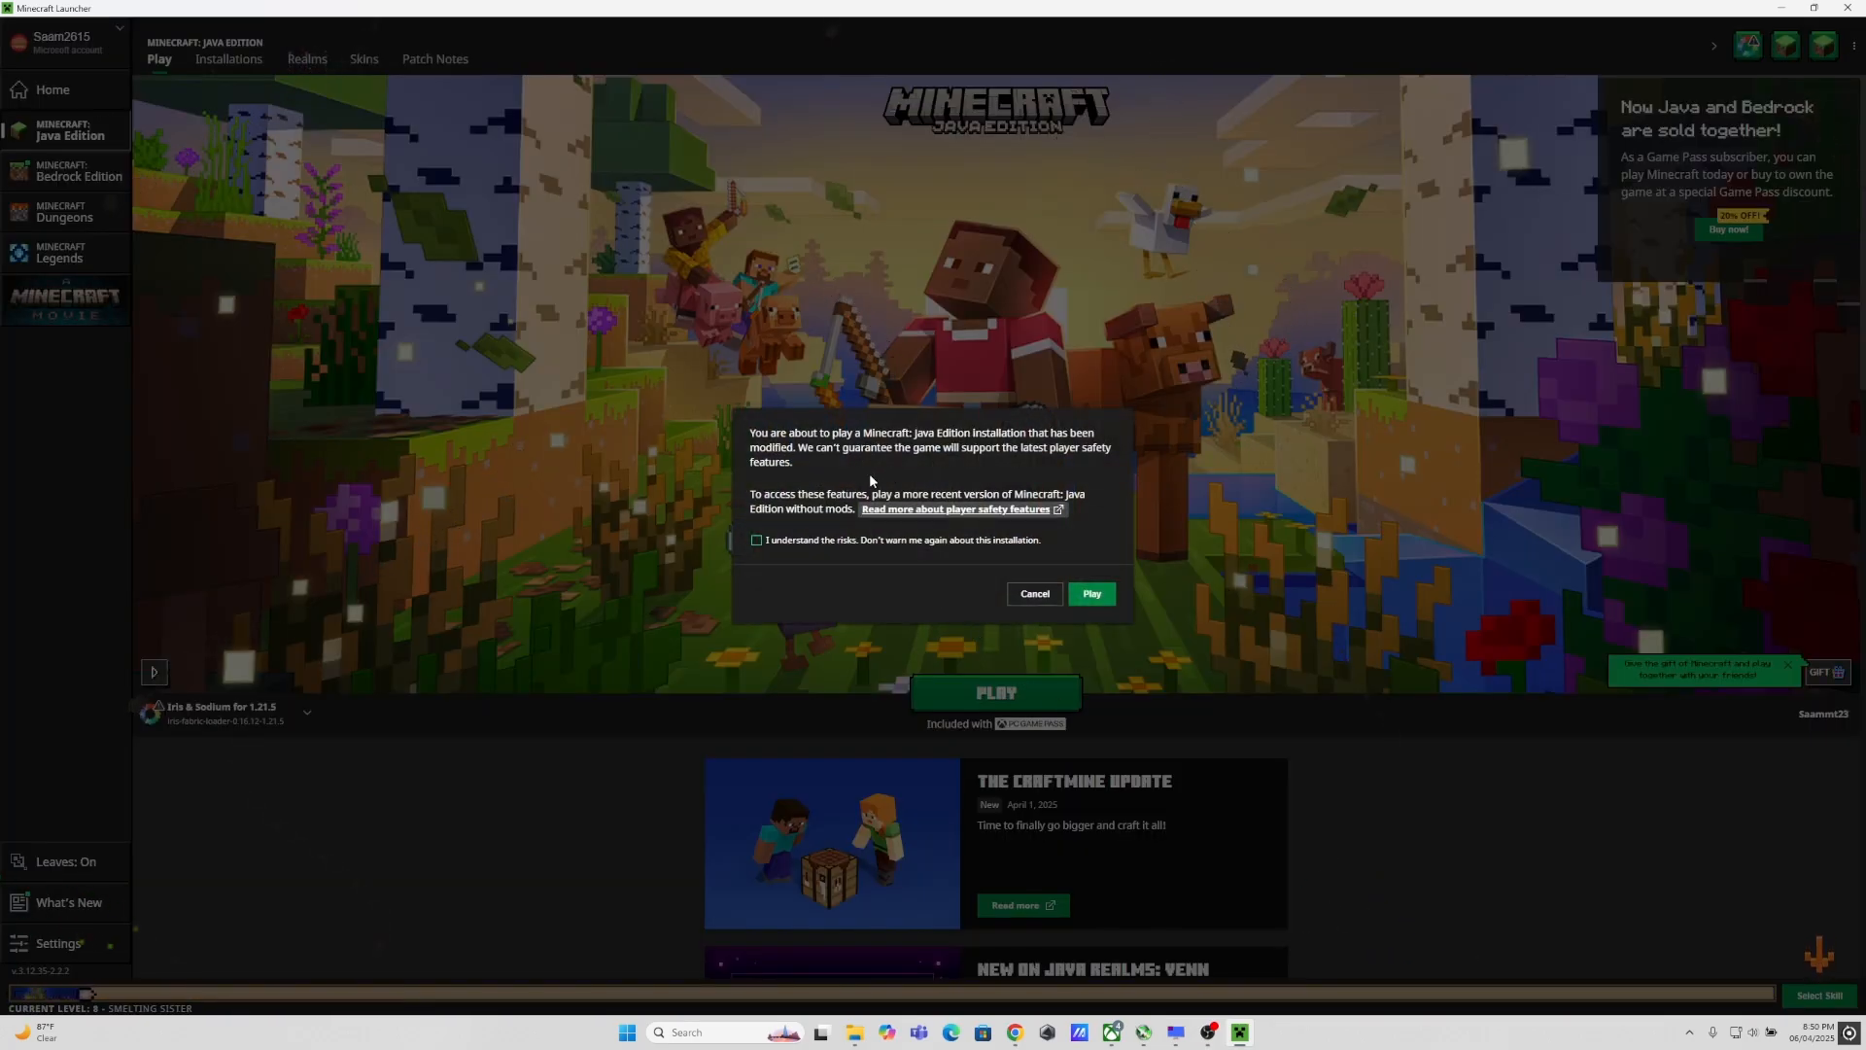
left_click(1088, 595)
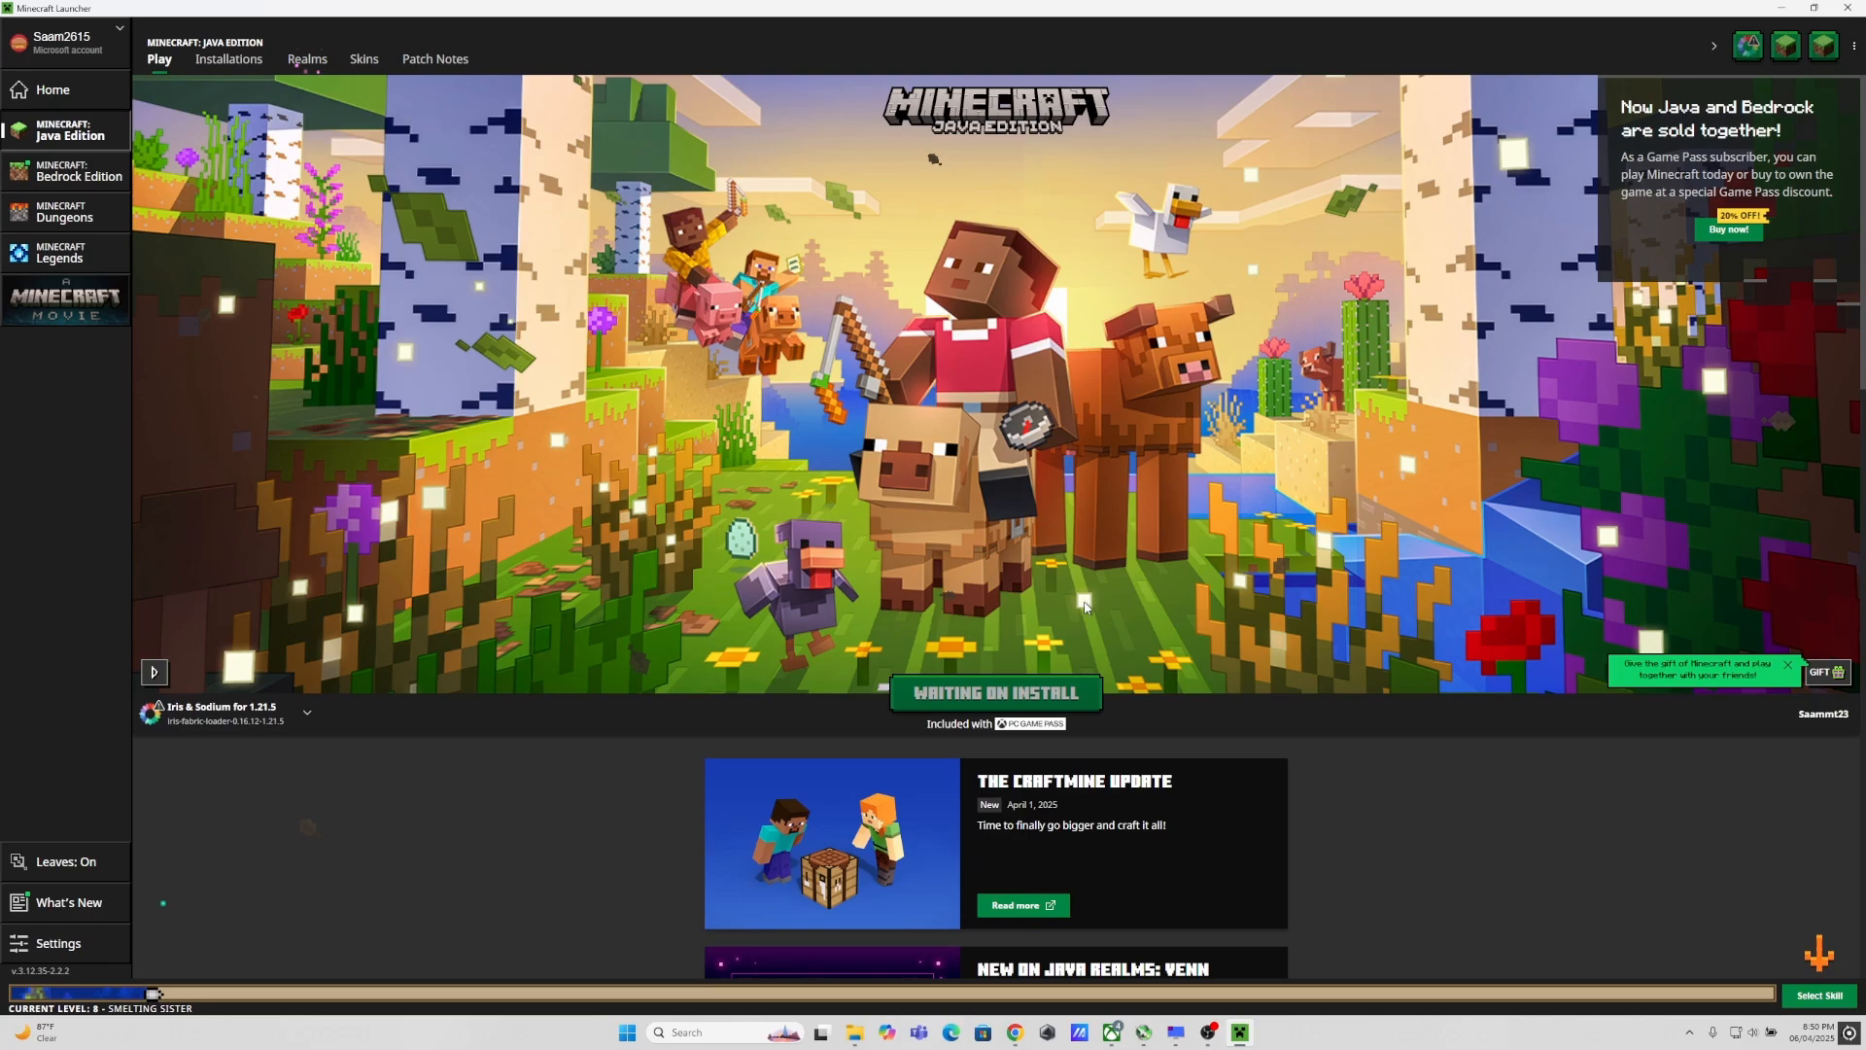
left_click(996, 692)
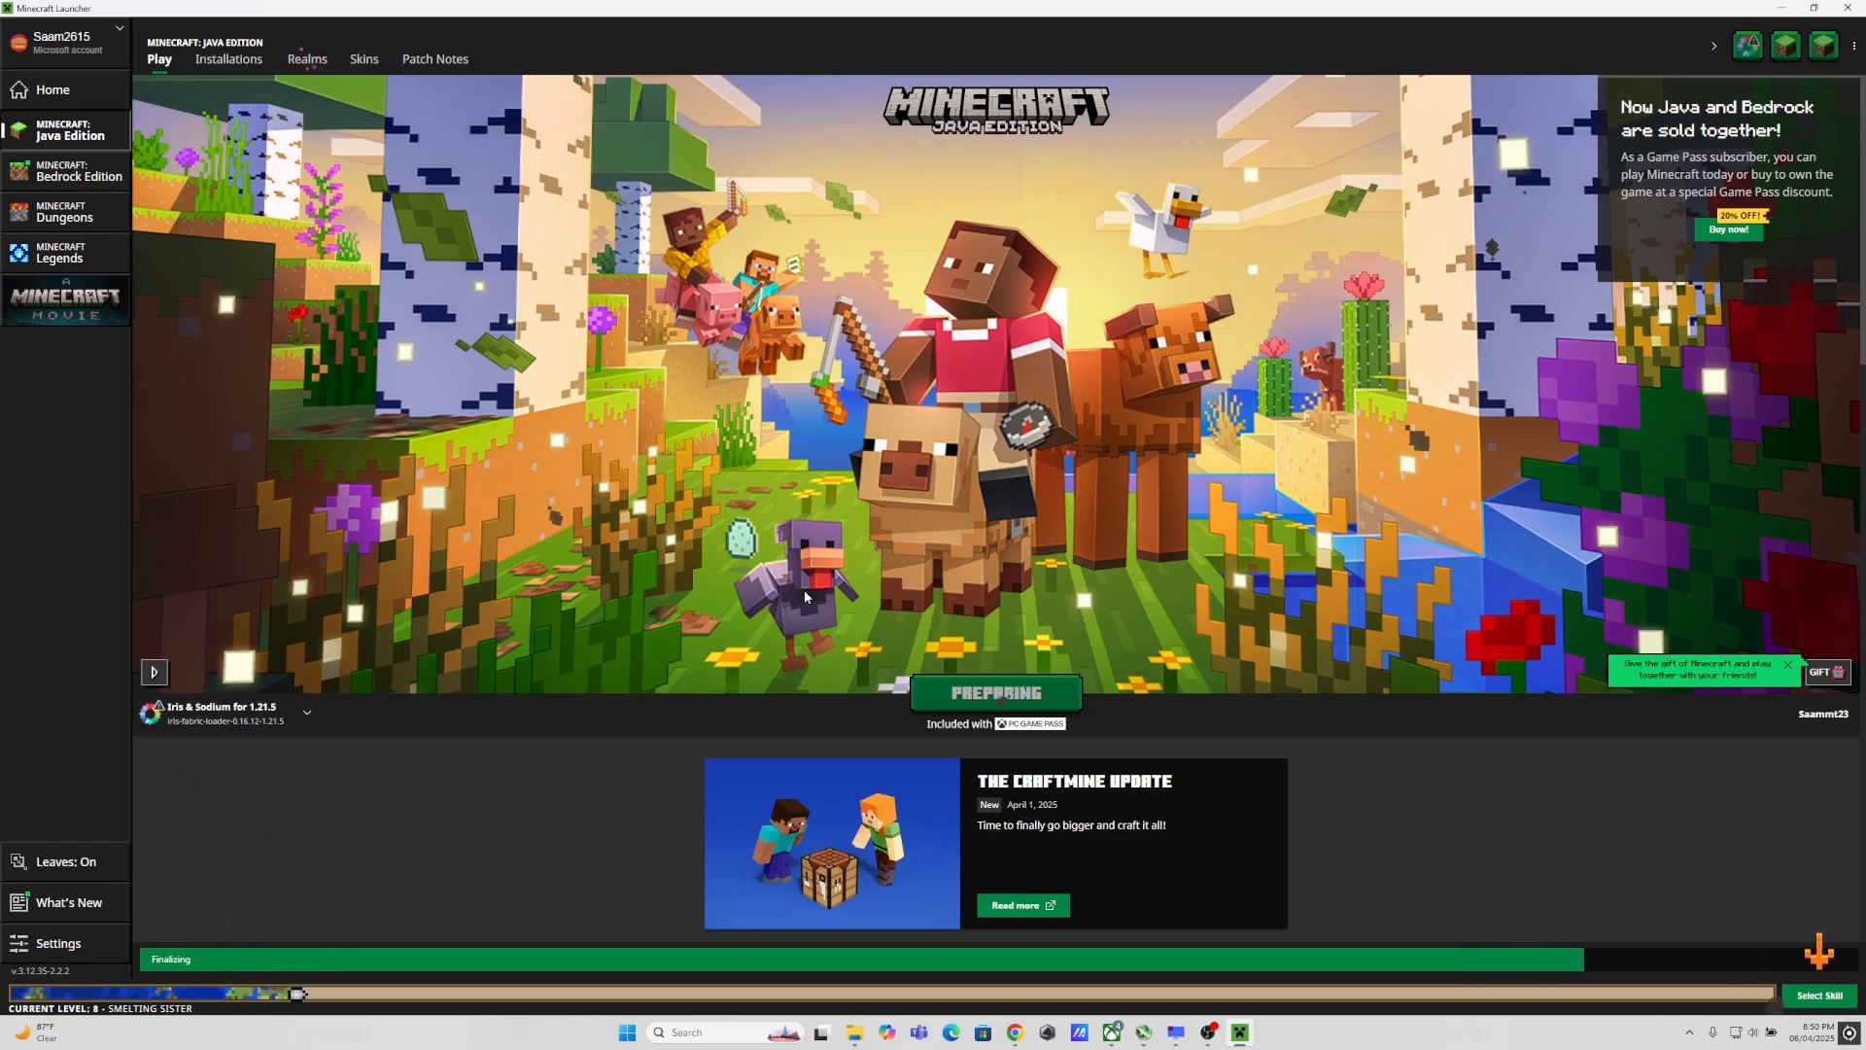
mouse_move(317, 596)
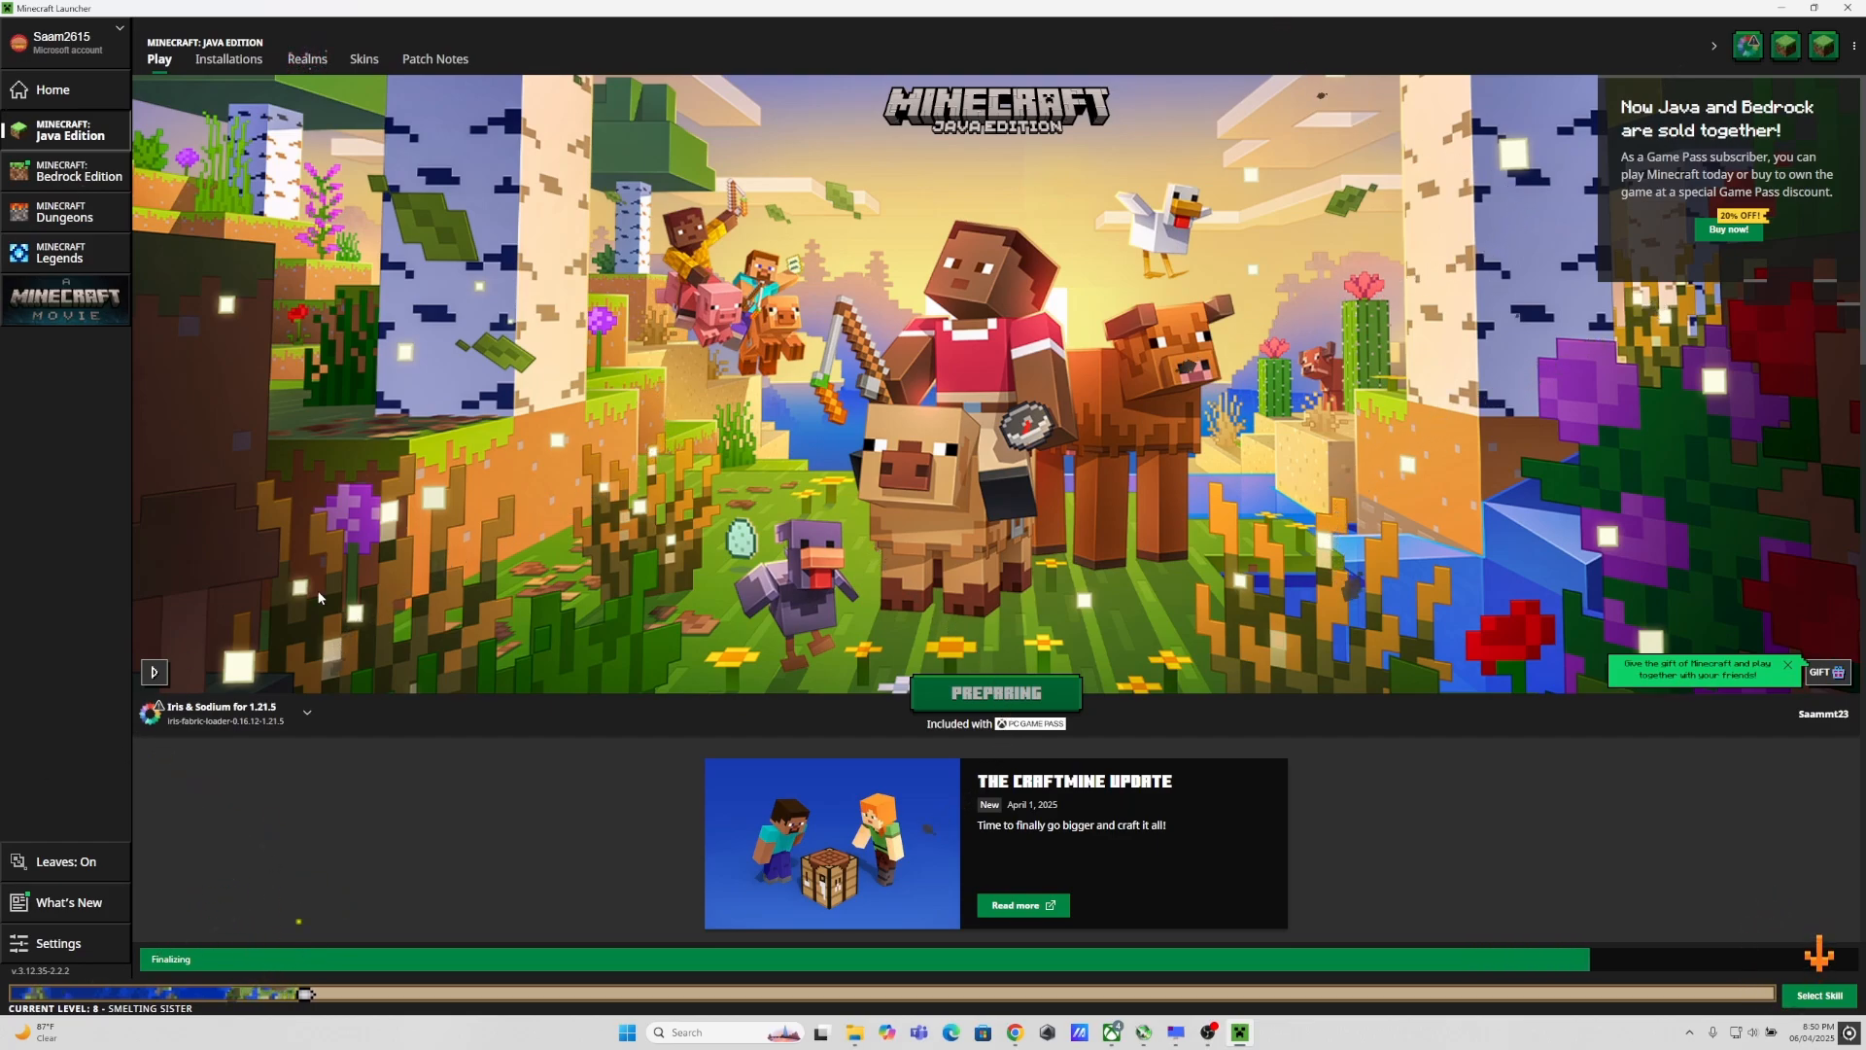
mouse_move(591, 624)
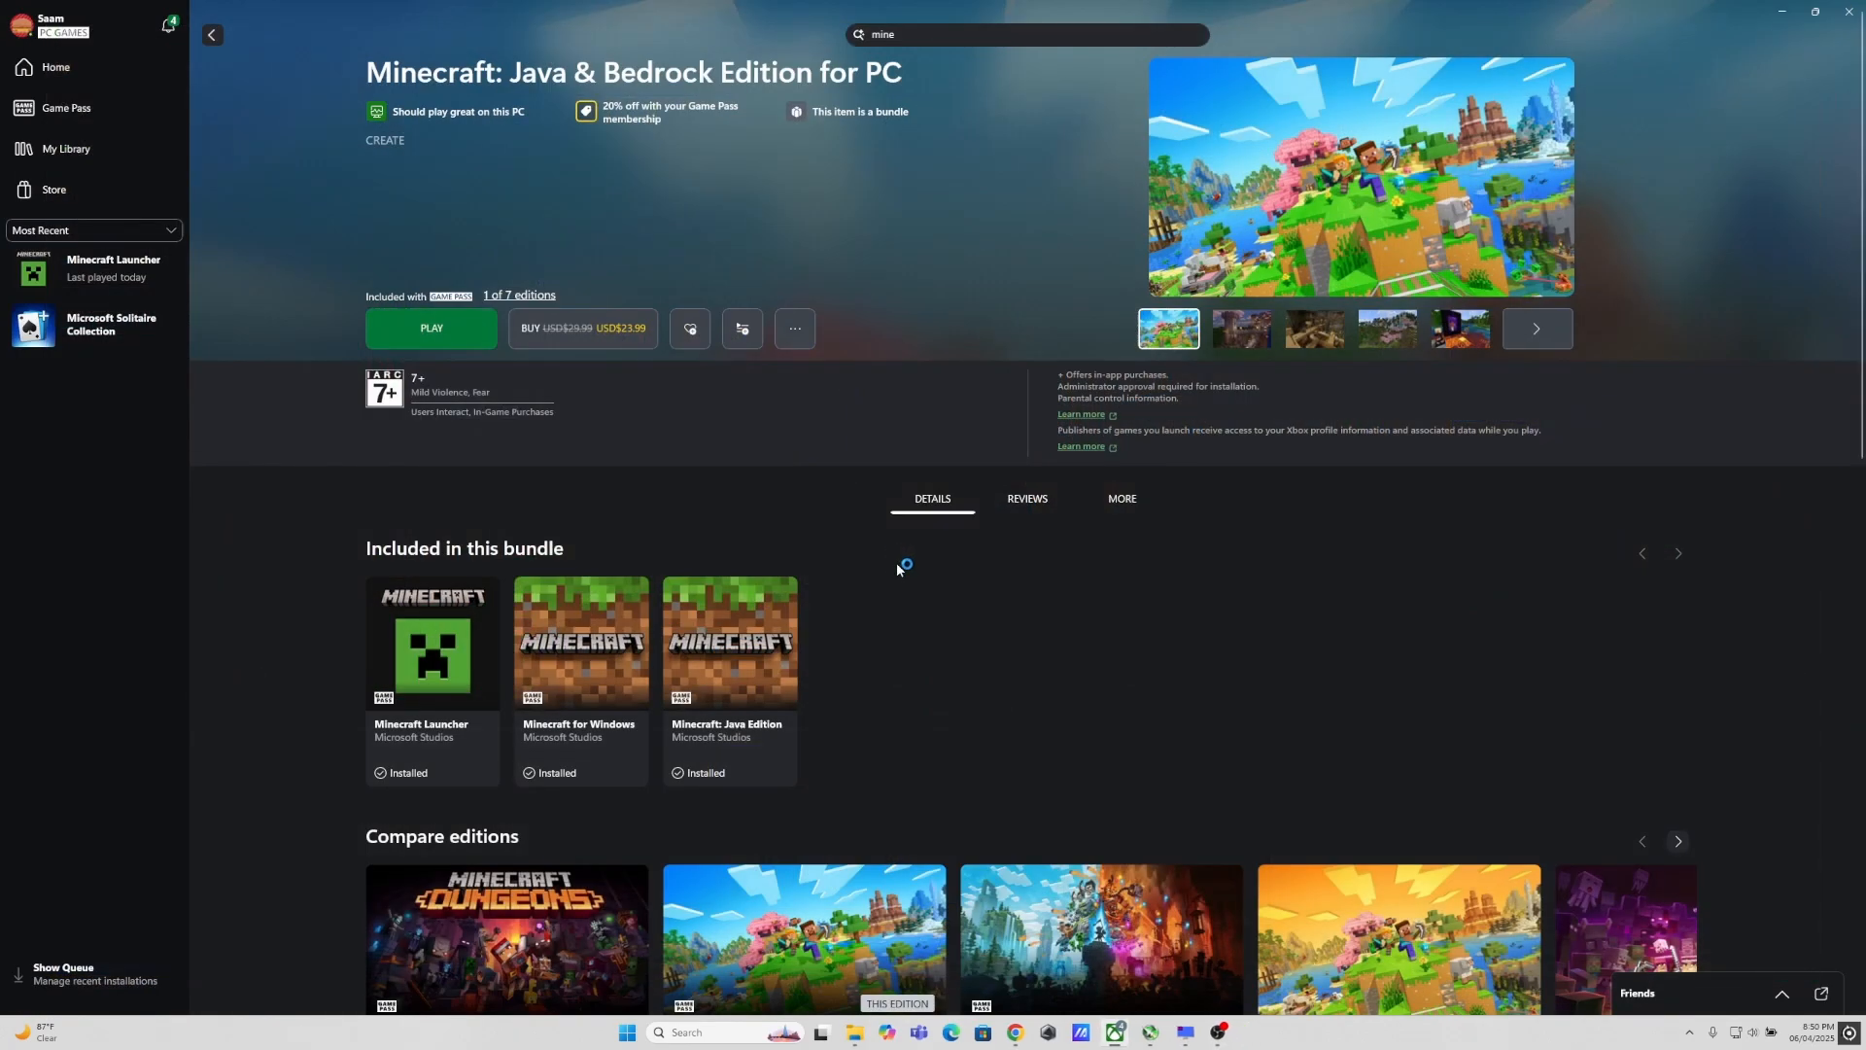
mouse_move(993, 565)
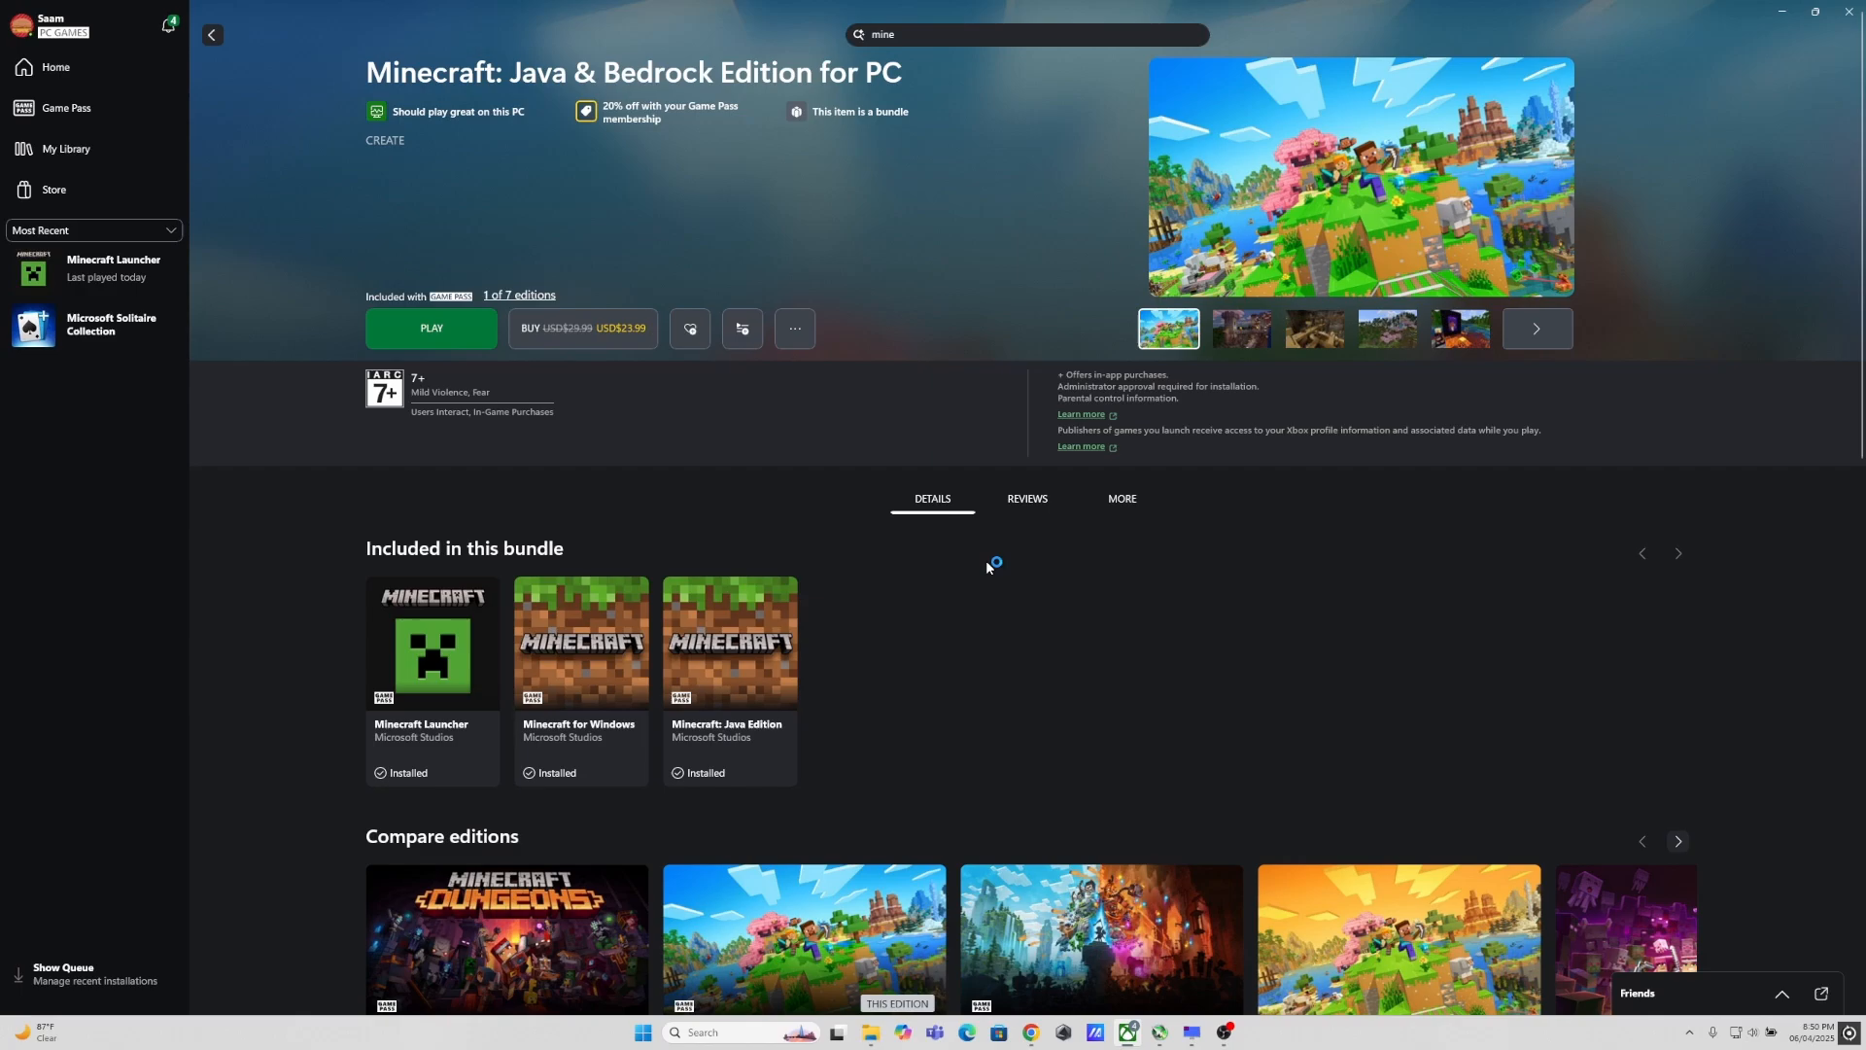
mouse_move(986, 567)
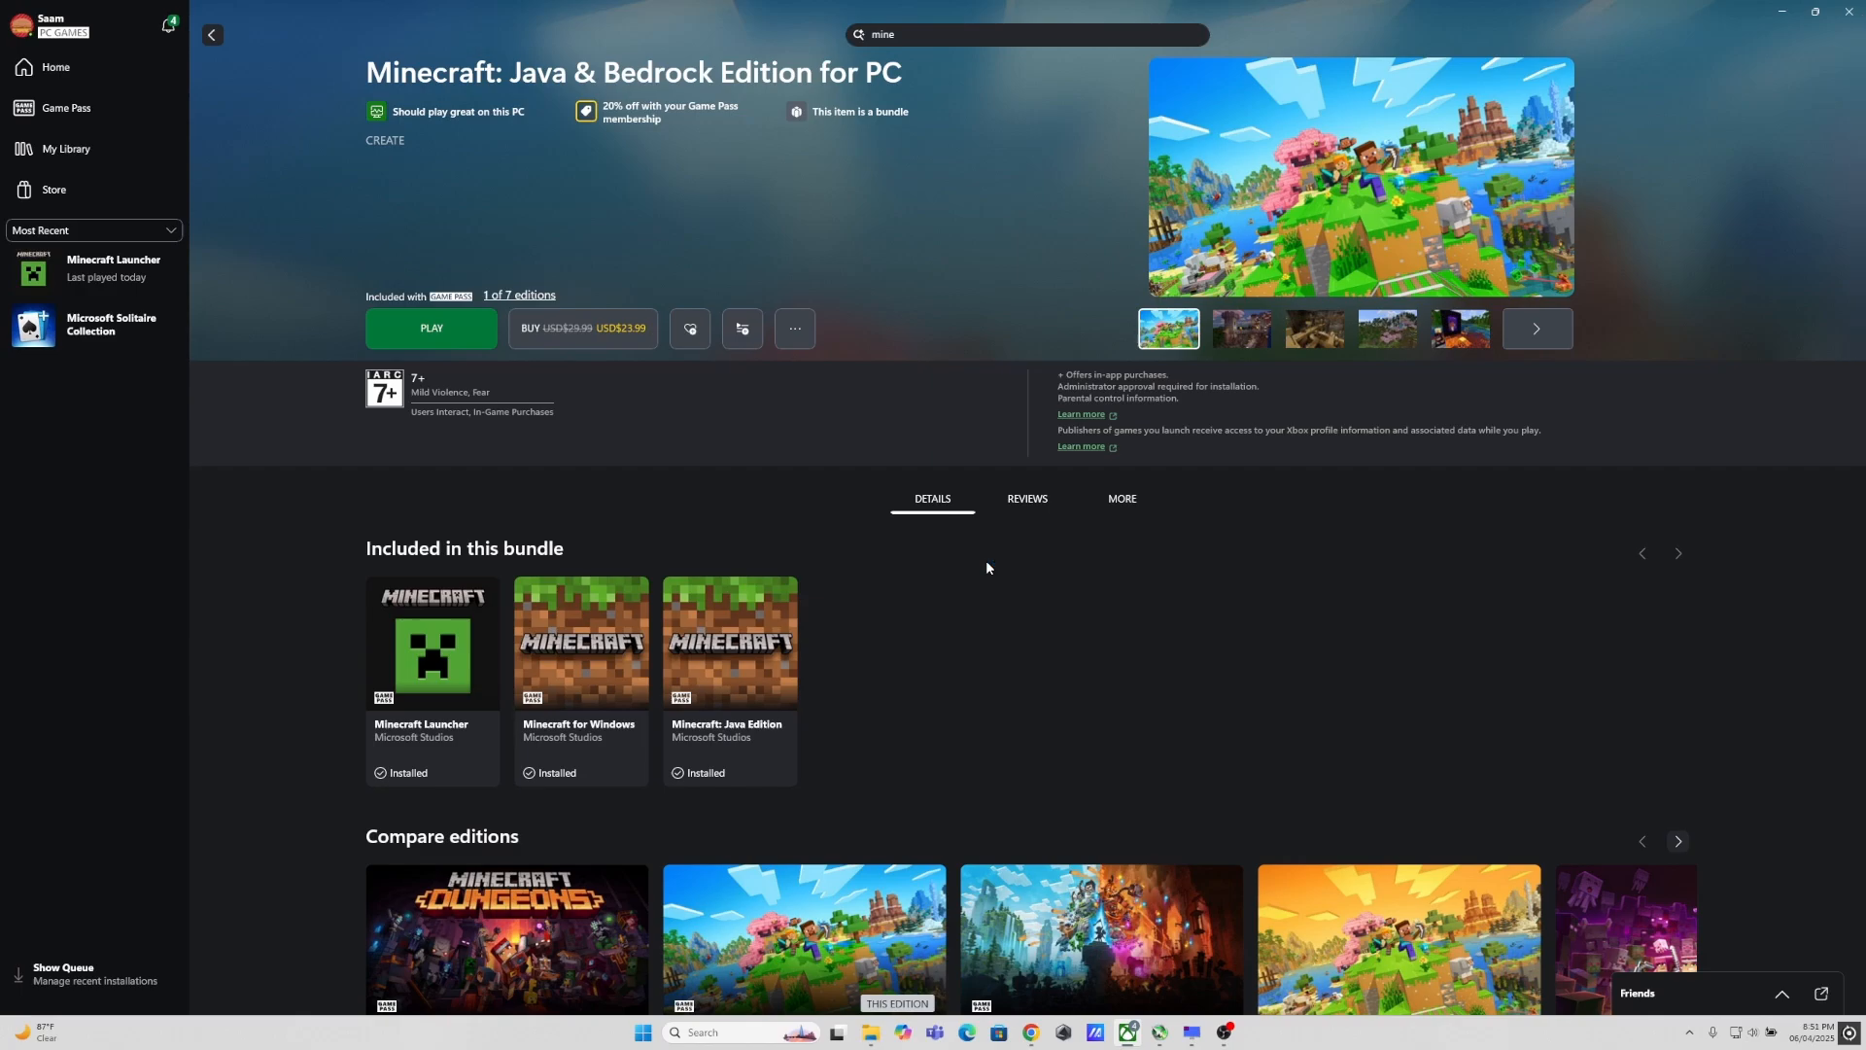
mouse_move(1248, 1036)
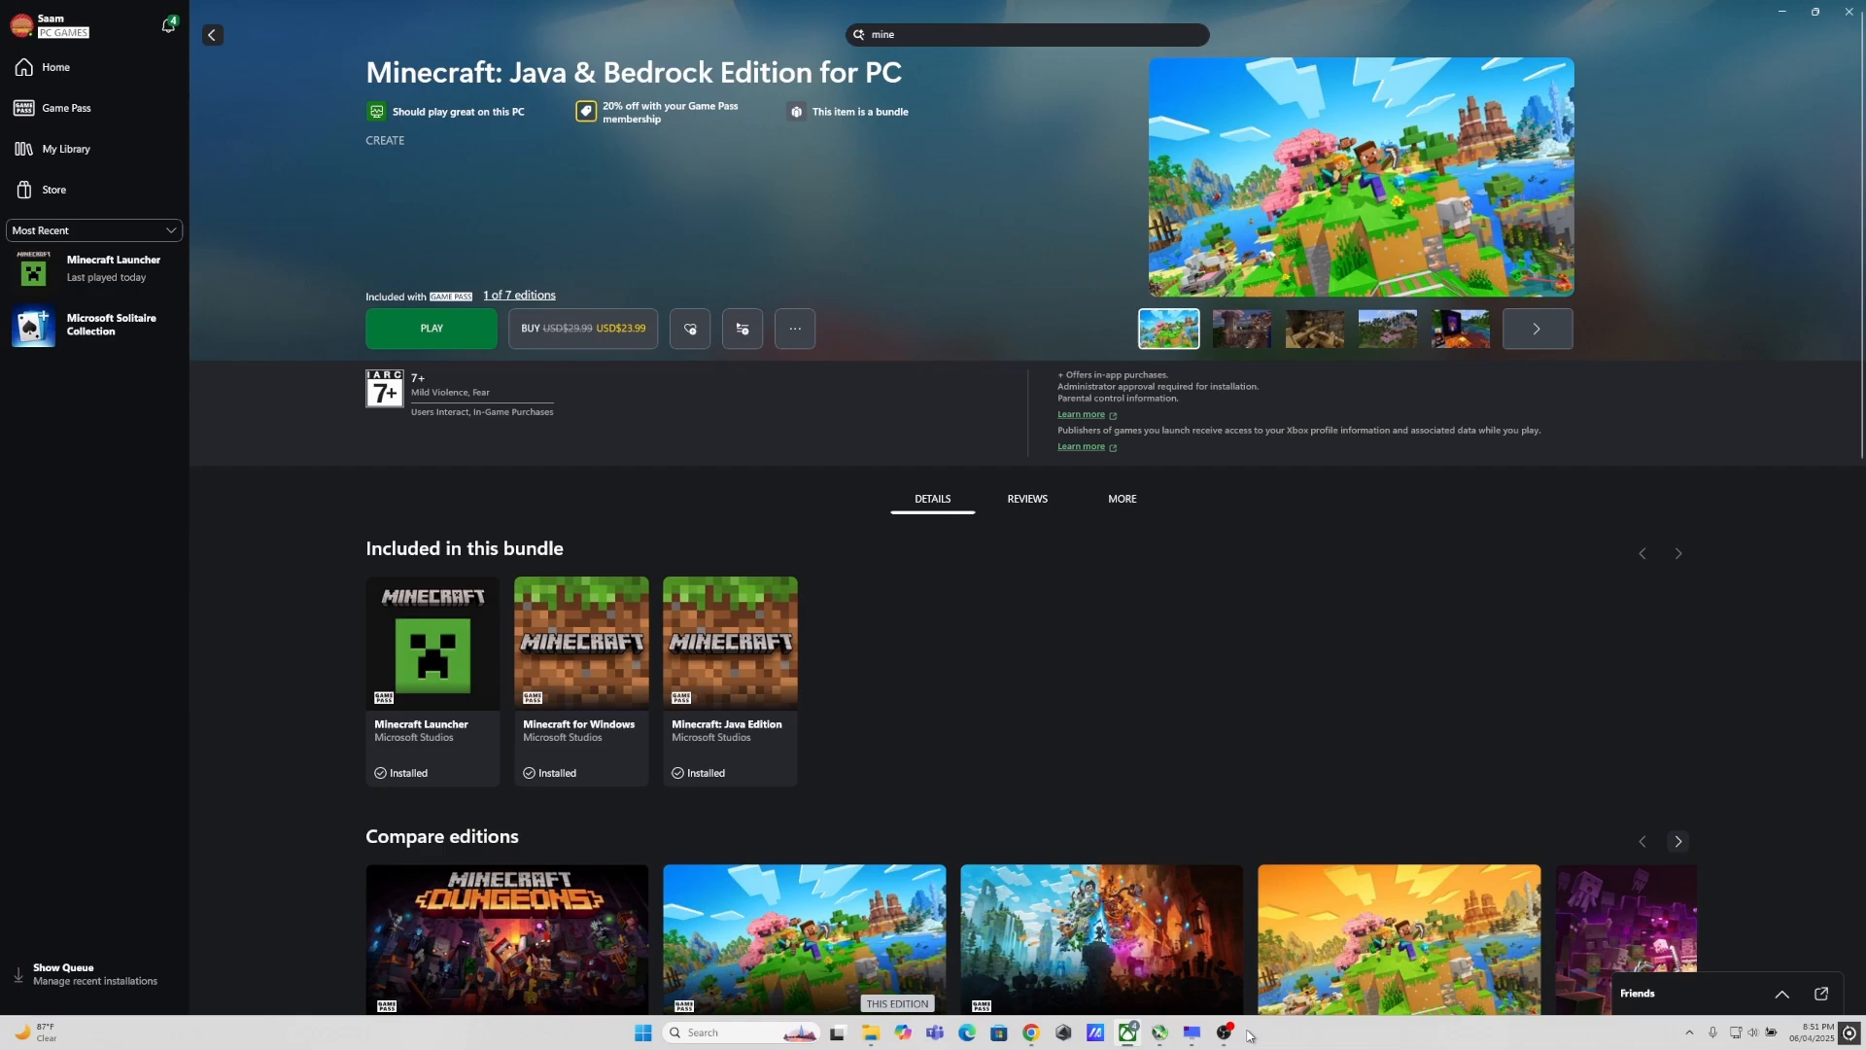
Step: Switch from the Xbox app to the running Minecraft game window
left_click(432, 331)
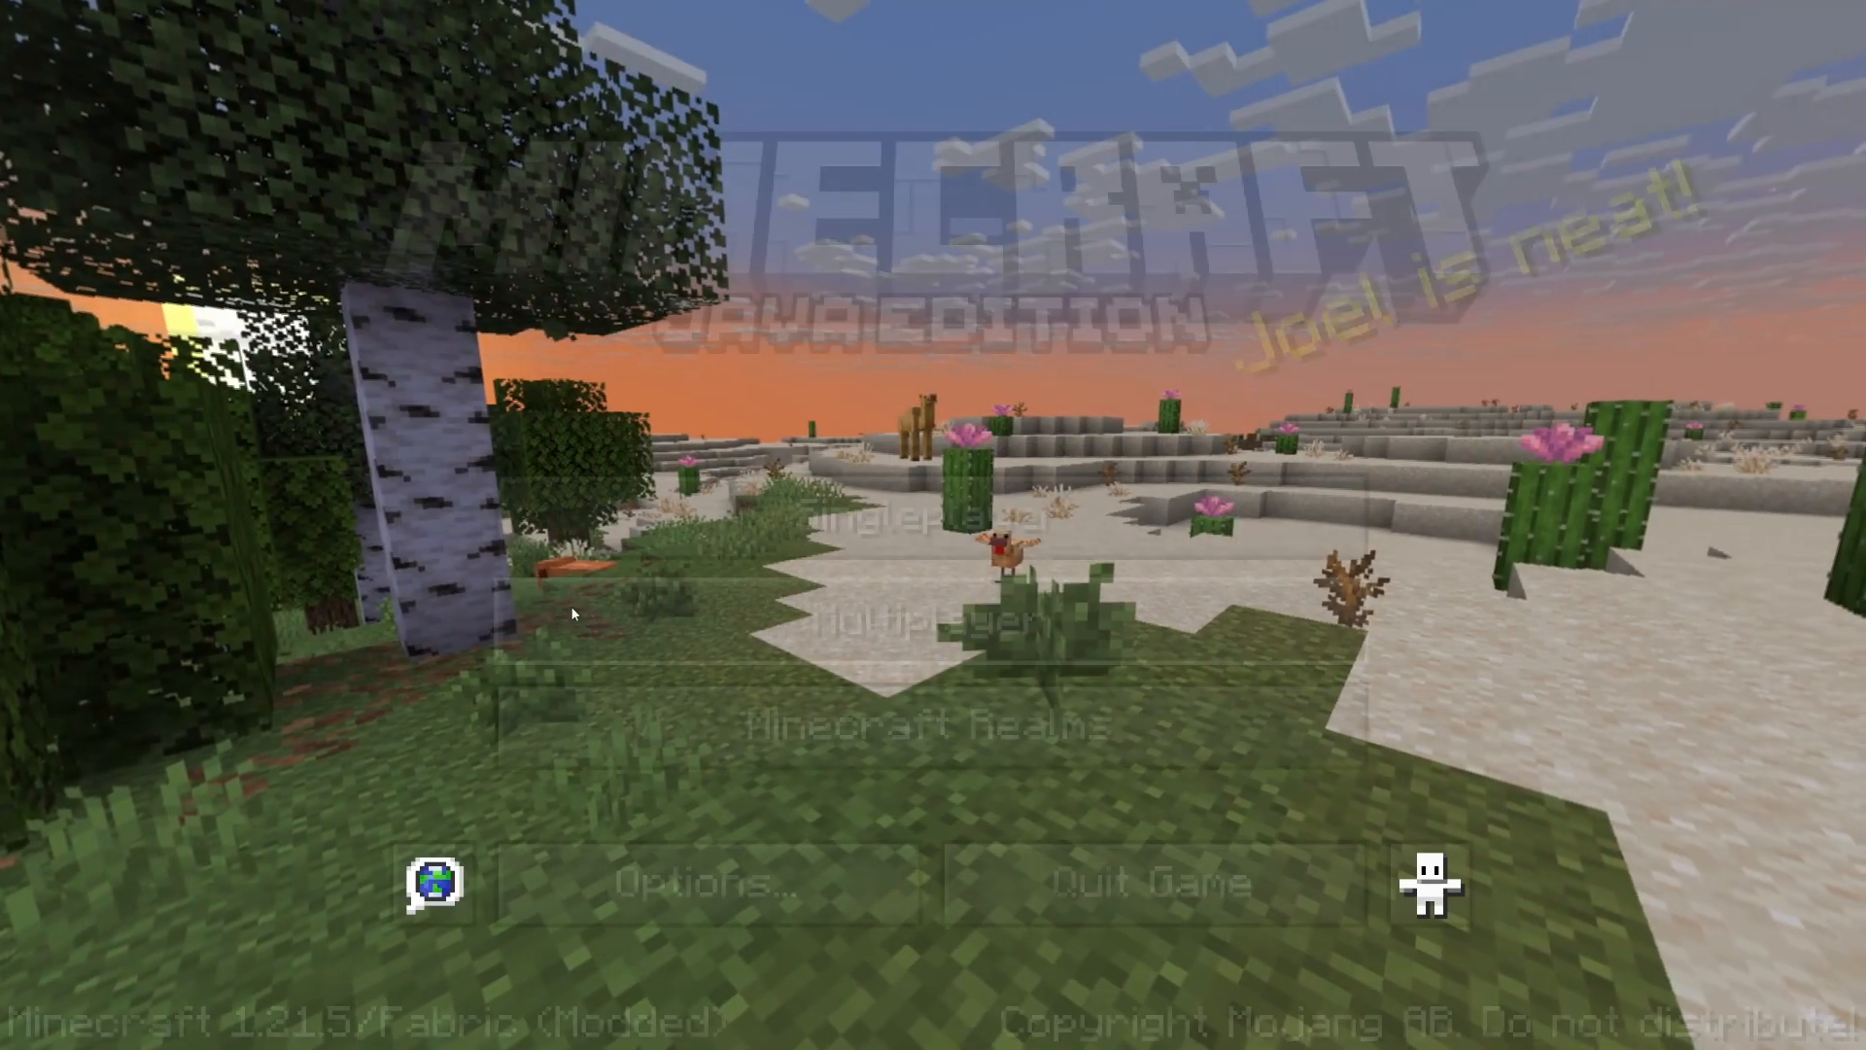
Step: Reach the Iris shader pack list via Options and choose Bliss v2.0.4 with shaders enabled
left_click(708, 882)
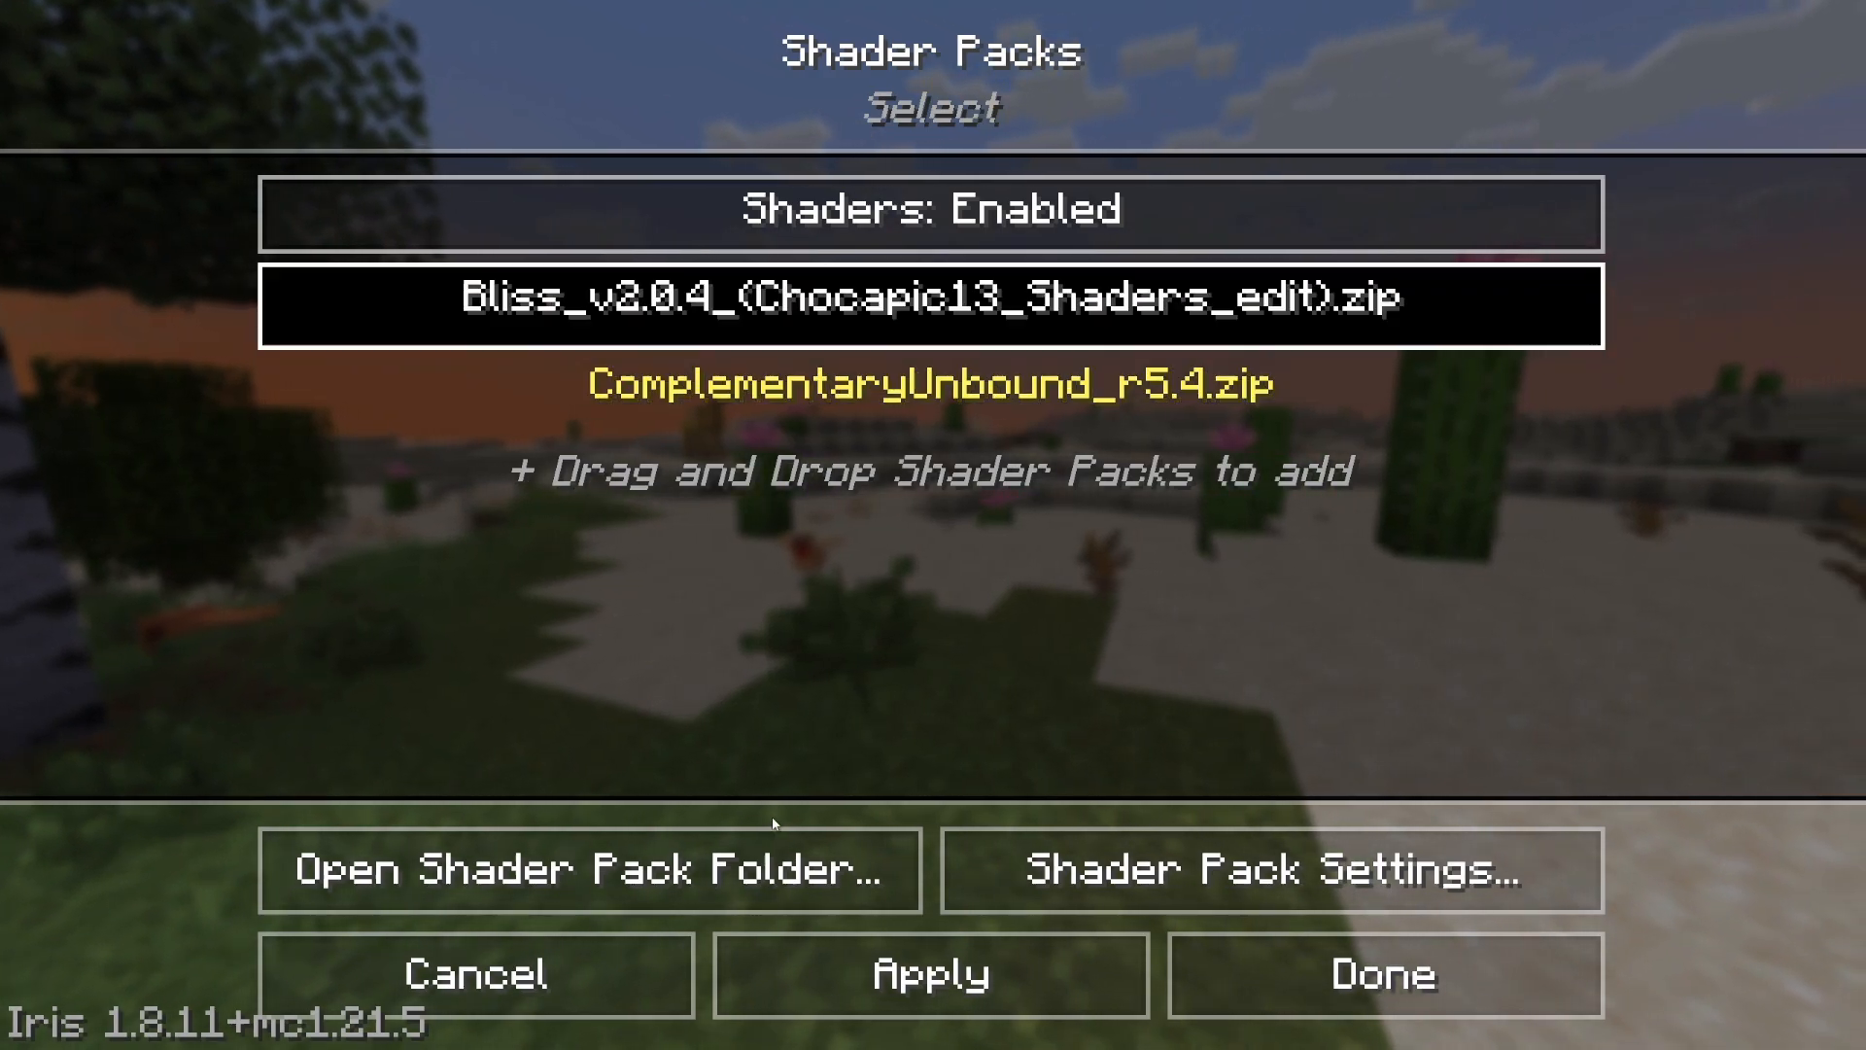
left_click(587, 871)
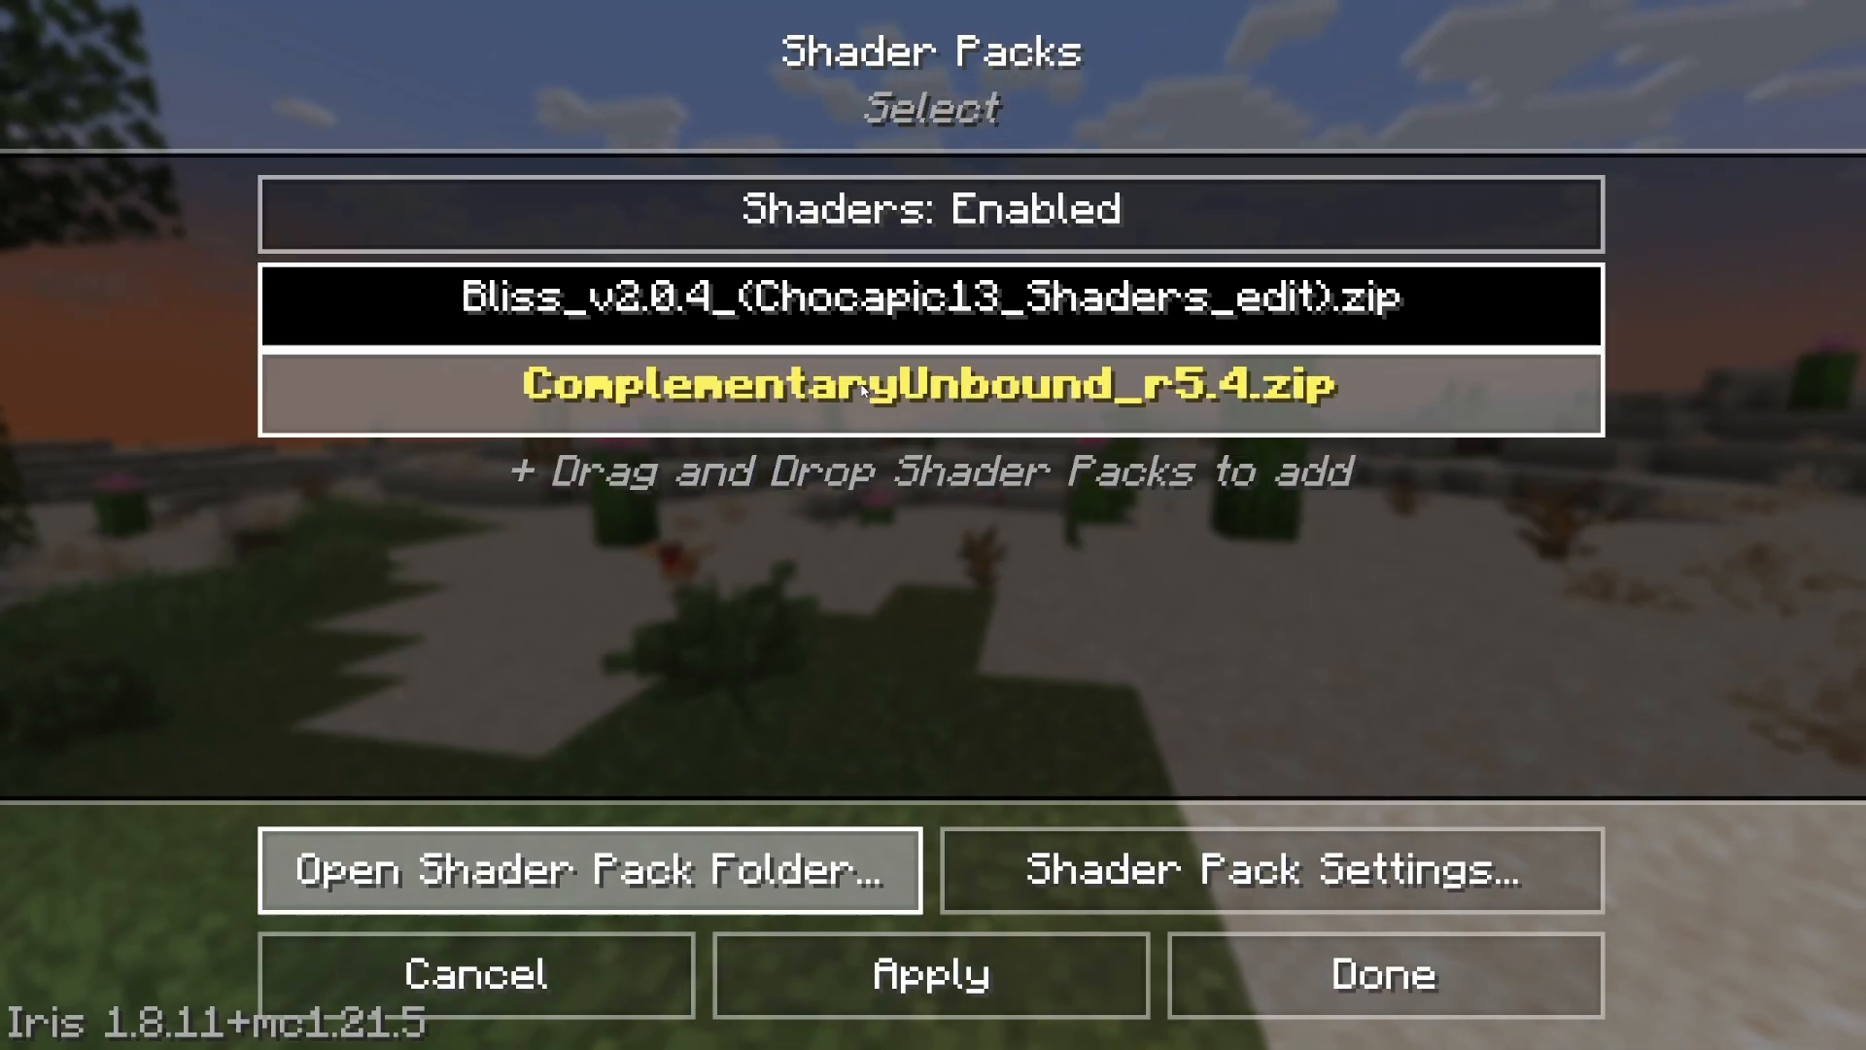
left_click(1271, 869)
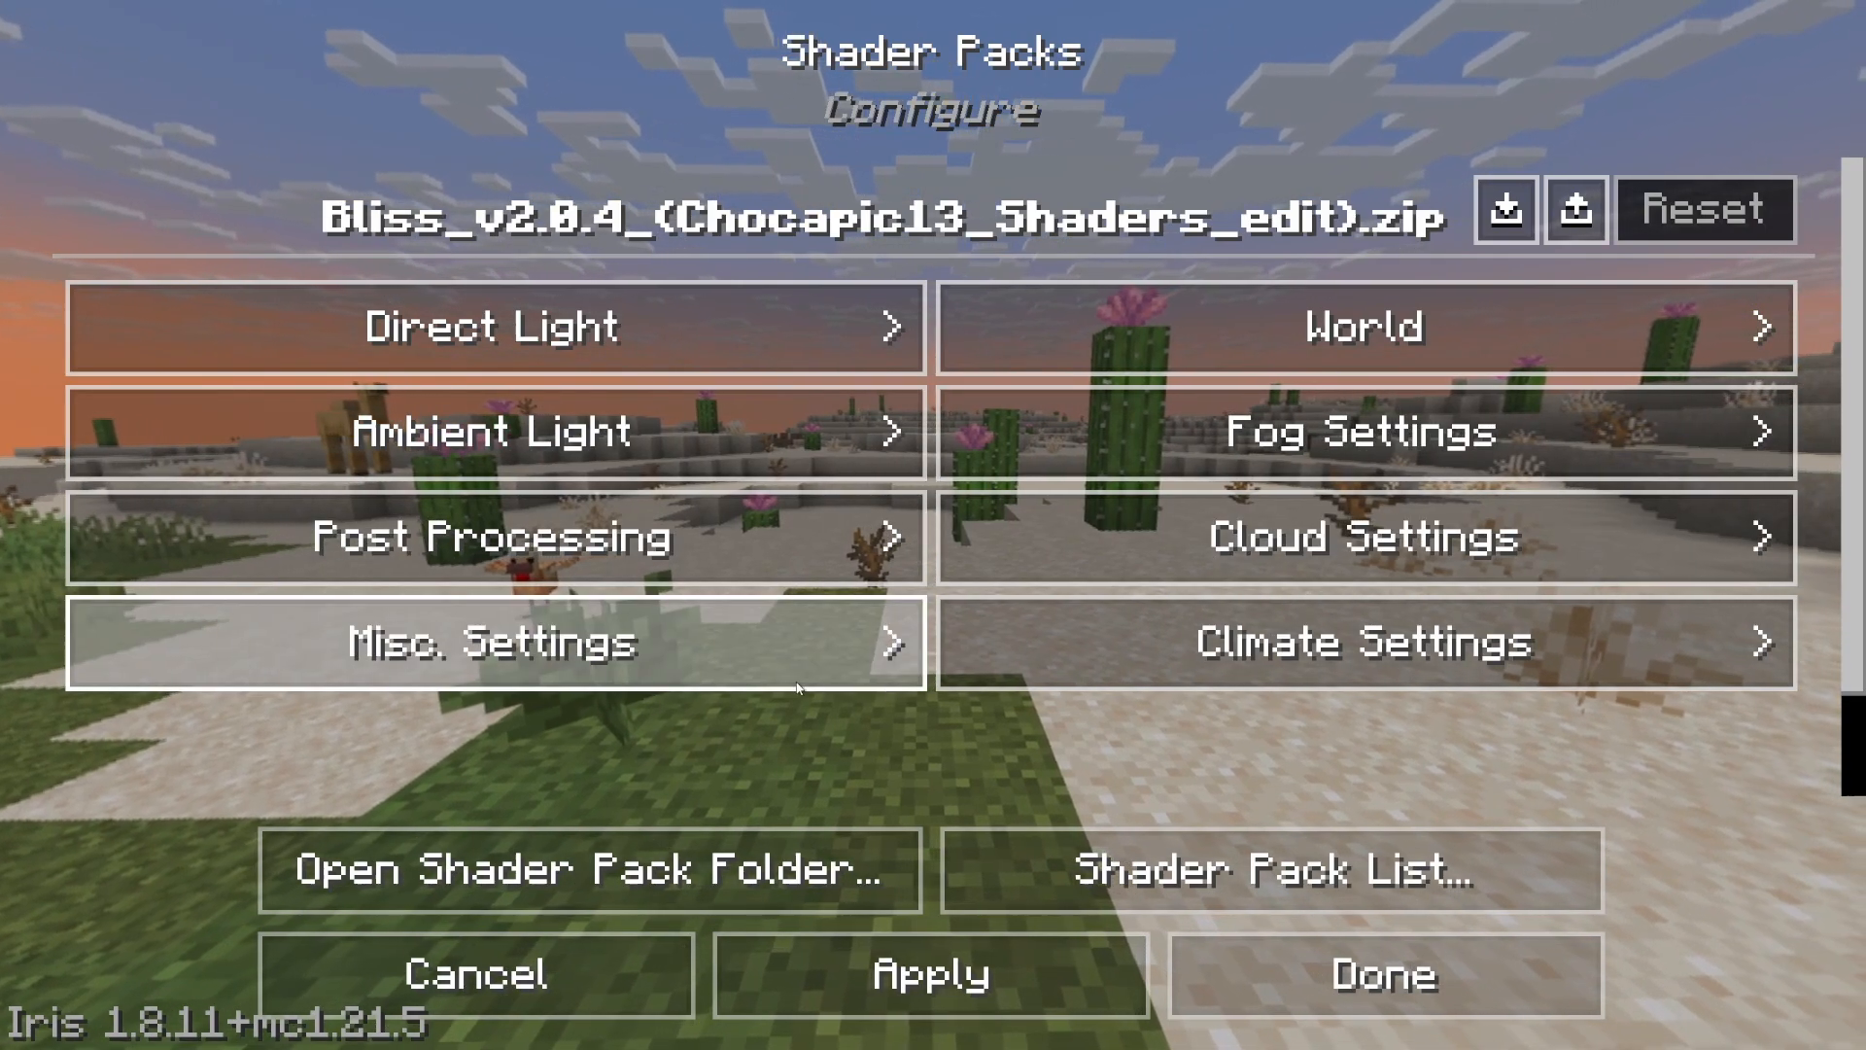
Step: Leave the shader configuration, review General video settings, and return to the title screen
left_click(1359, 536)
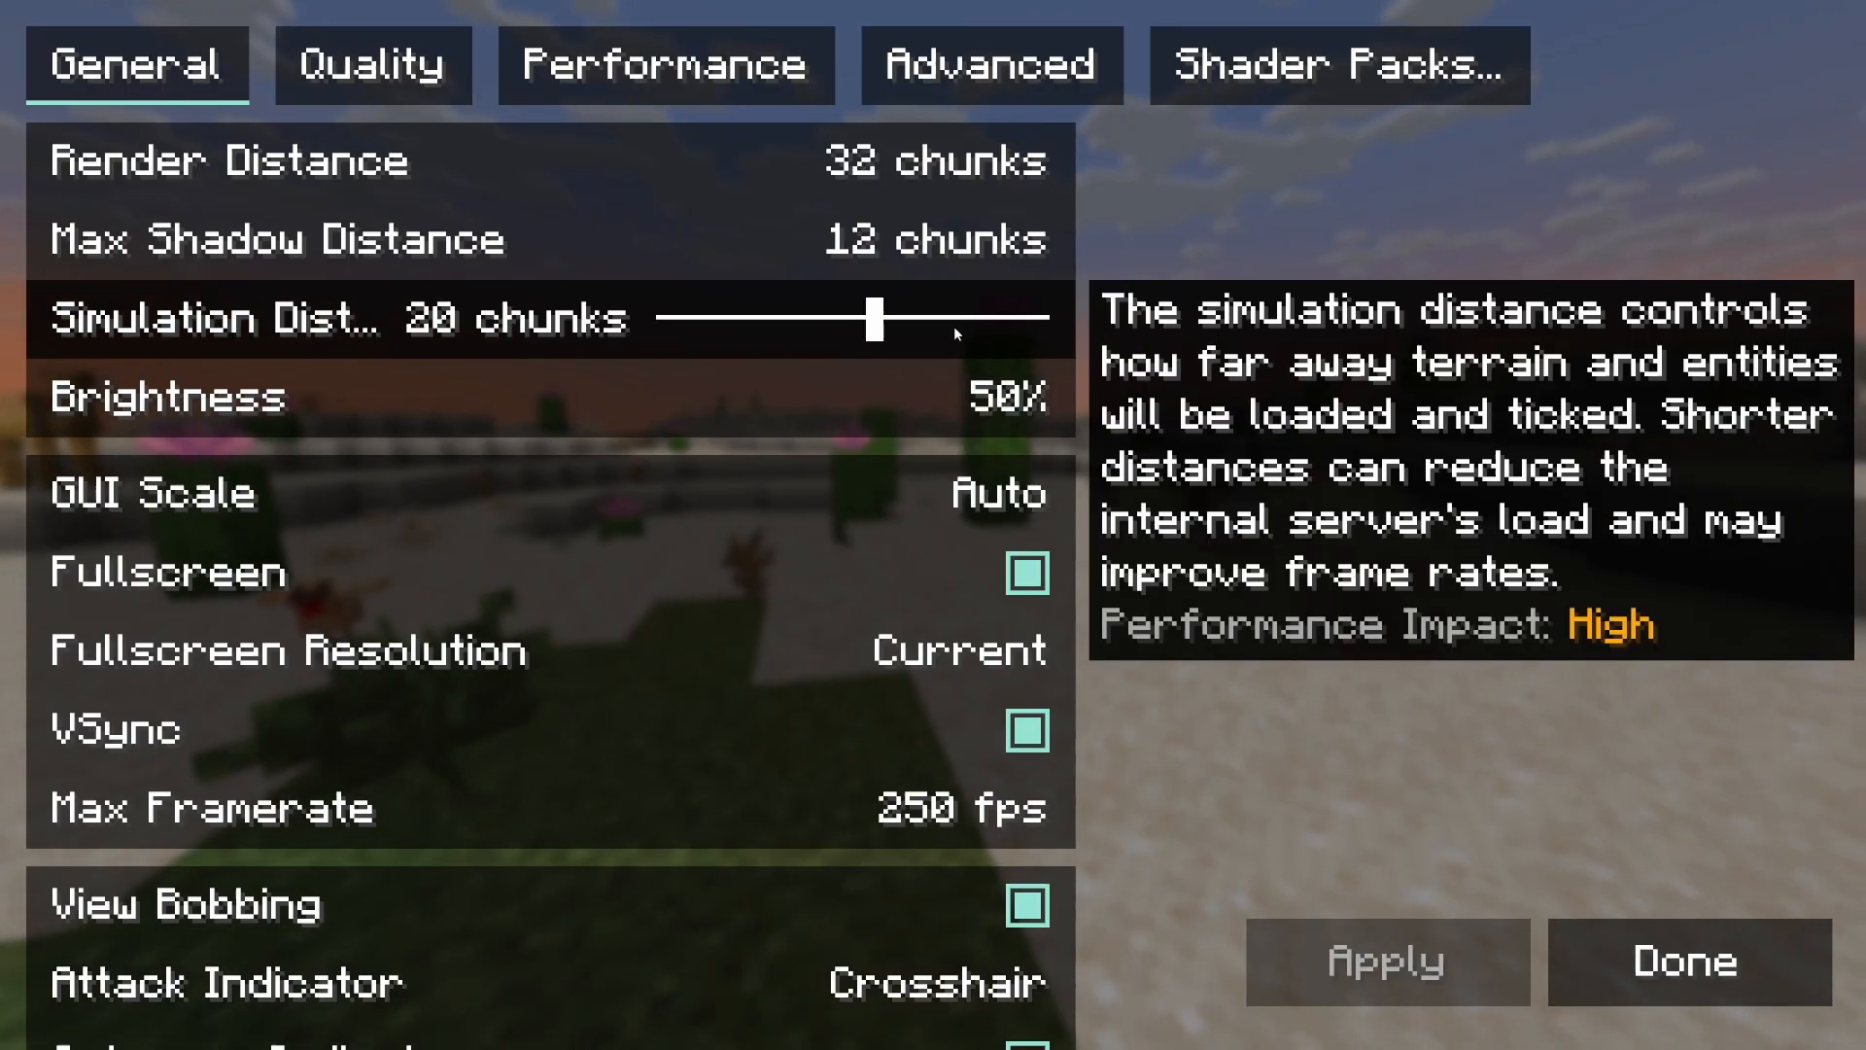
left_click(1338, 65)
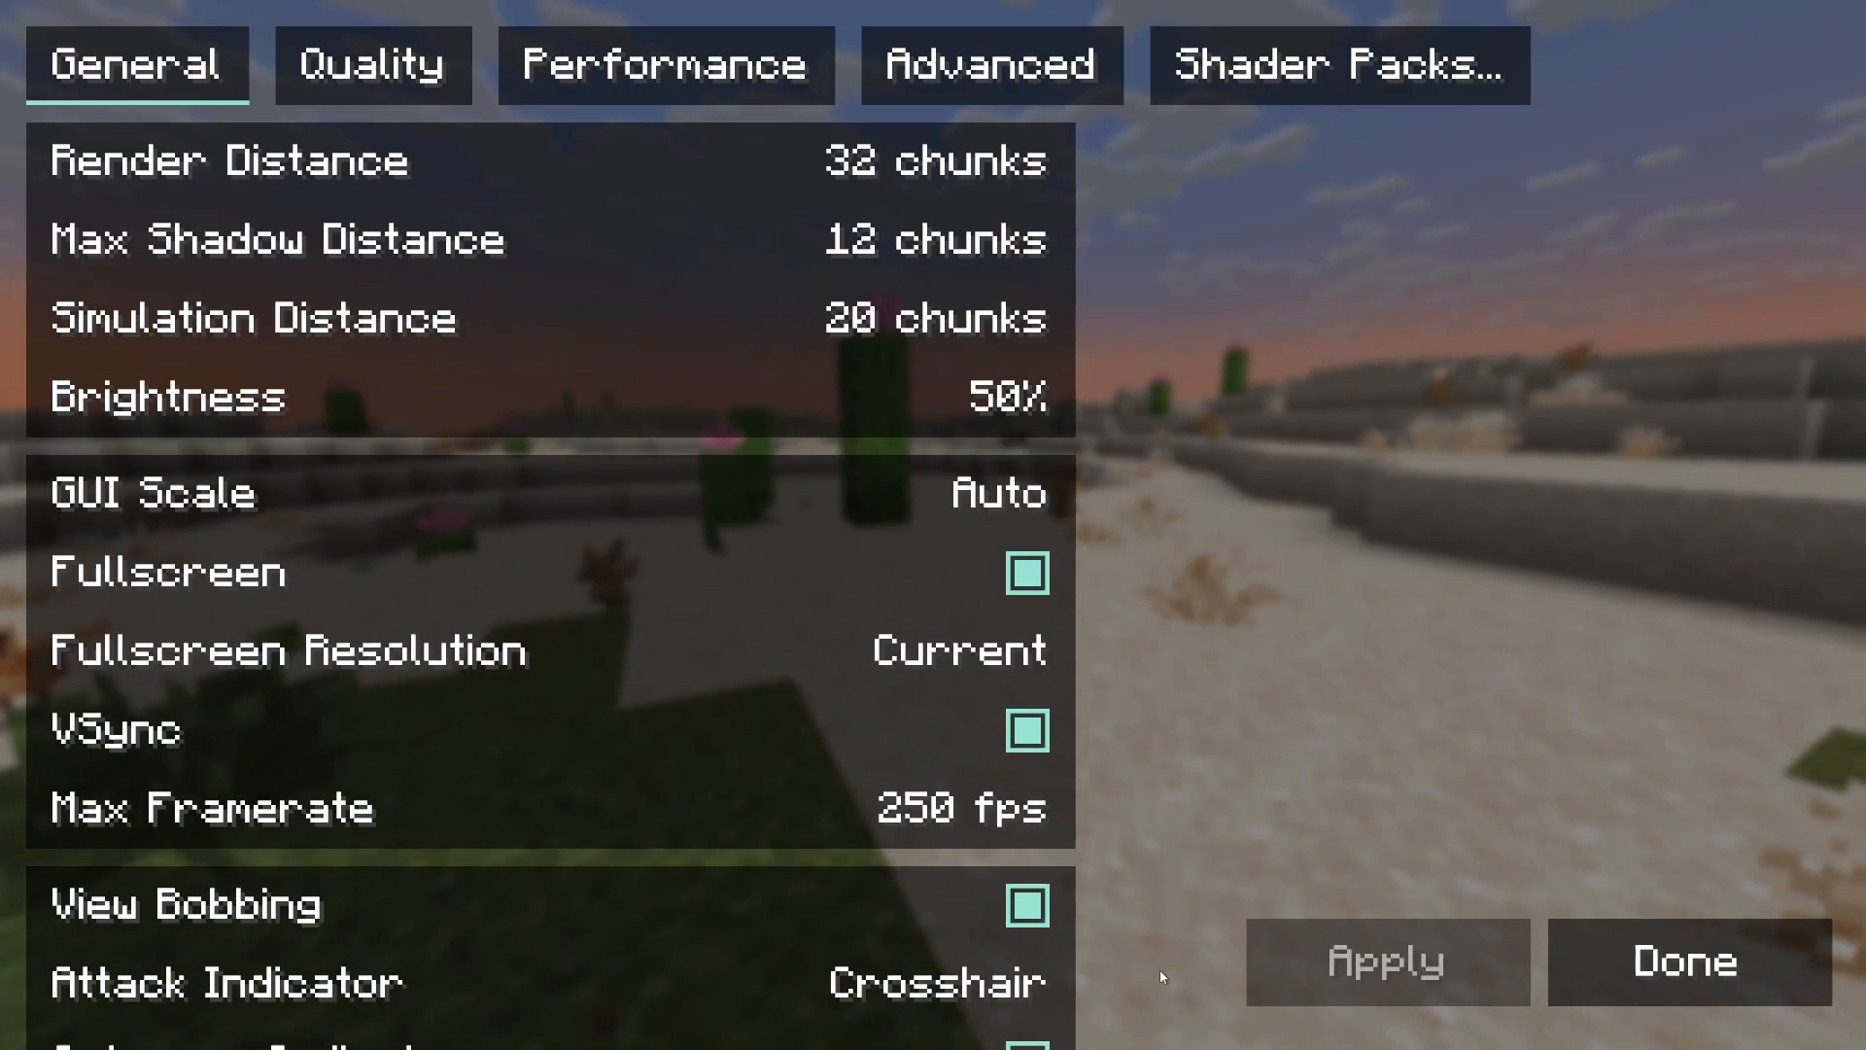
left_click(1686, 960)
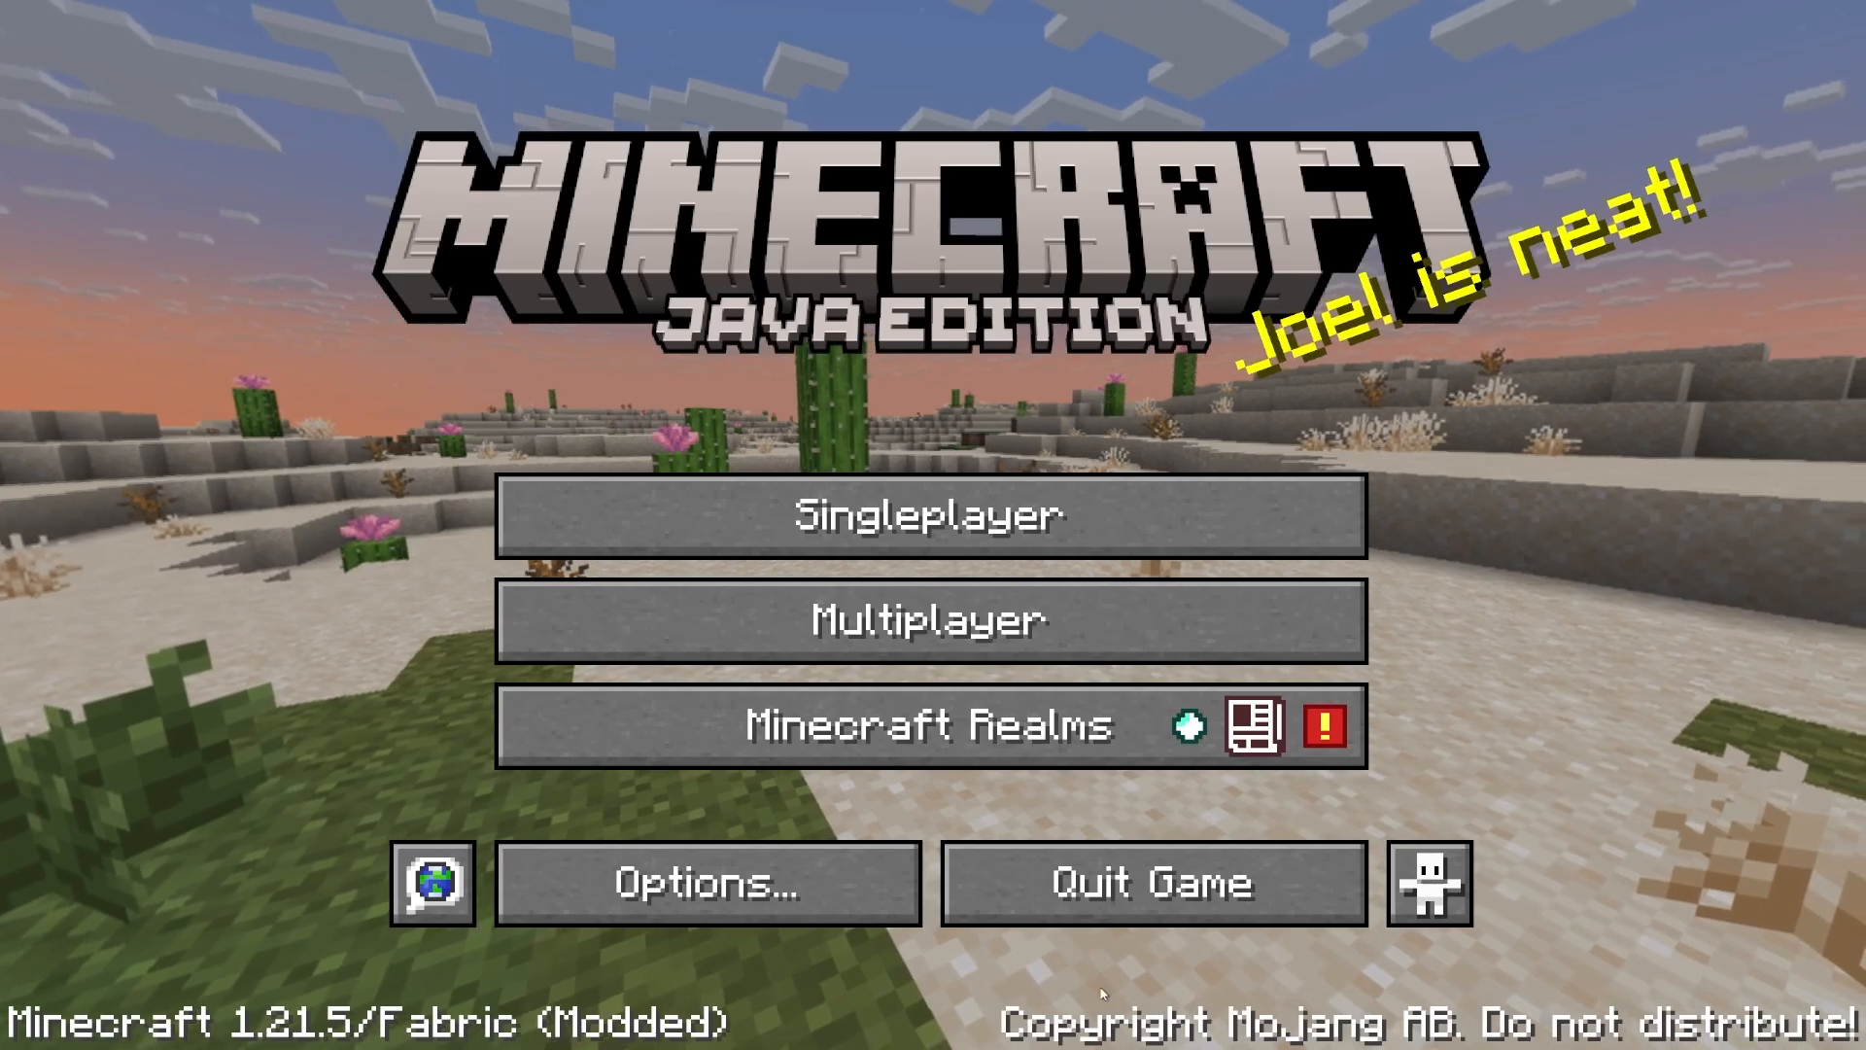
Step: Load the New World save and respawn after dying into the shaded forest
left_click(932, 513)
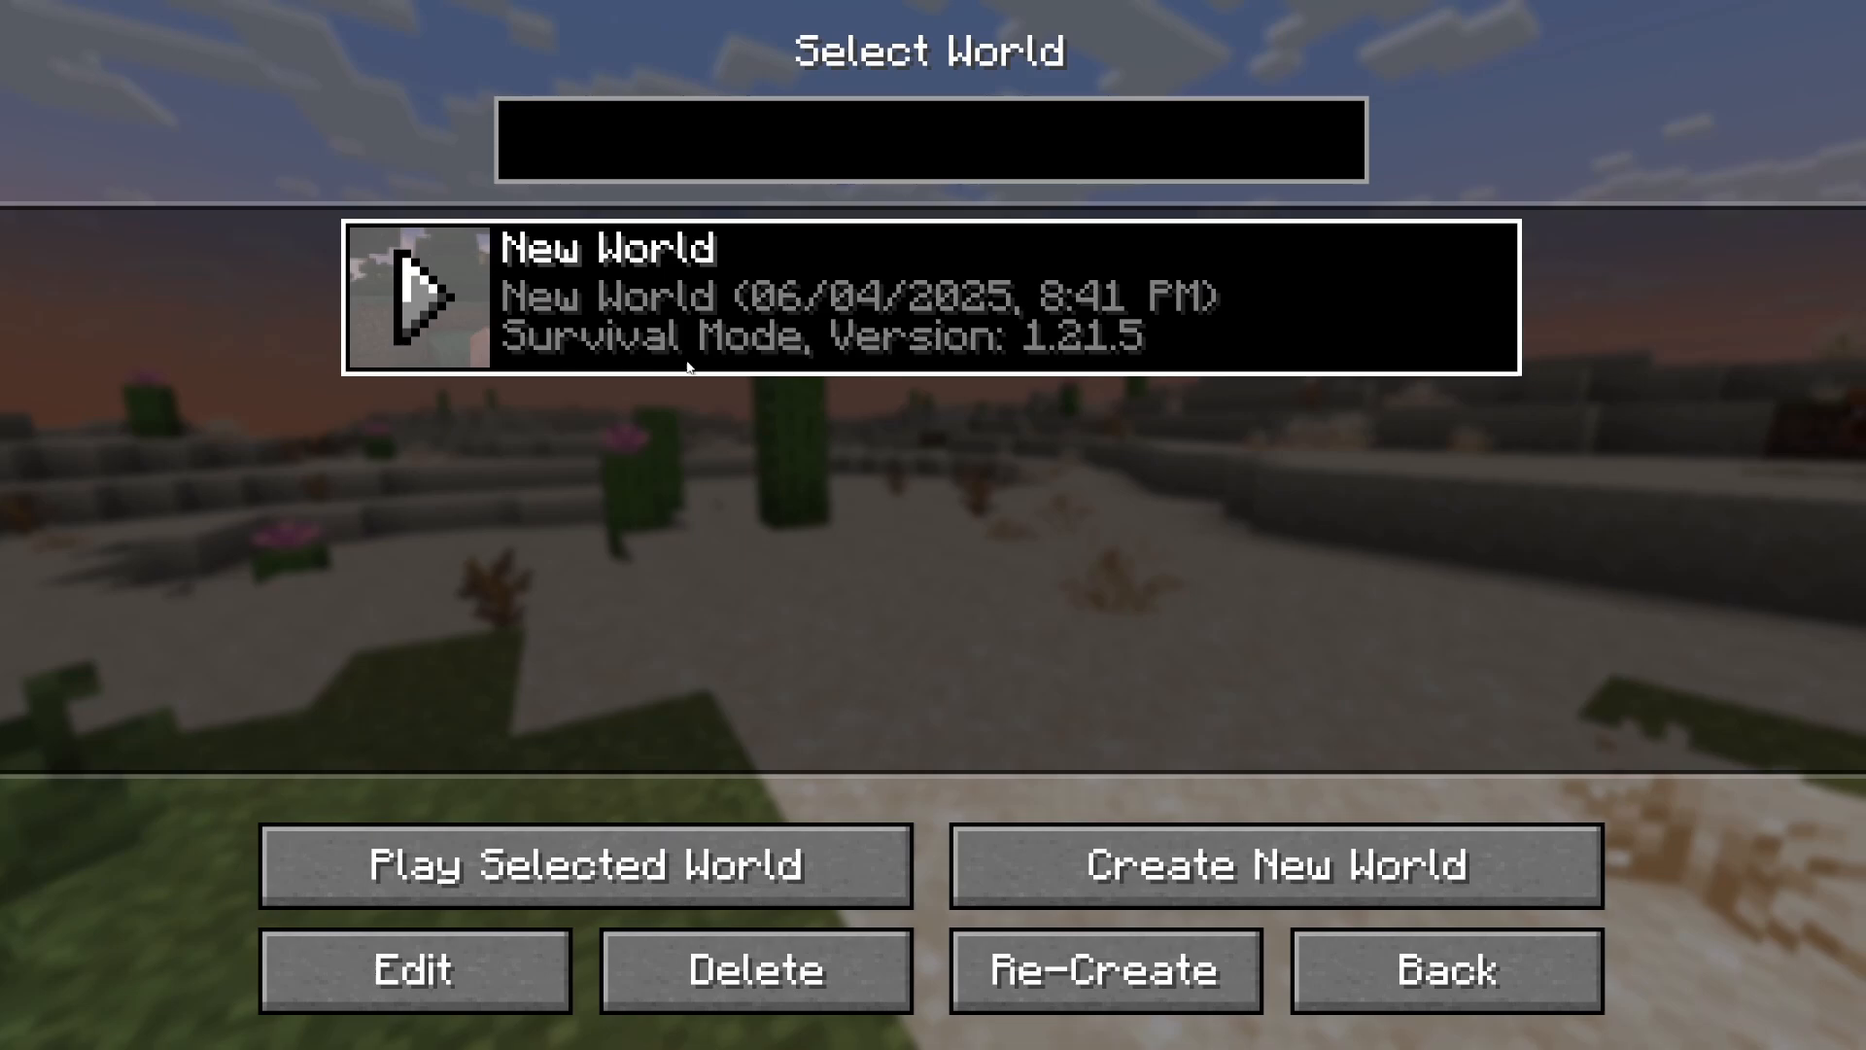
left_click(586, 864)
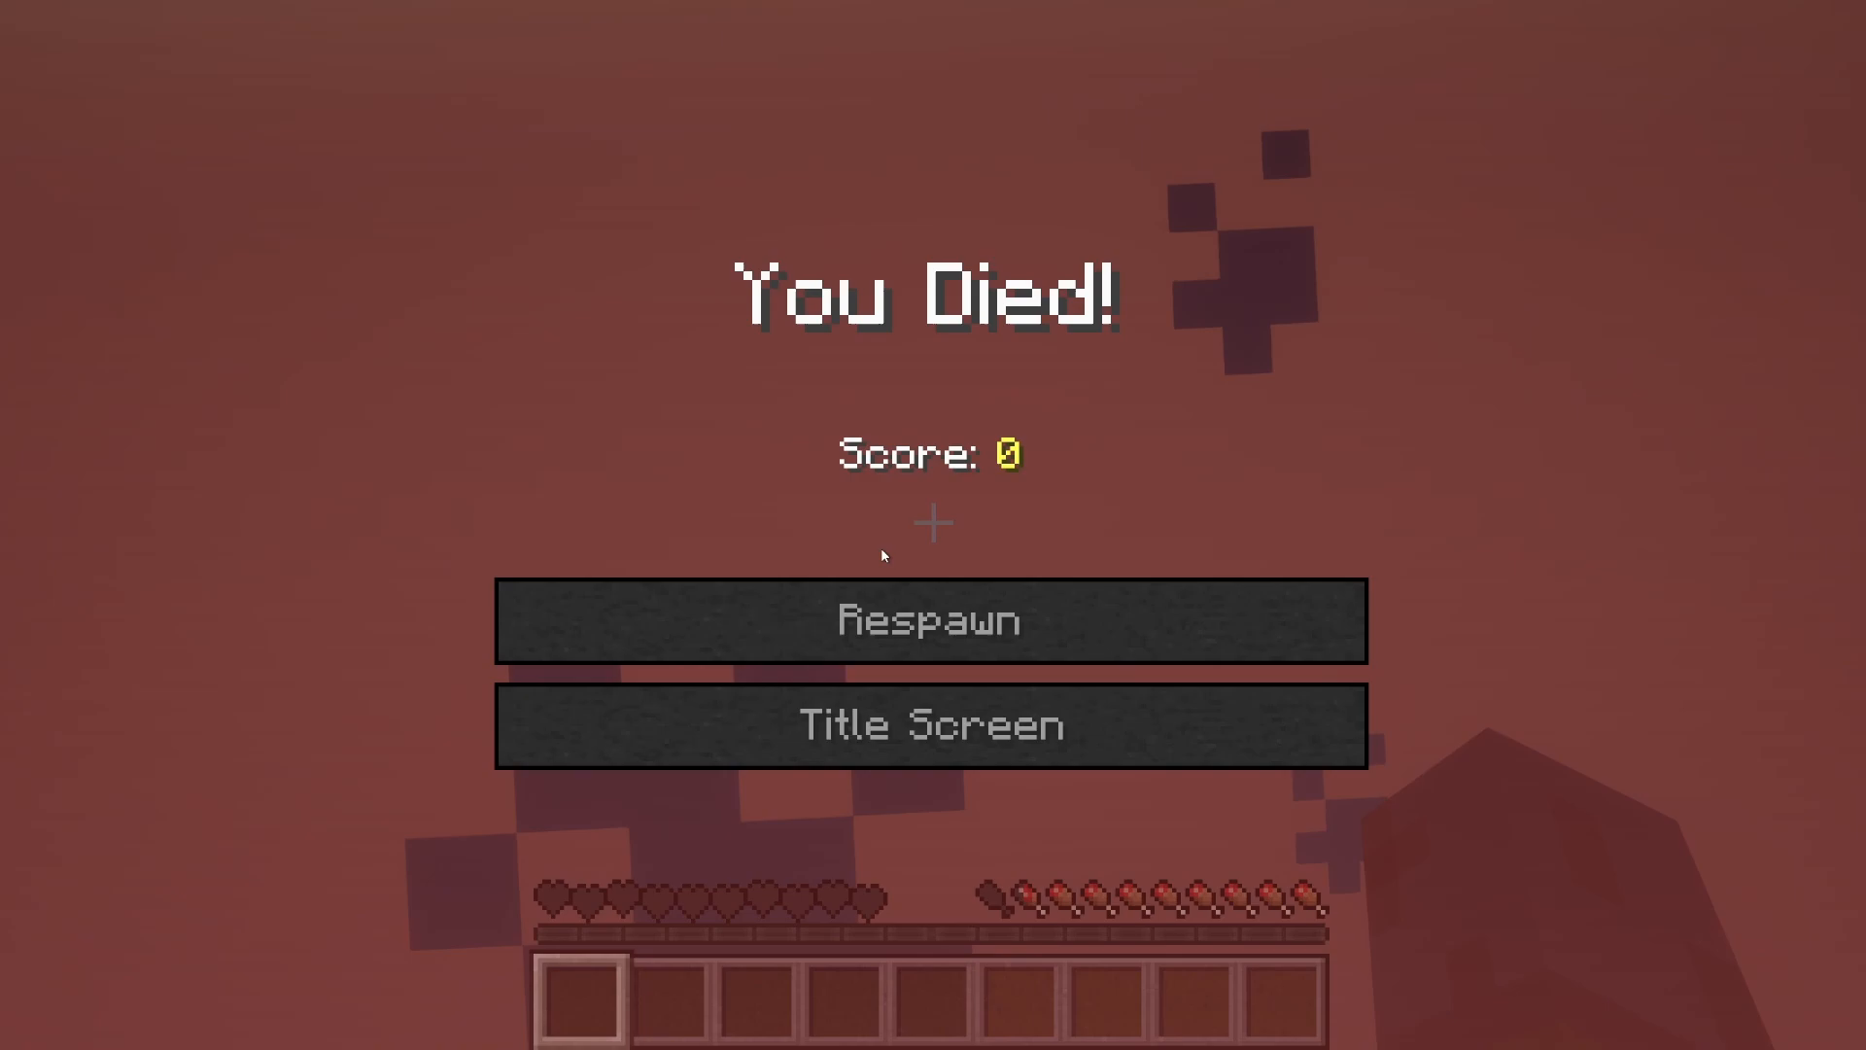
left_click(932, 620)
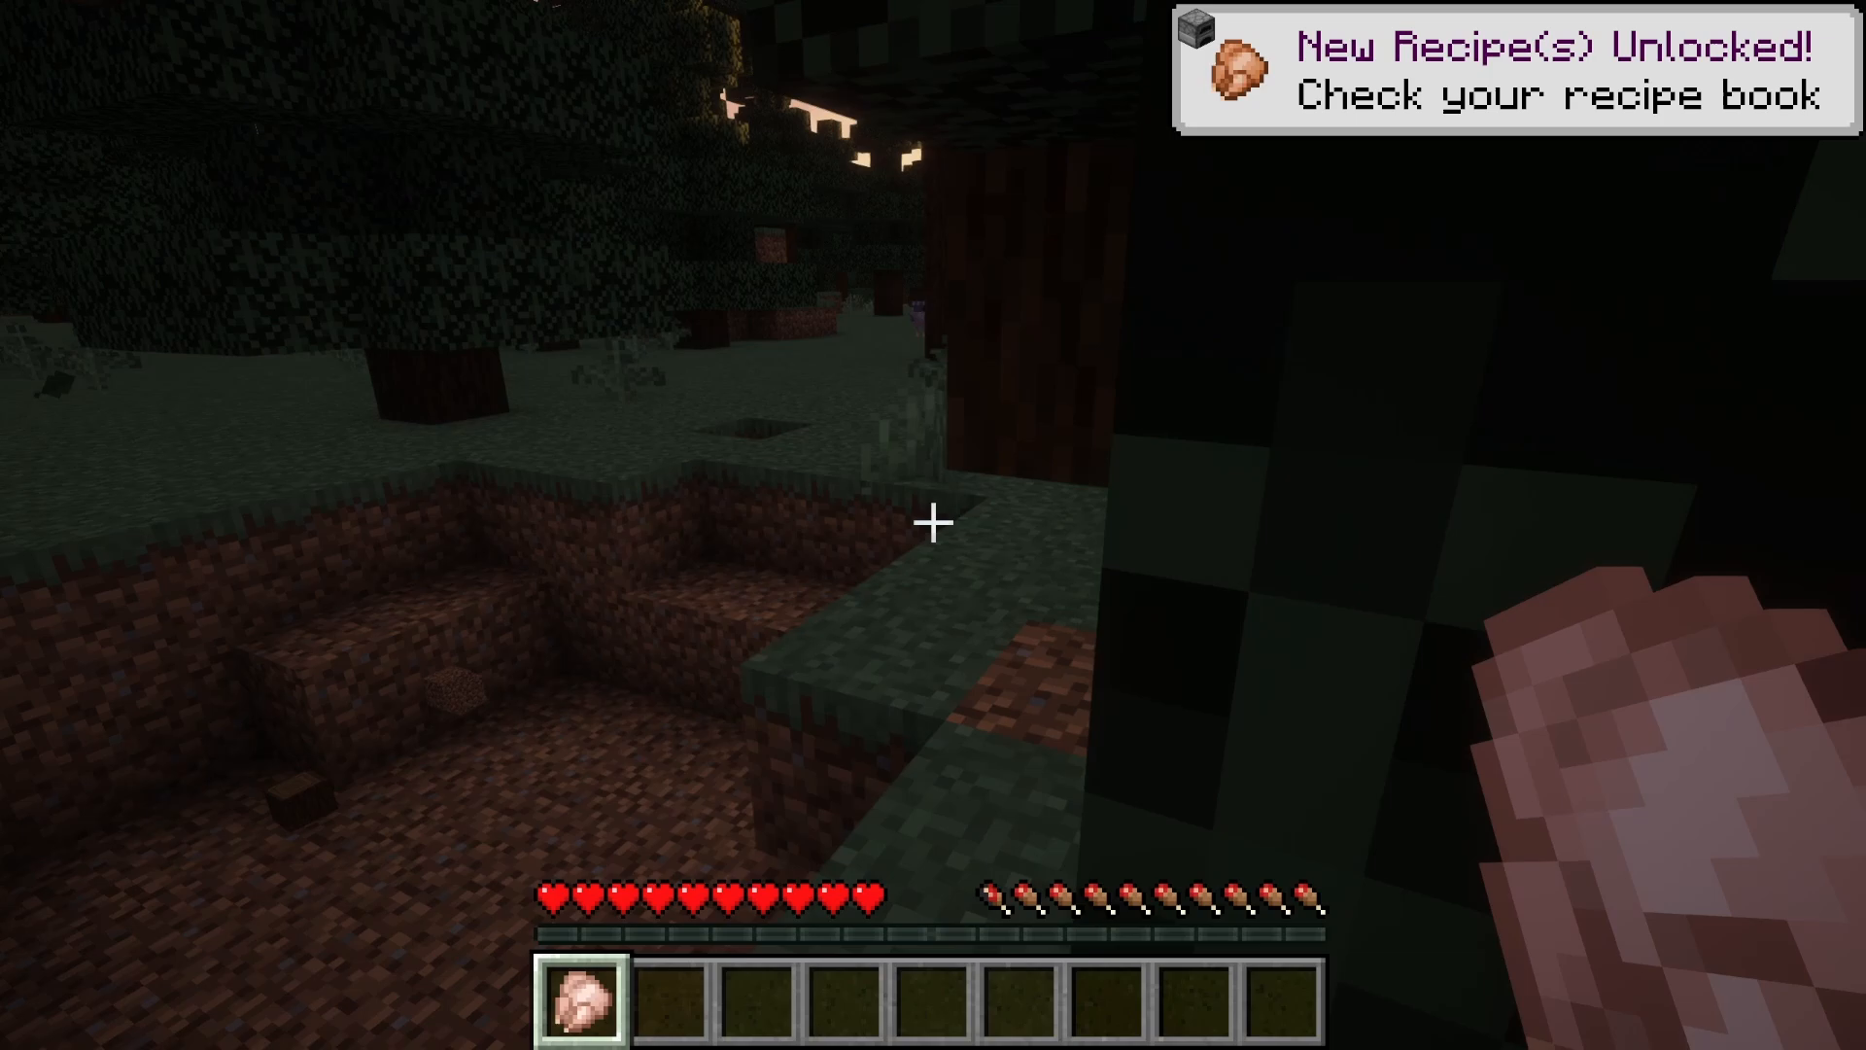
mouse_move(933, 523)
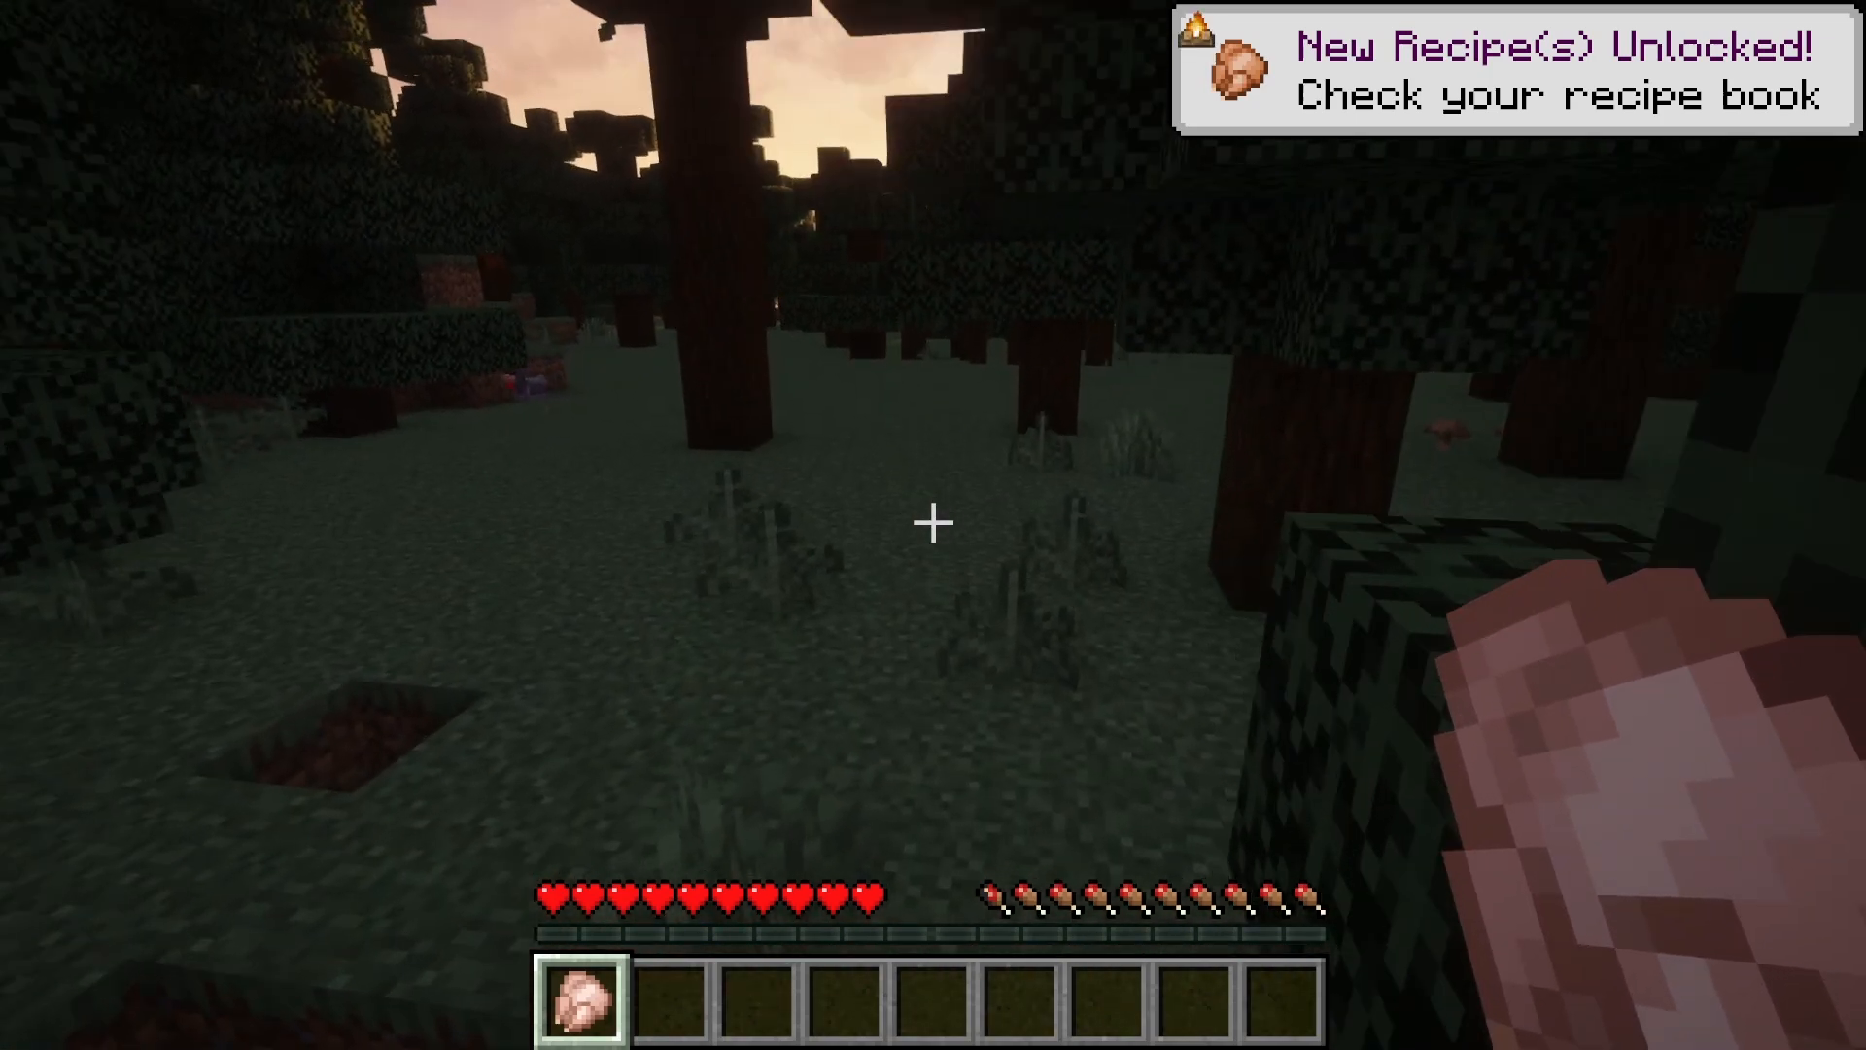
mouse_move(933, 521)
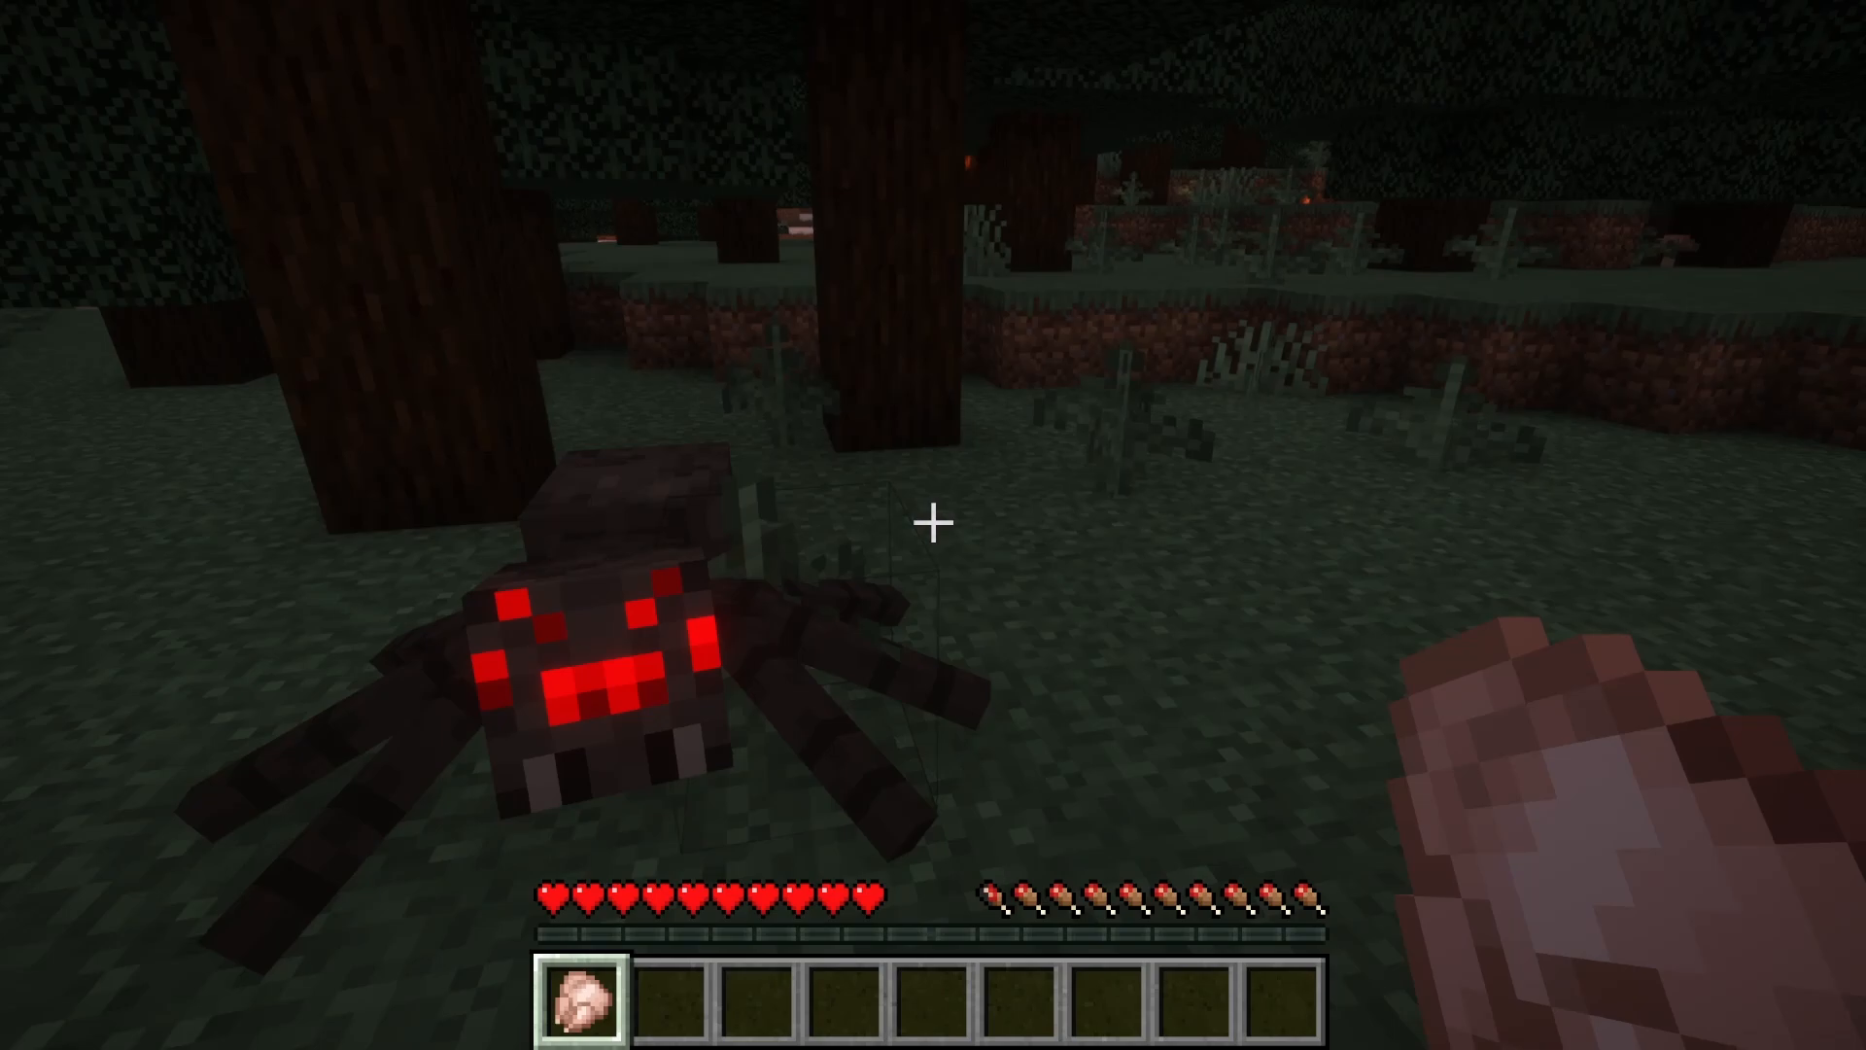
mouse_move(933, 525)
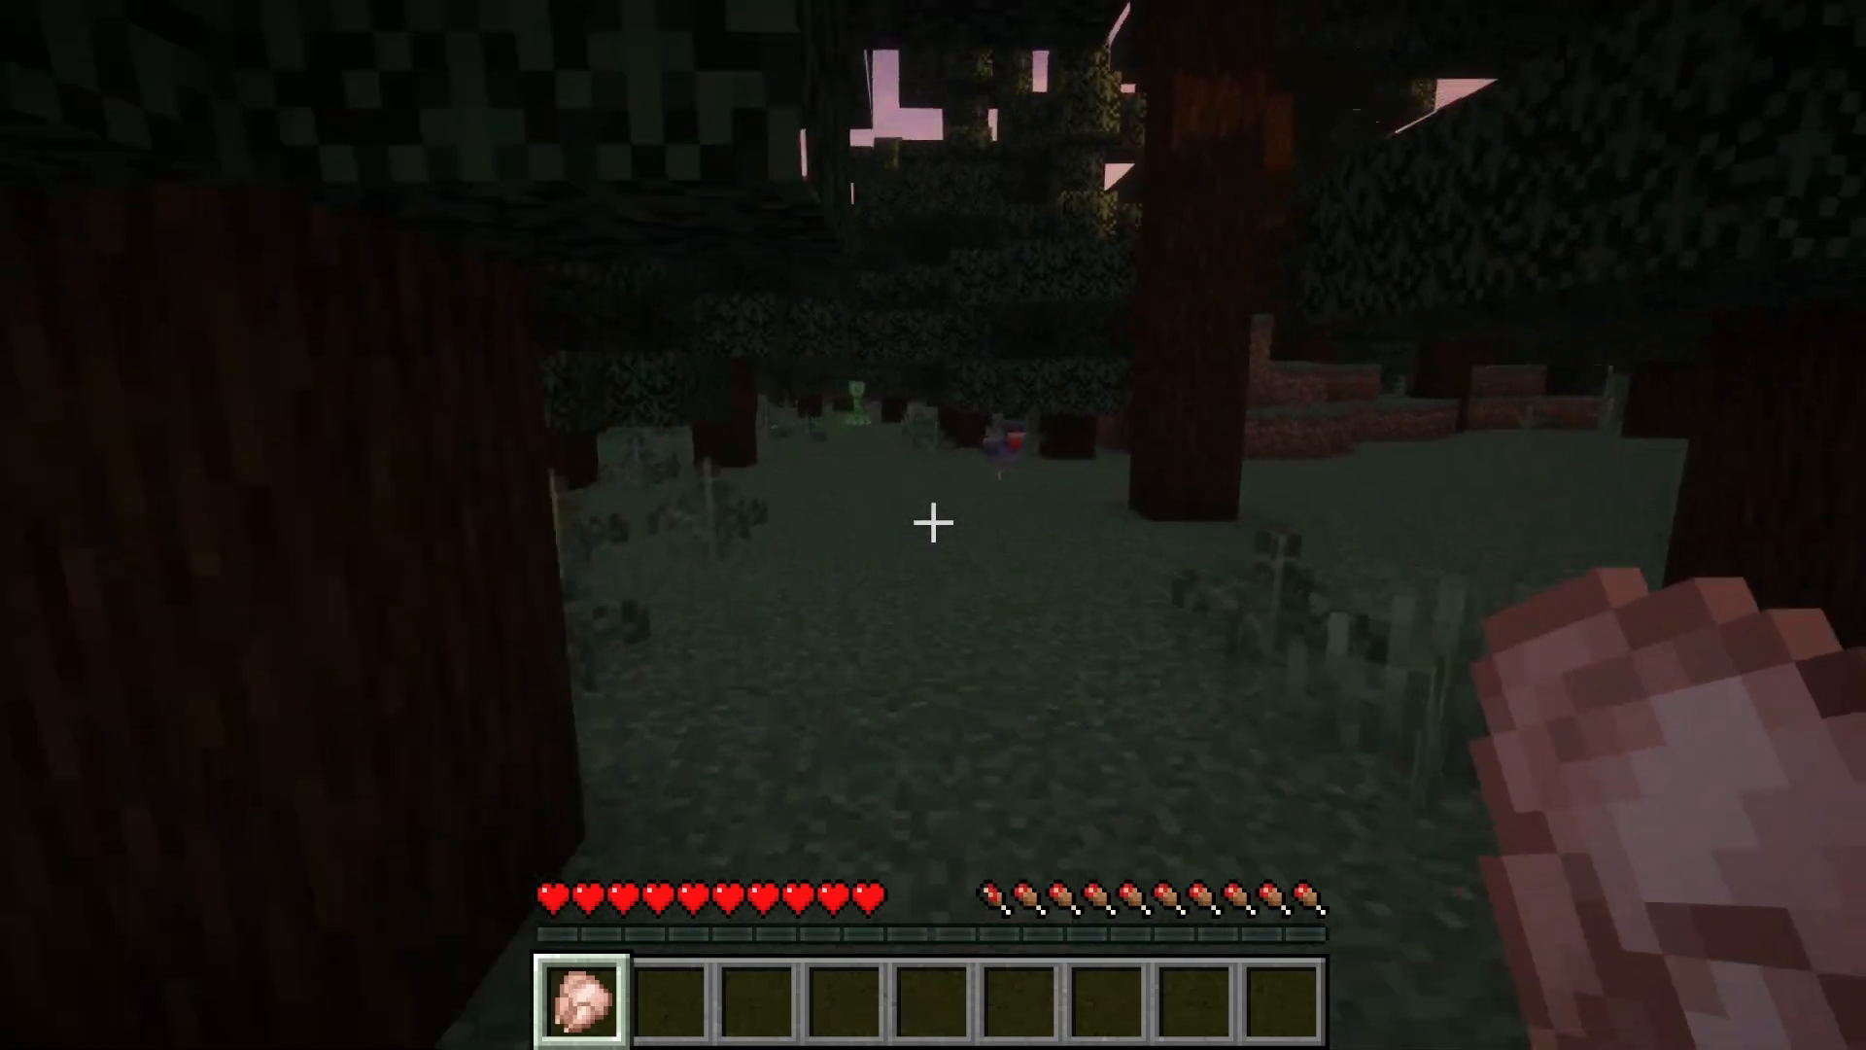
mouse_move(933, 523)
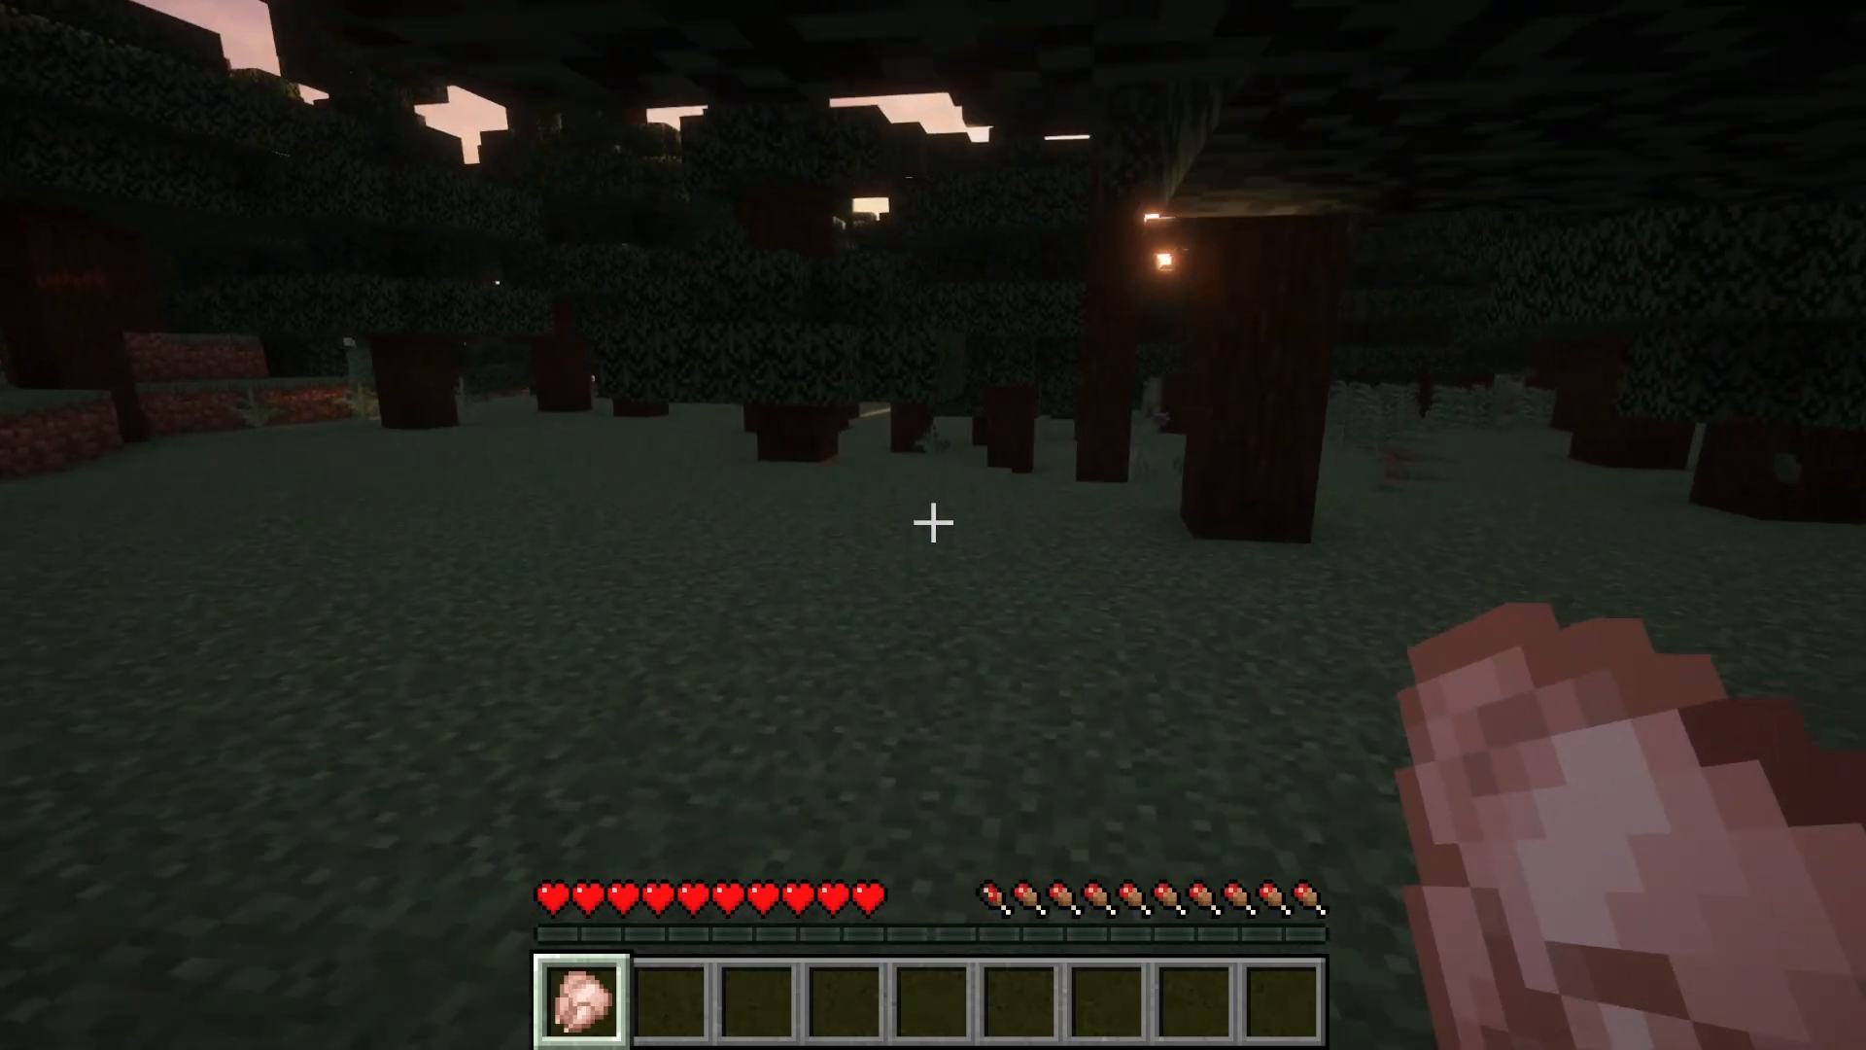
mouse_move(933, 525)
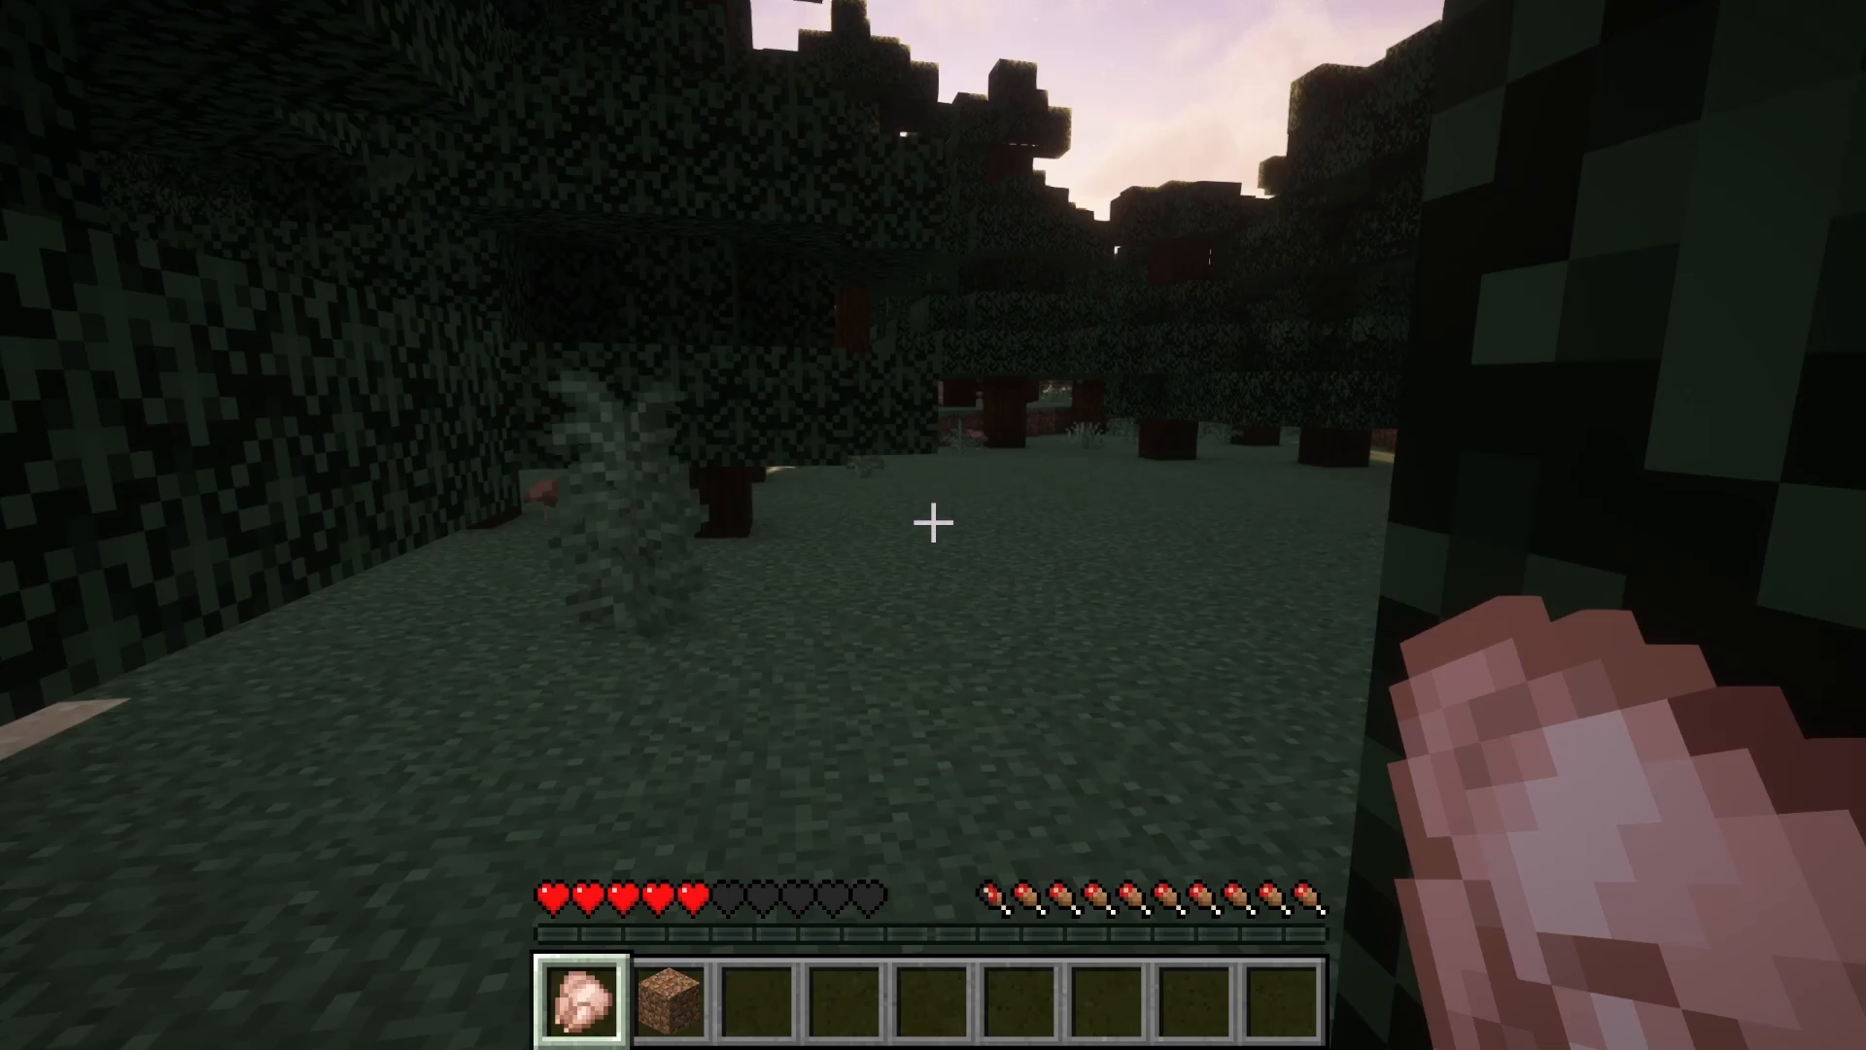
mouse_move(934, 525)
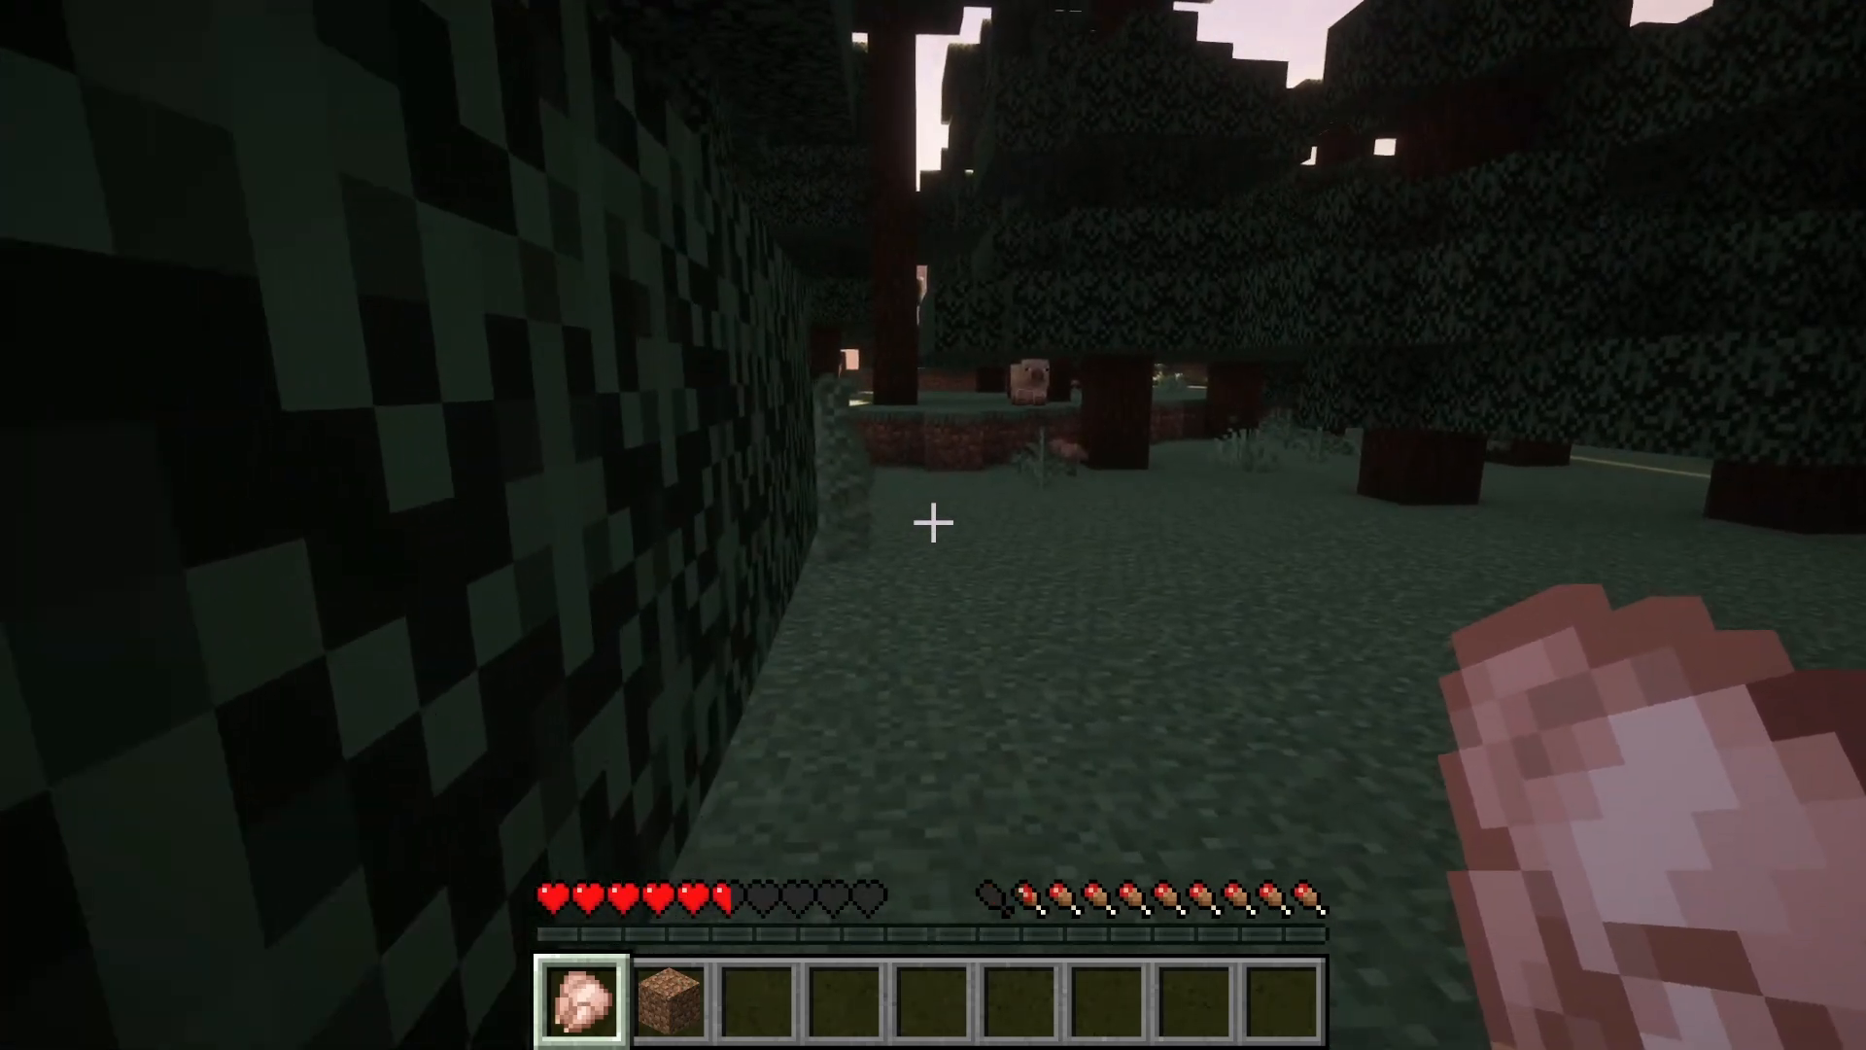
mouse_move(933, 523)
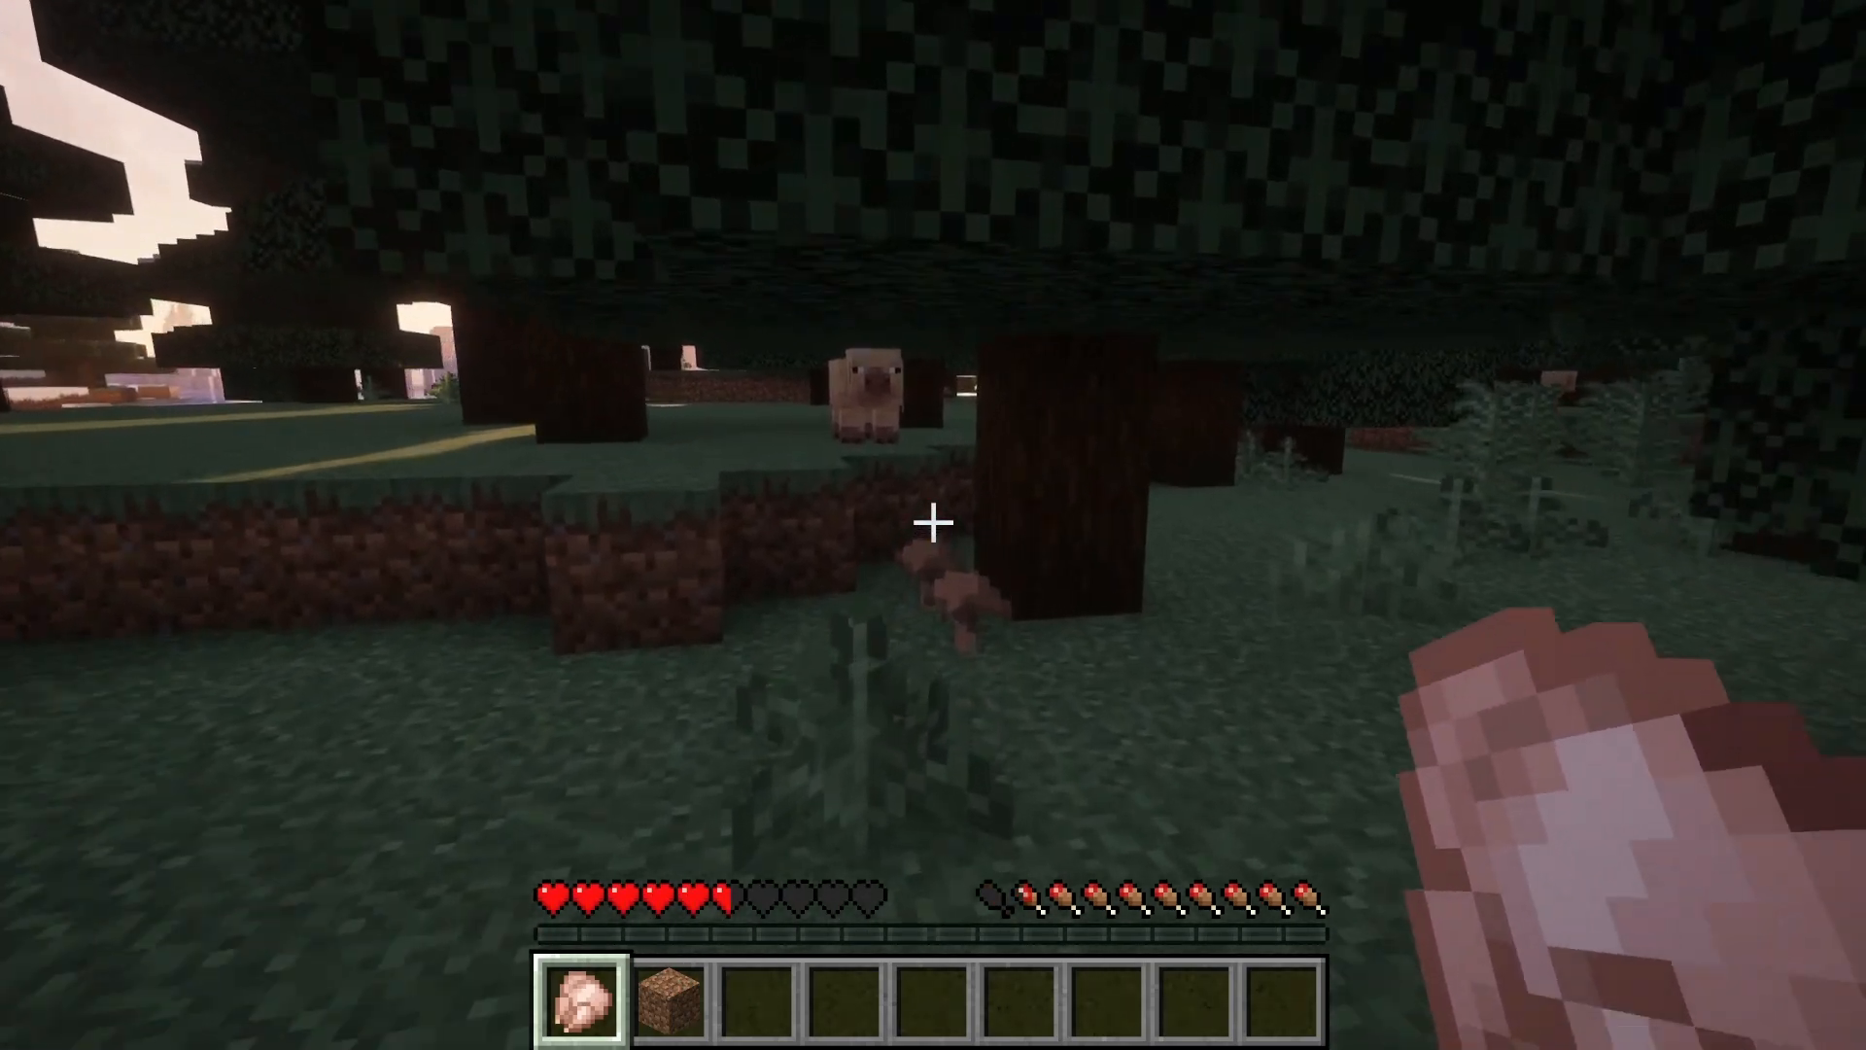
mouse_move(933, 525)
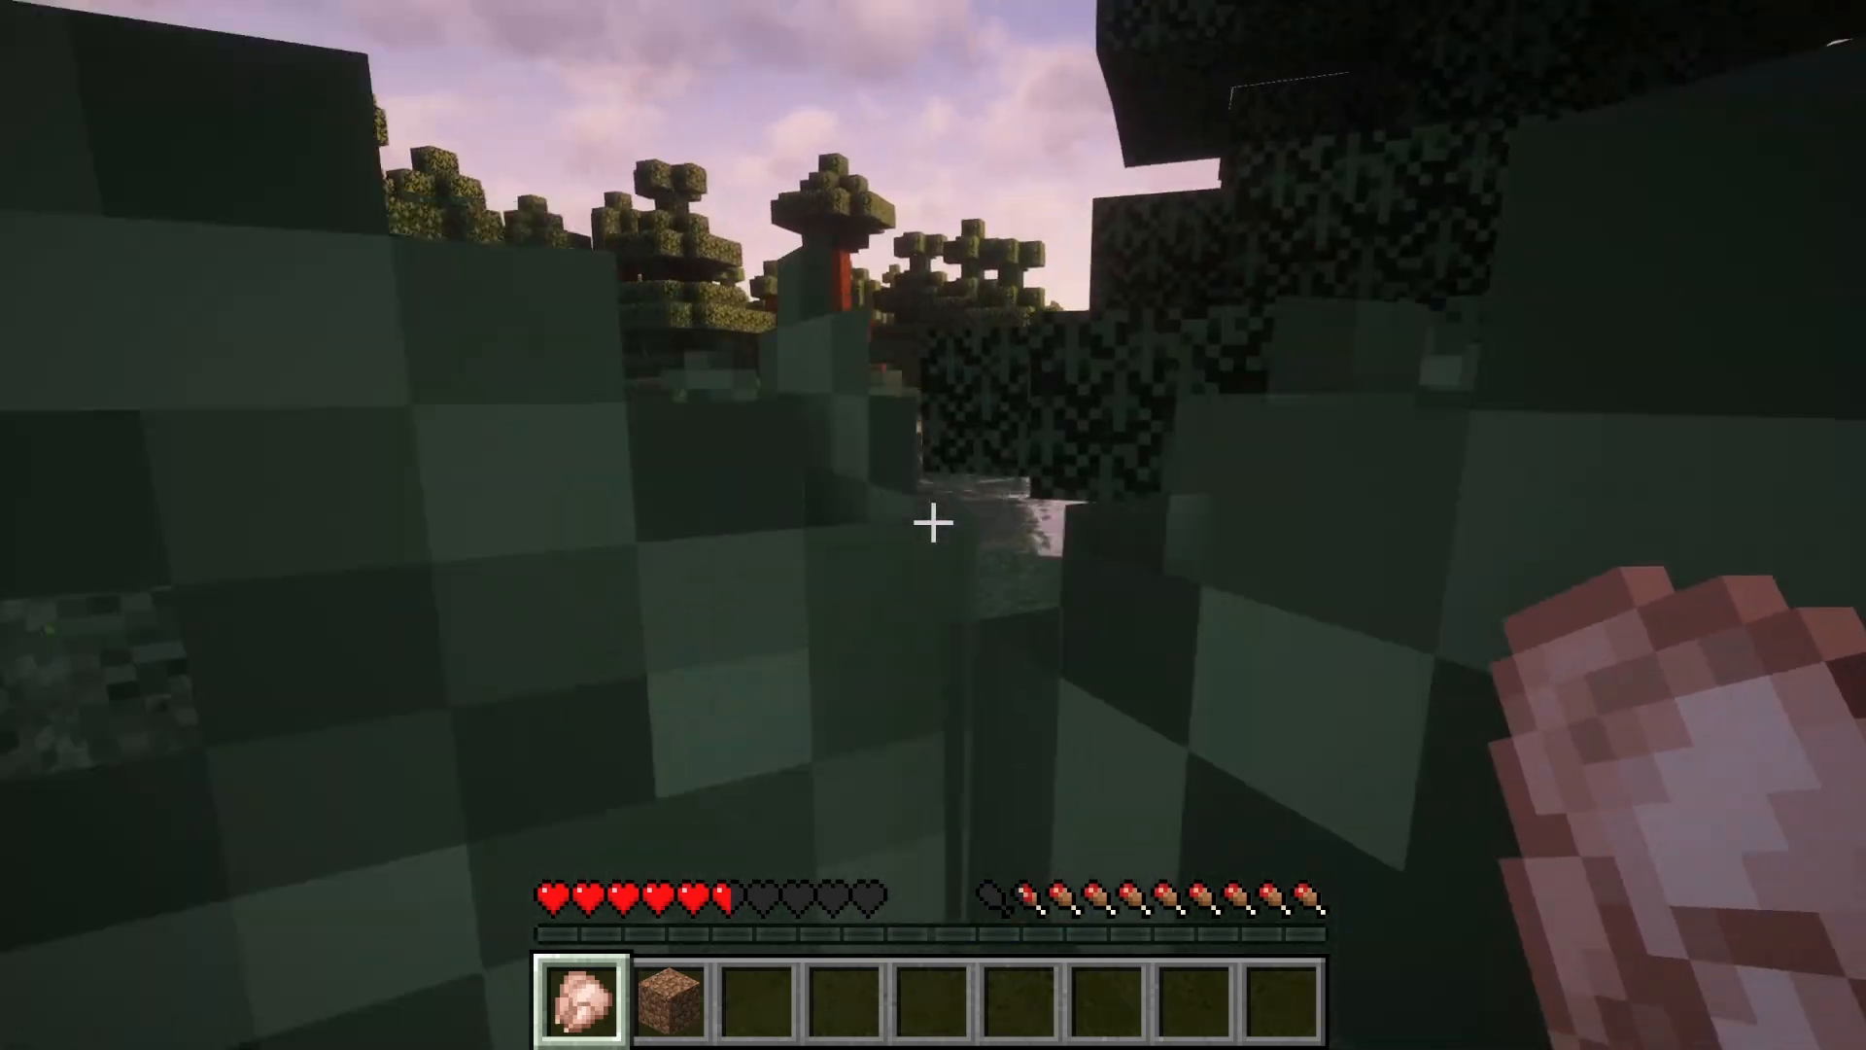
mouse_move(933, 525)
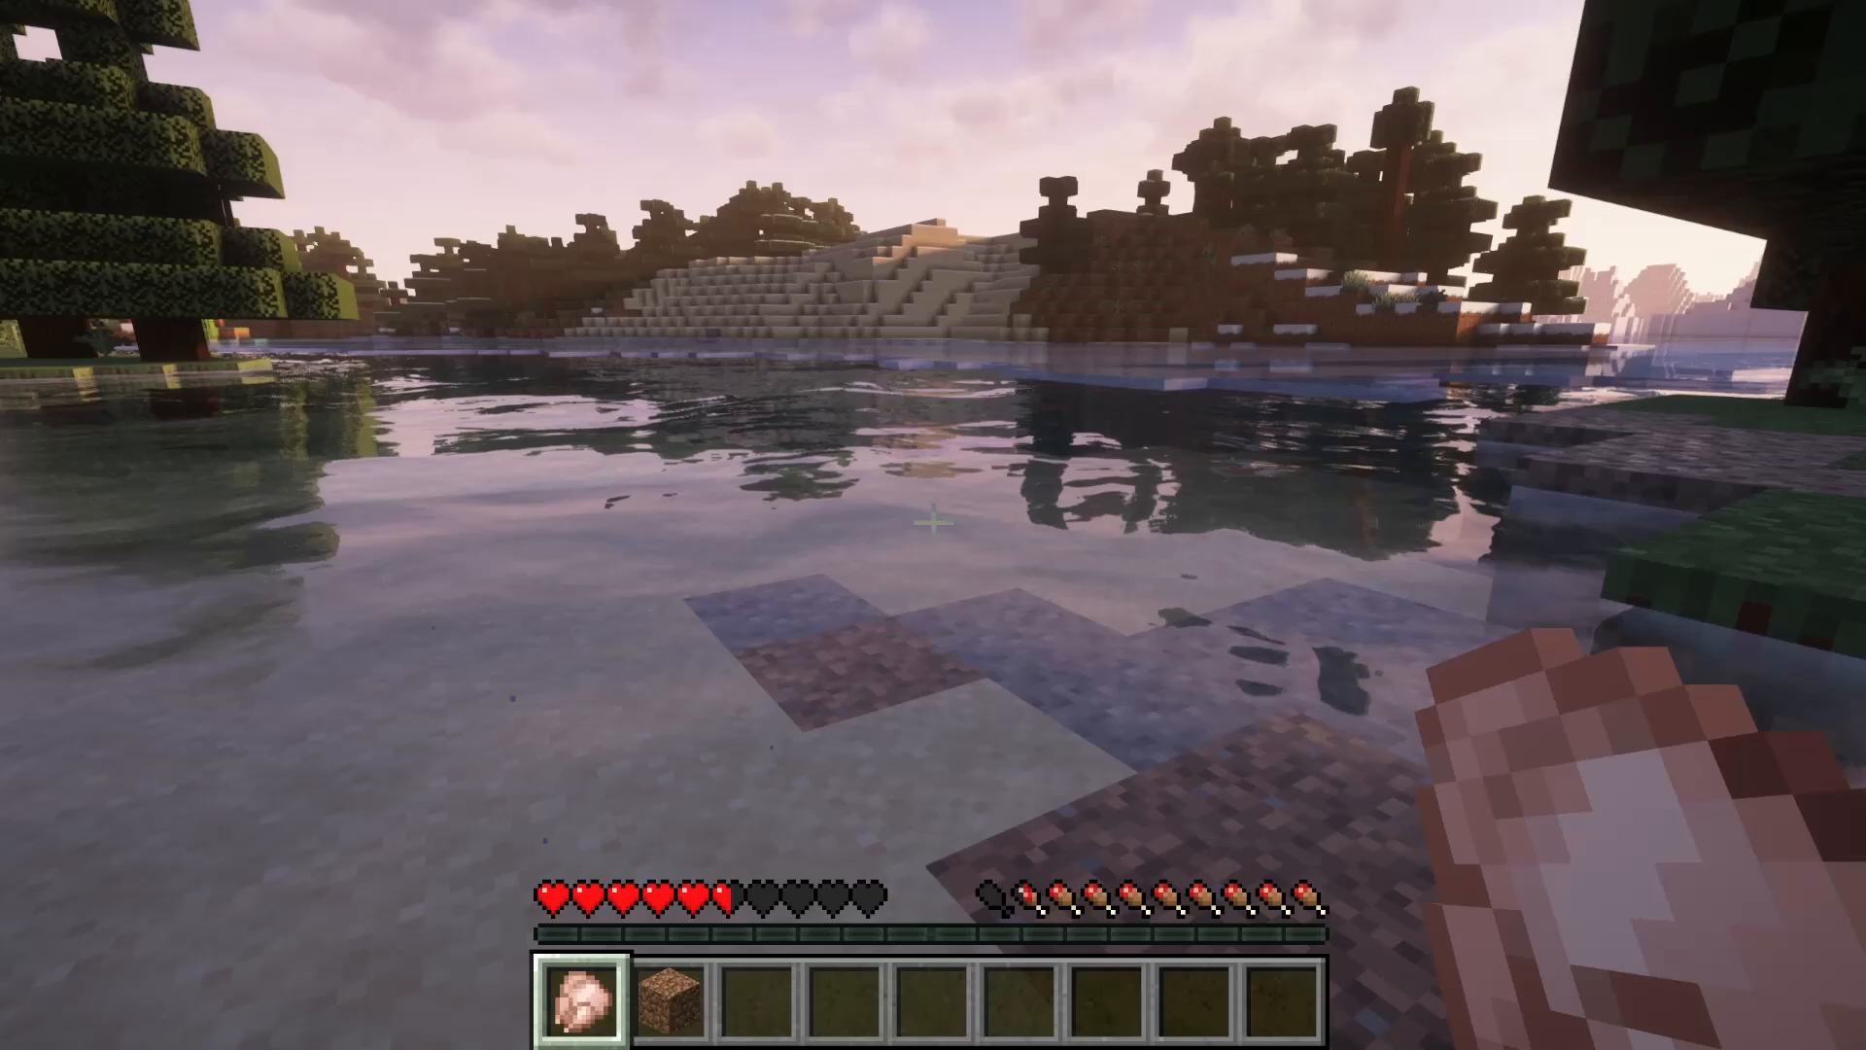
mouse_move(933, 525)
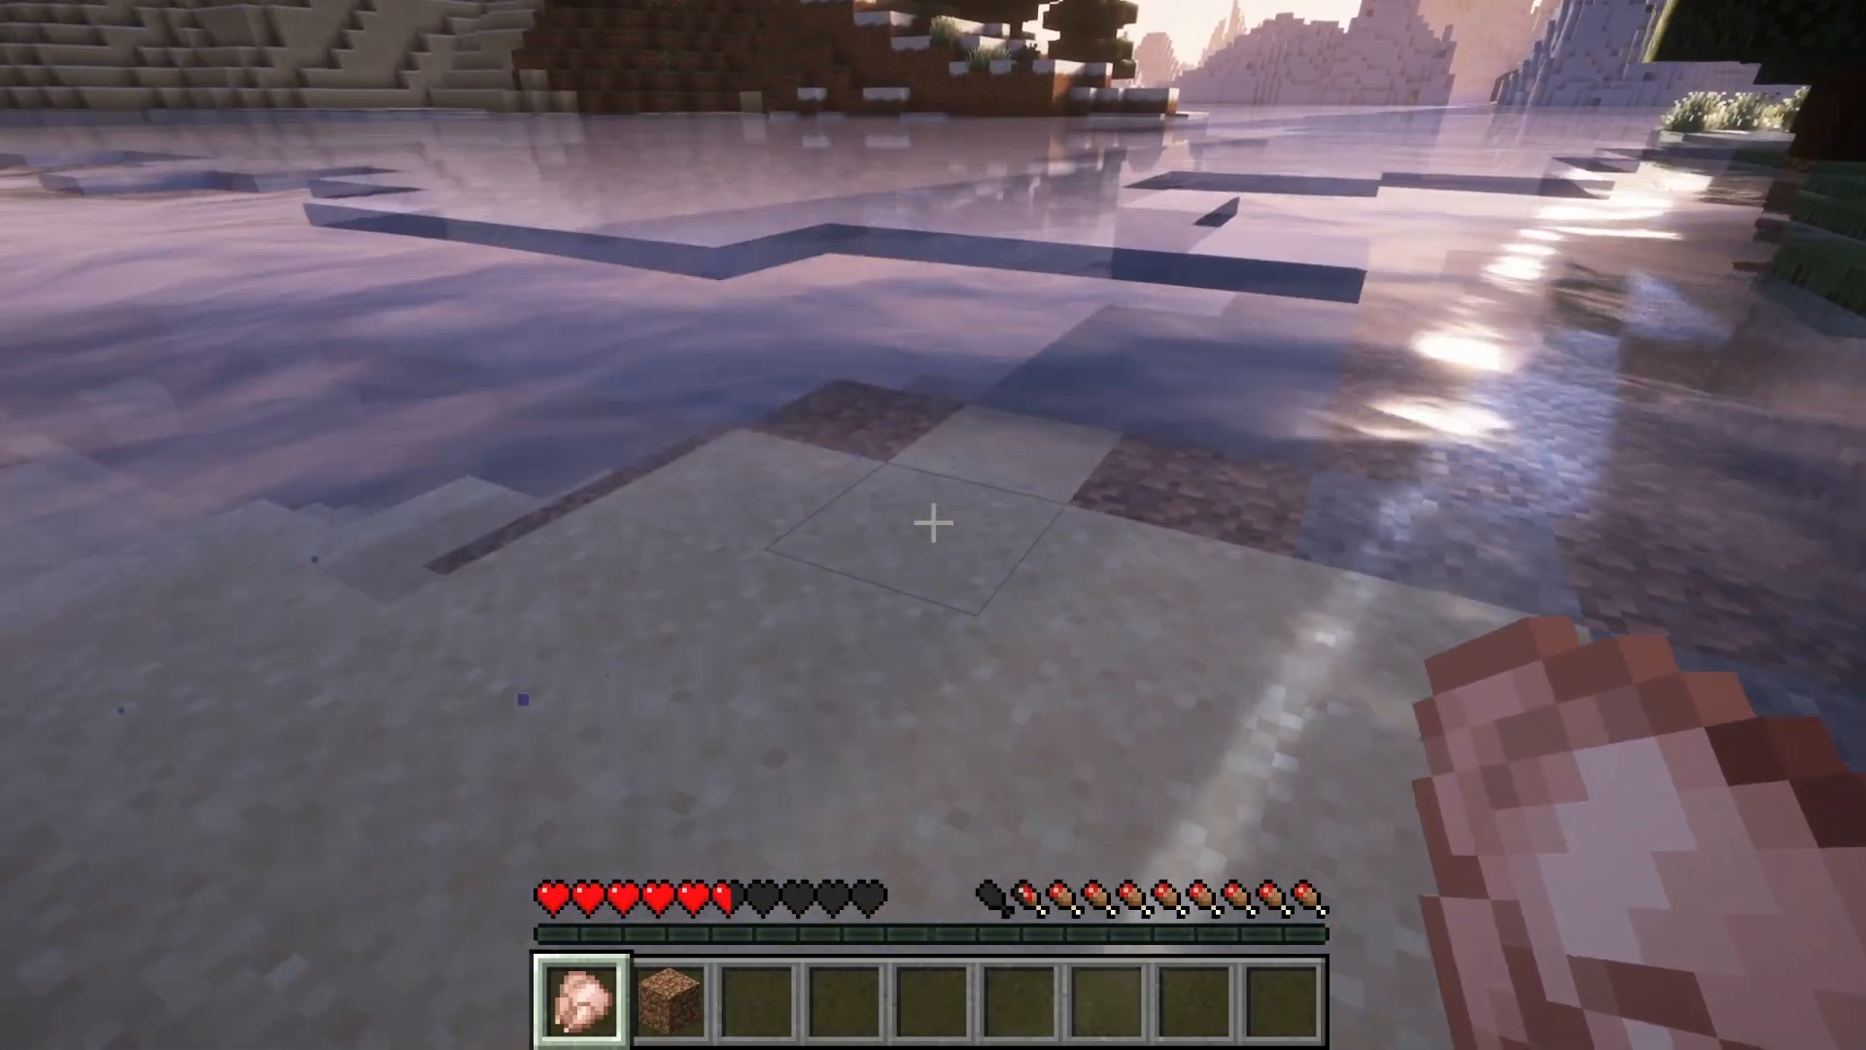
mouse_move(933, 523)
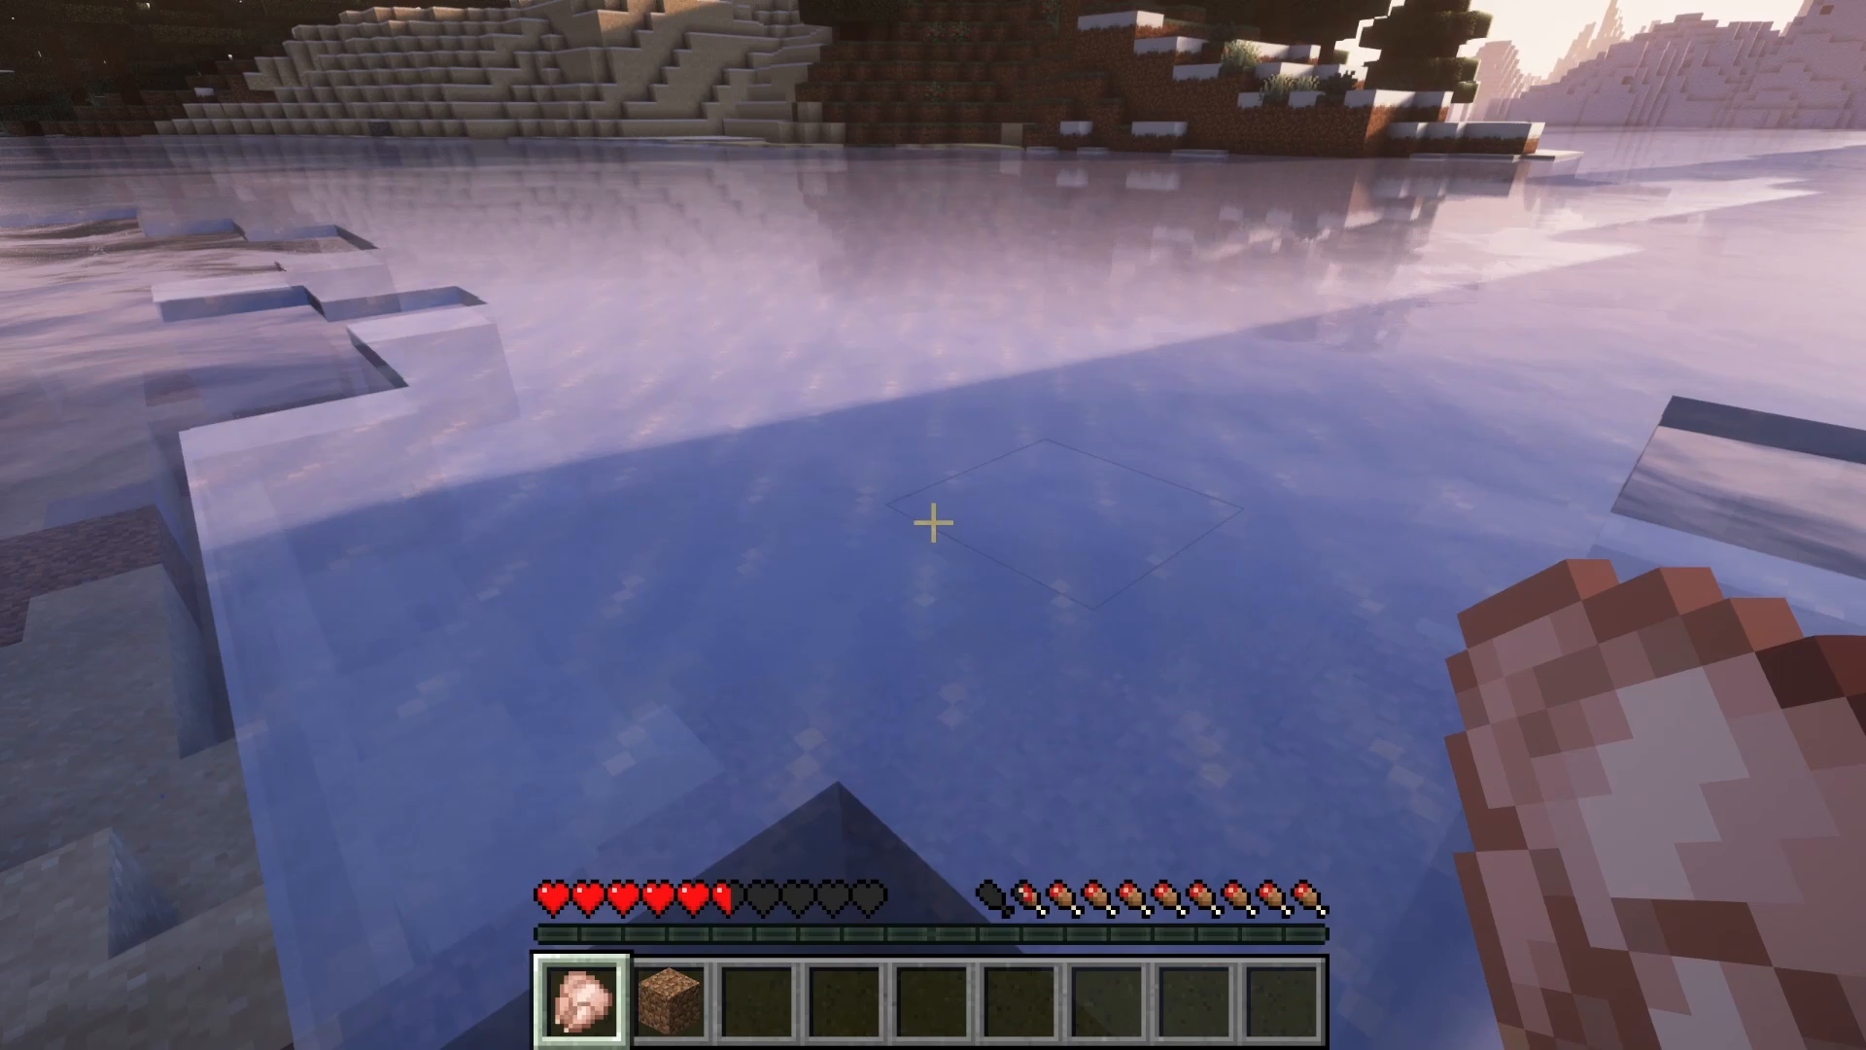
mouse_move(933, 525)
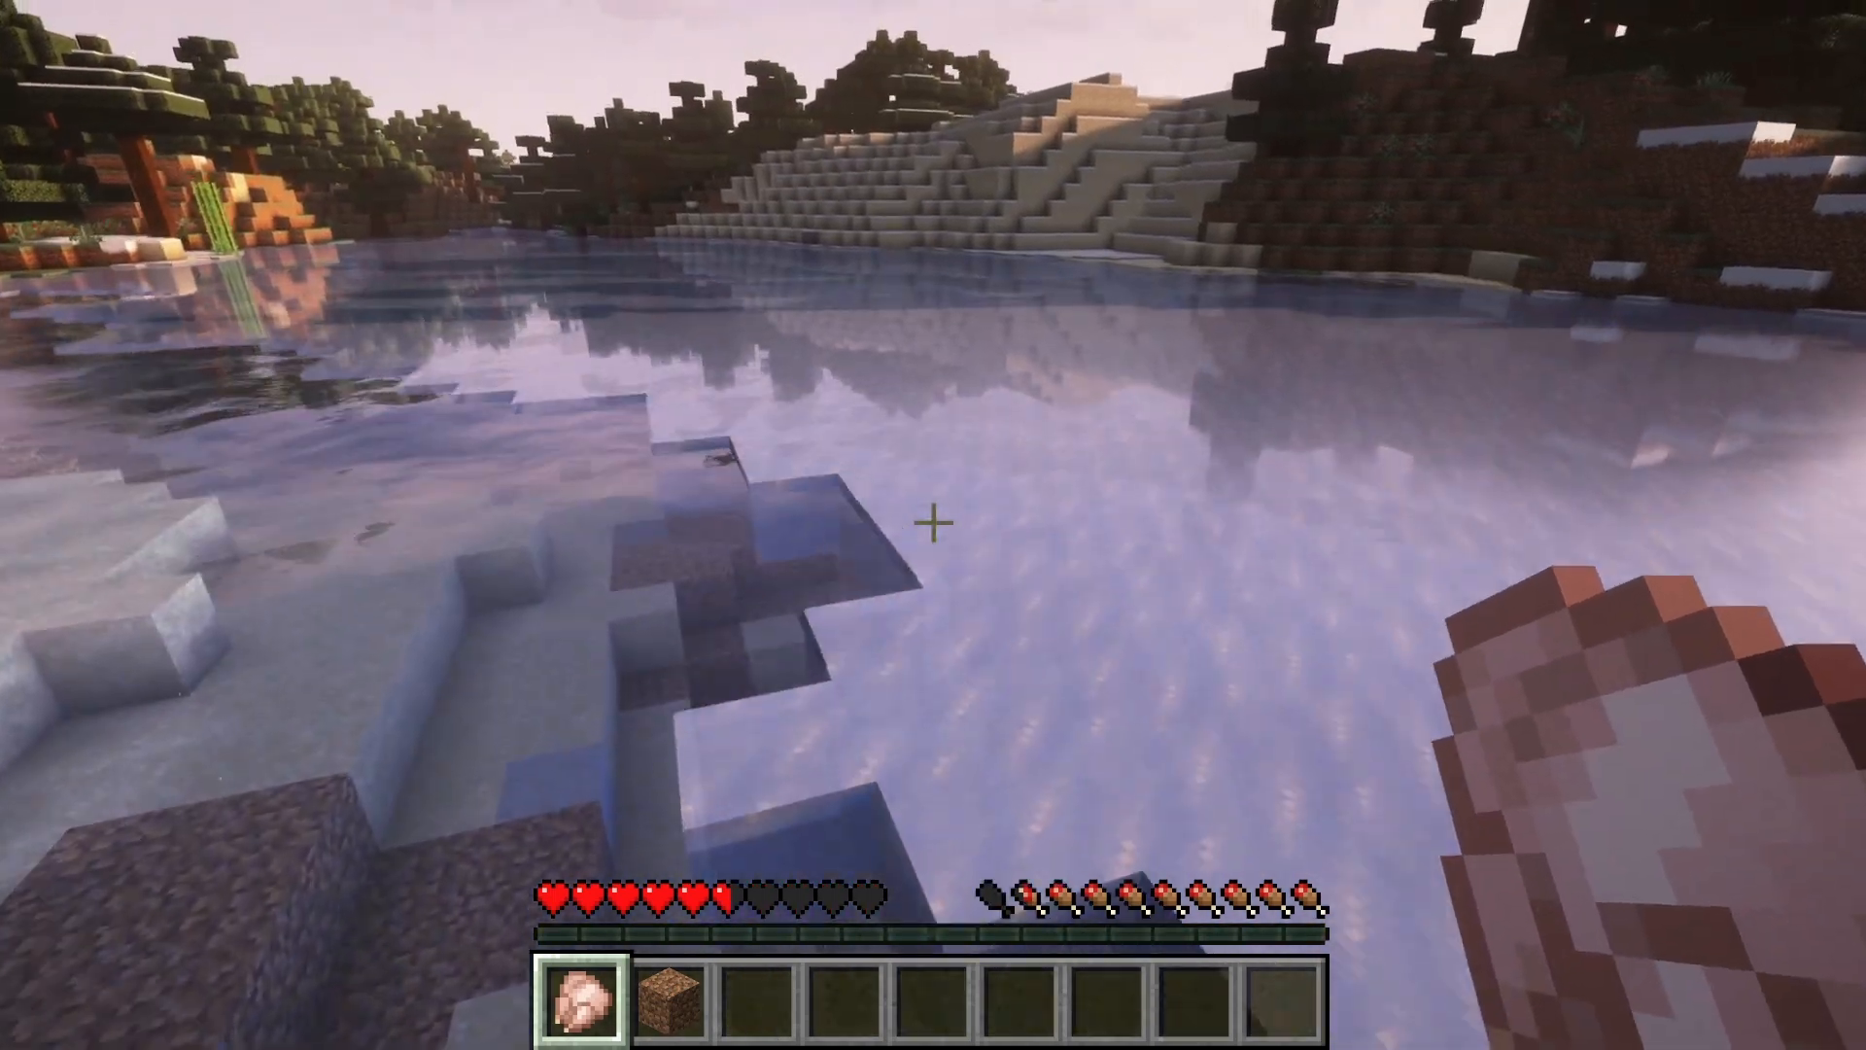
mouse_move(933, 525)
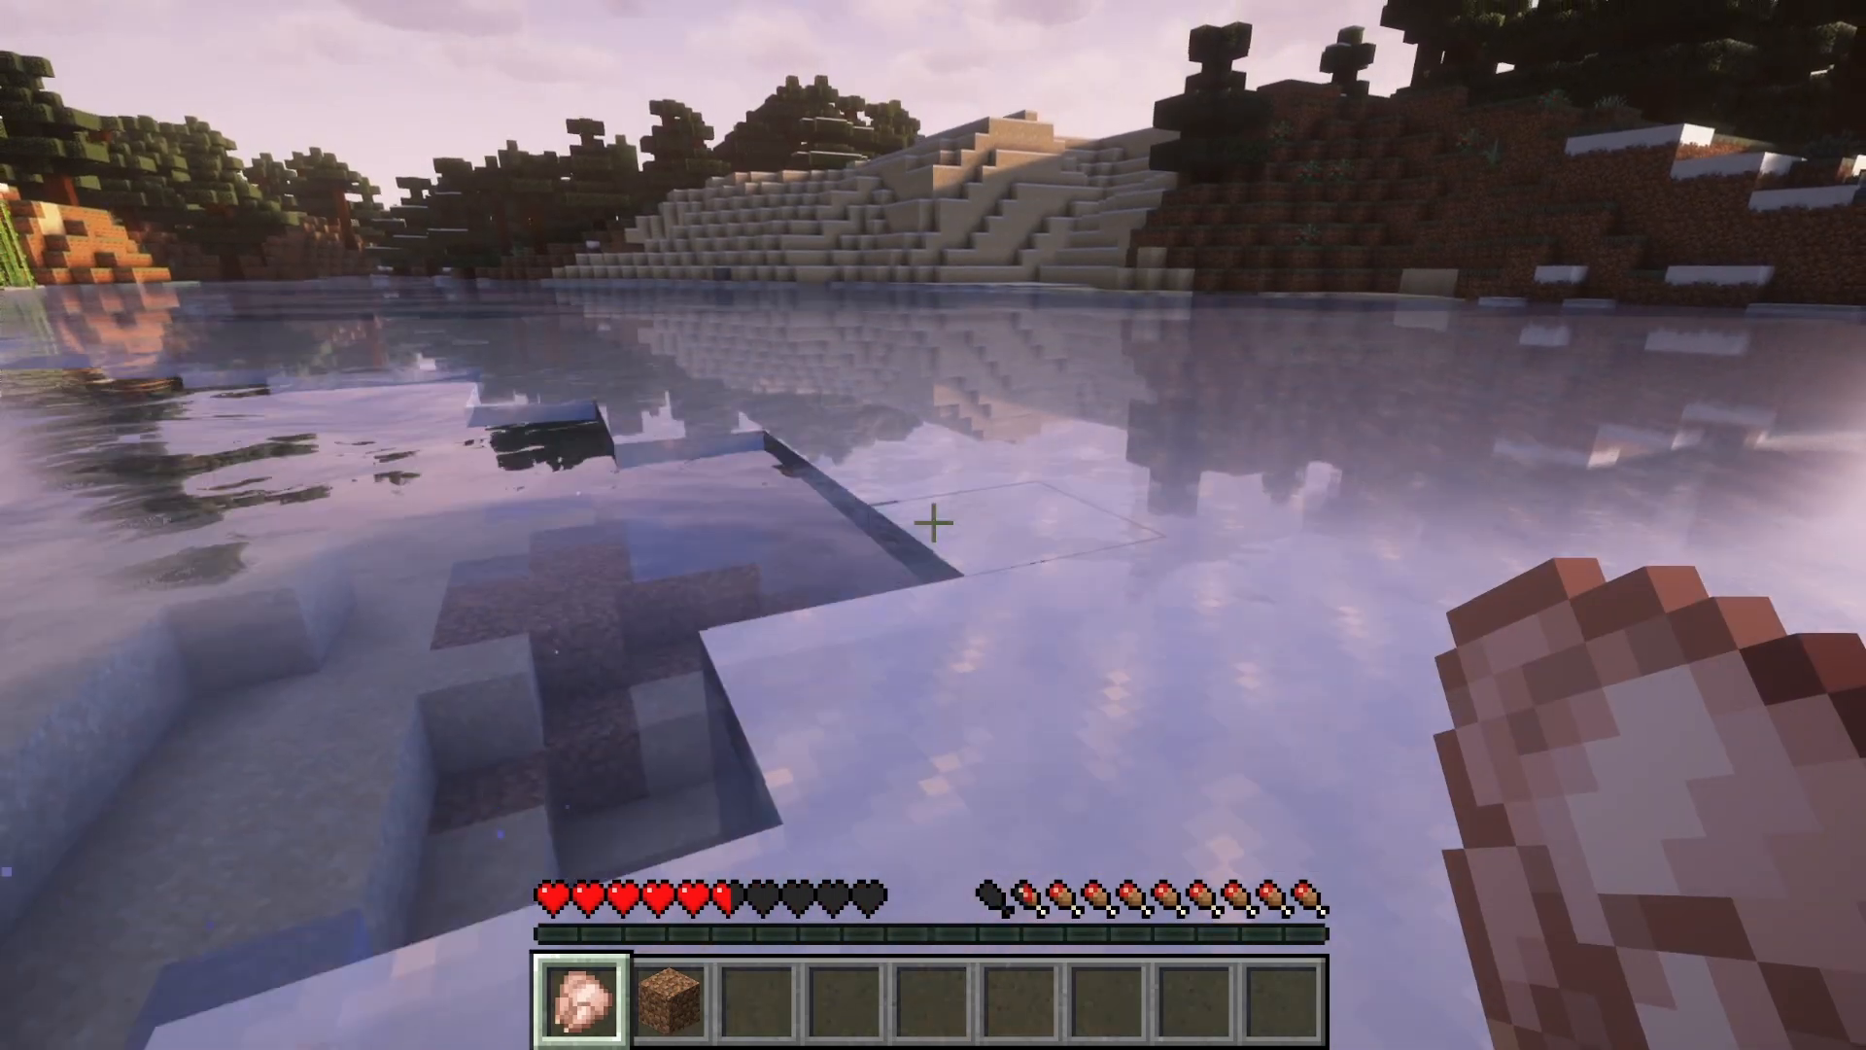
mouse_move(933, 525)
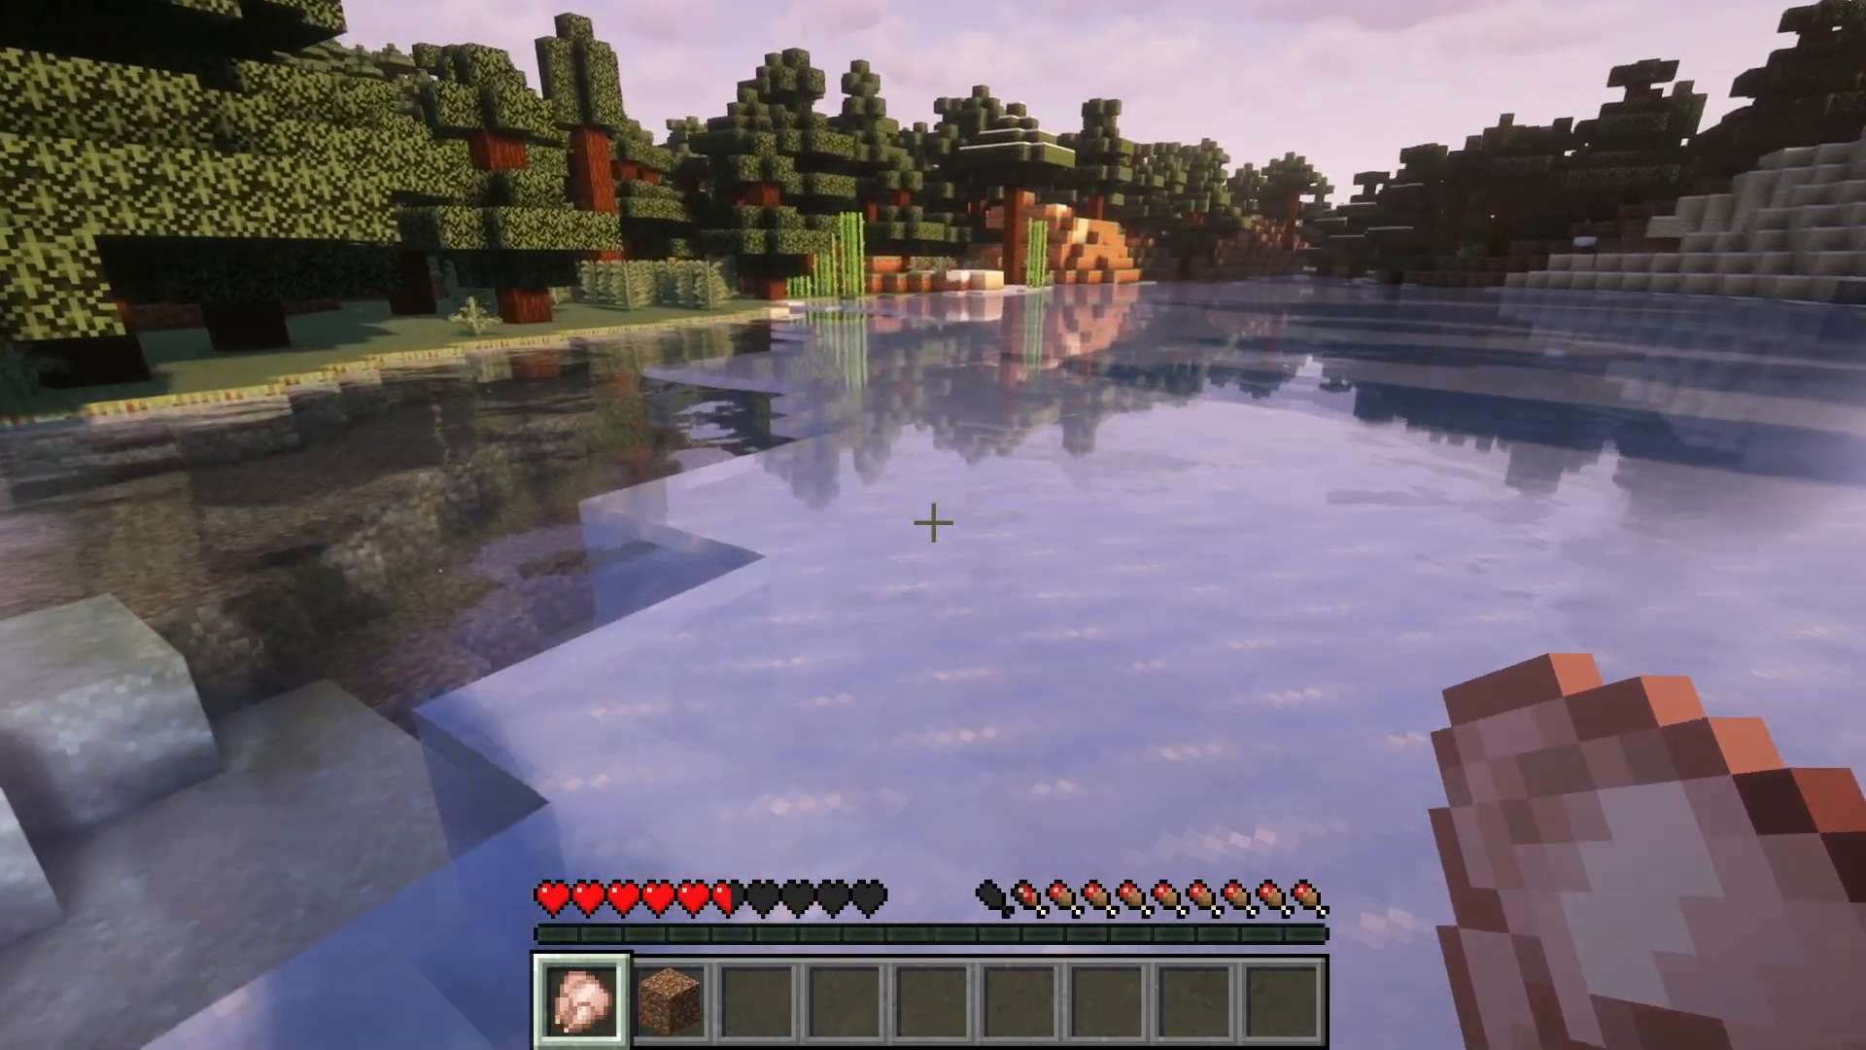
mouse_move(933, 524)
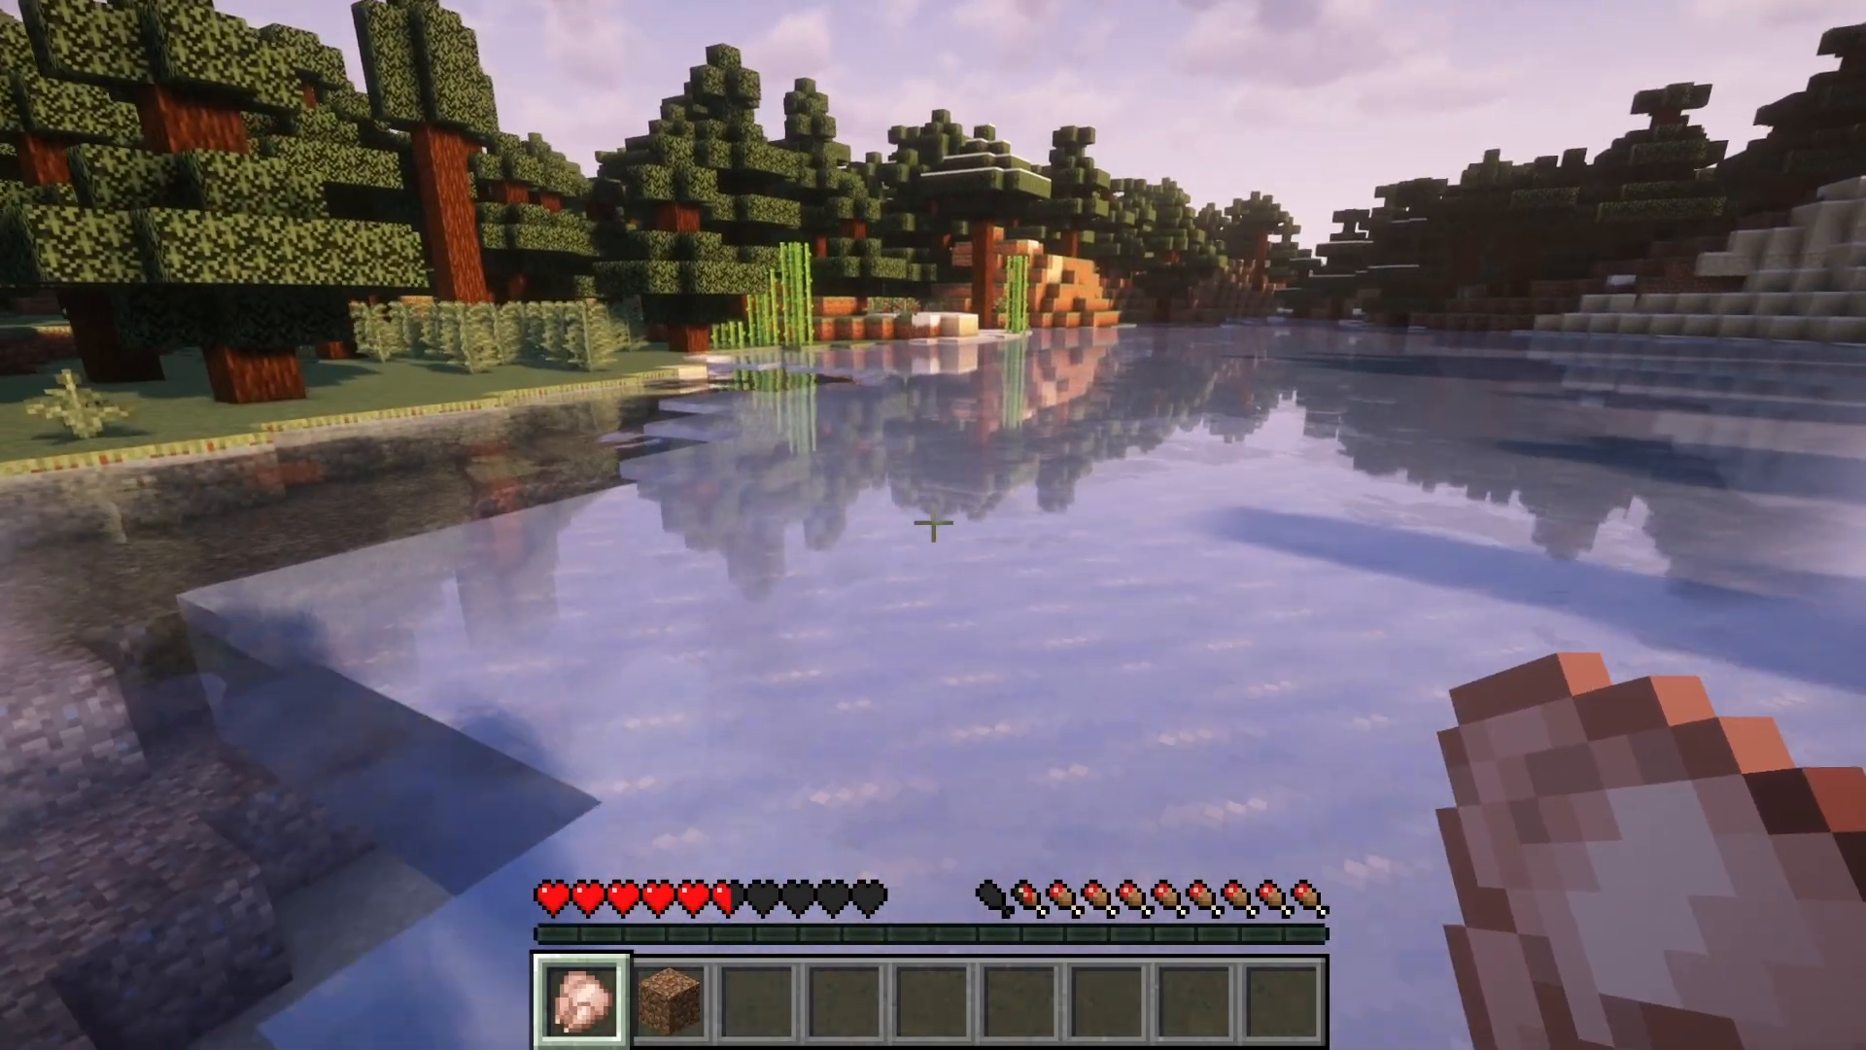
mouse_move(933, 525)
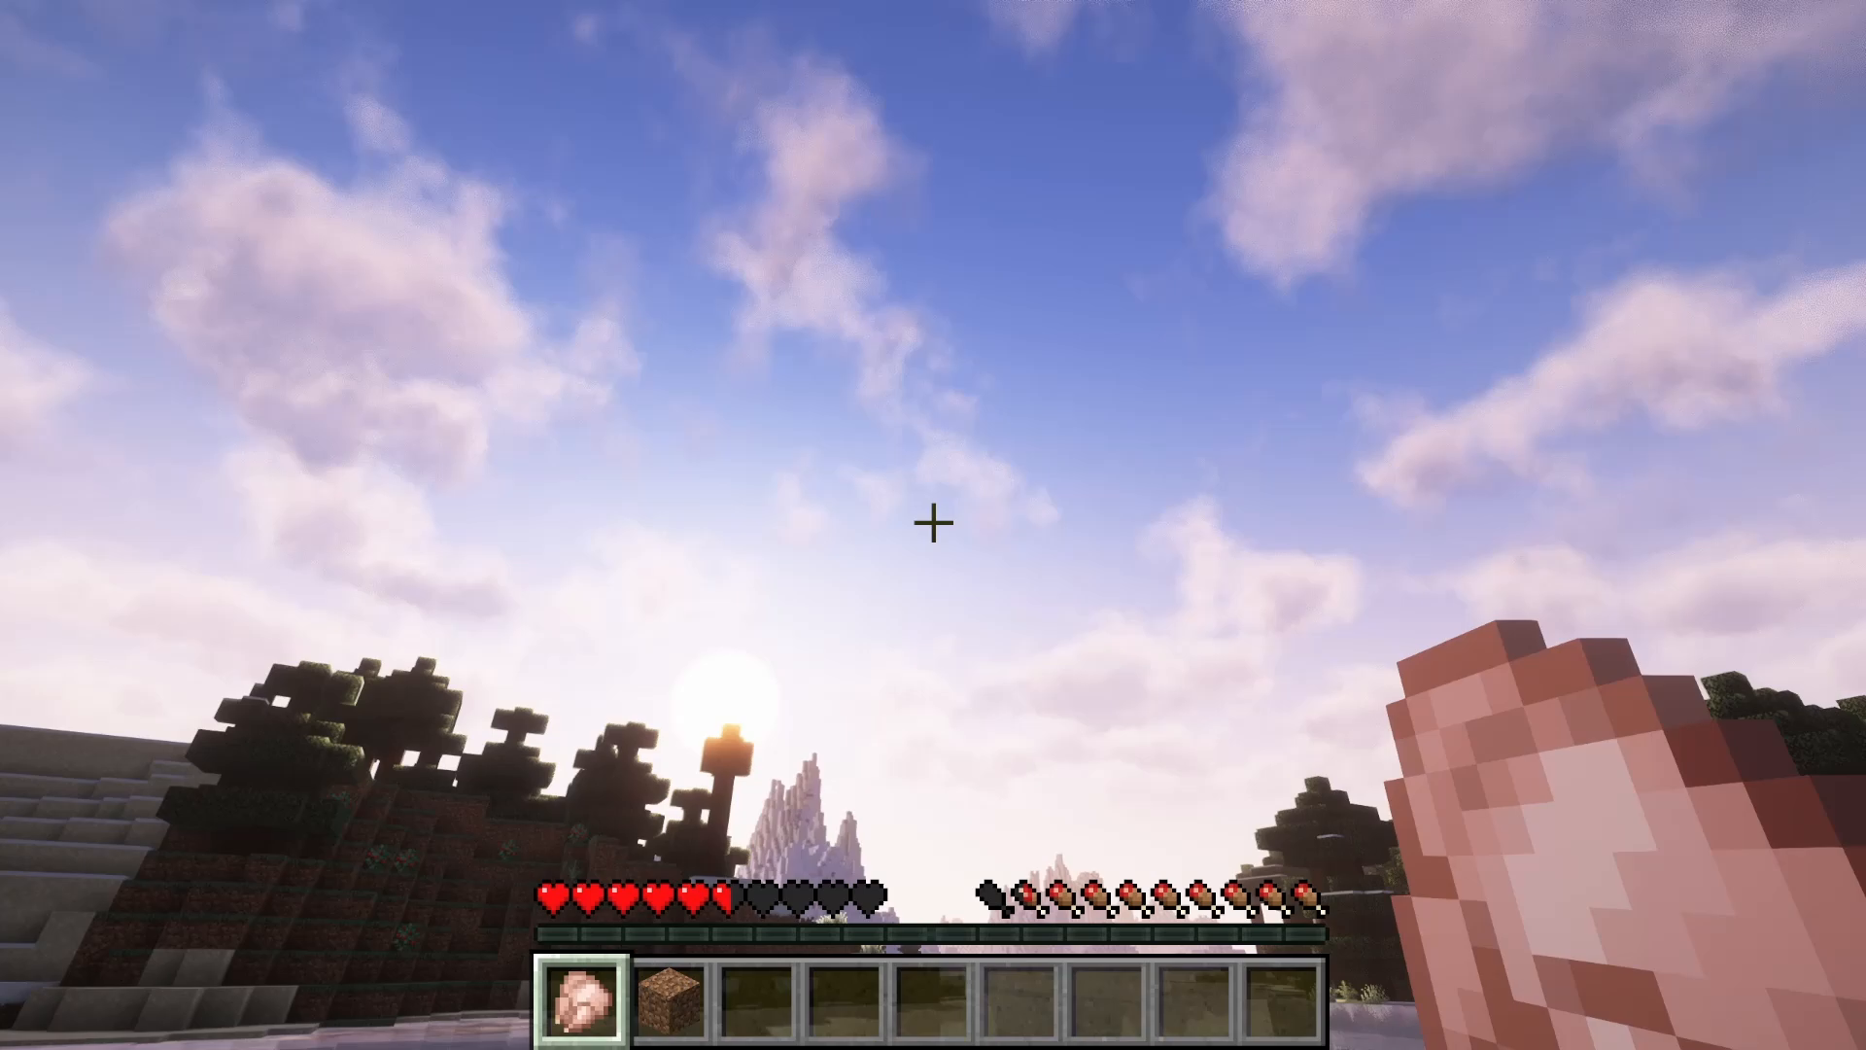
mouse_move(933, 523)
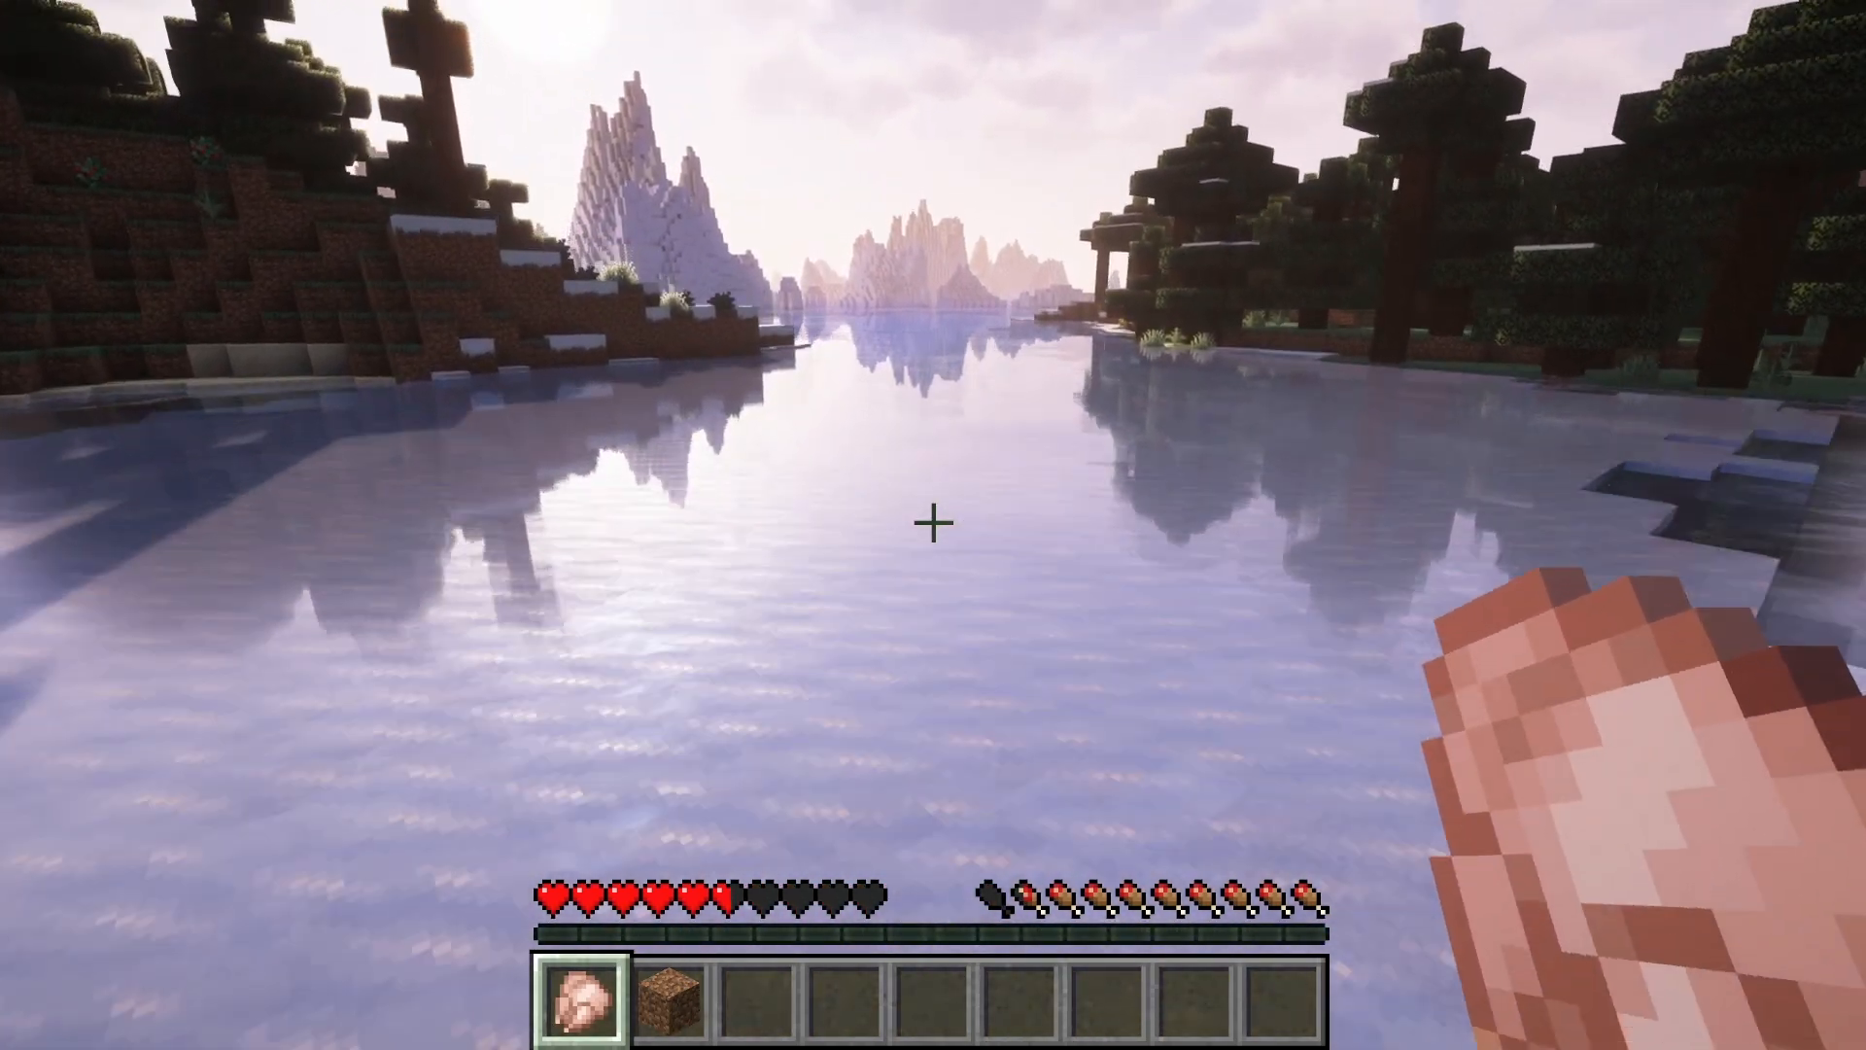
mouse_move(933, 525)
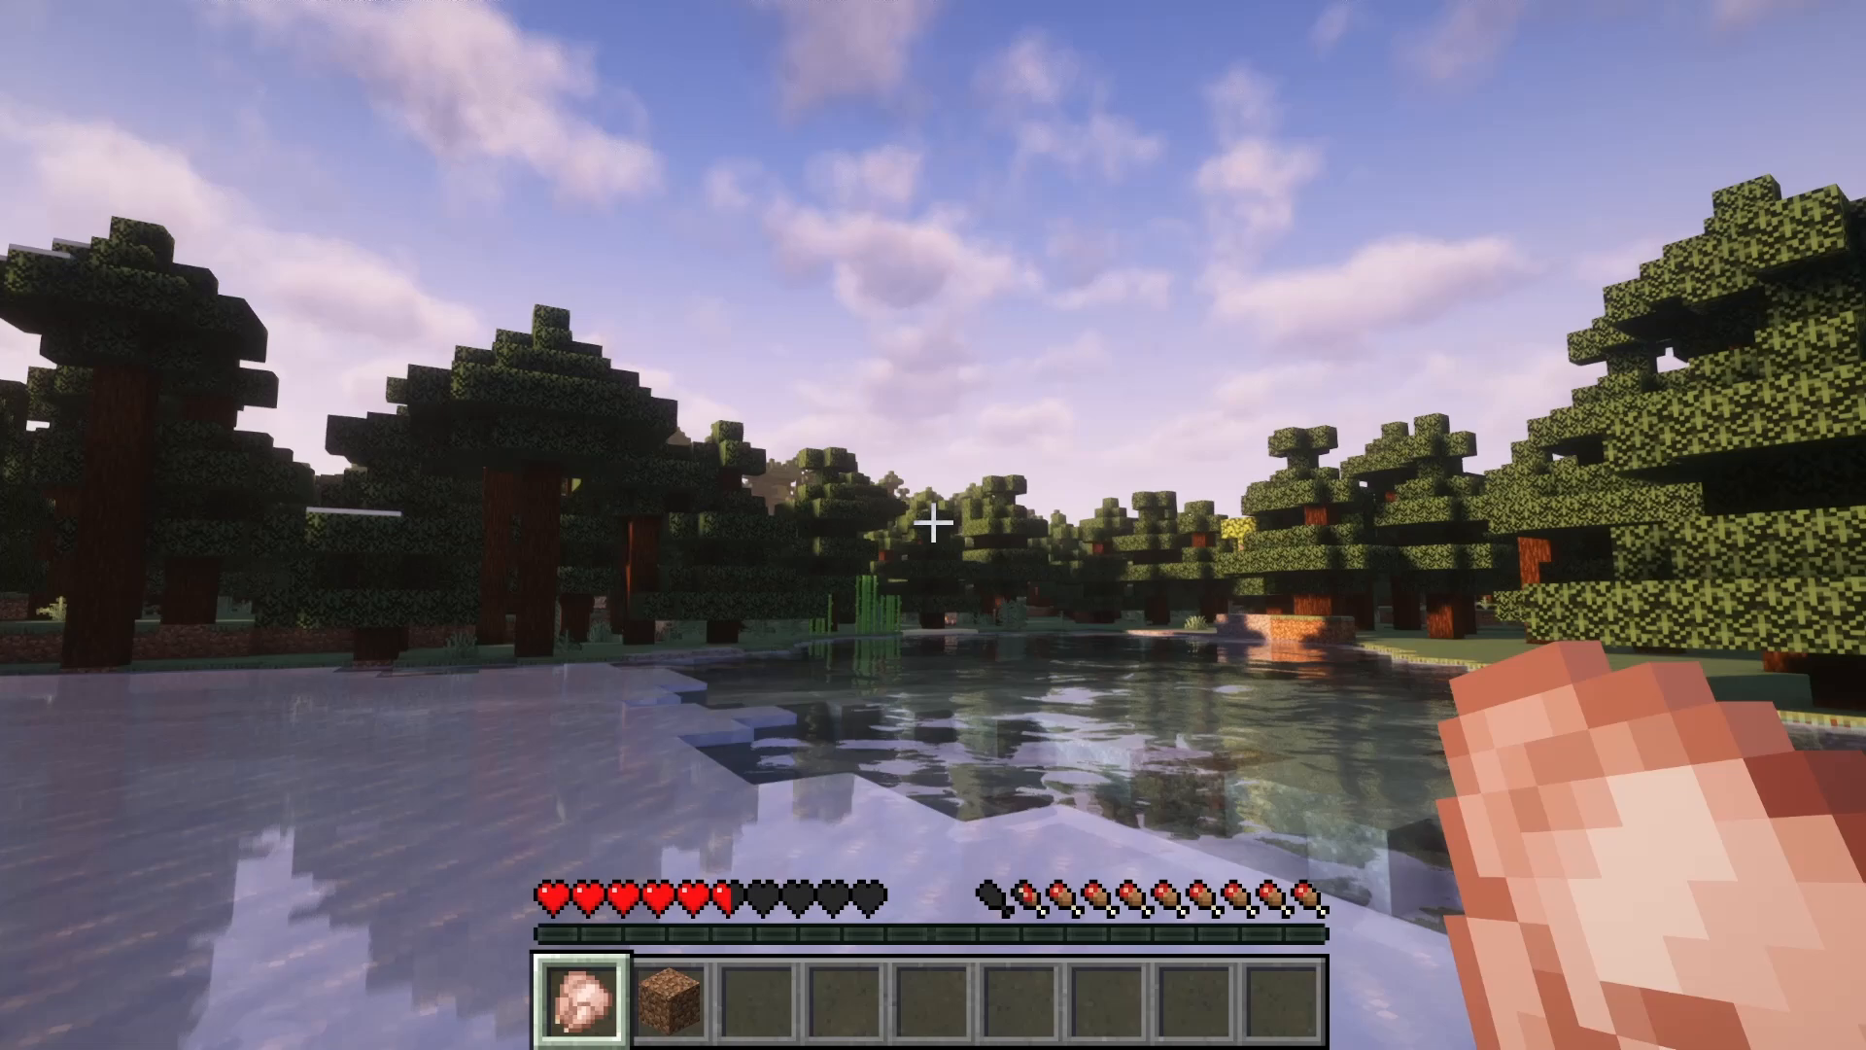
mouse_move(933, 525)
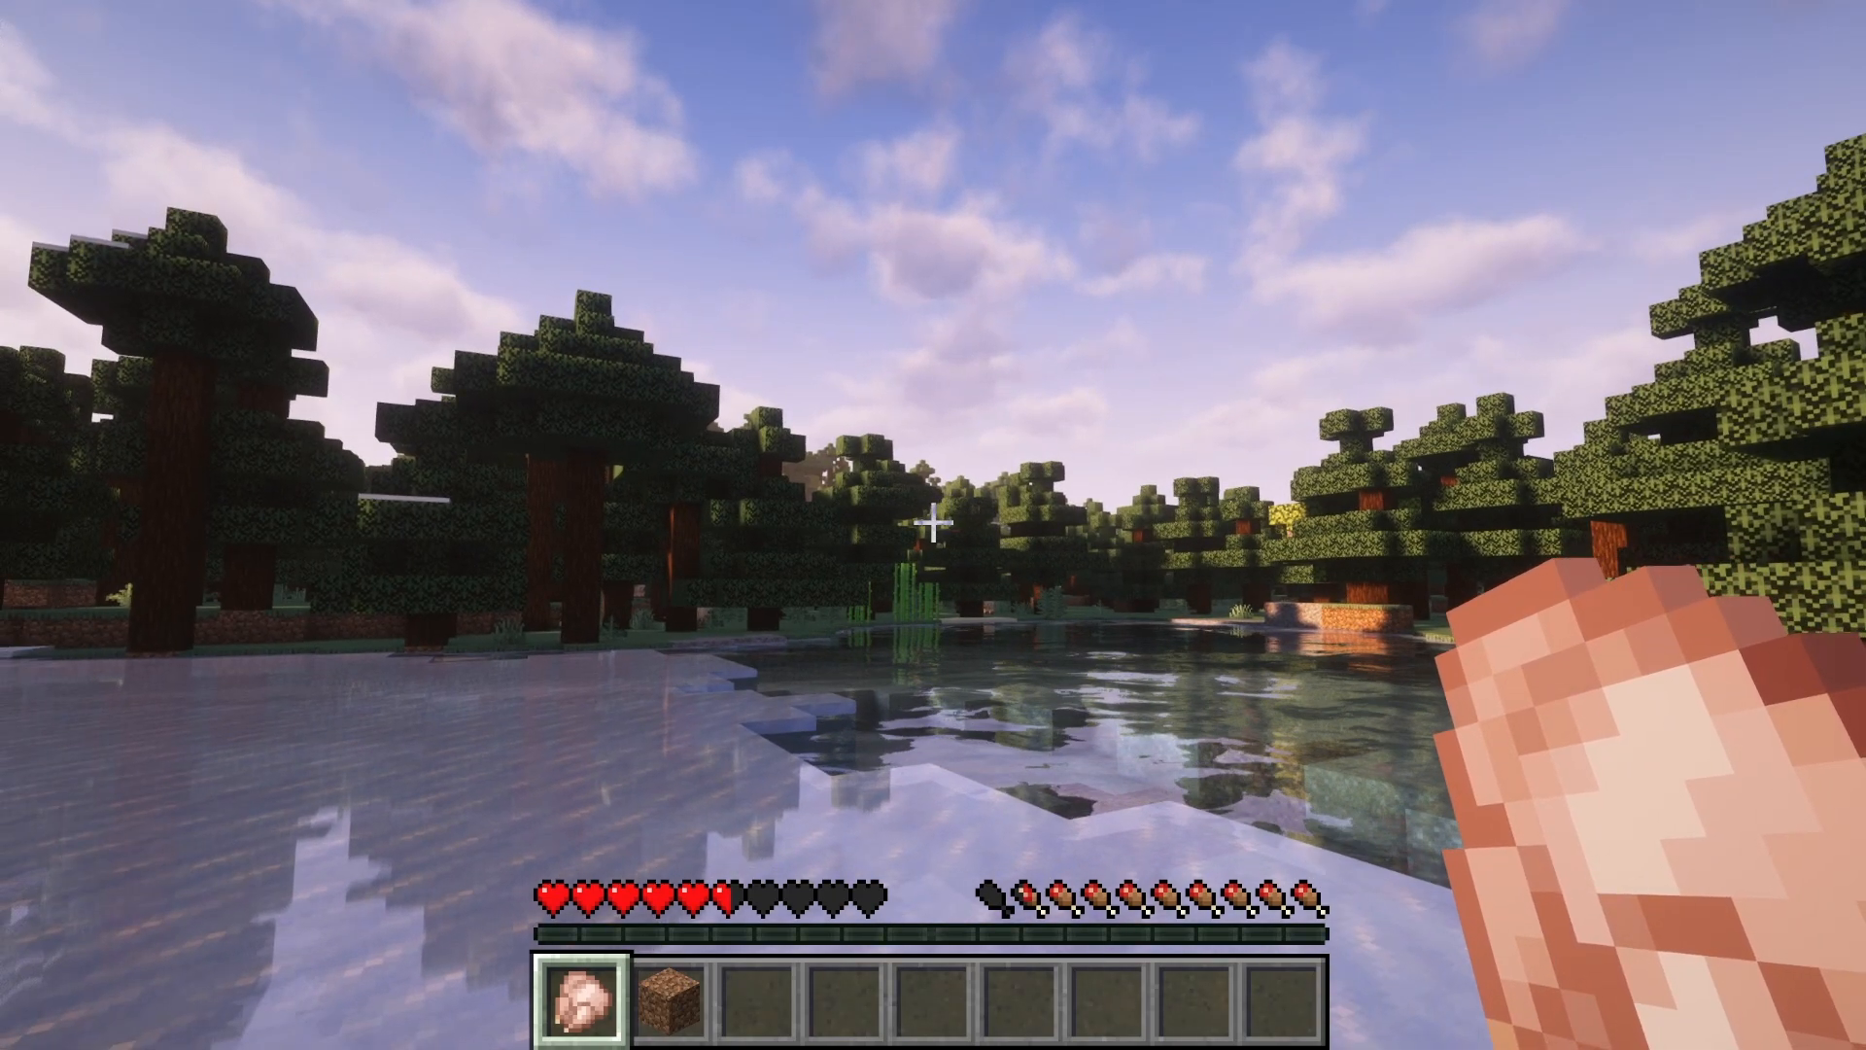